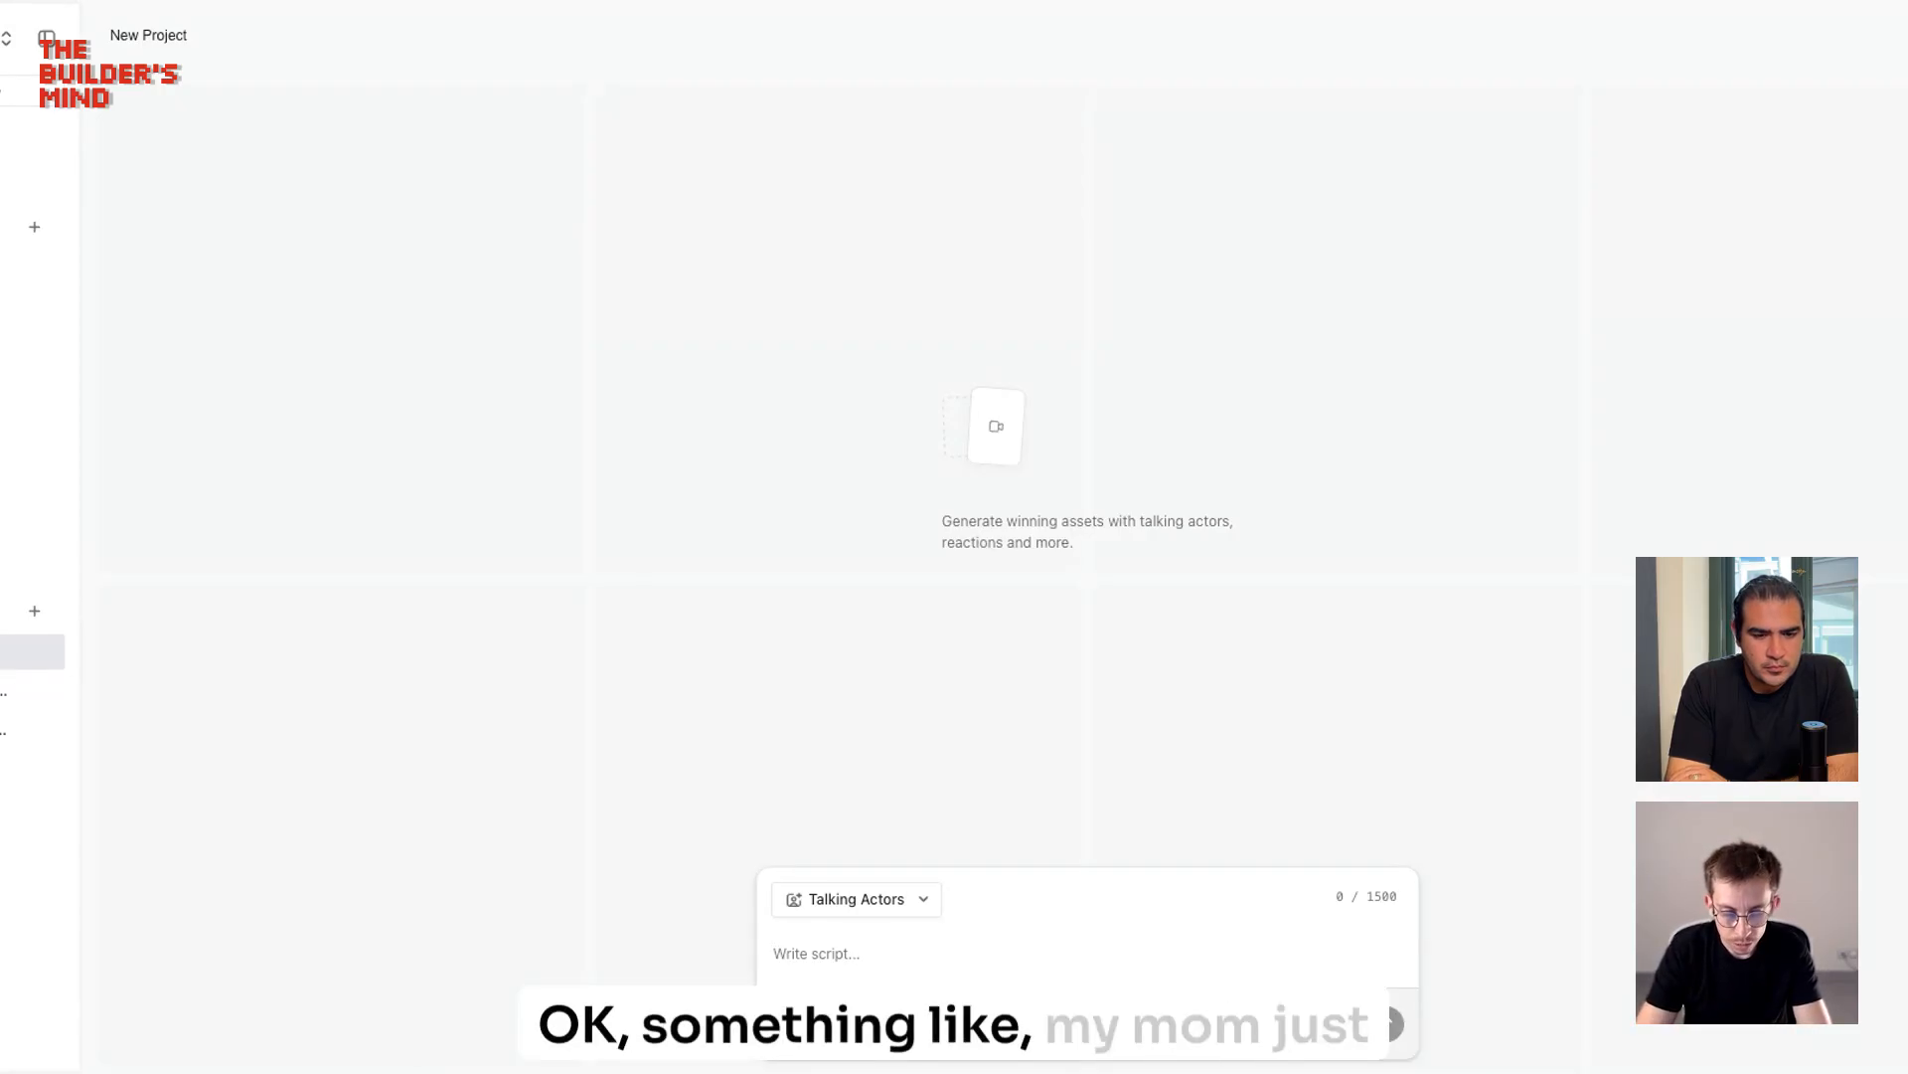
Step: Write the script: 'My mom just completed the last level of Candy Crush… will never stop talking about this!'
text(My mom just completed t)
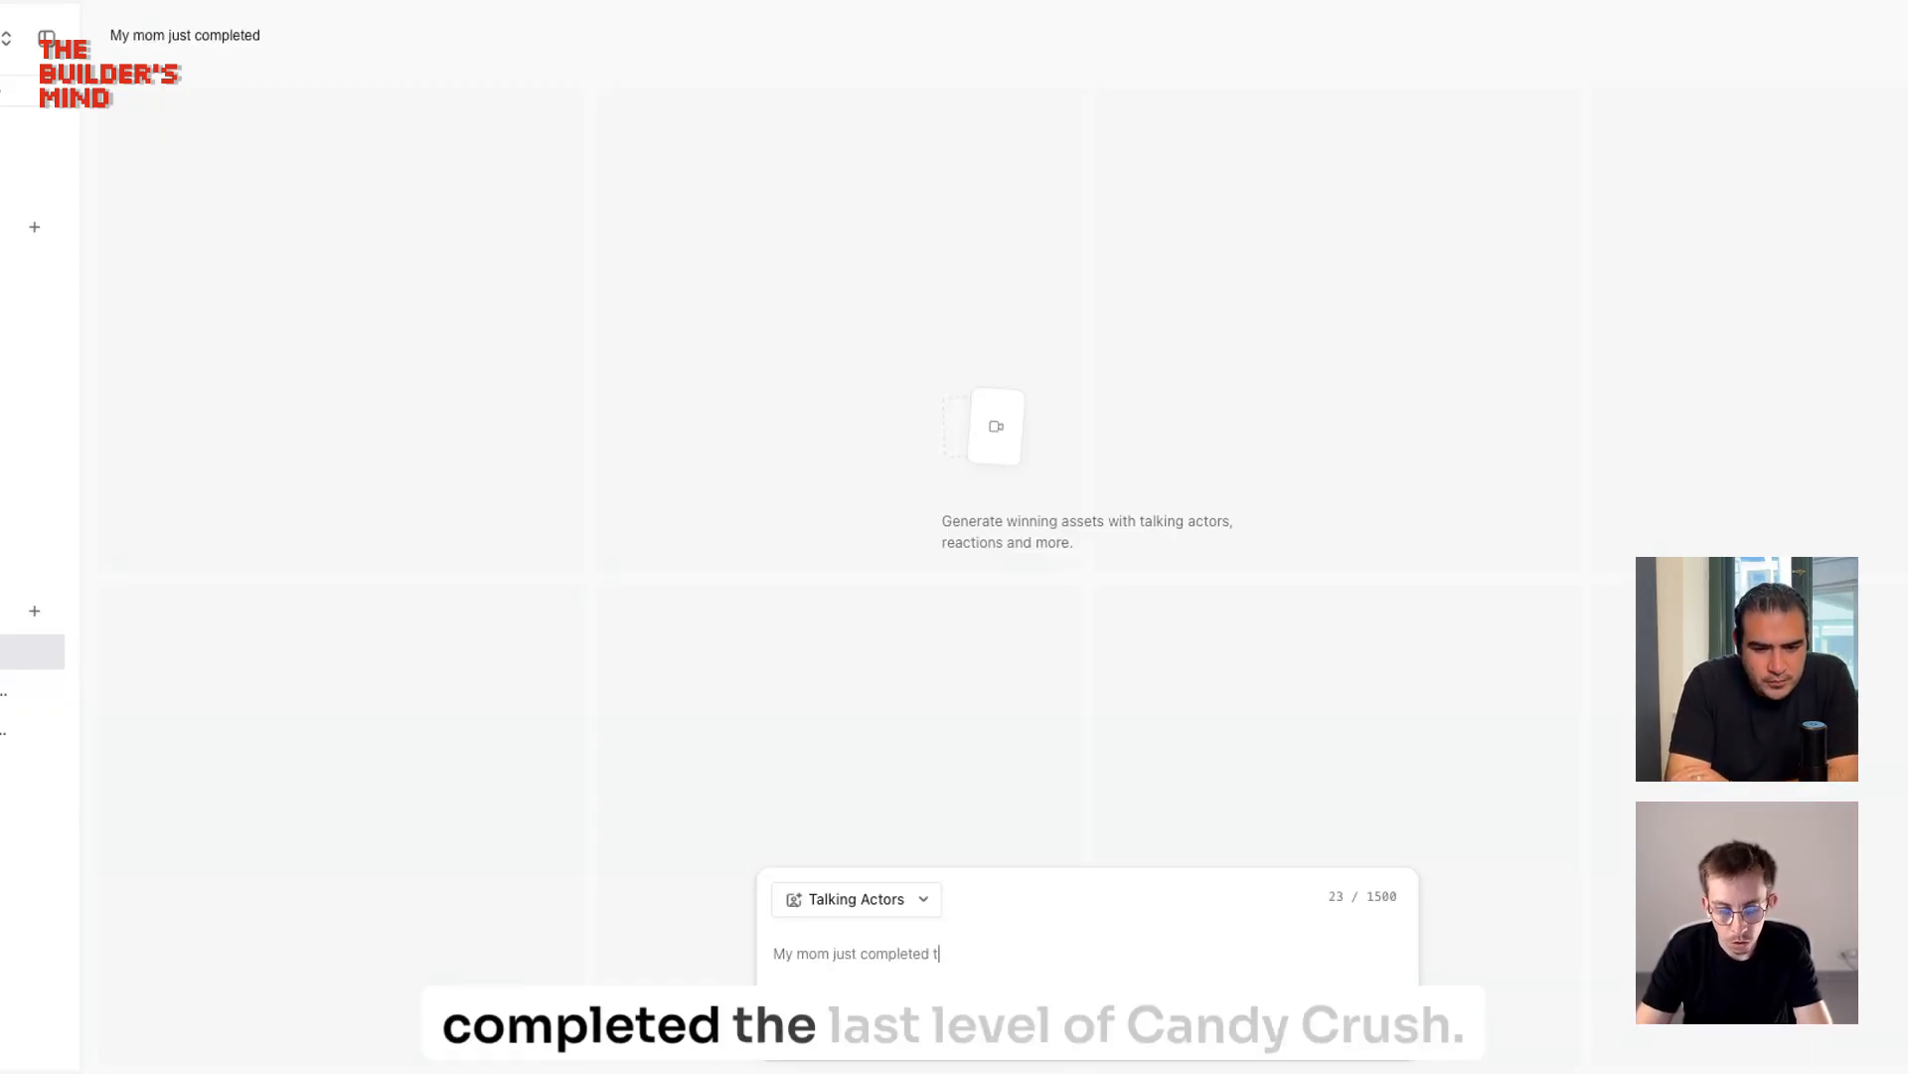
text(he last level of)
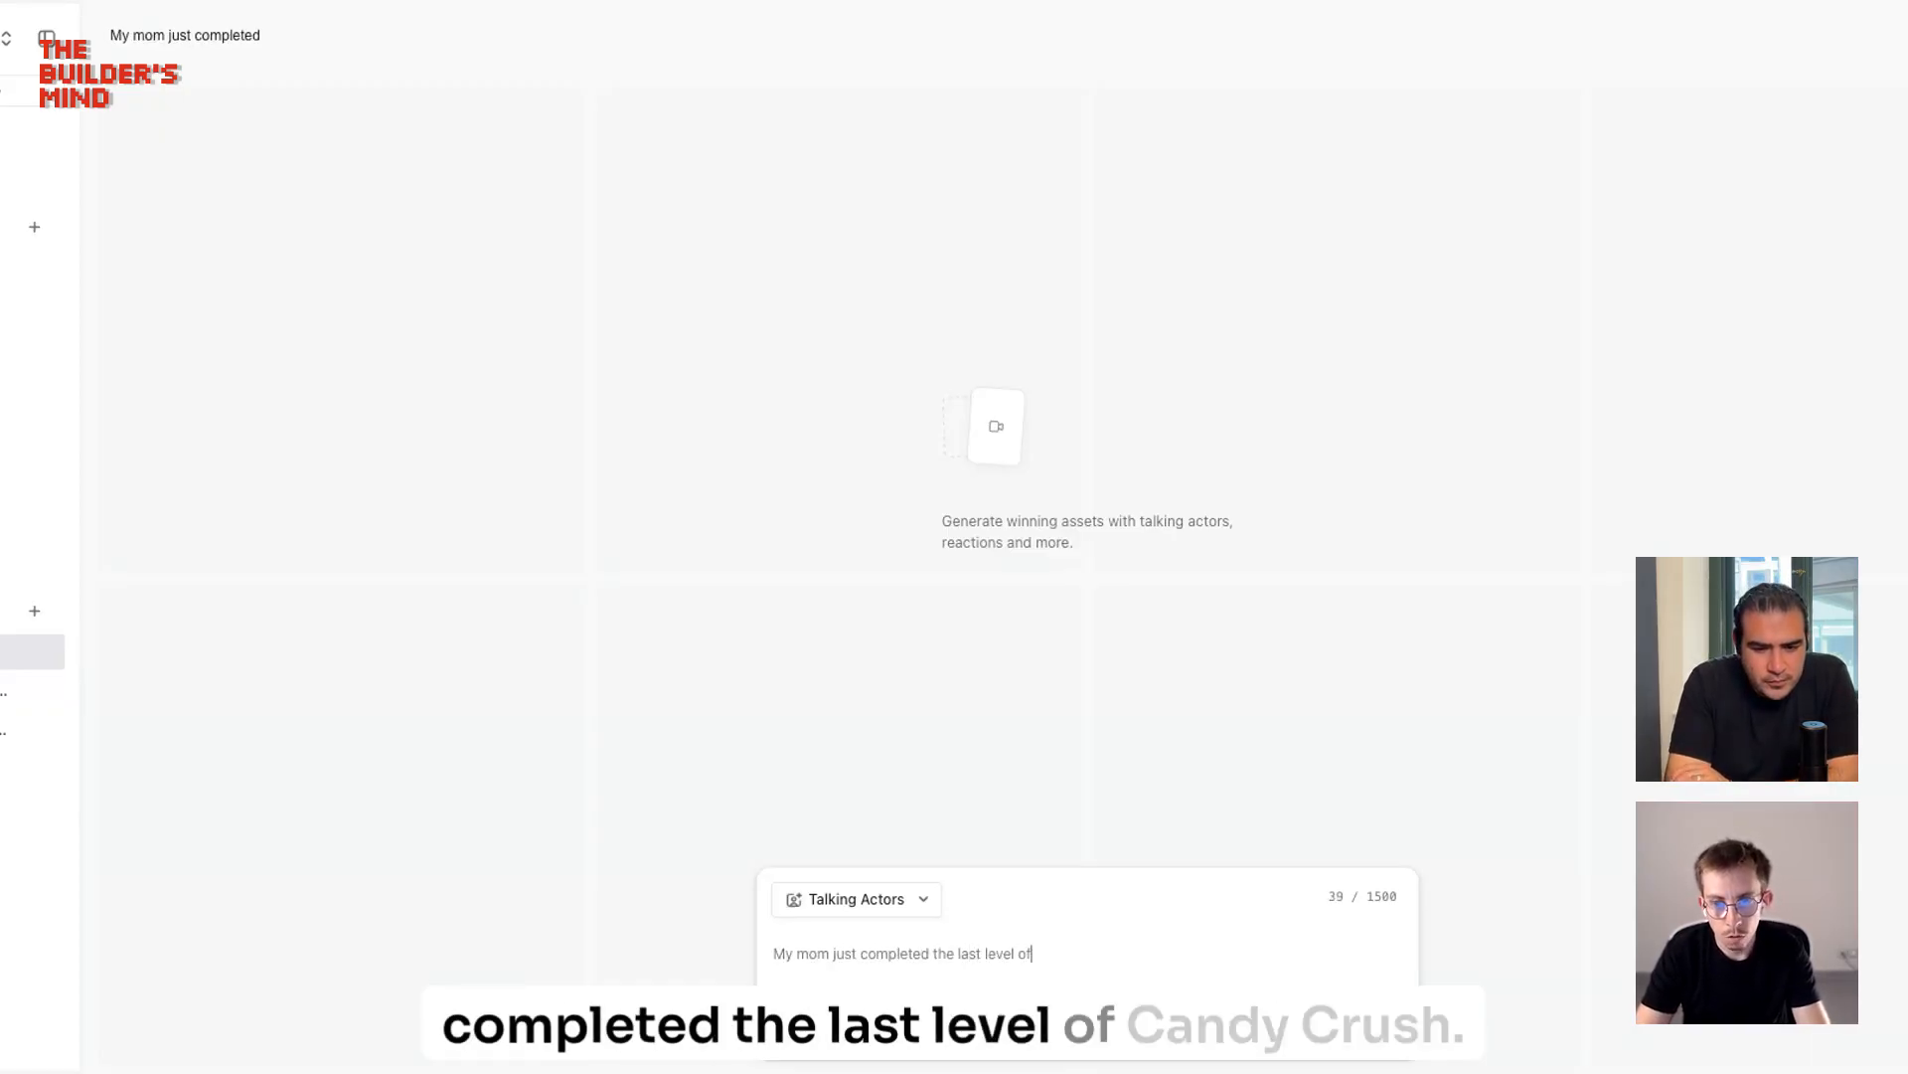
text(Candy Crush)
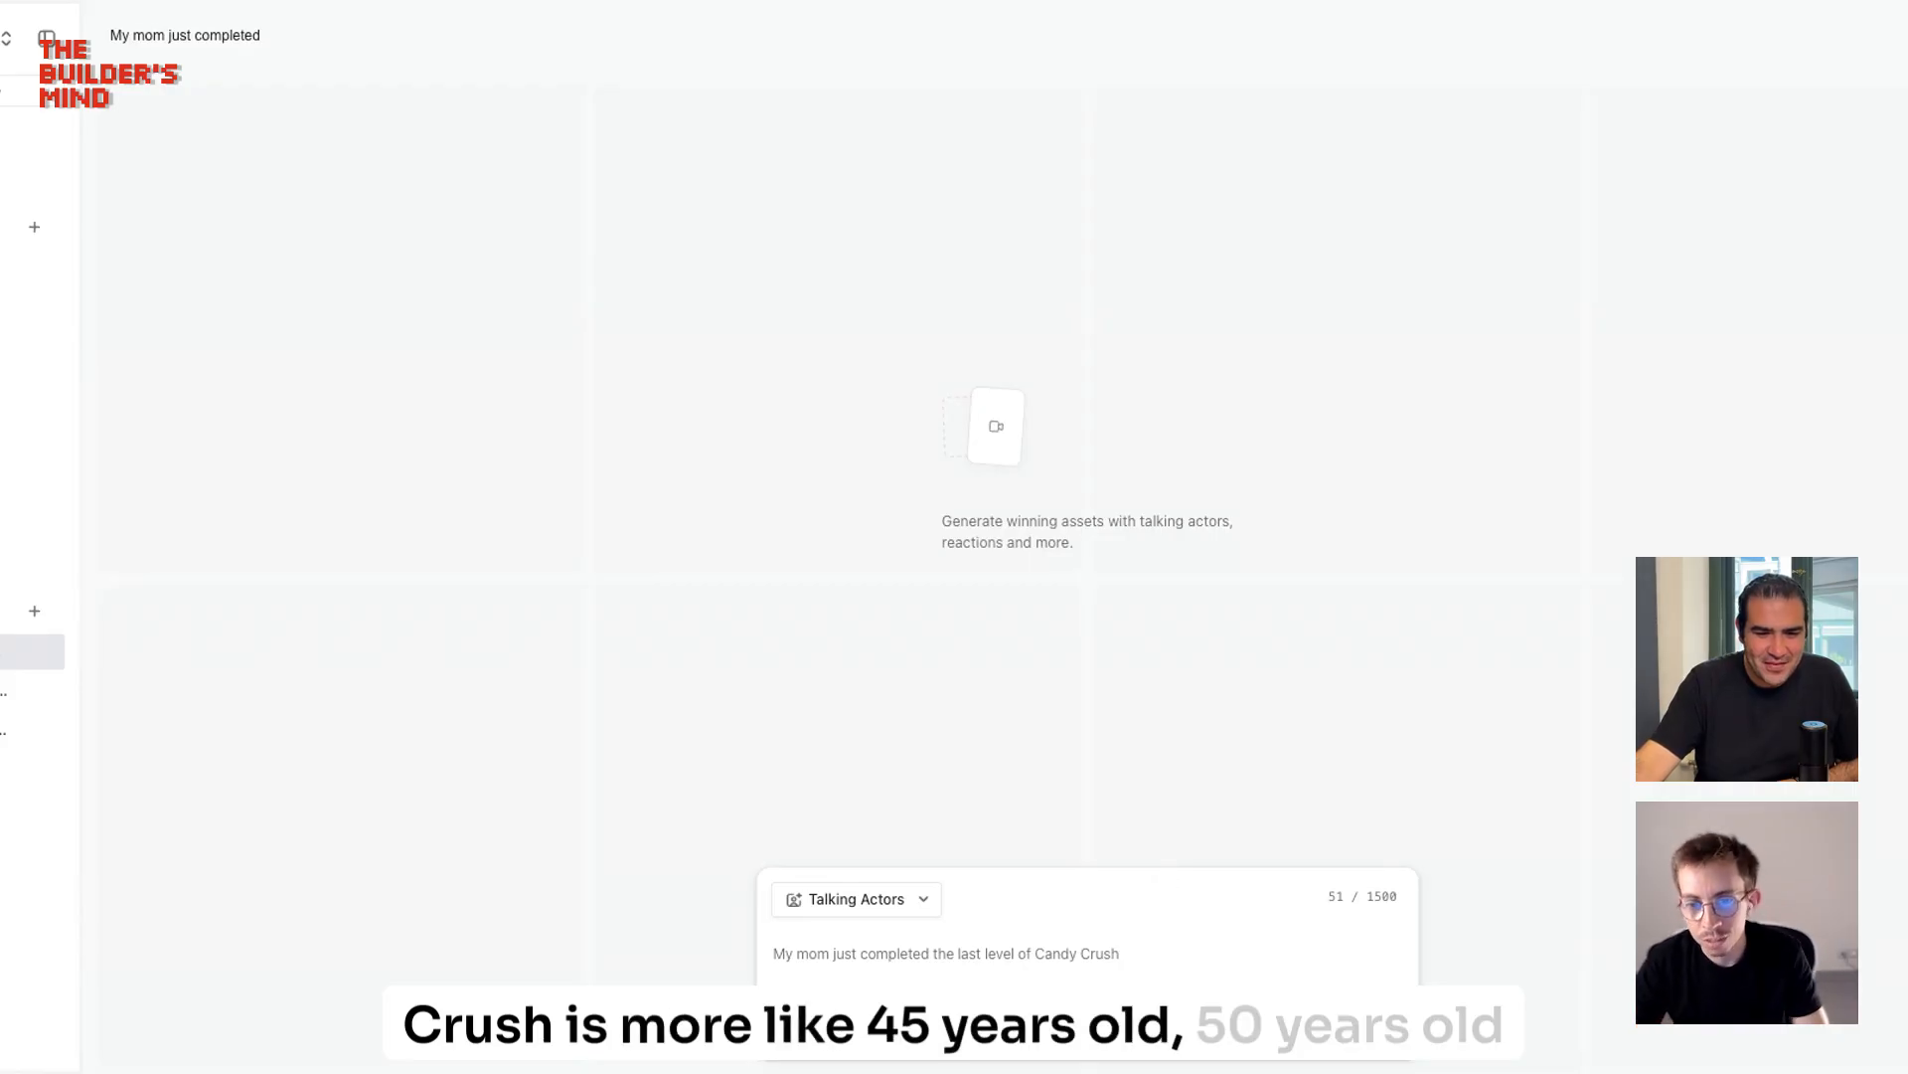
mouse_move(1213, 976)
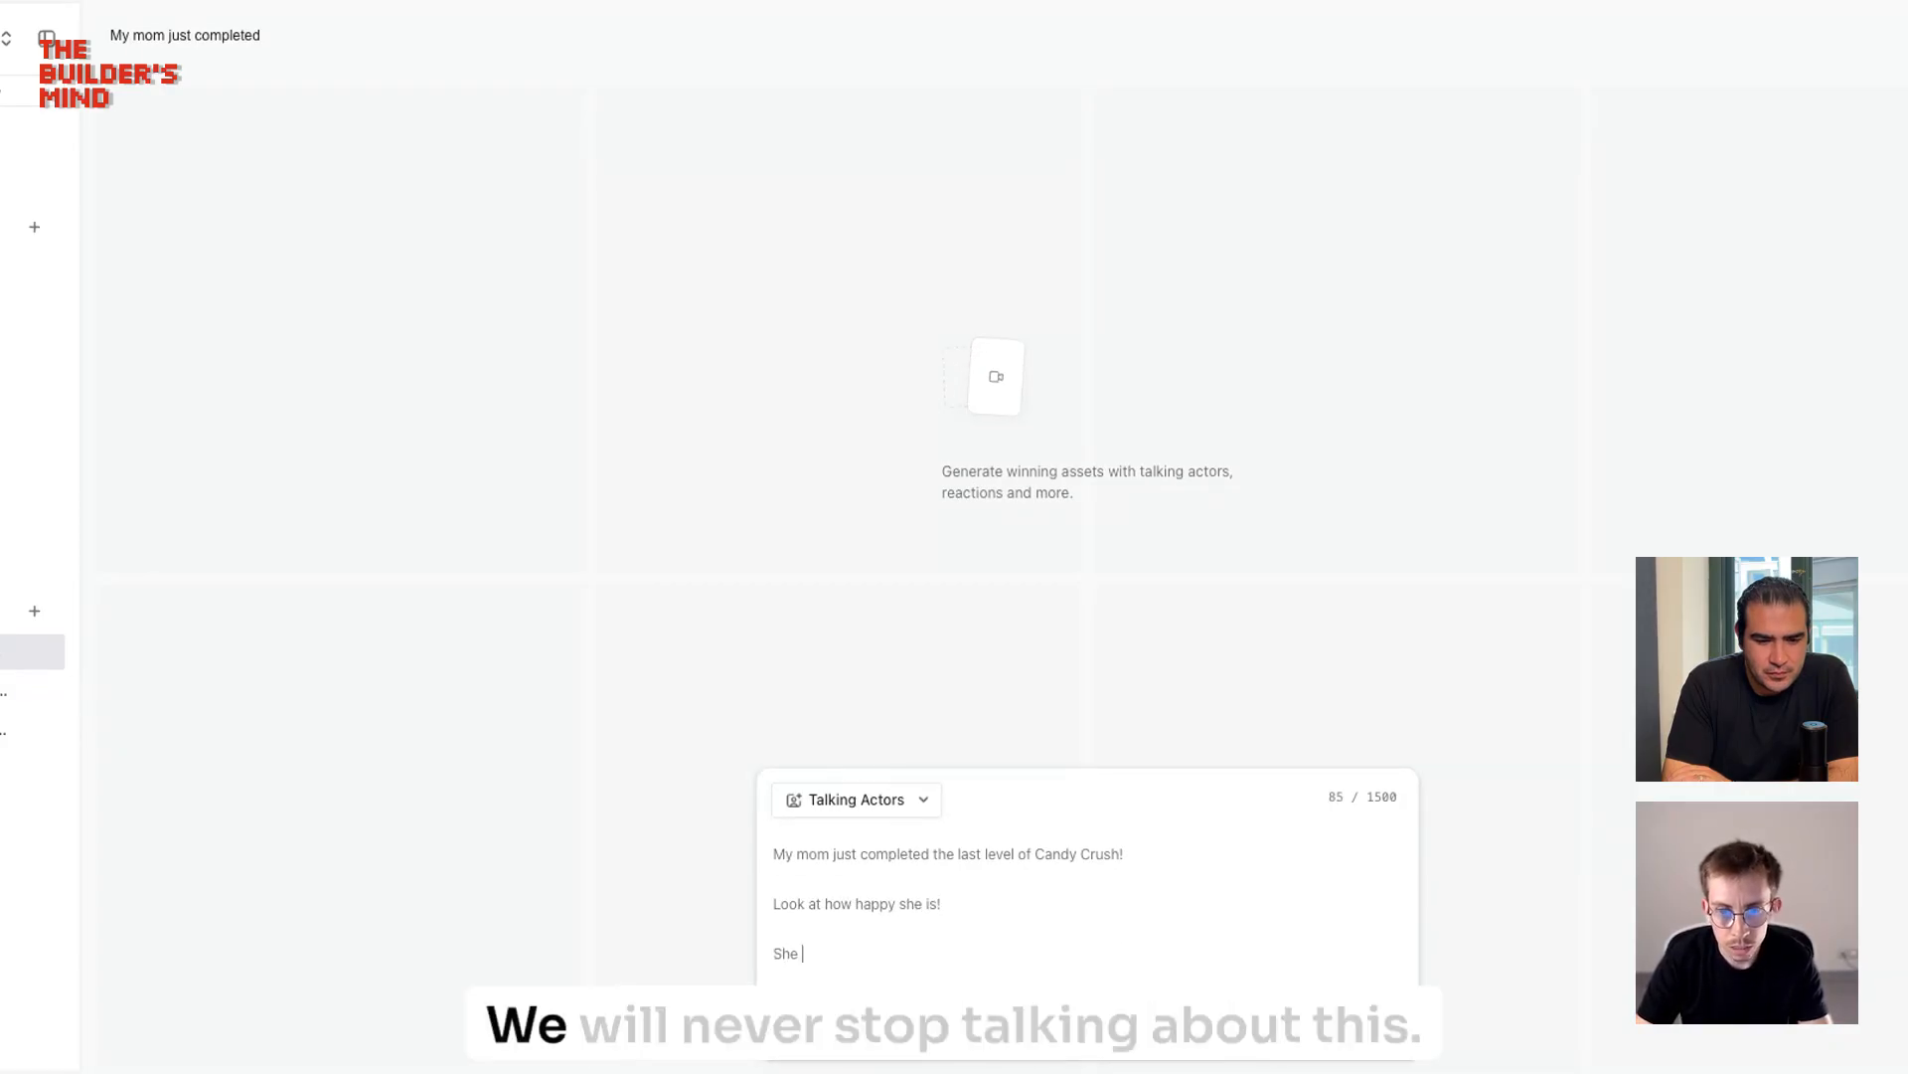
text(will ne)
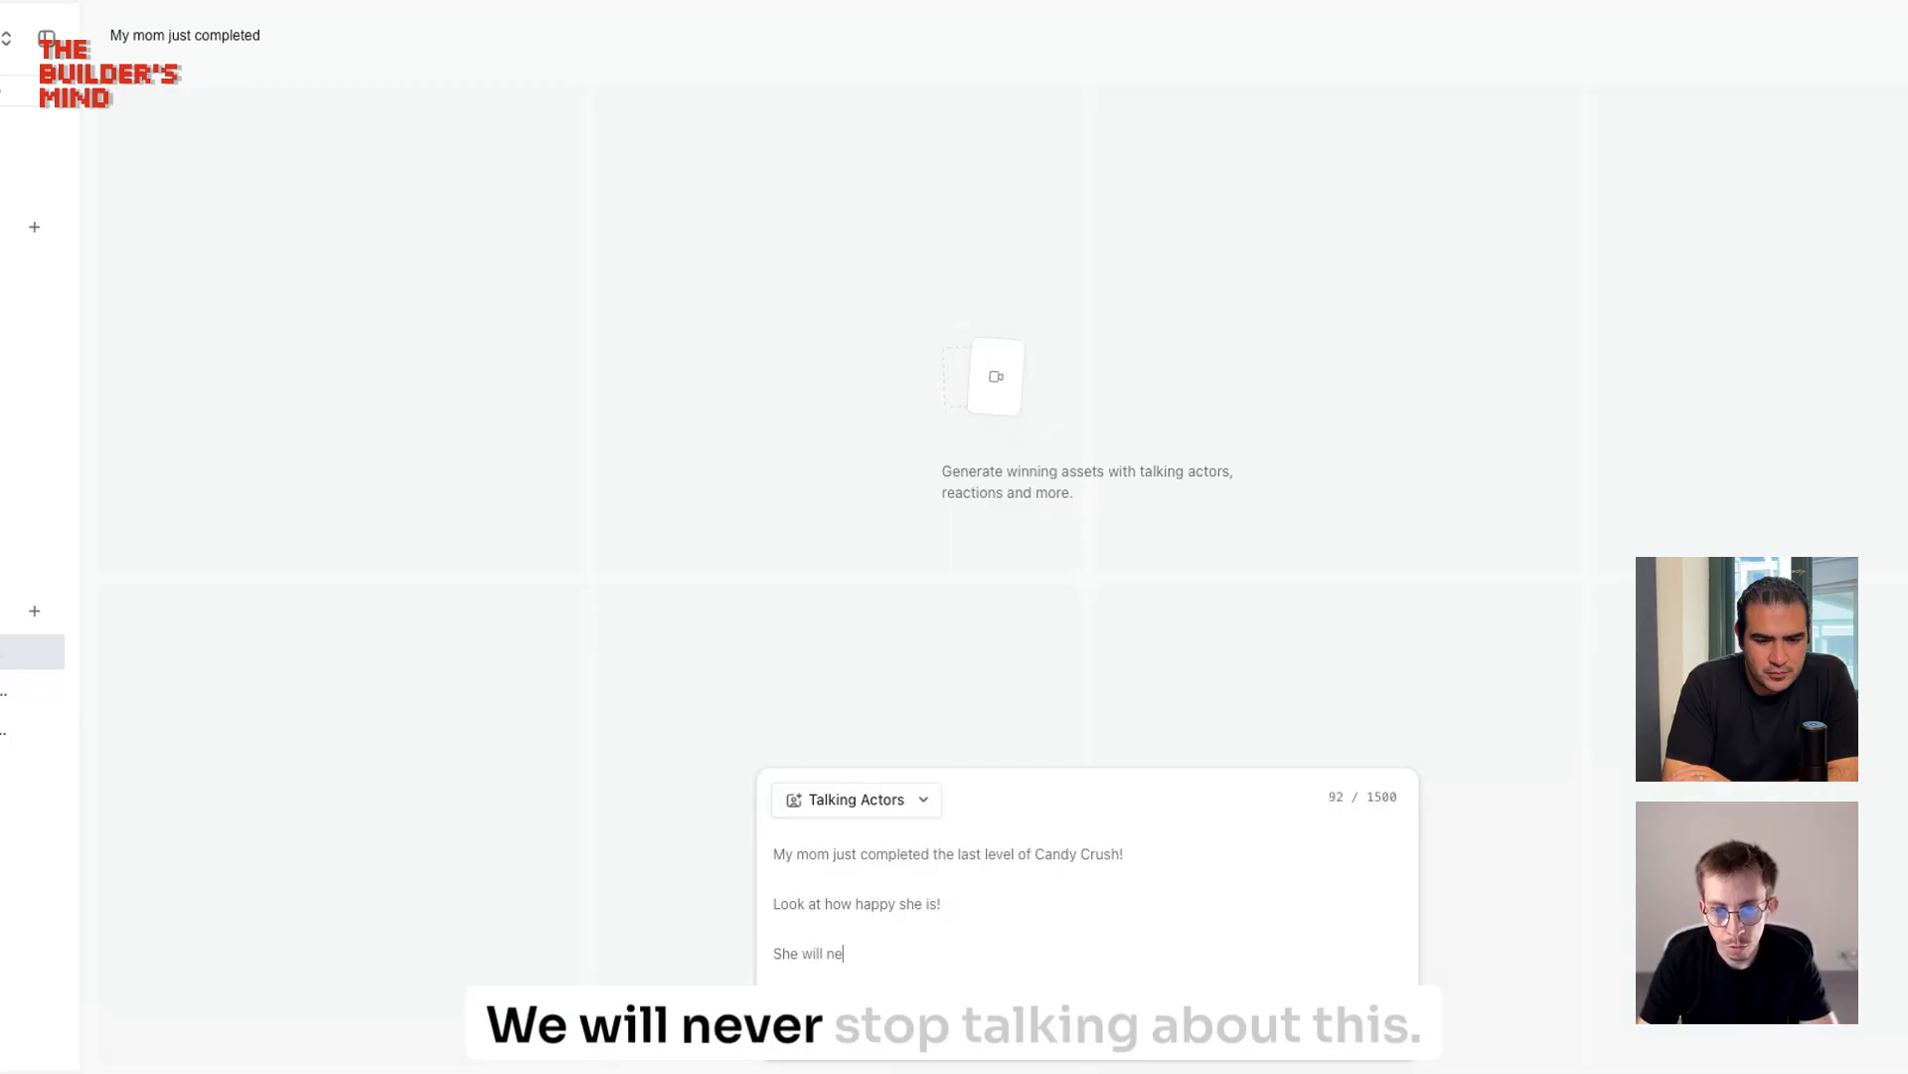
text(ver stop talkin)
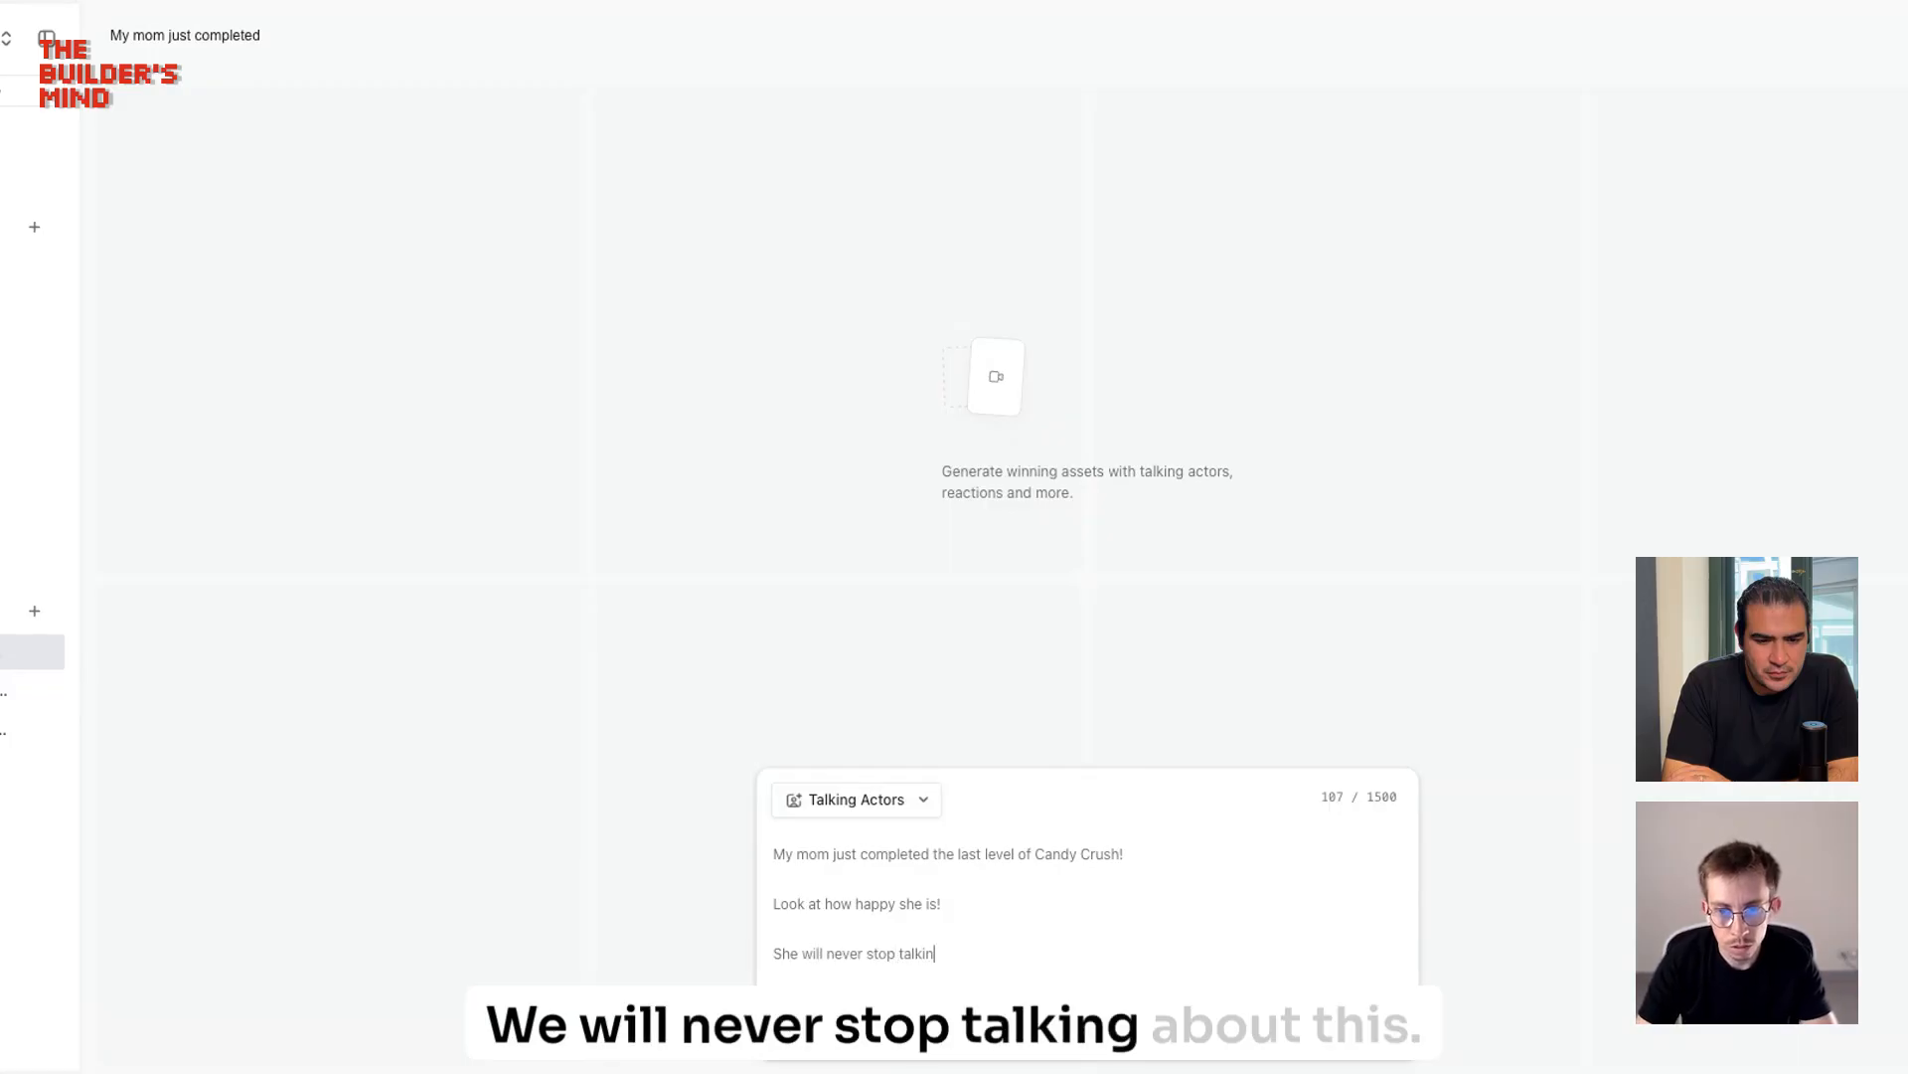
text(about this!)
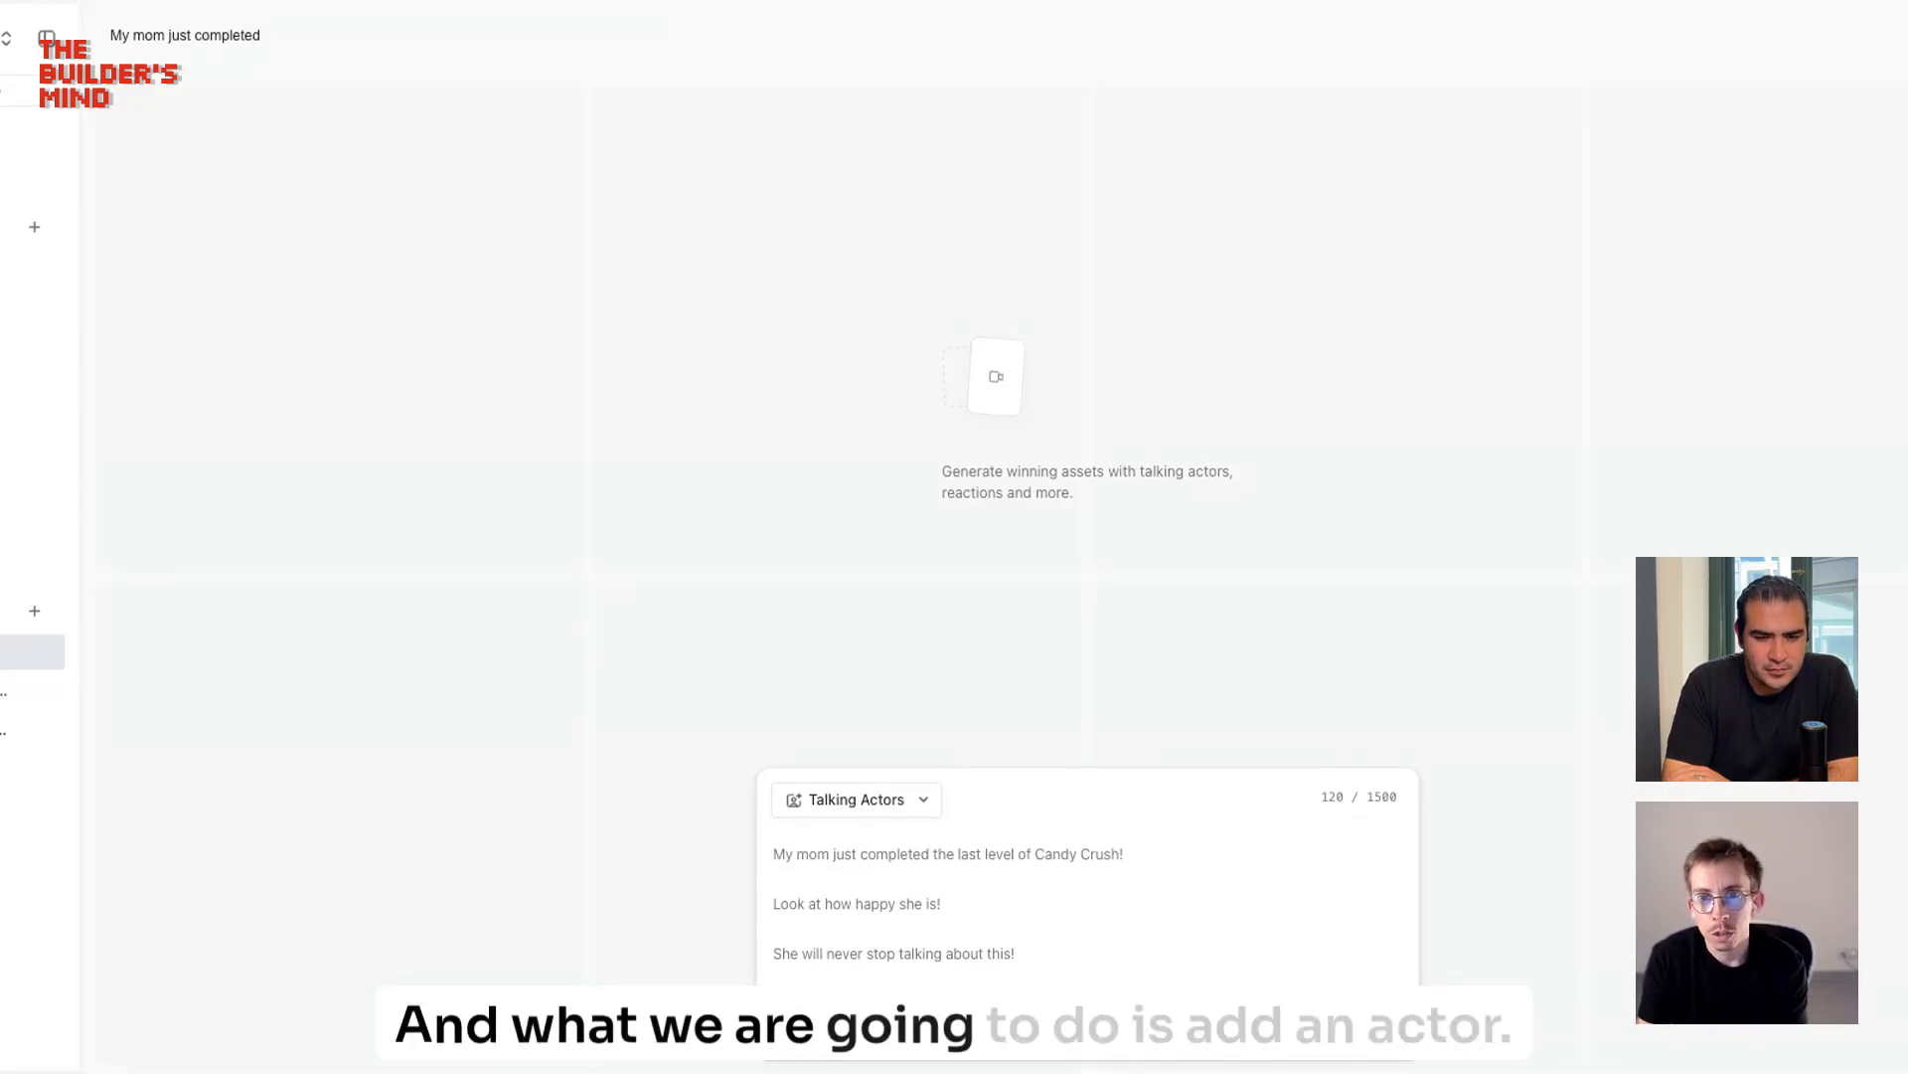
Step: Open the Select actors library under the script and scroll through the actor grid
click(996, 376)
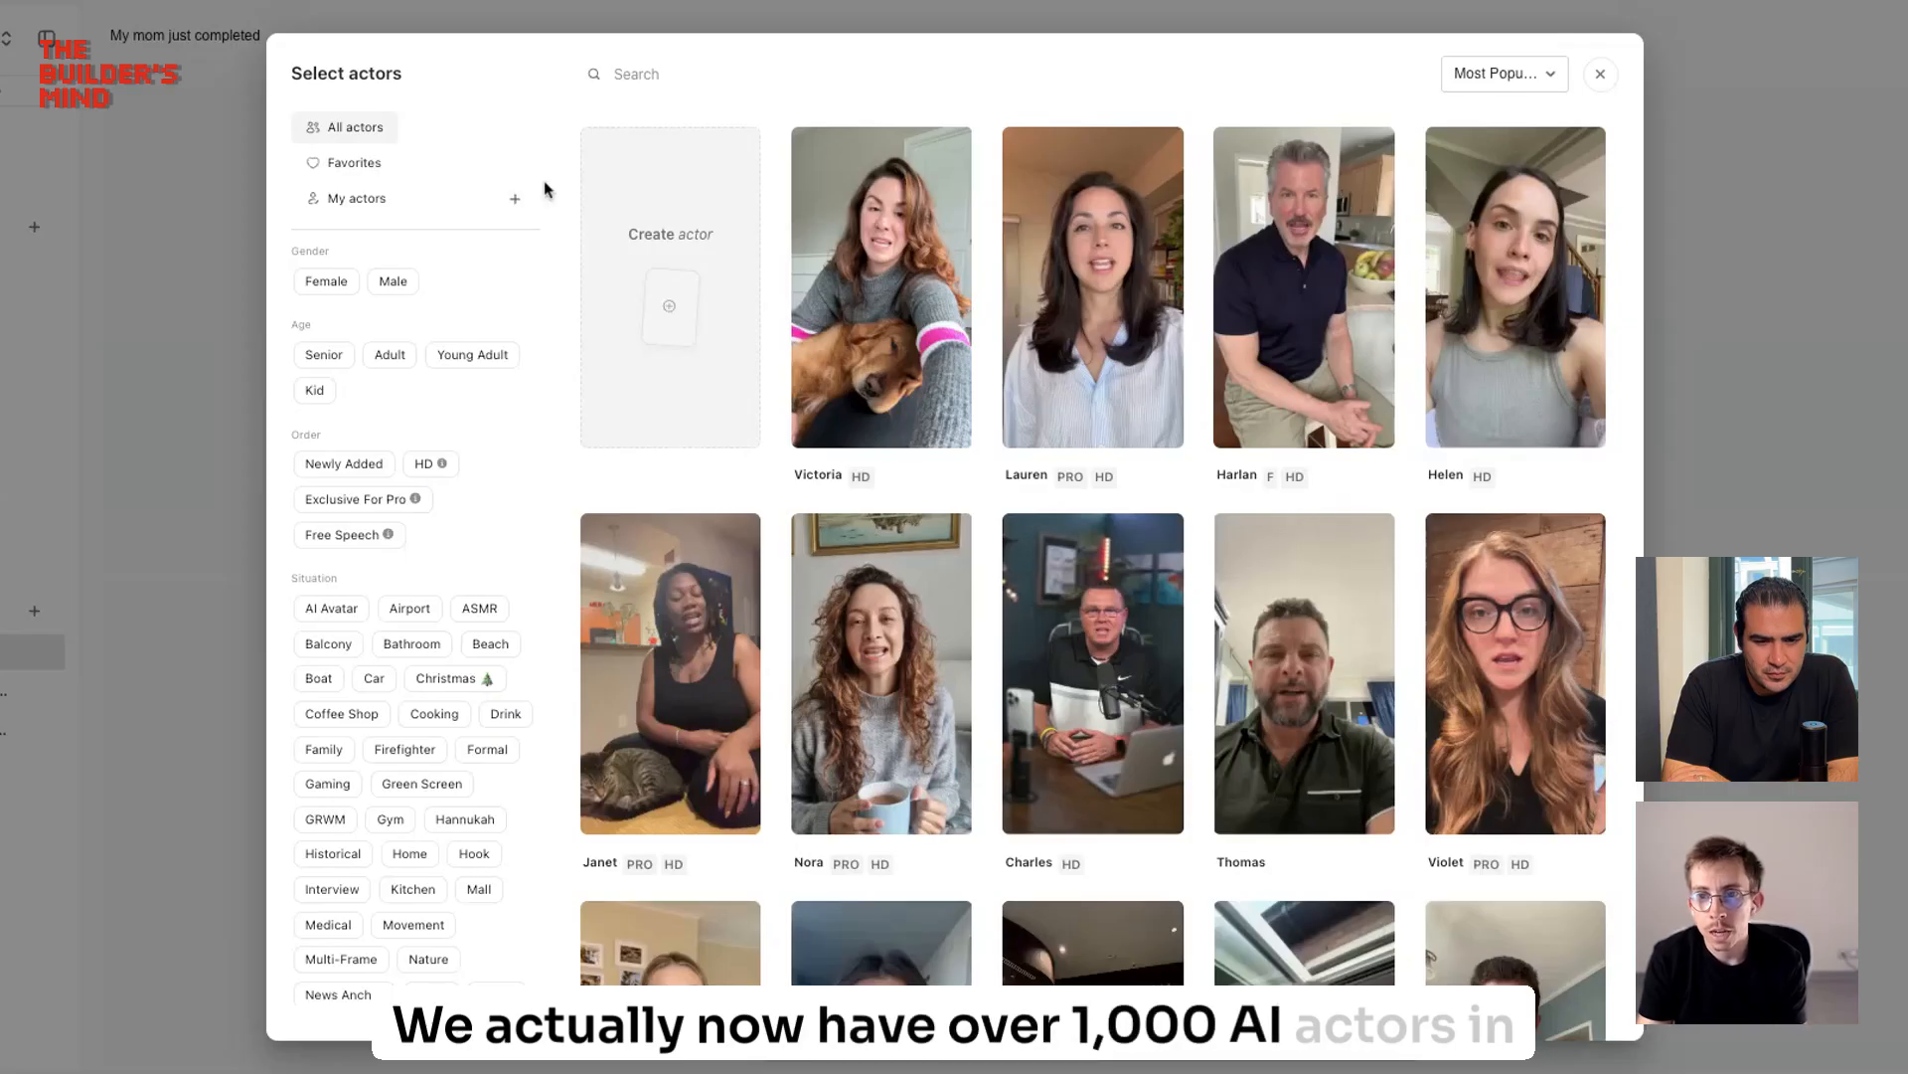
scroll(down, 3)
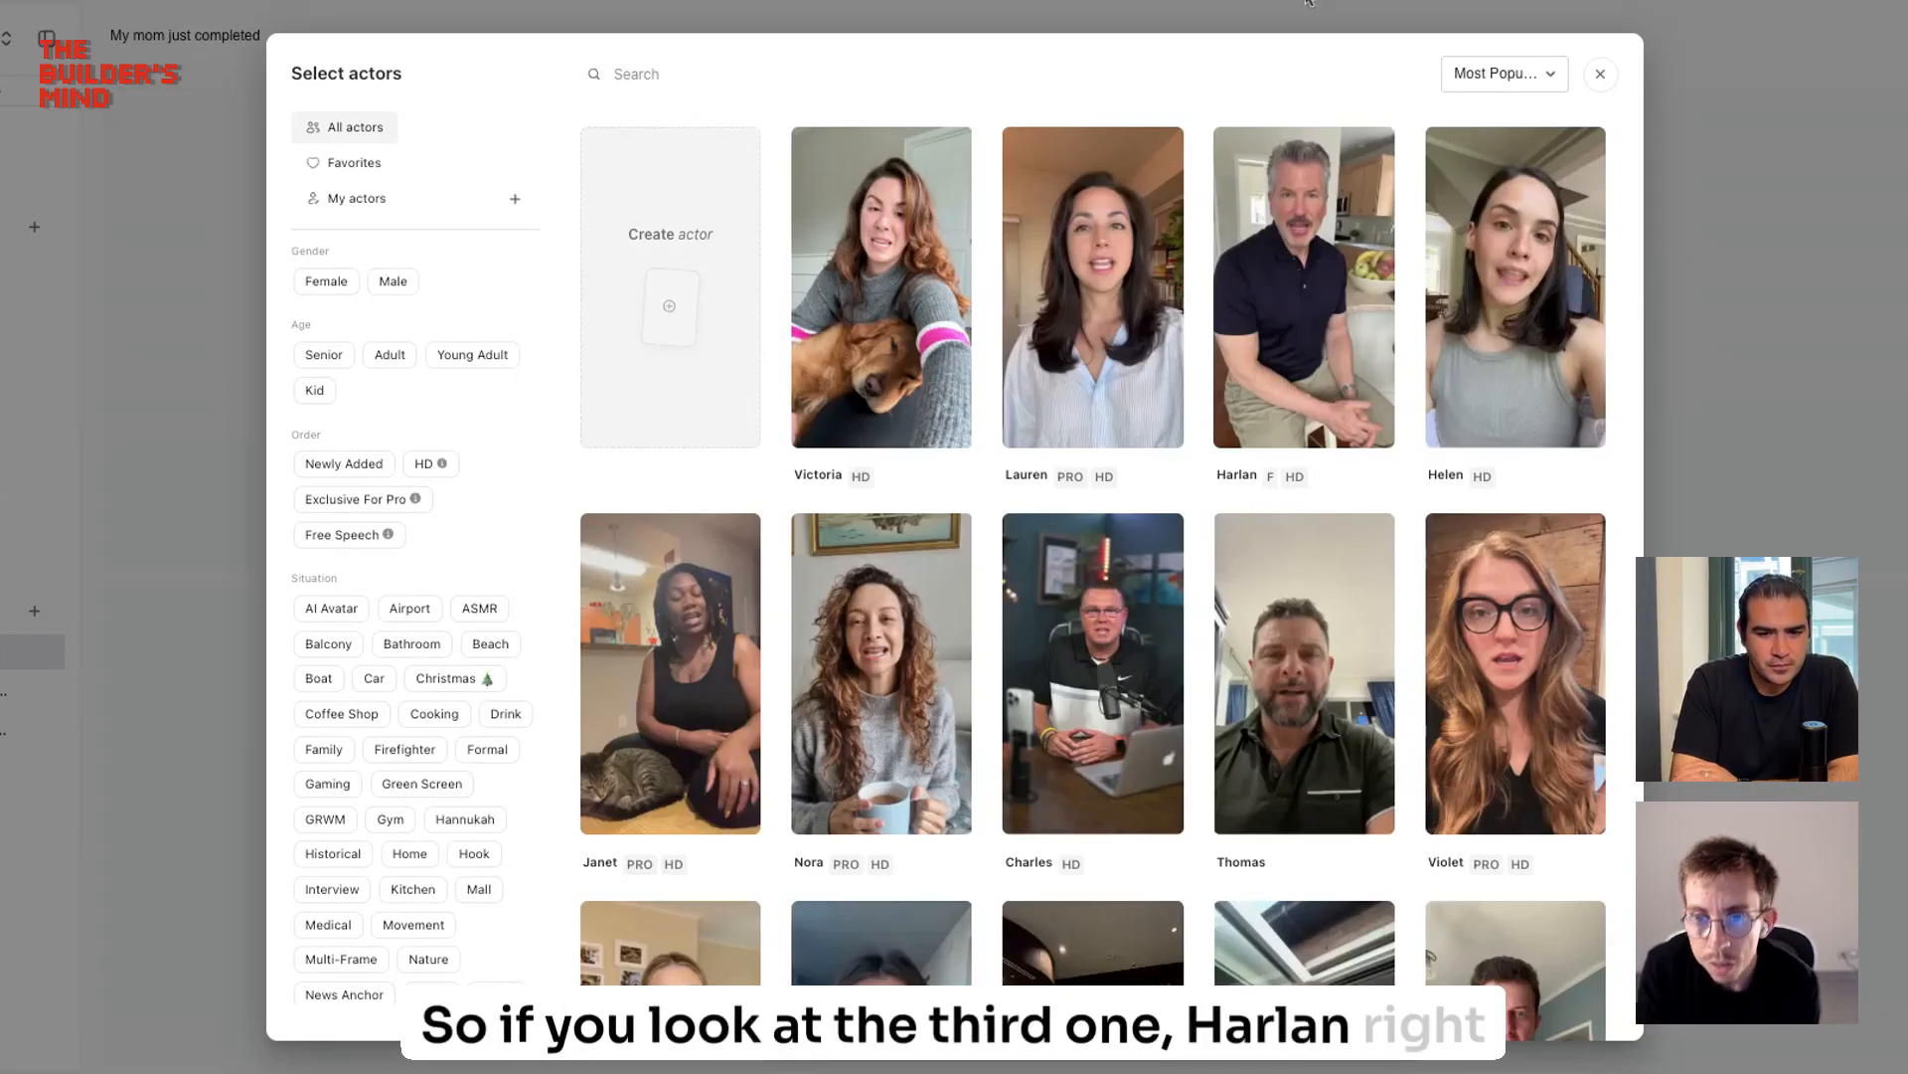
mouse_move(1286, 51)
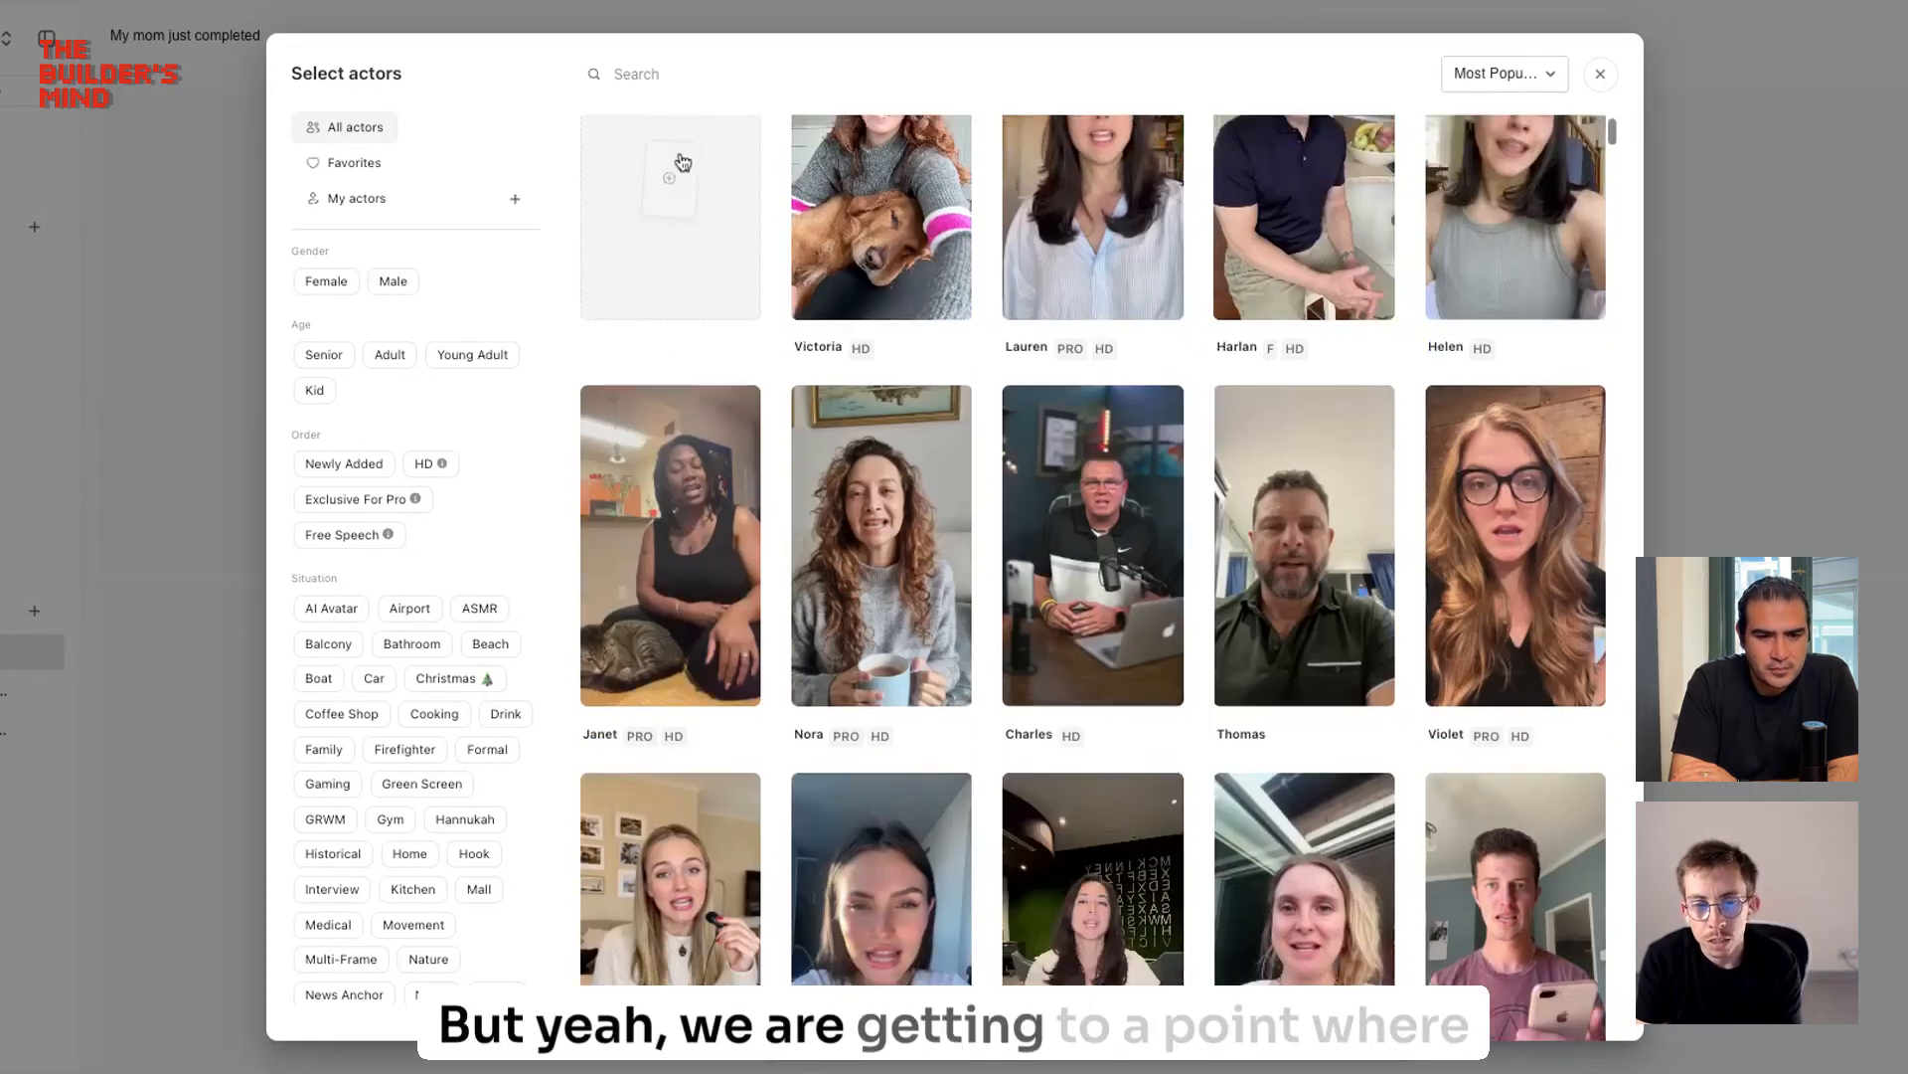
Step: Browse the actor filters and grid, then pick Lauren's card
scroll(down, 3)
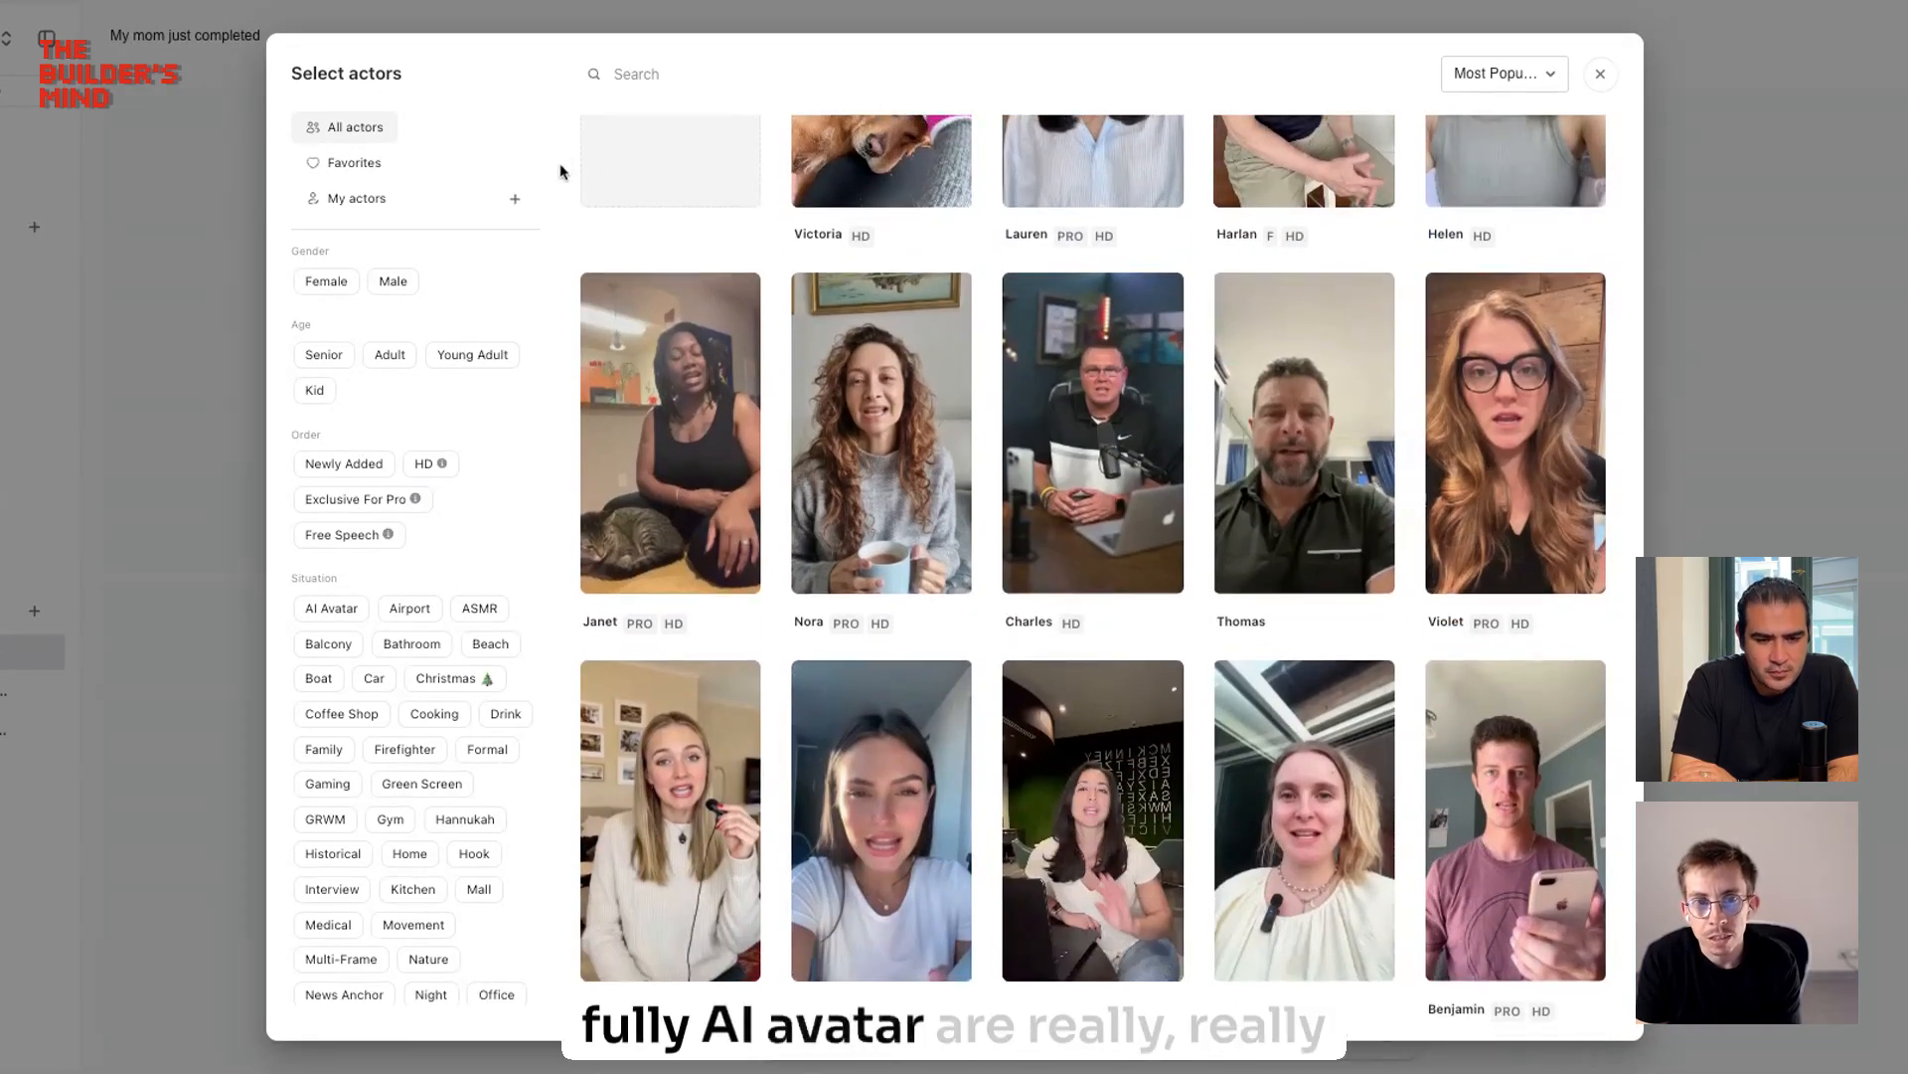
scroll(down, 3)
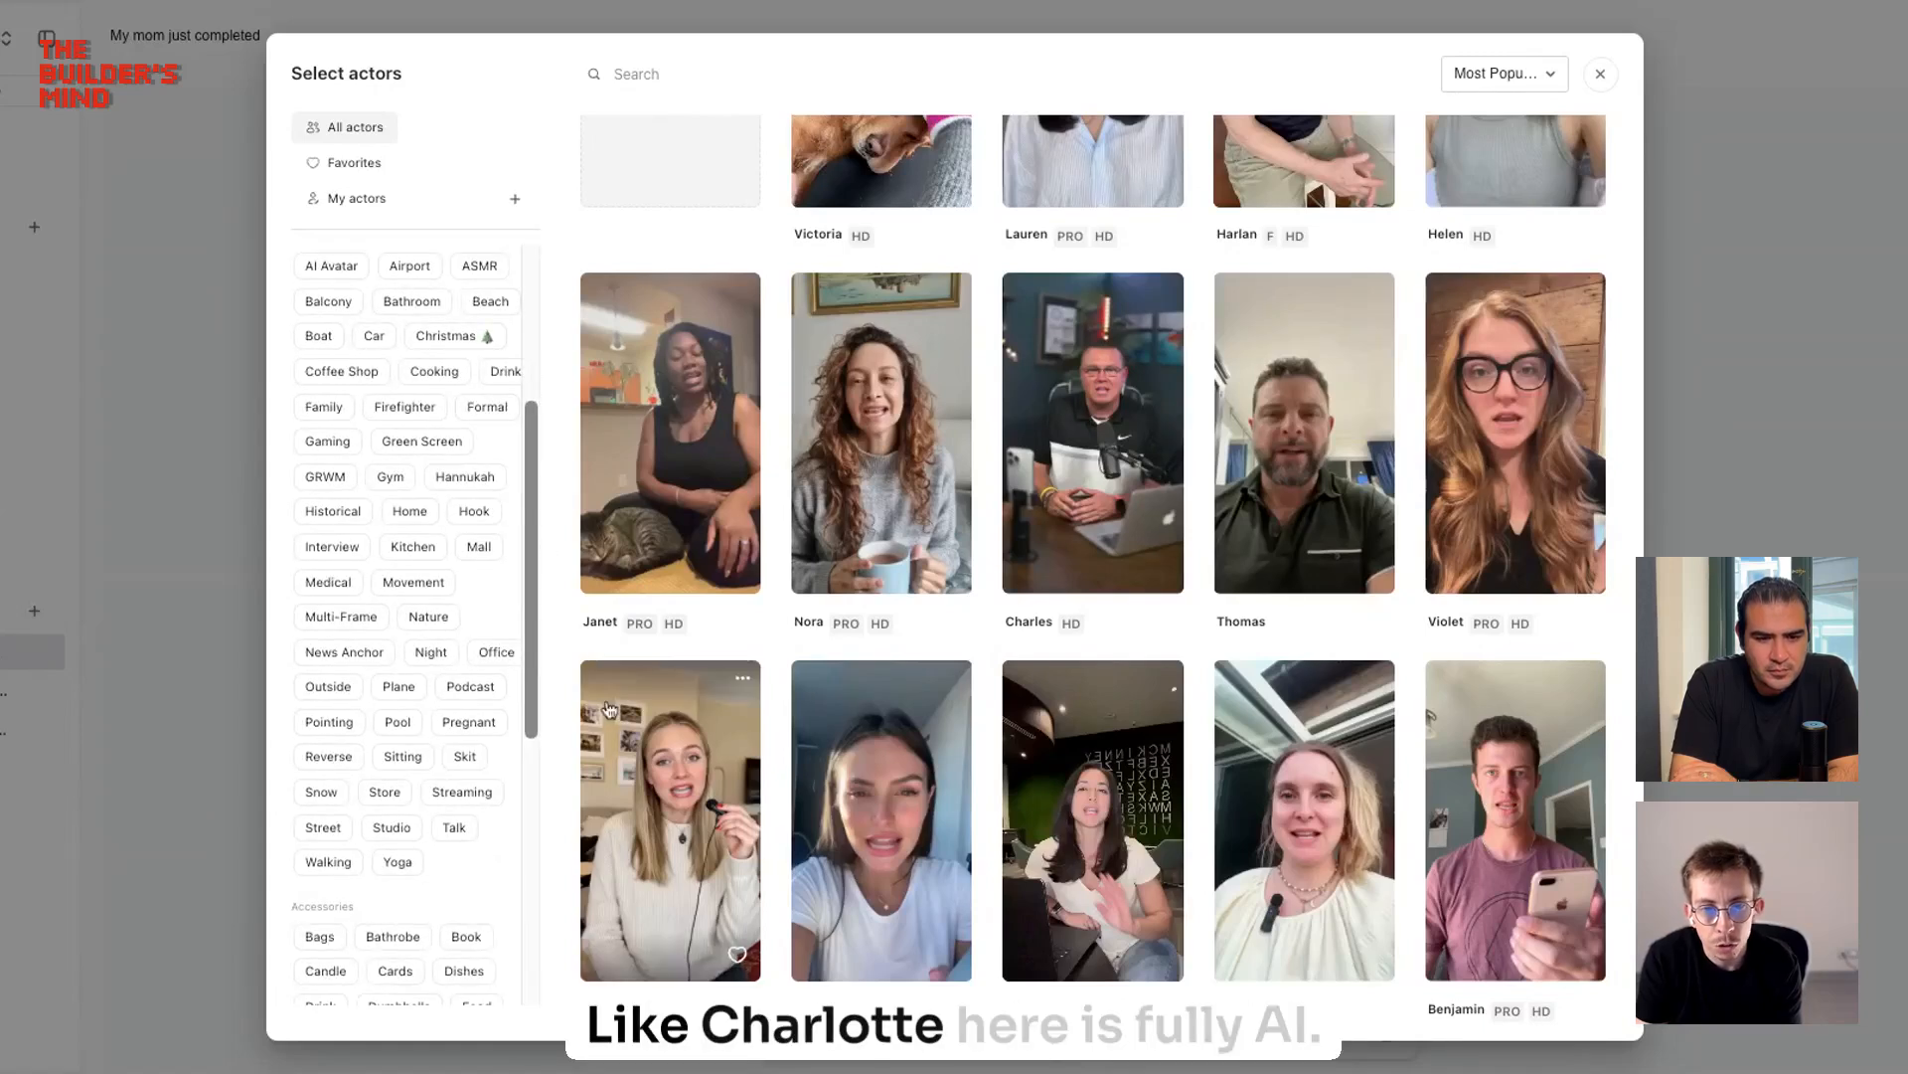
scroll(up, 3)
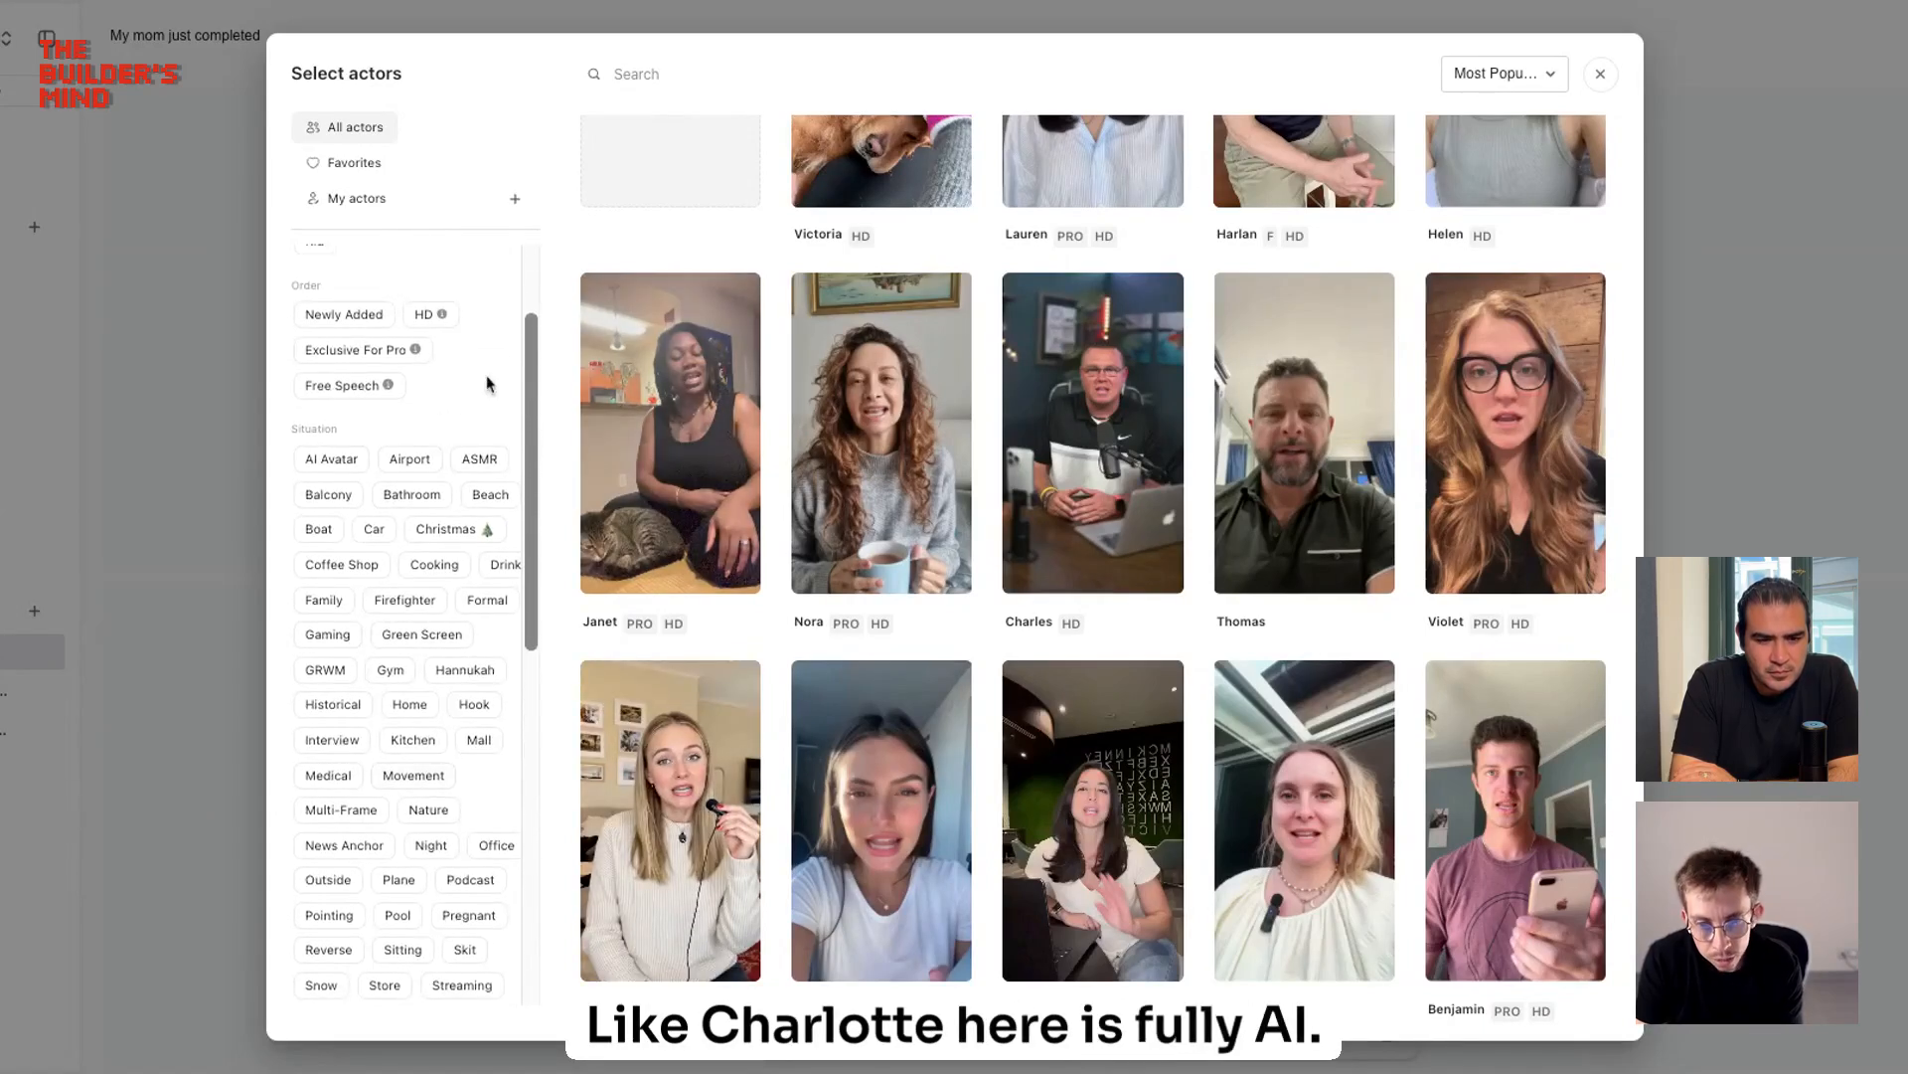
scroll(down, 3)
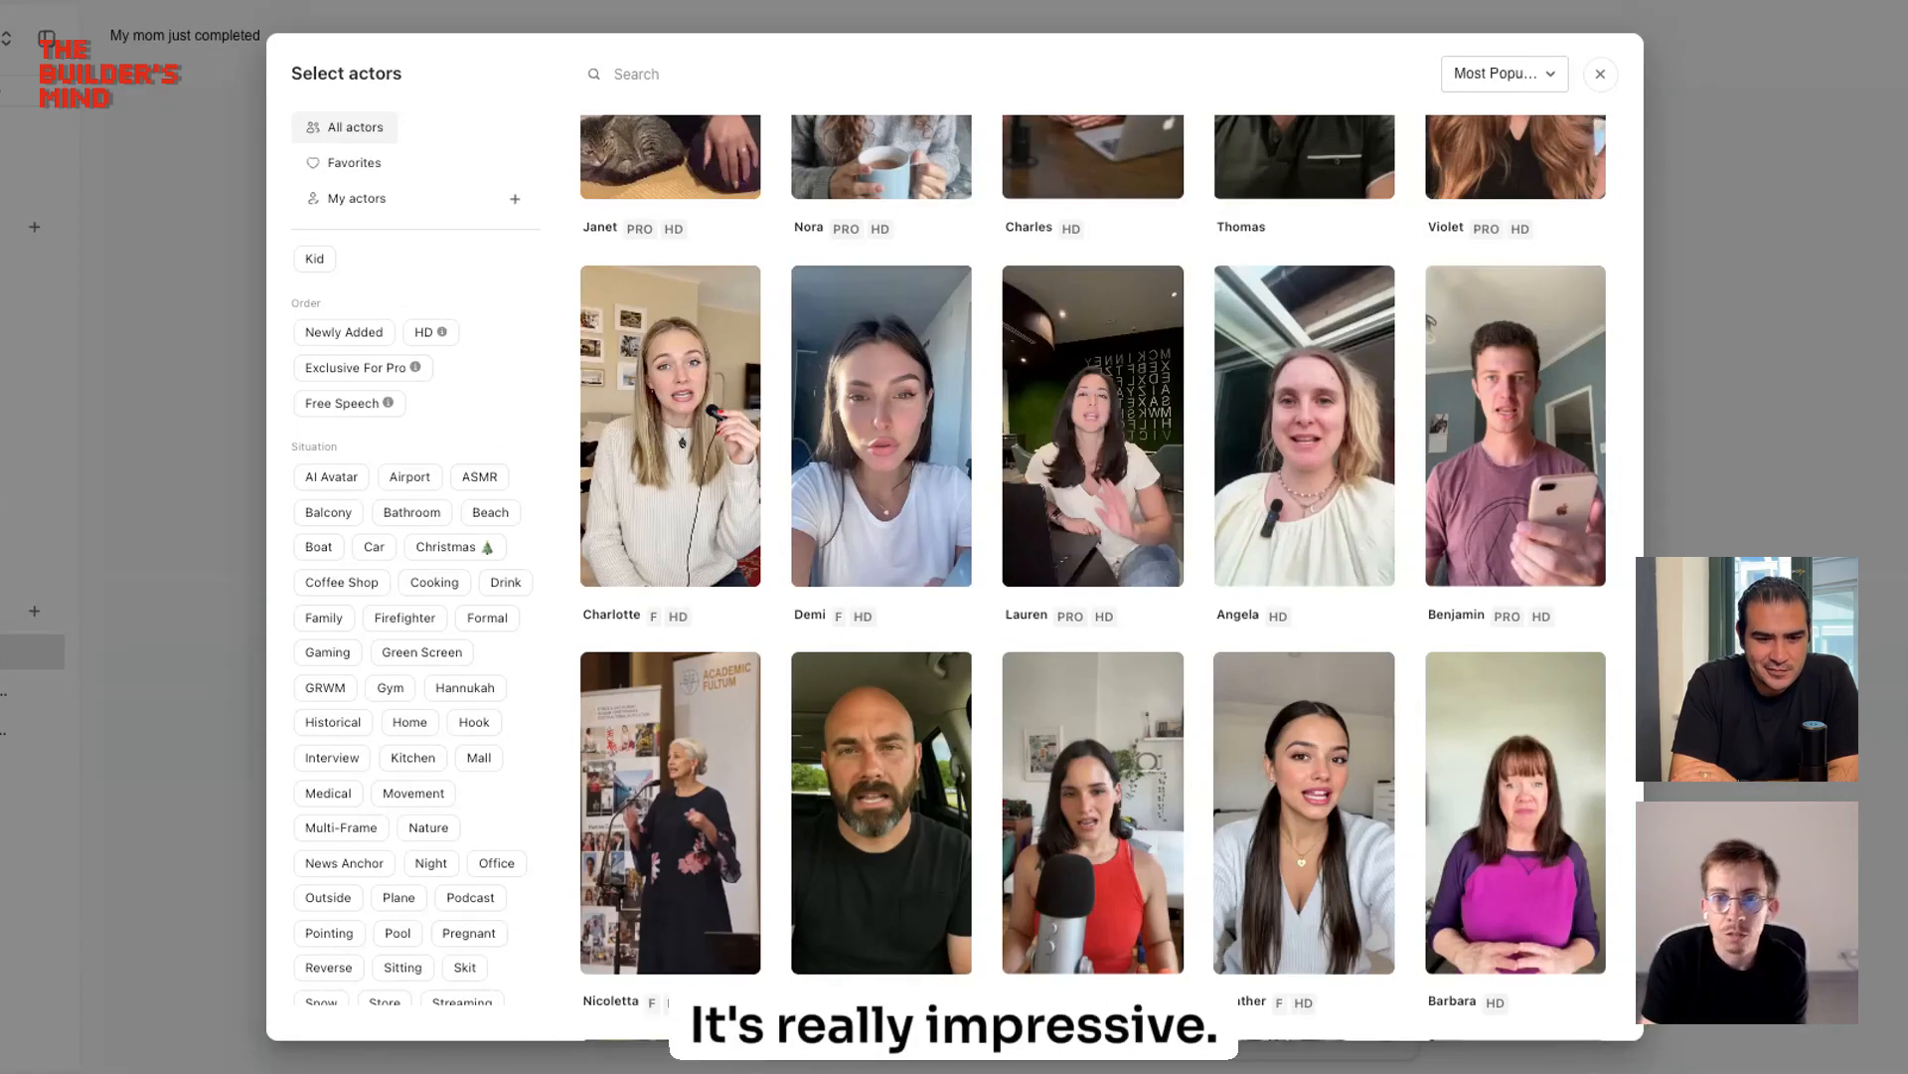
scroll(up, 3)
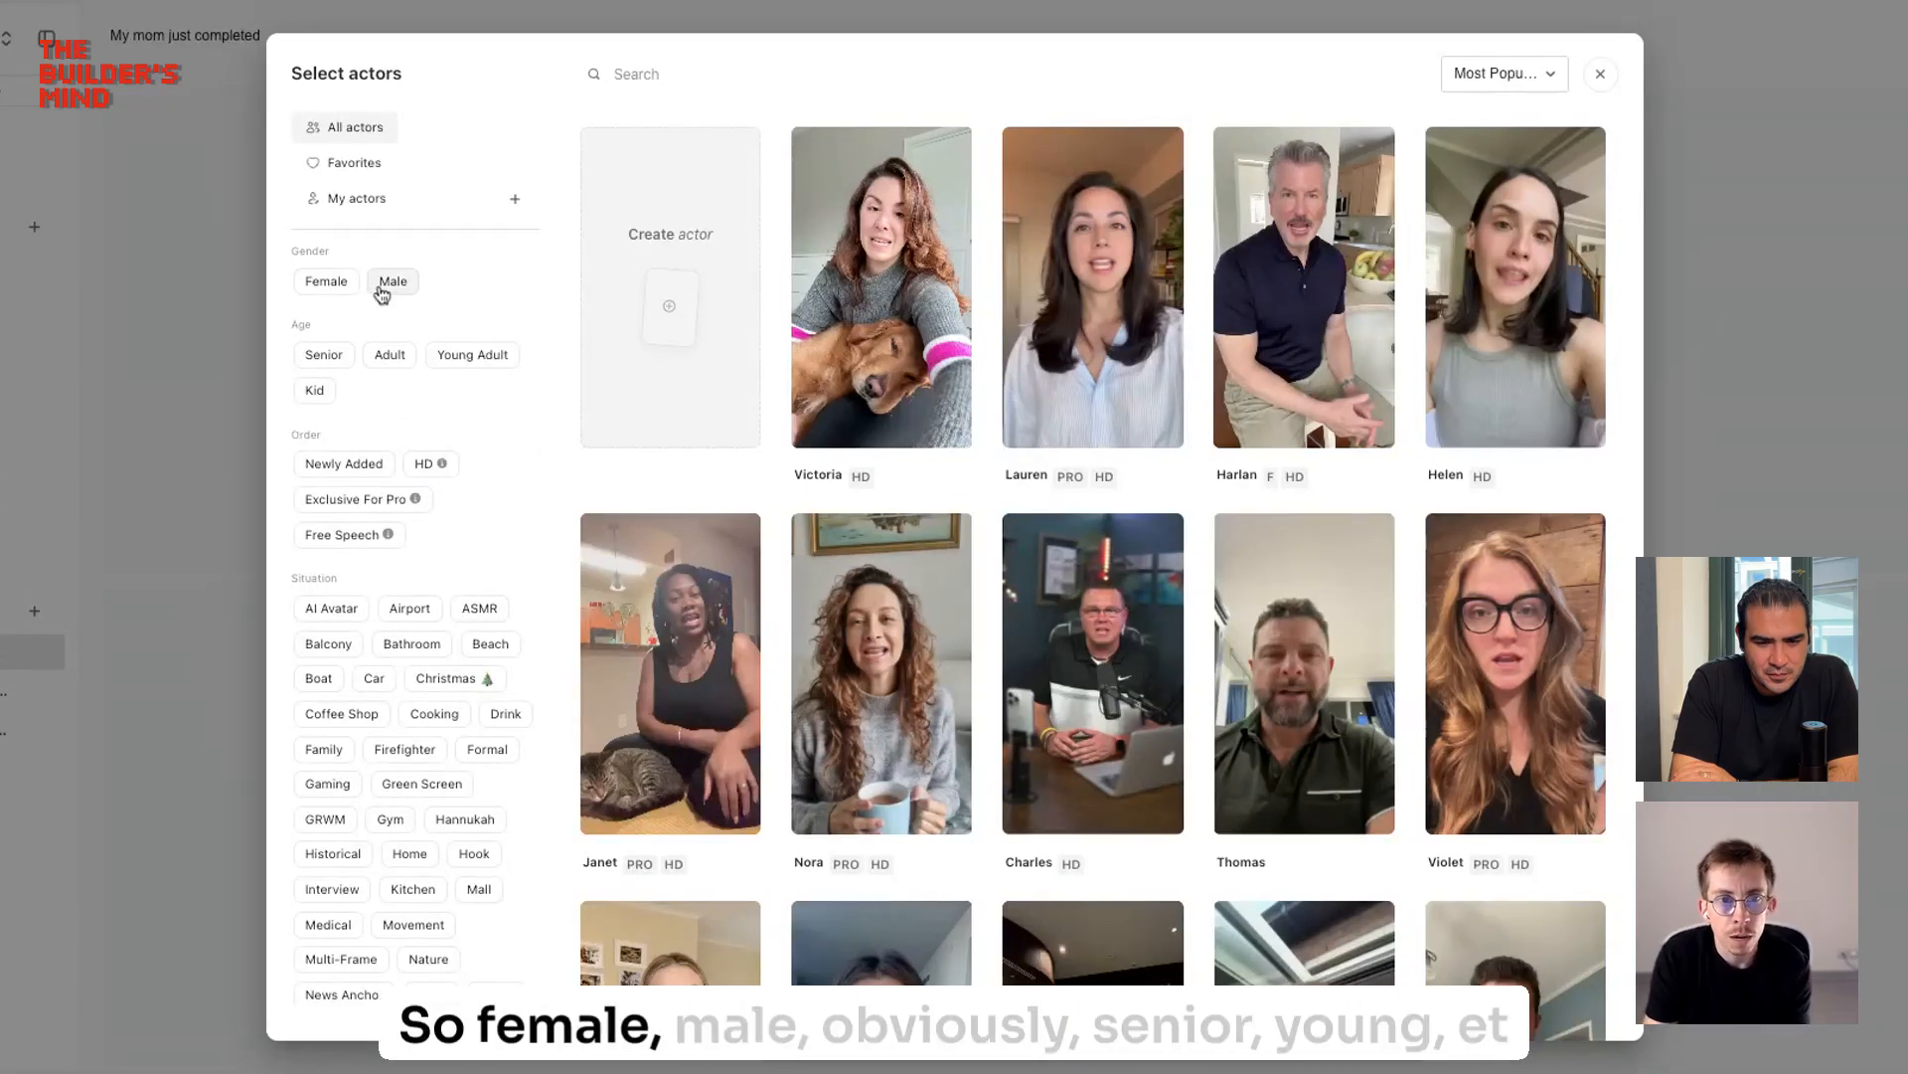
mouse_move(426, 382)
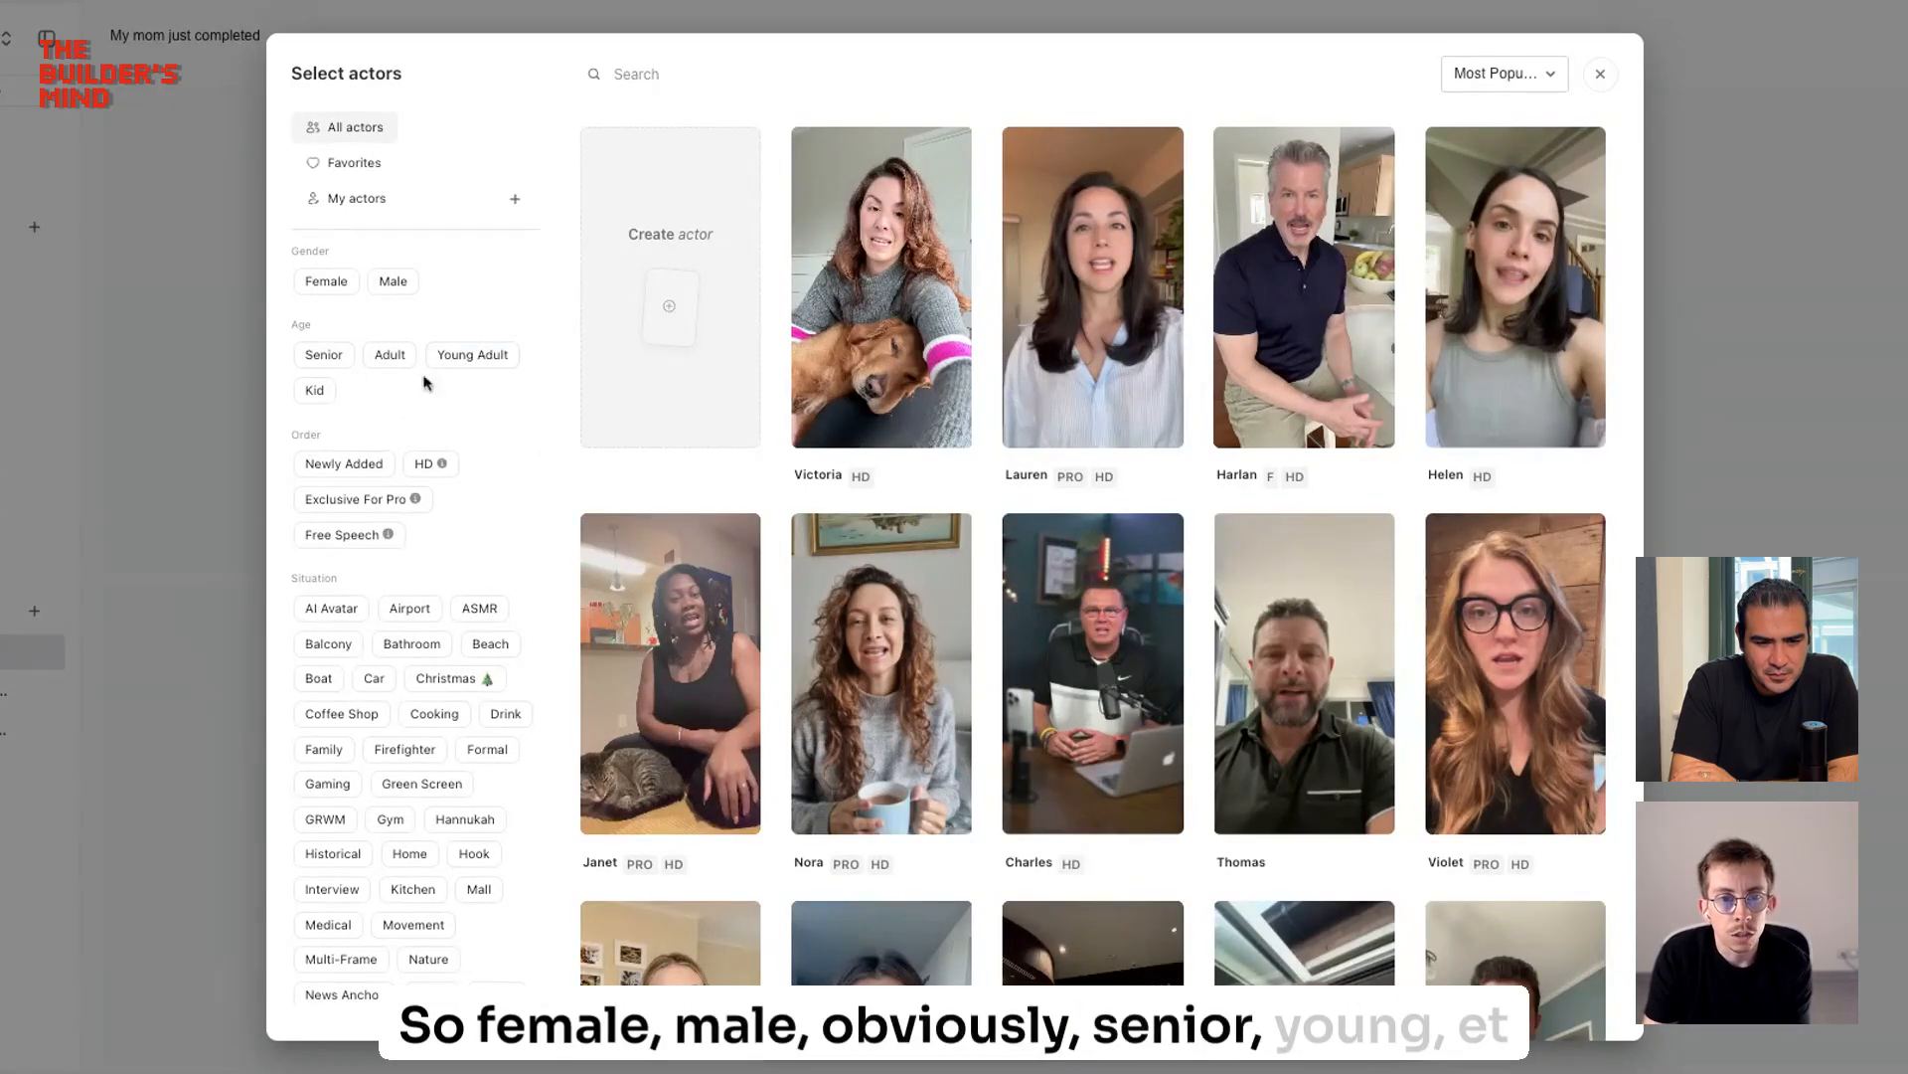
scroll(down, 3)
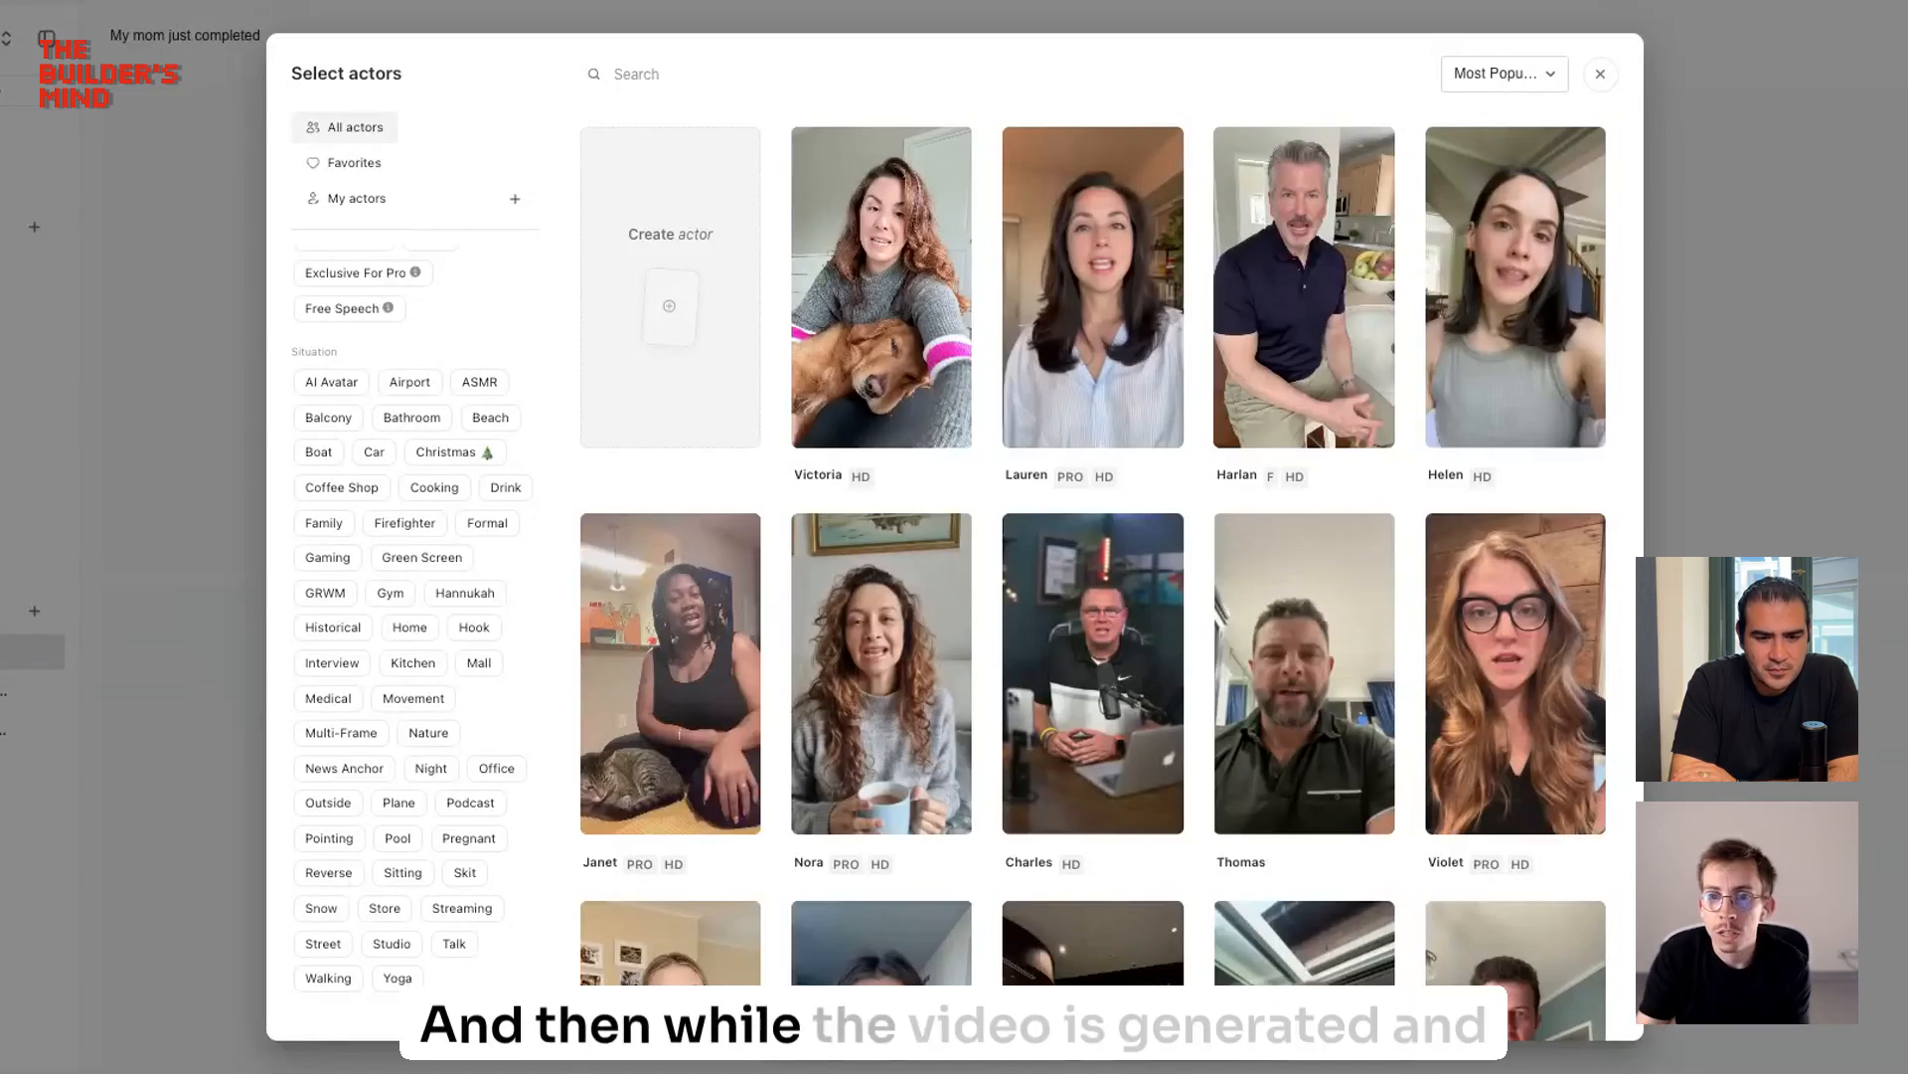
mouse_move(614, 123)
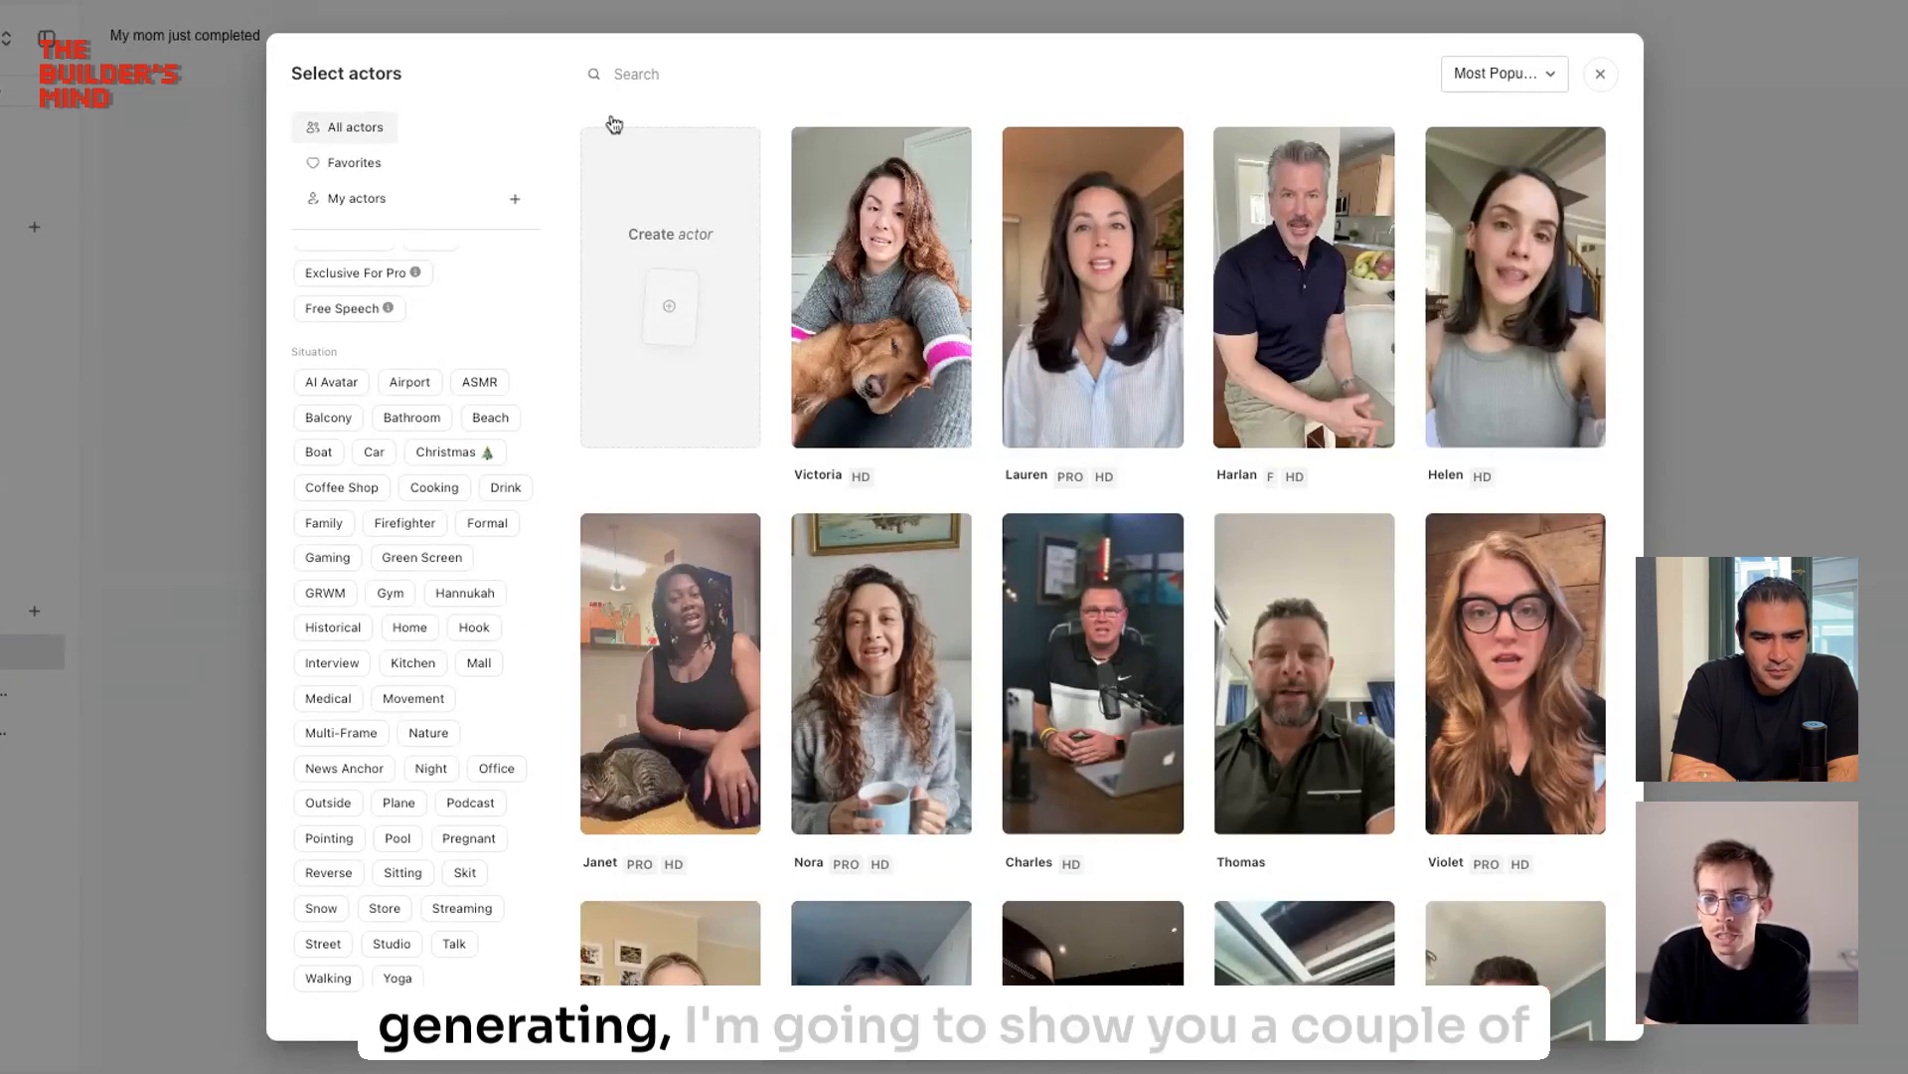
click(1090, 286)
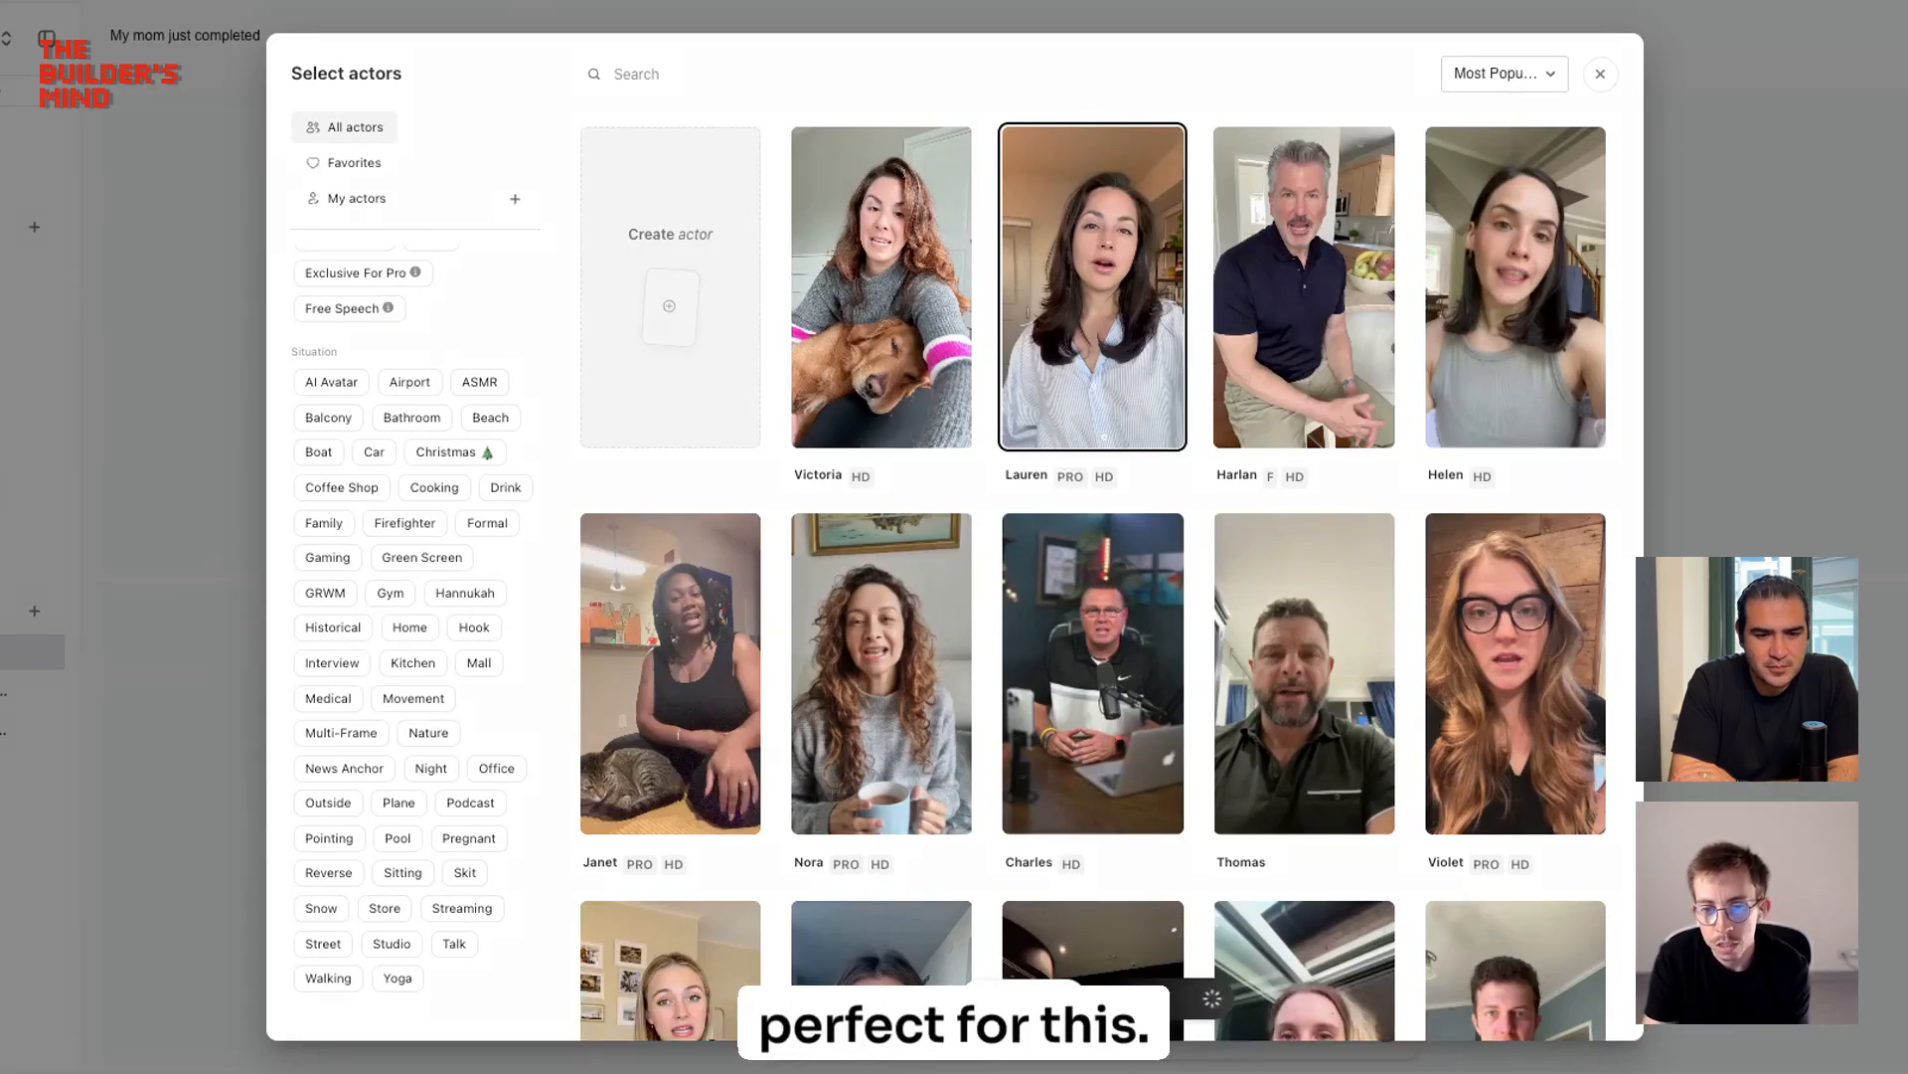
Step: Add Lauren to the script and review her Audio Settings for speed, stability and similarity
click(1090, 286)
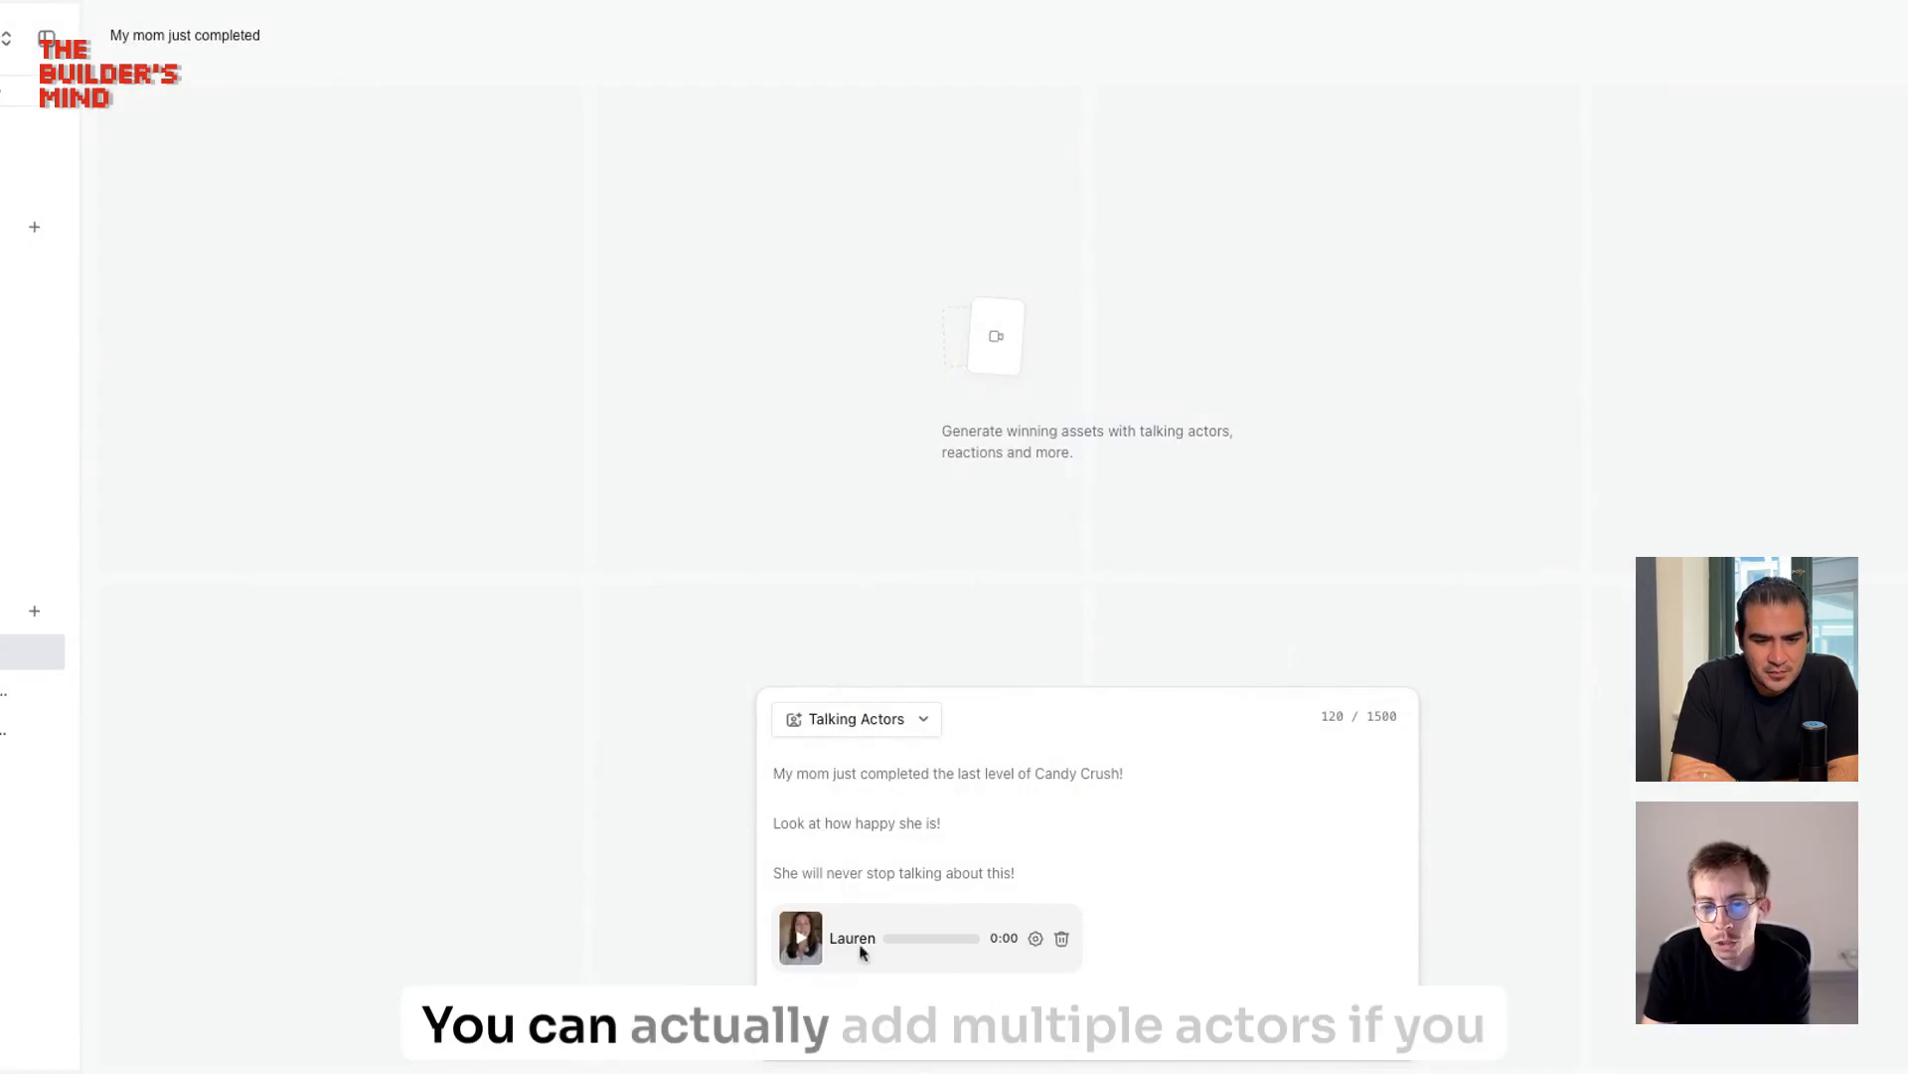
click(1035, 937)
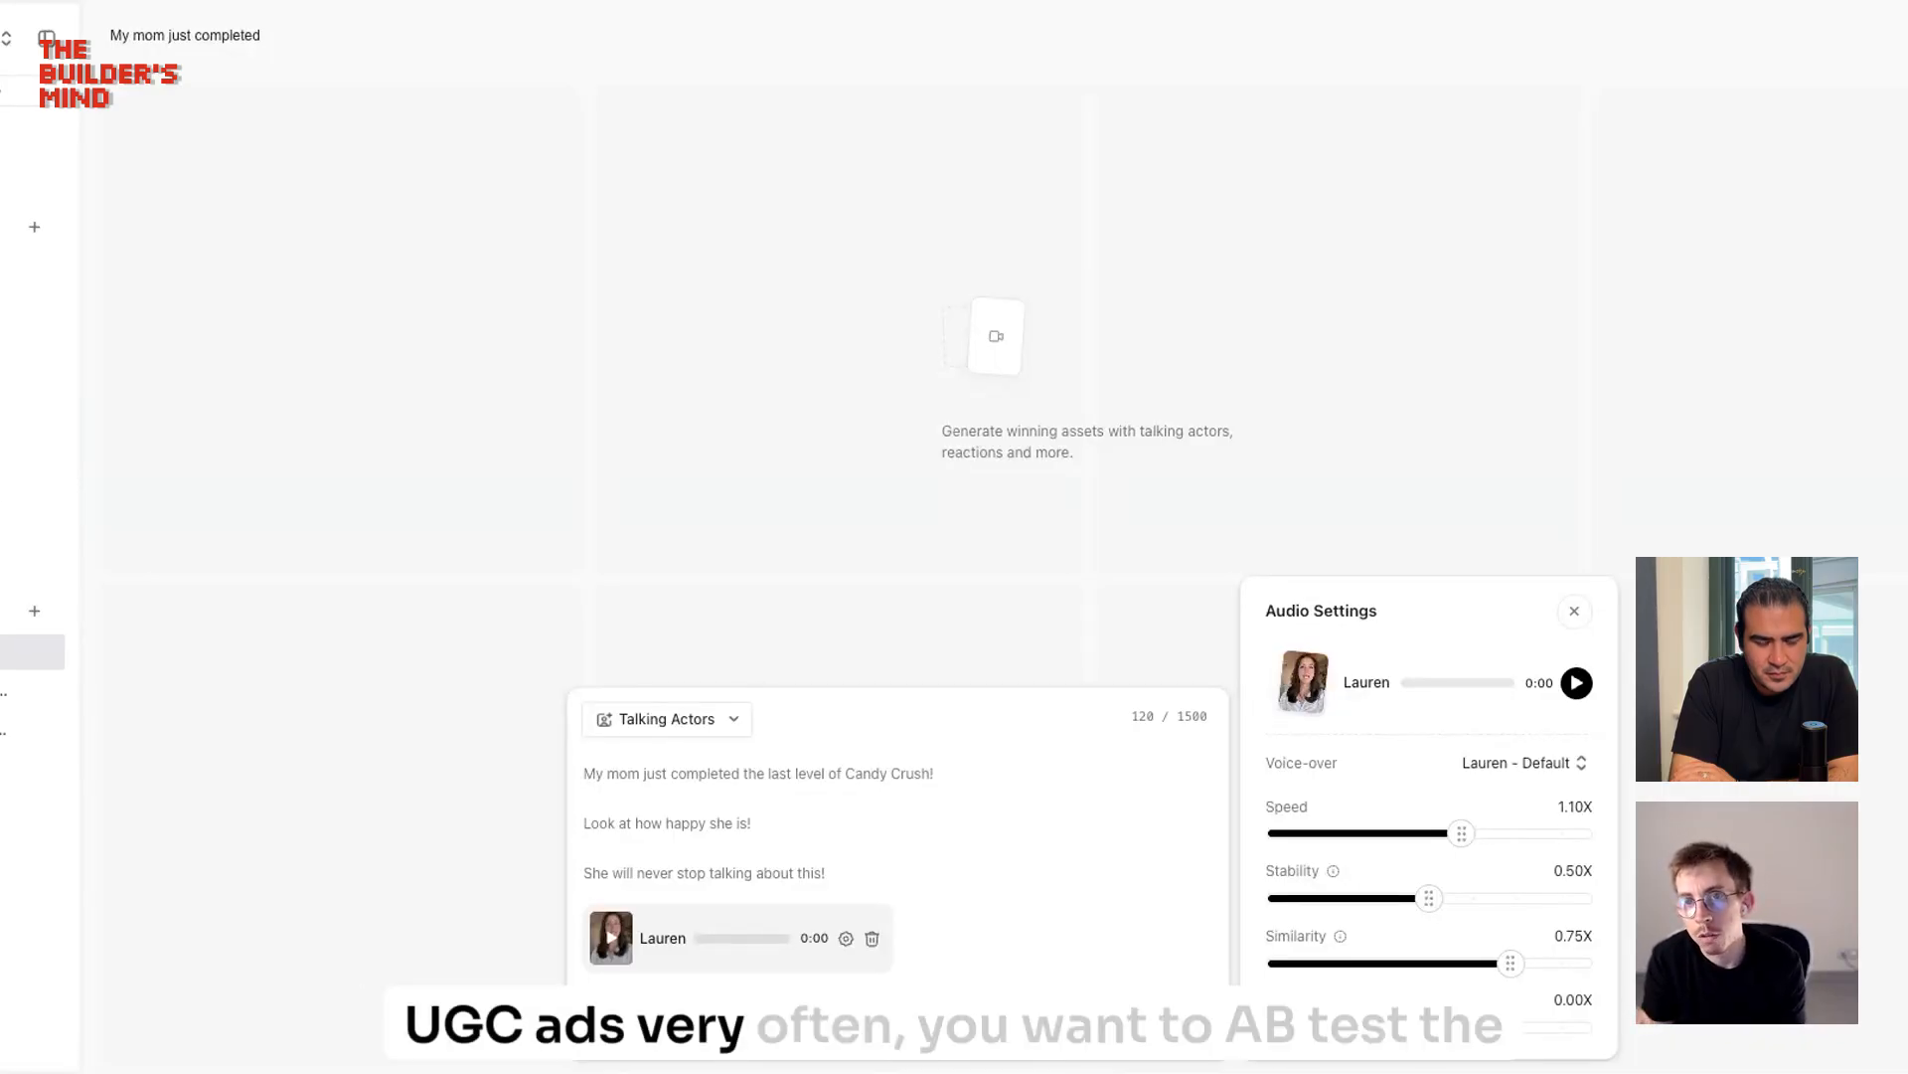
click(1575, 683)
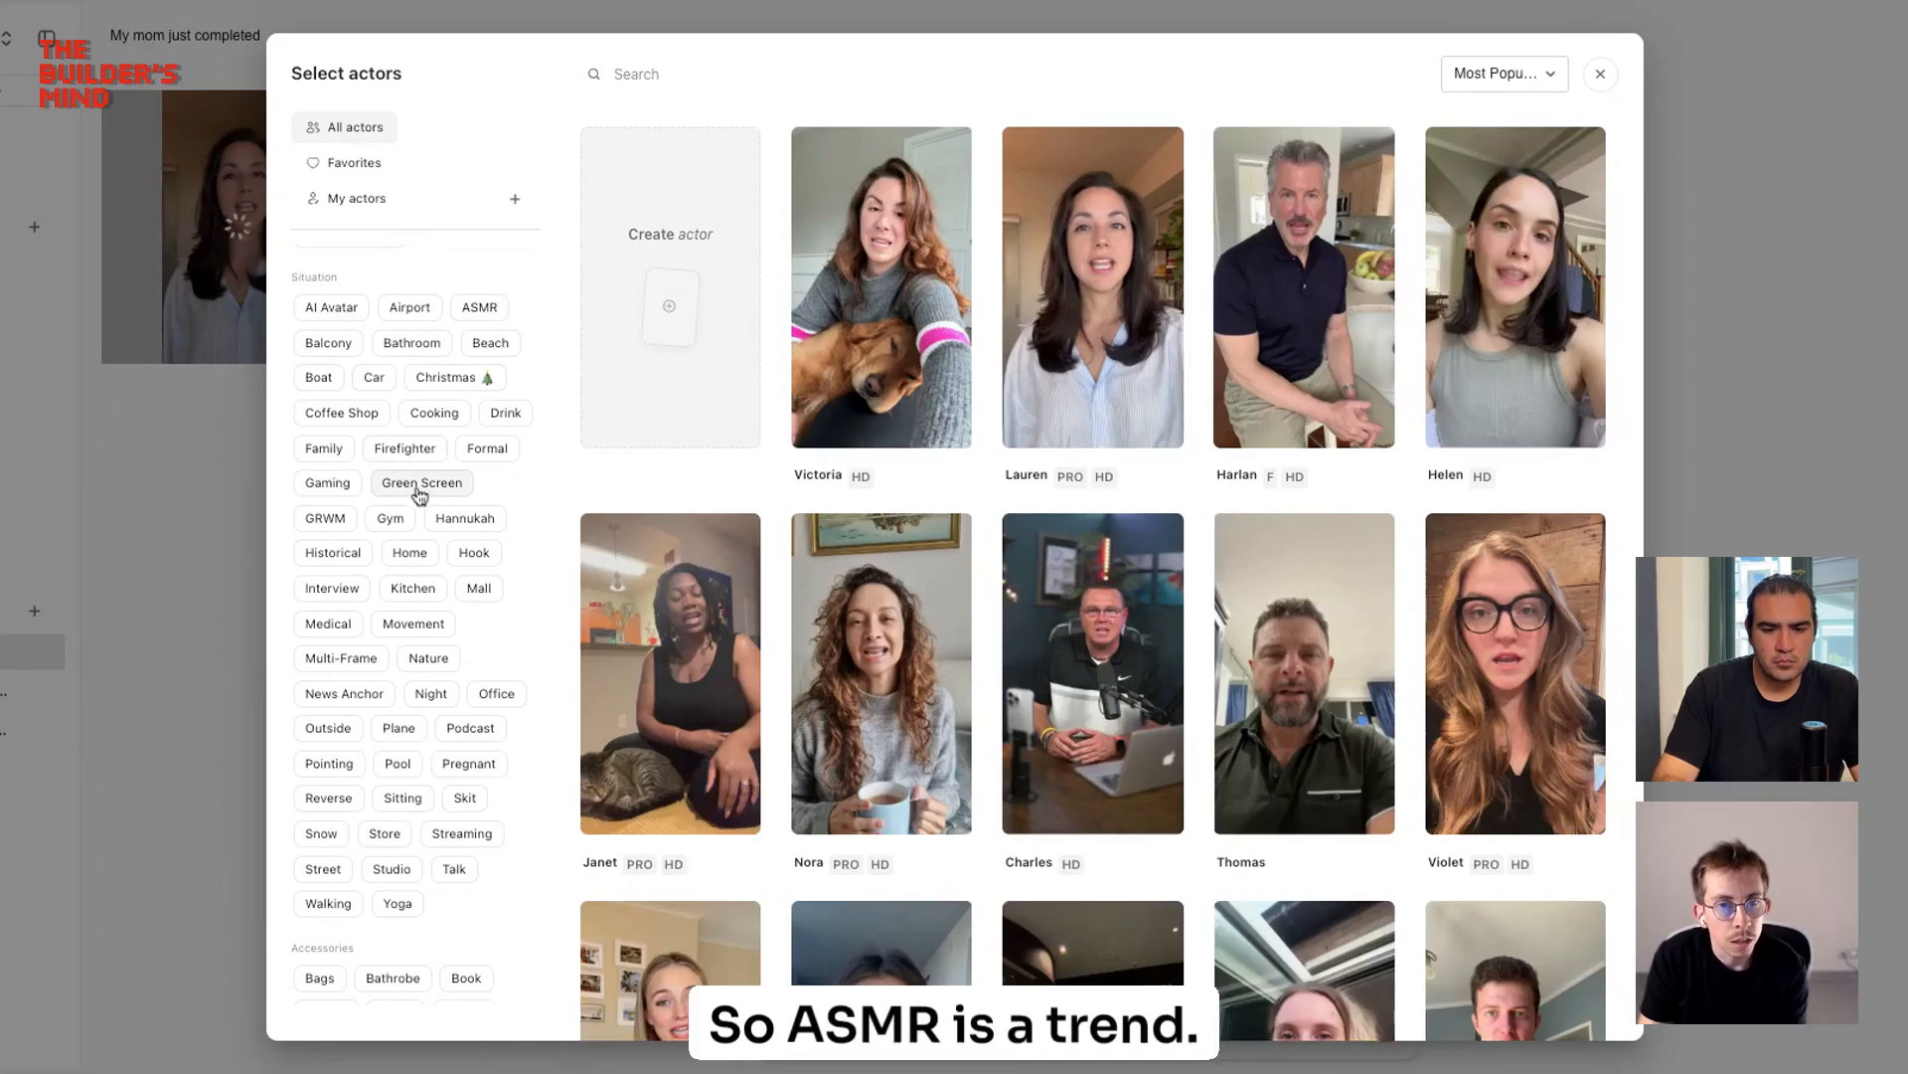
Step: Preview actors under the green screen and Gym filters, then filter by the Hook tag
click(422, 482)
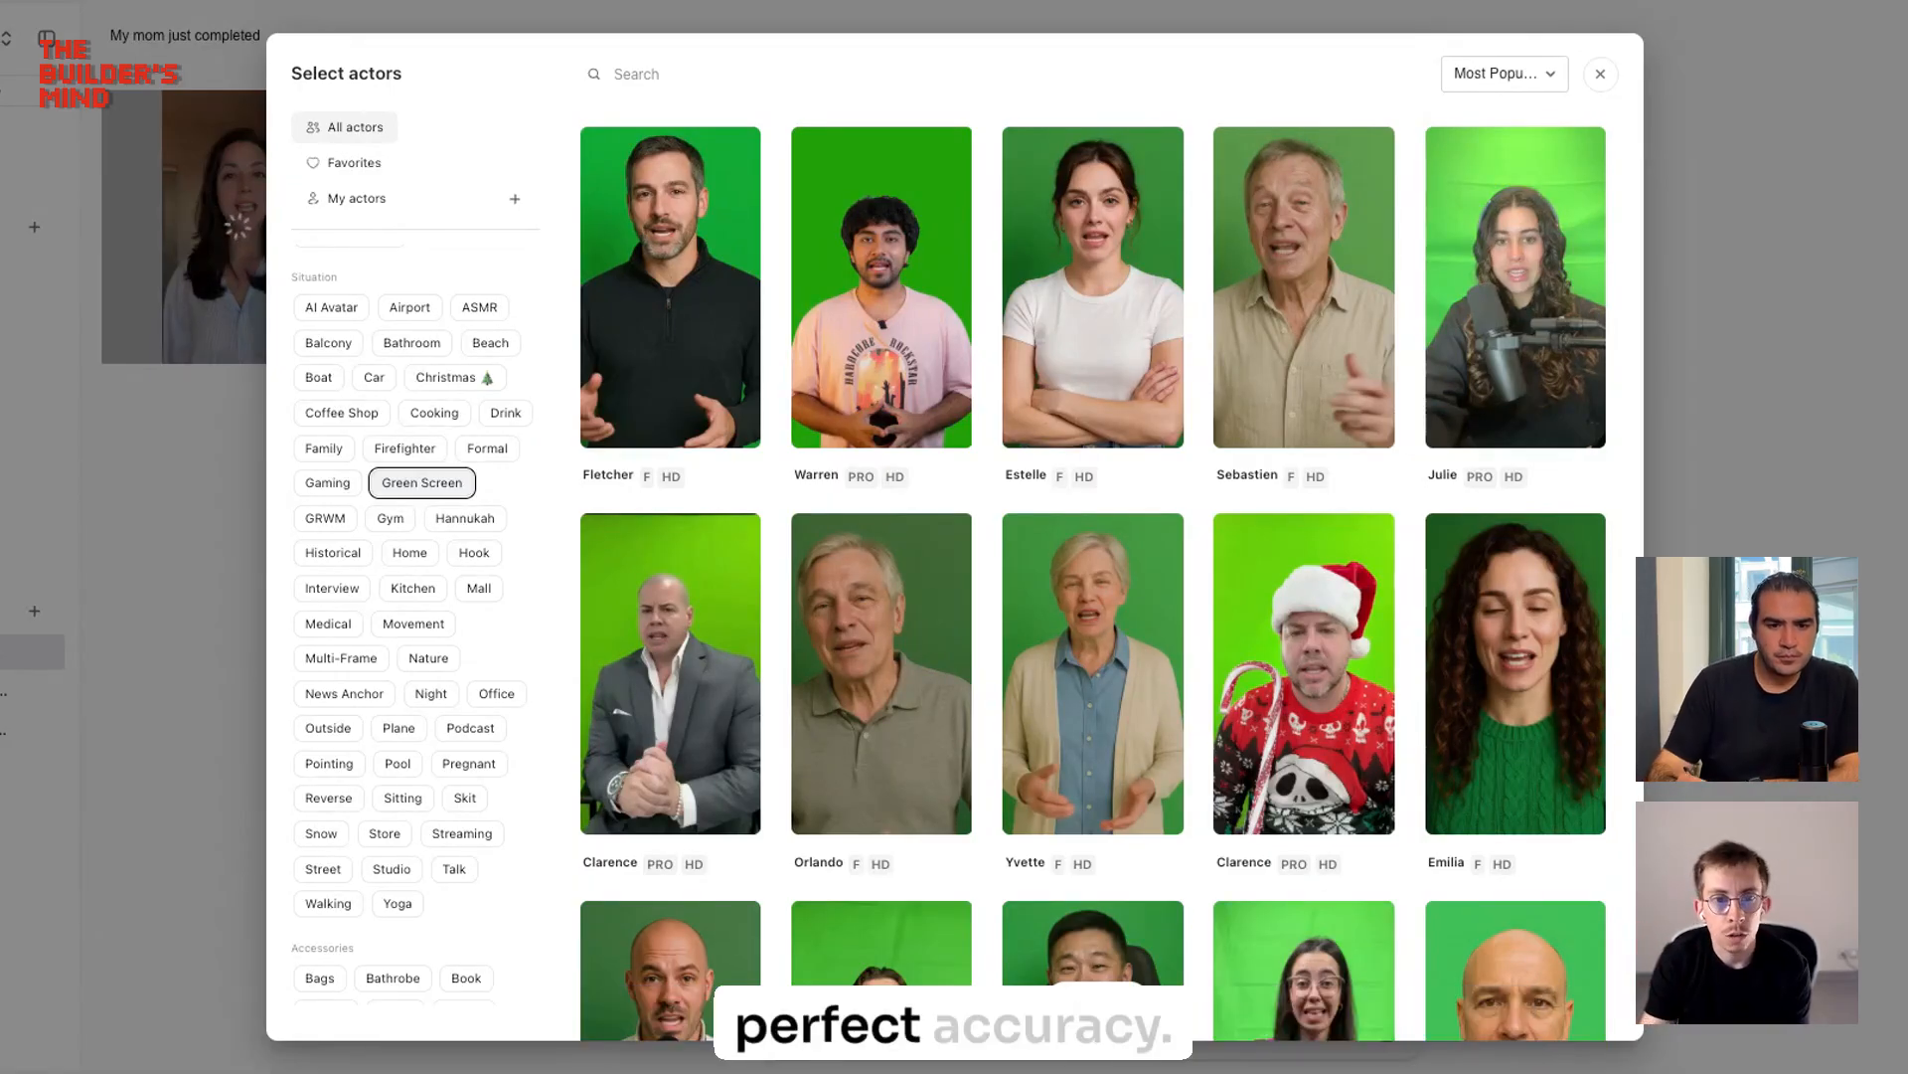
click(421, 482)
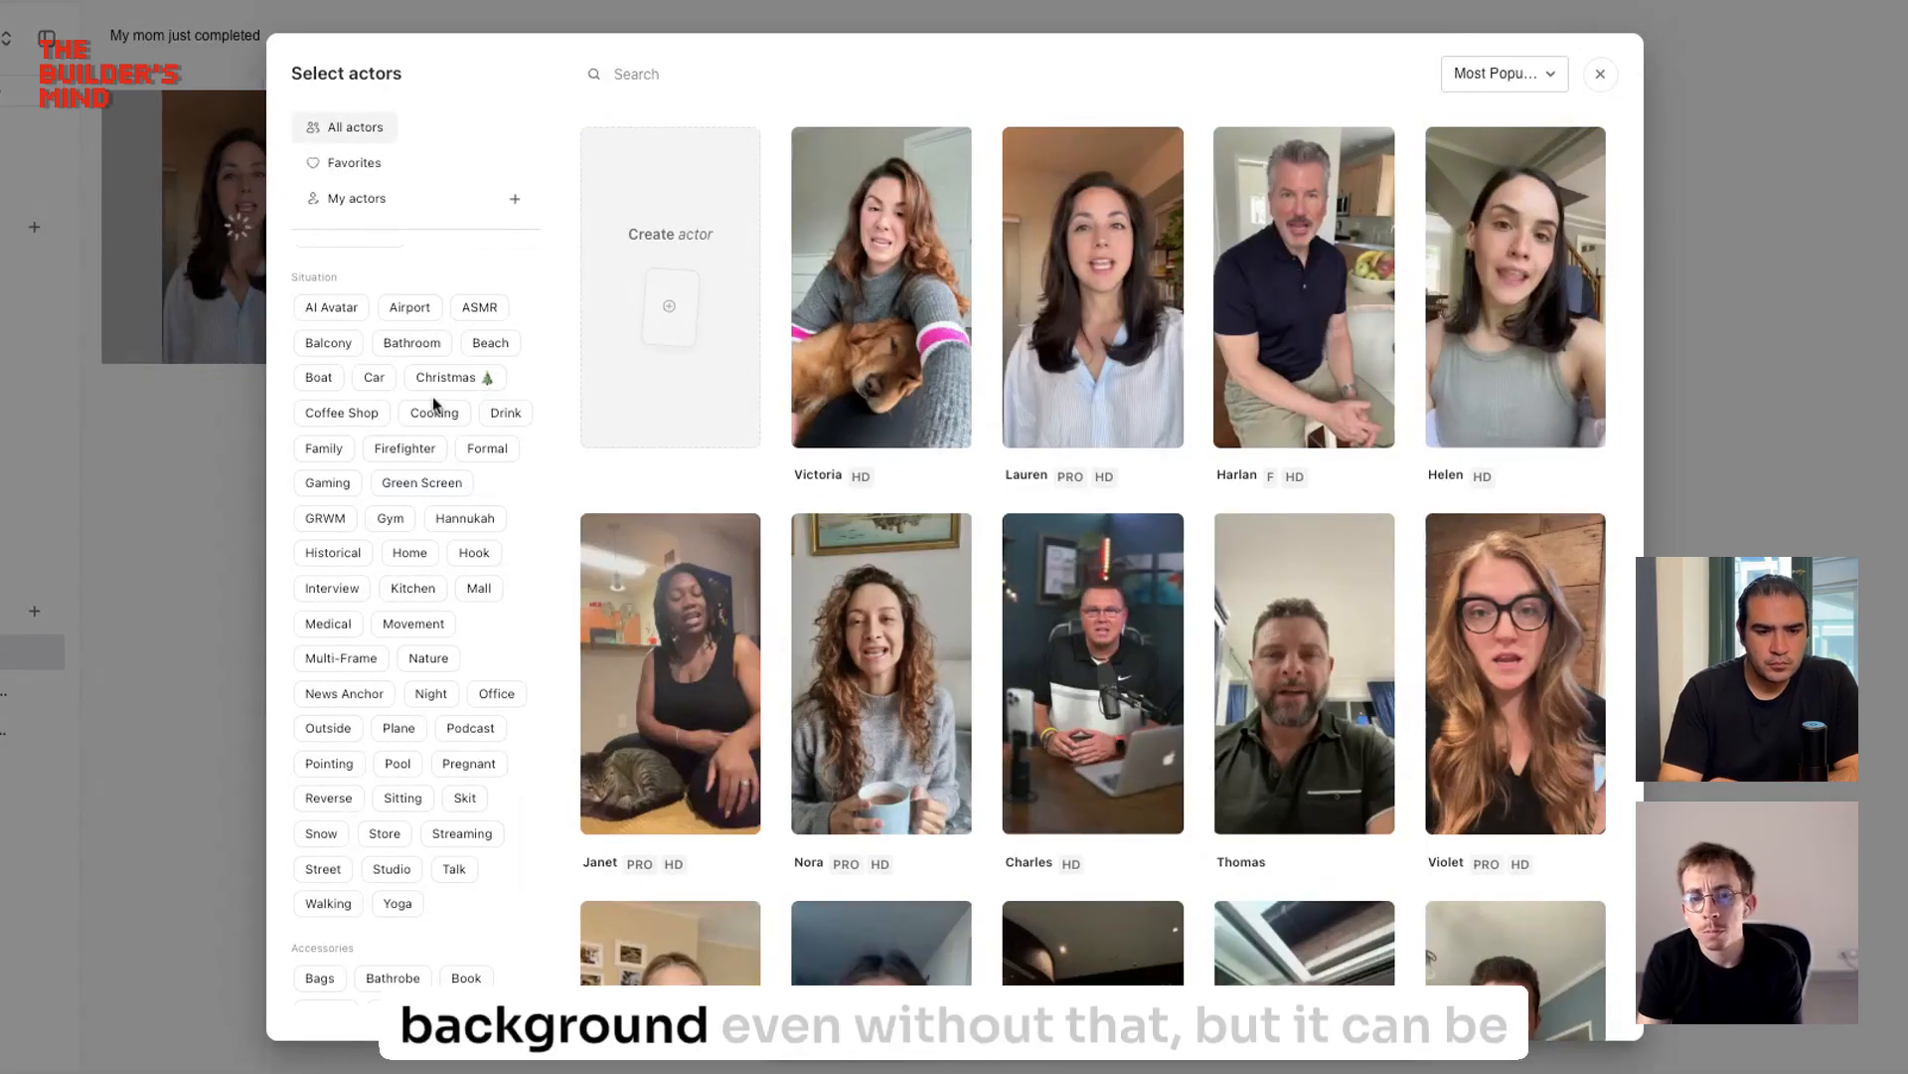
scroll(down, 3)
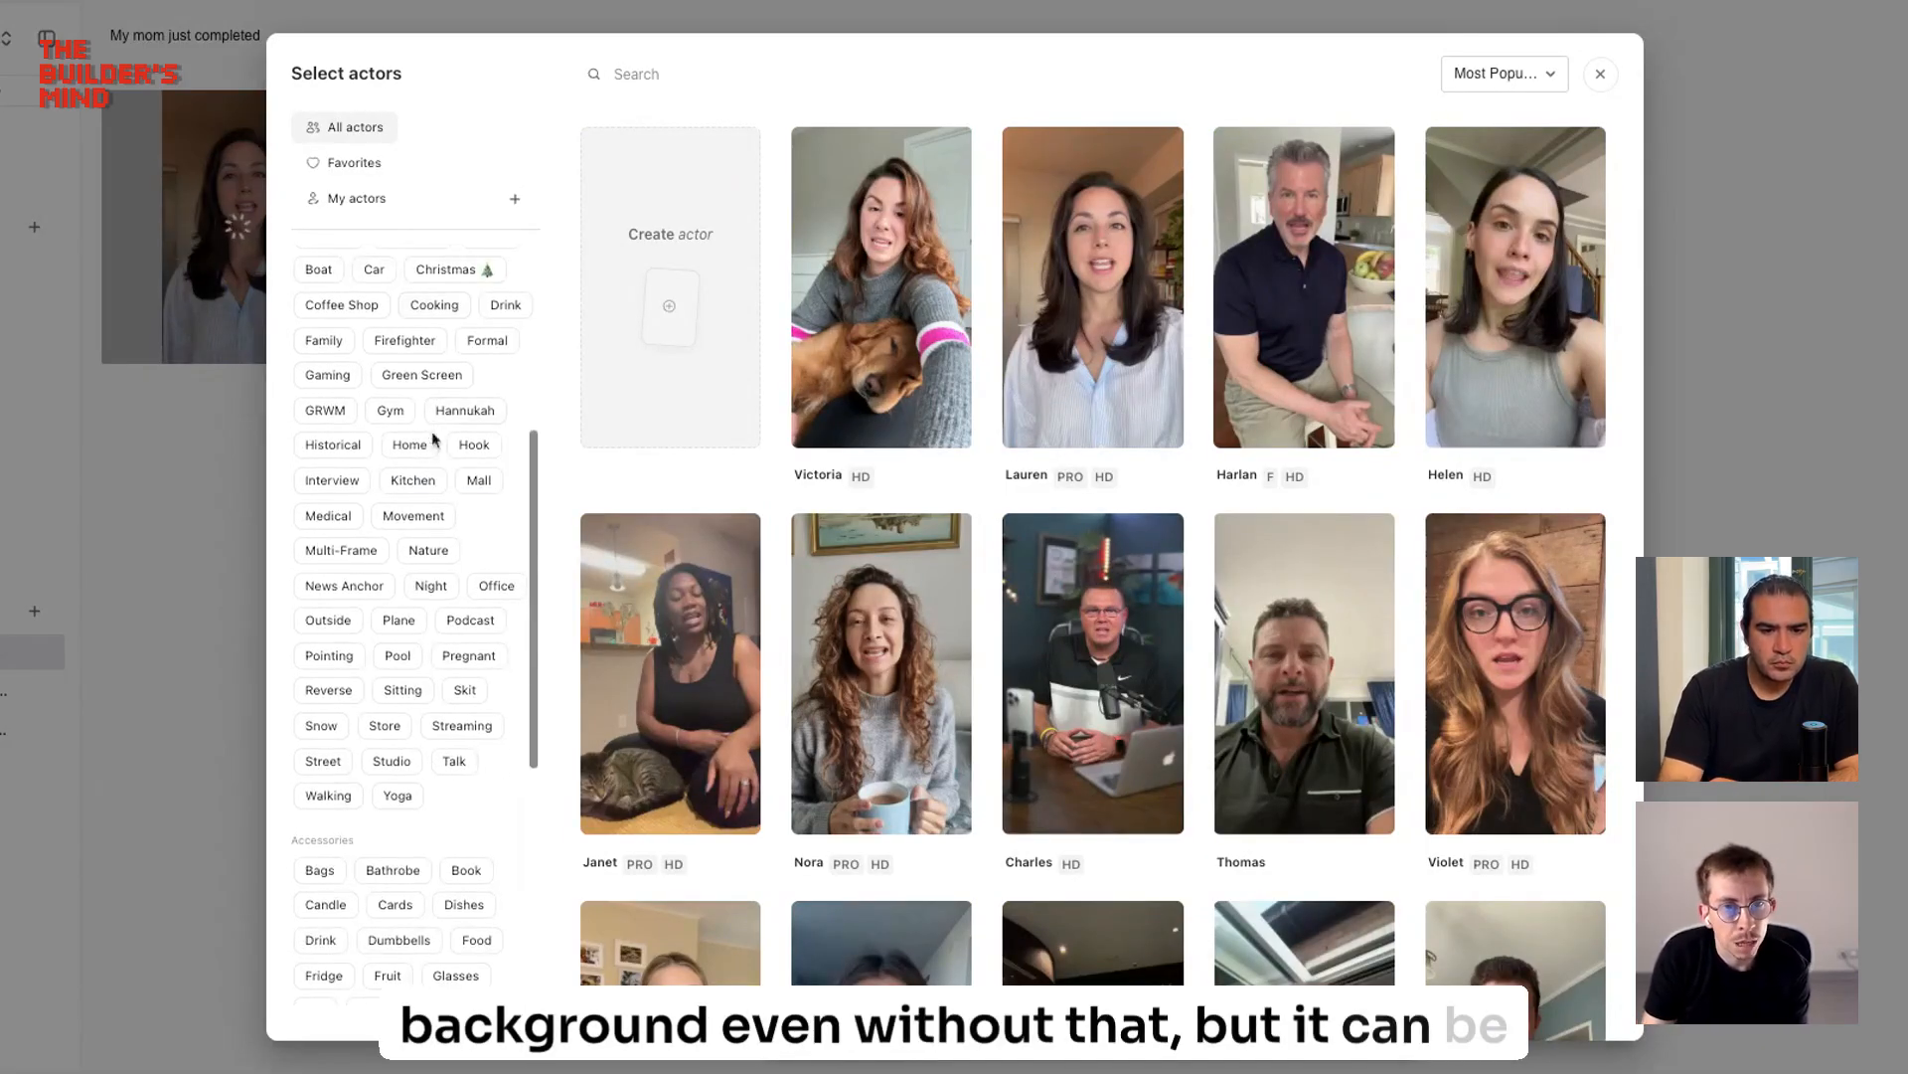
click(390, 408)
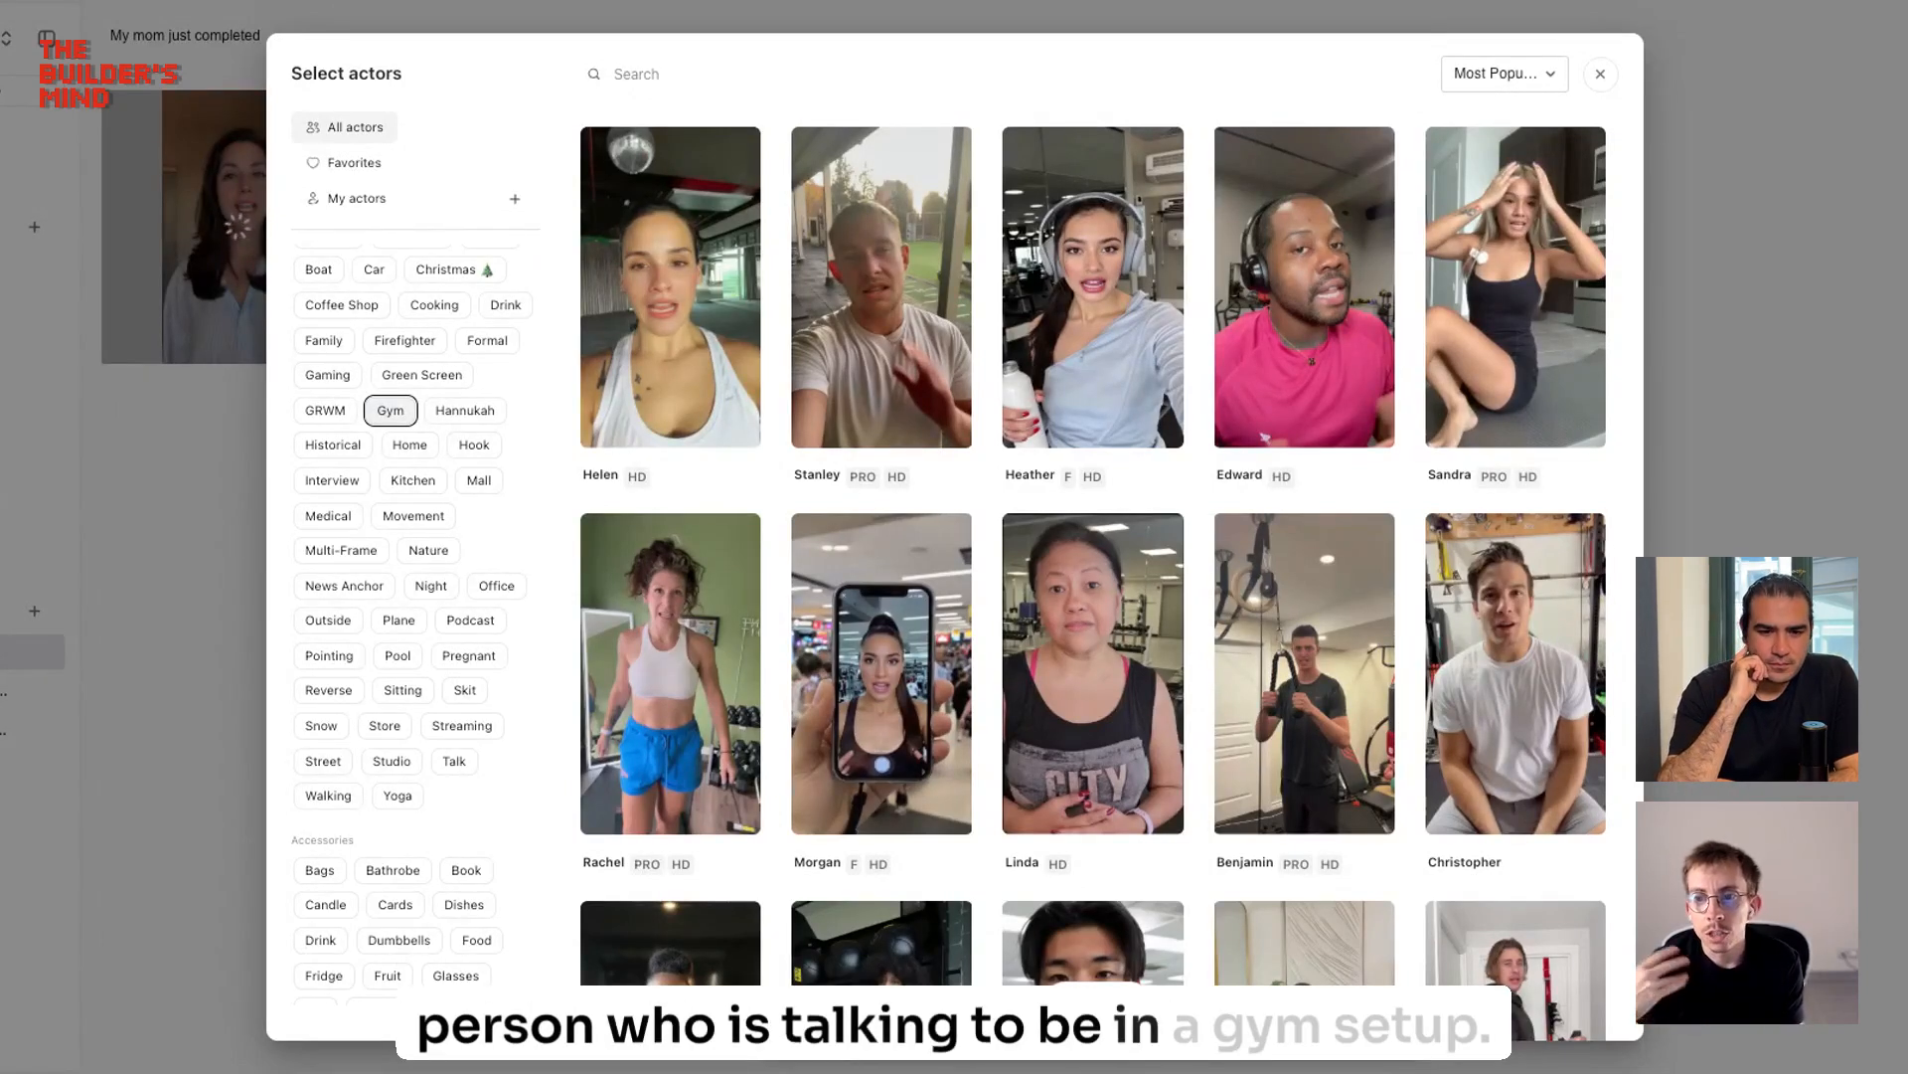
scroll(down, 3)
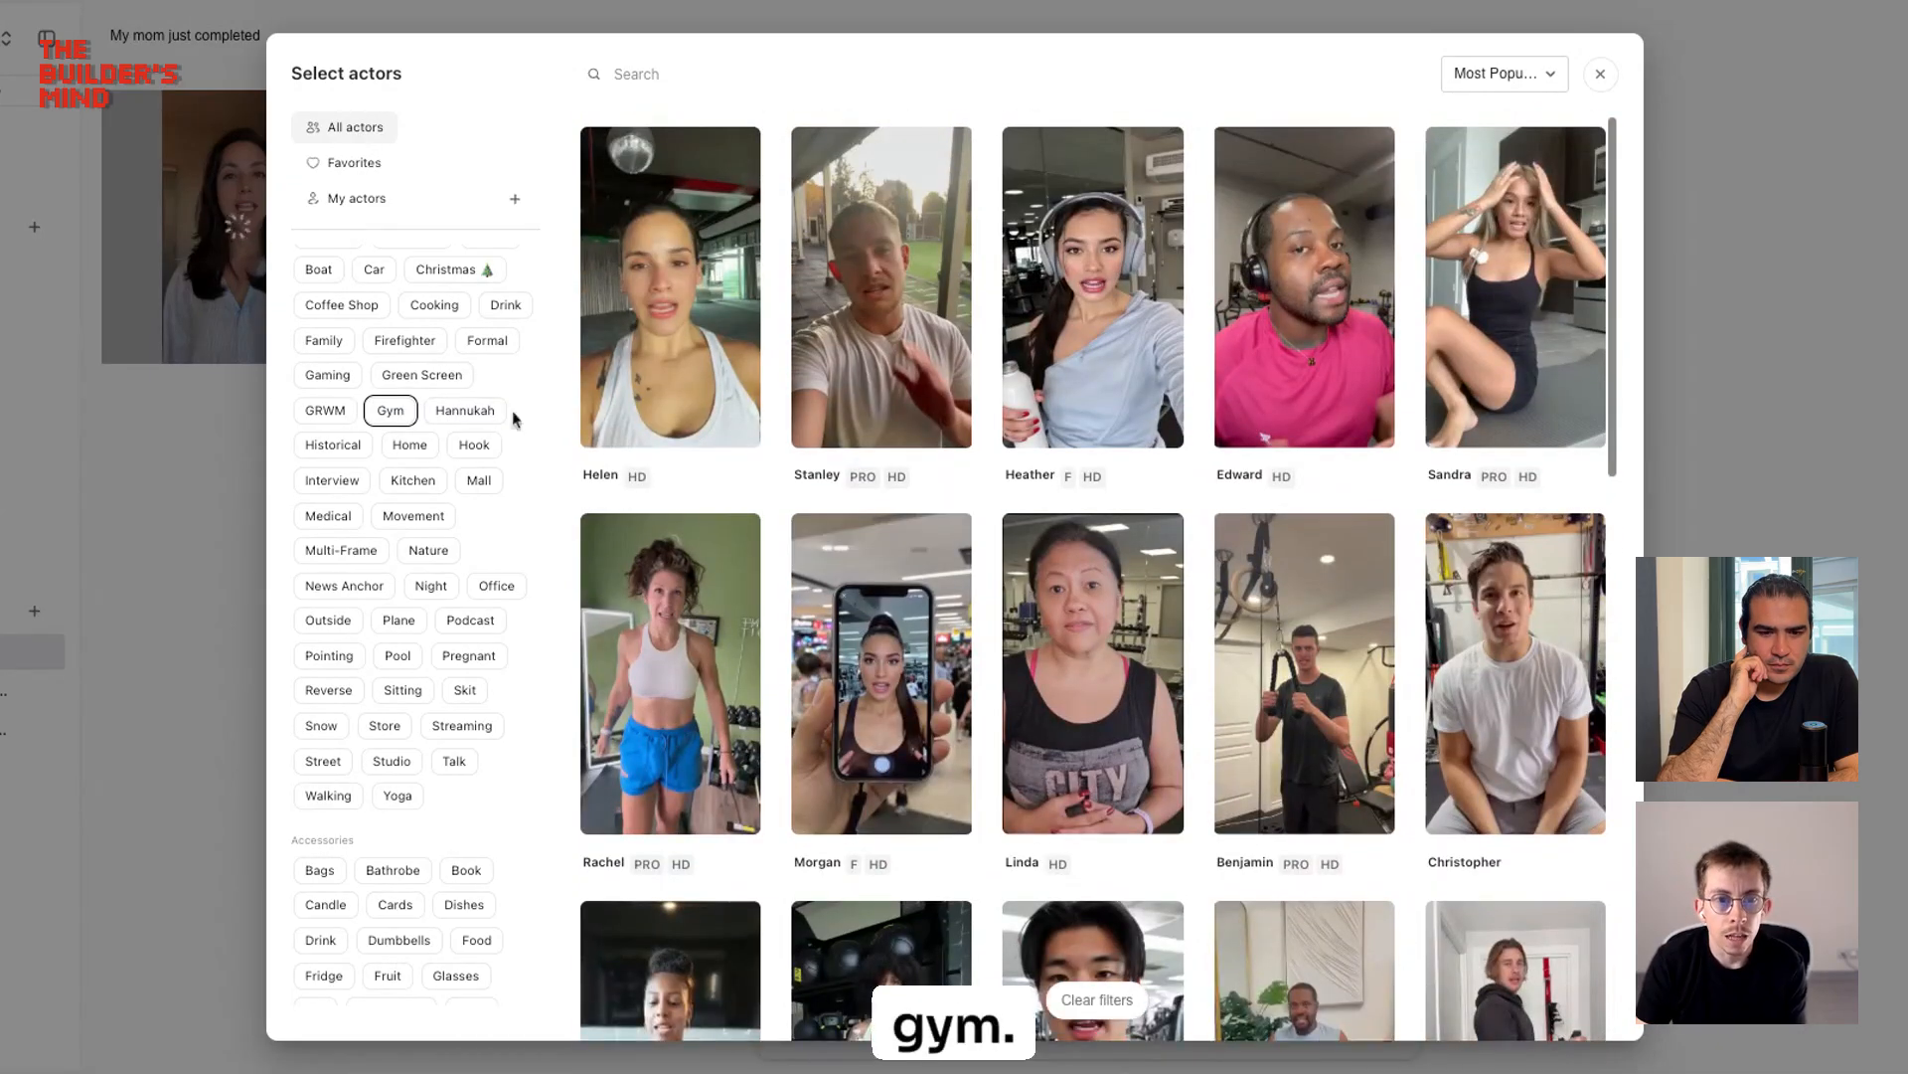
click(389, 411)
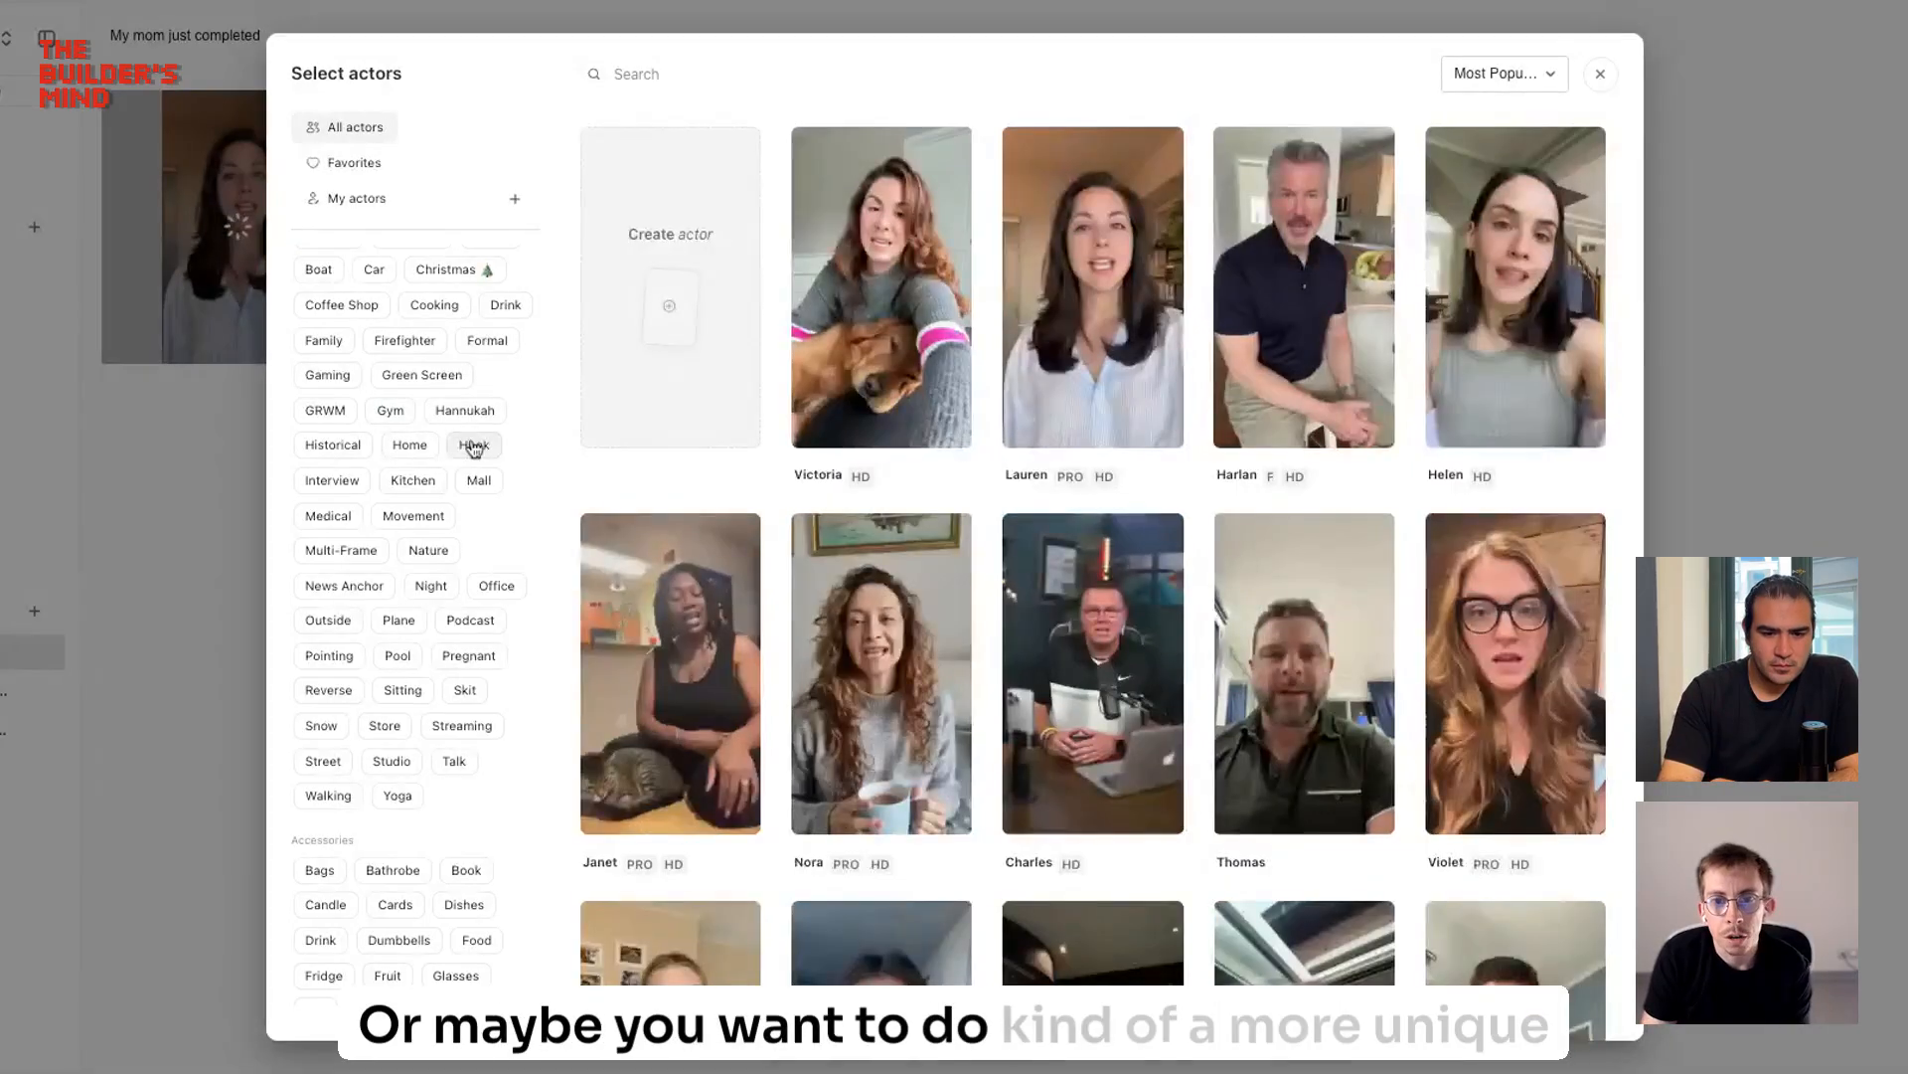
click(473, 444)
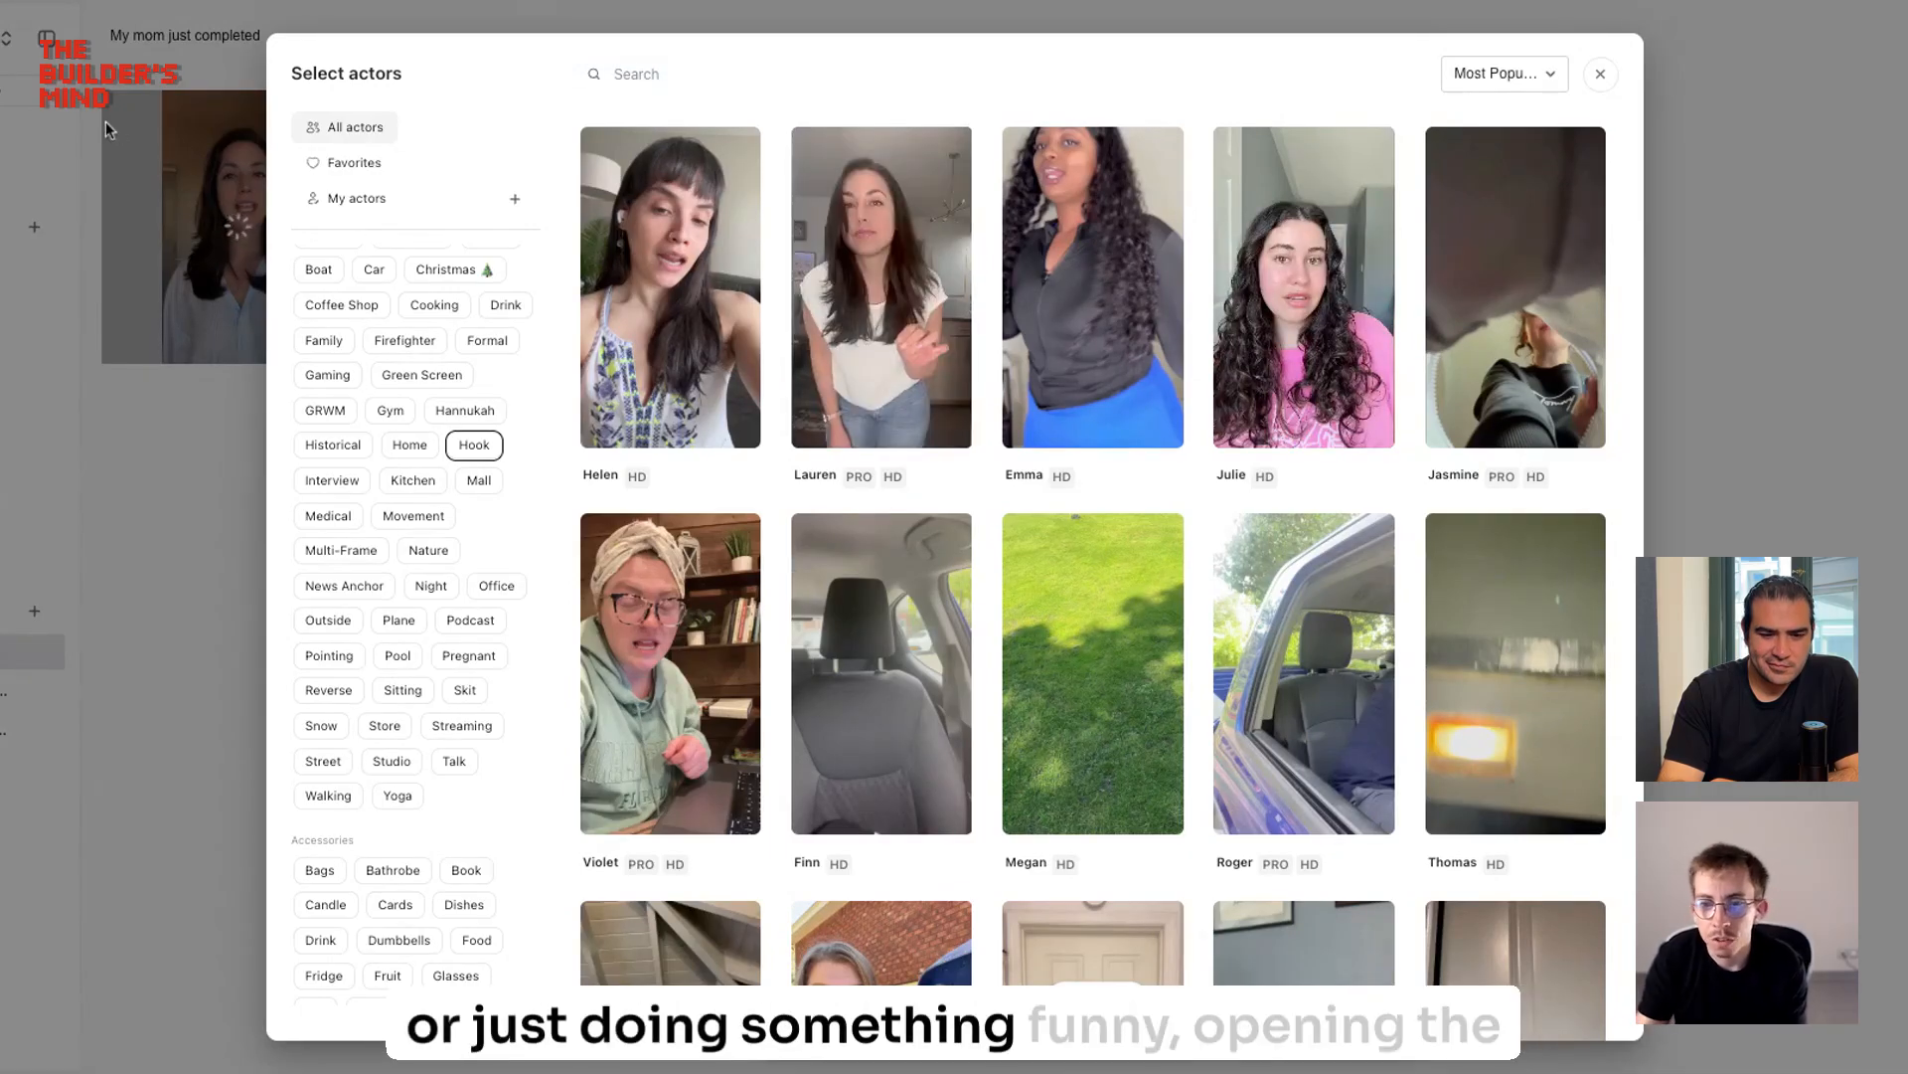
mouse_move(955, 656)
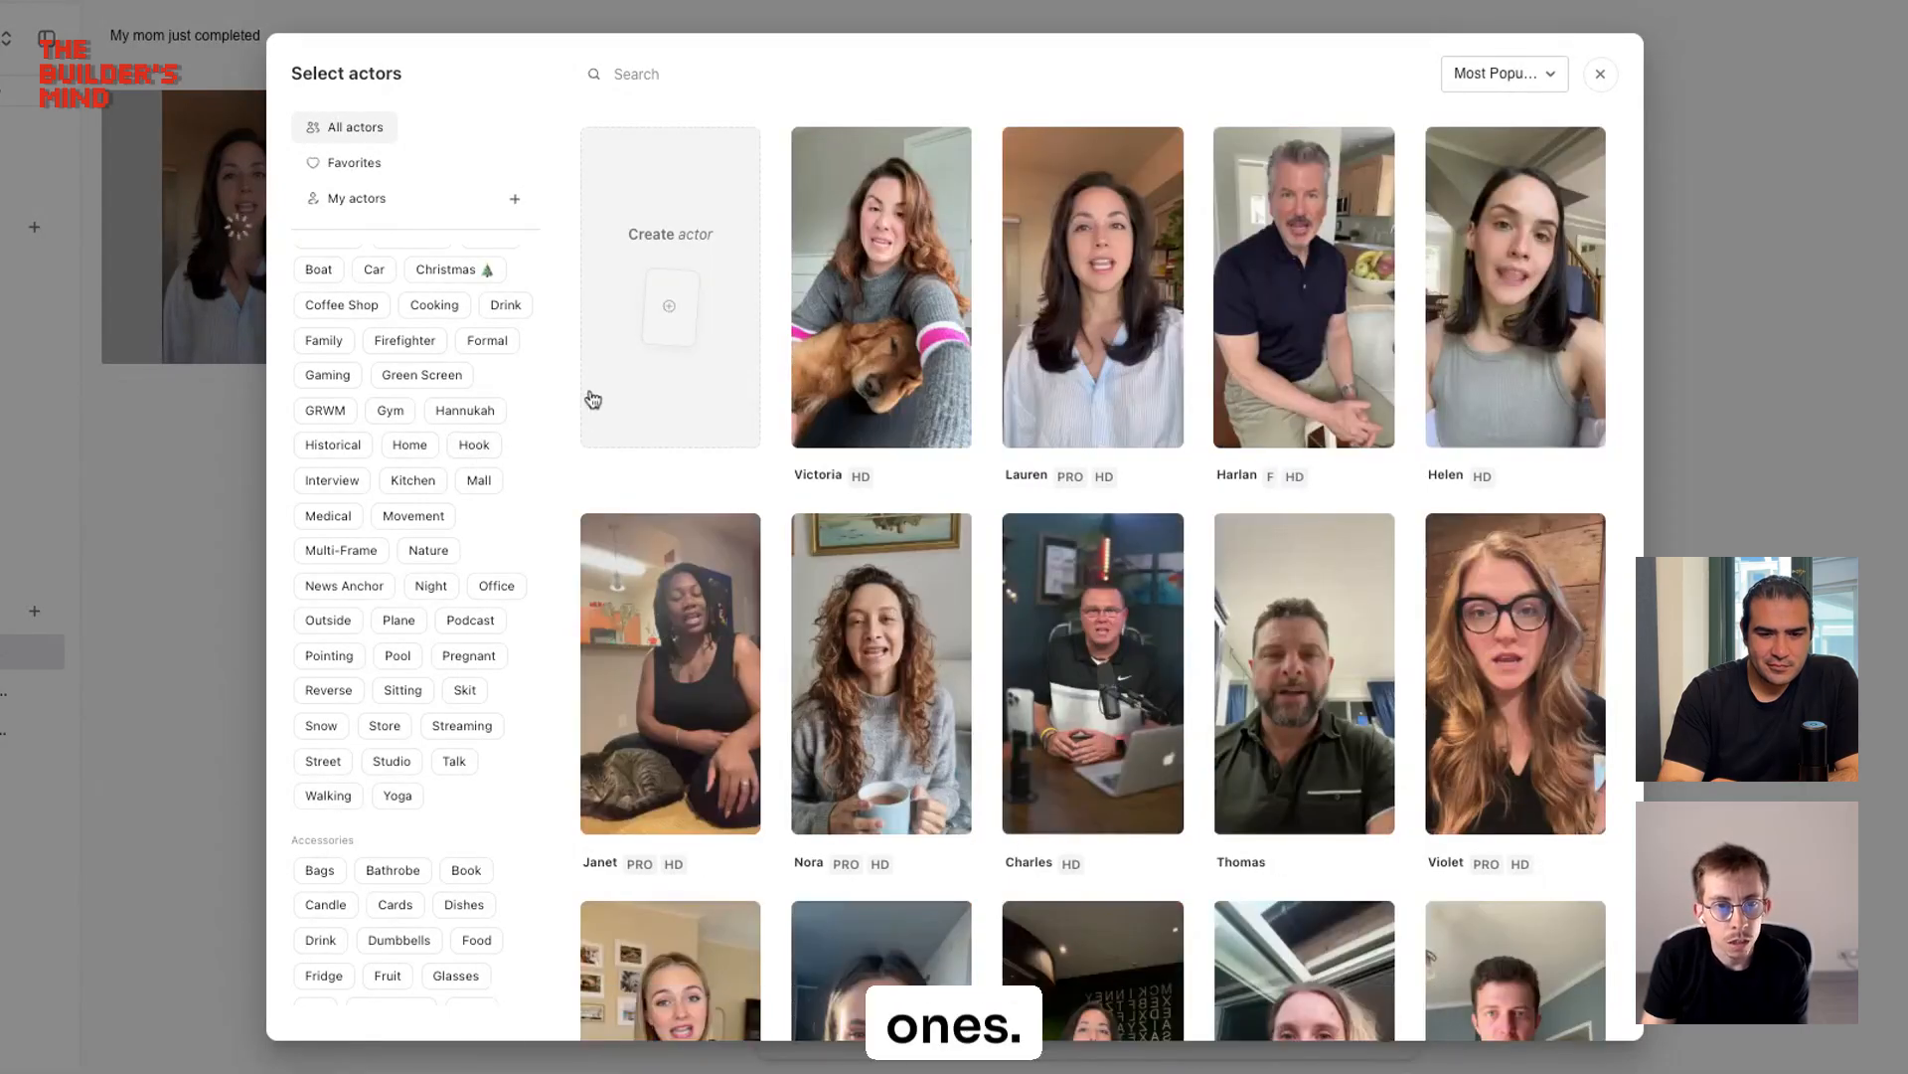
Step: Preview the Movement, Podcast and Street tags, clearing each to show all actors
scroll(down, 3)
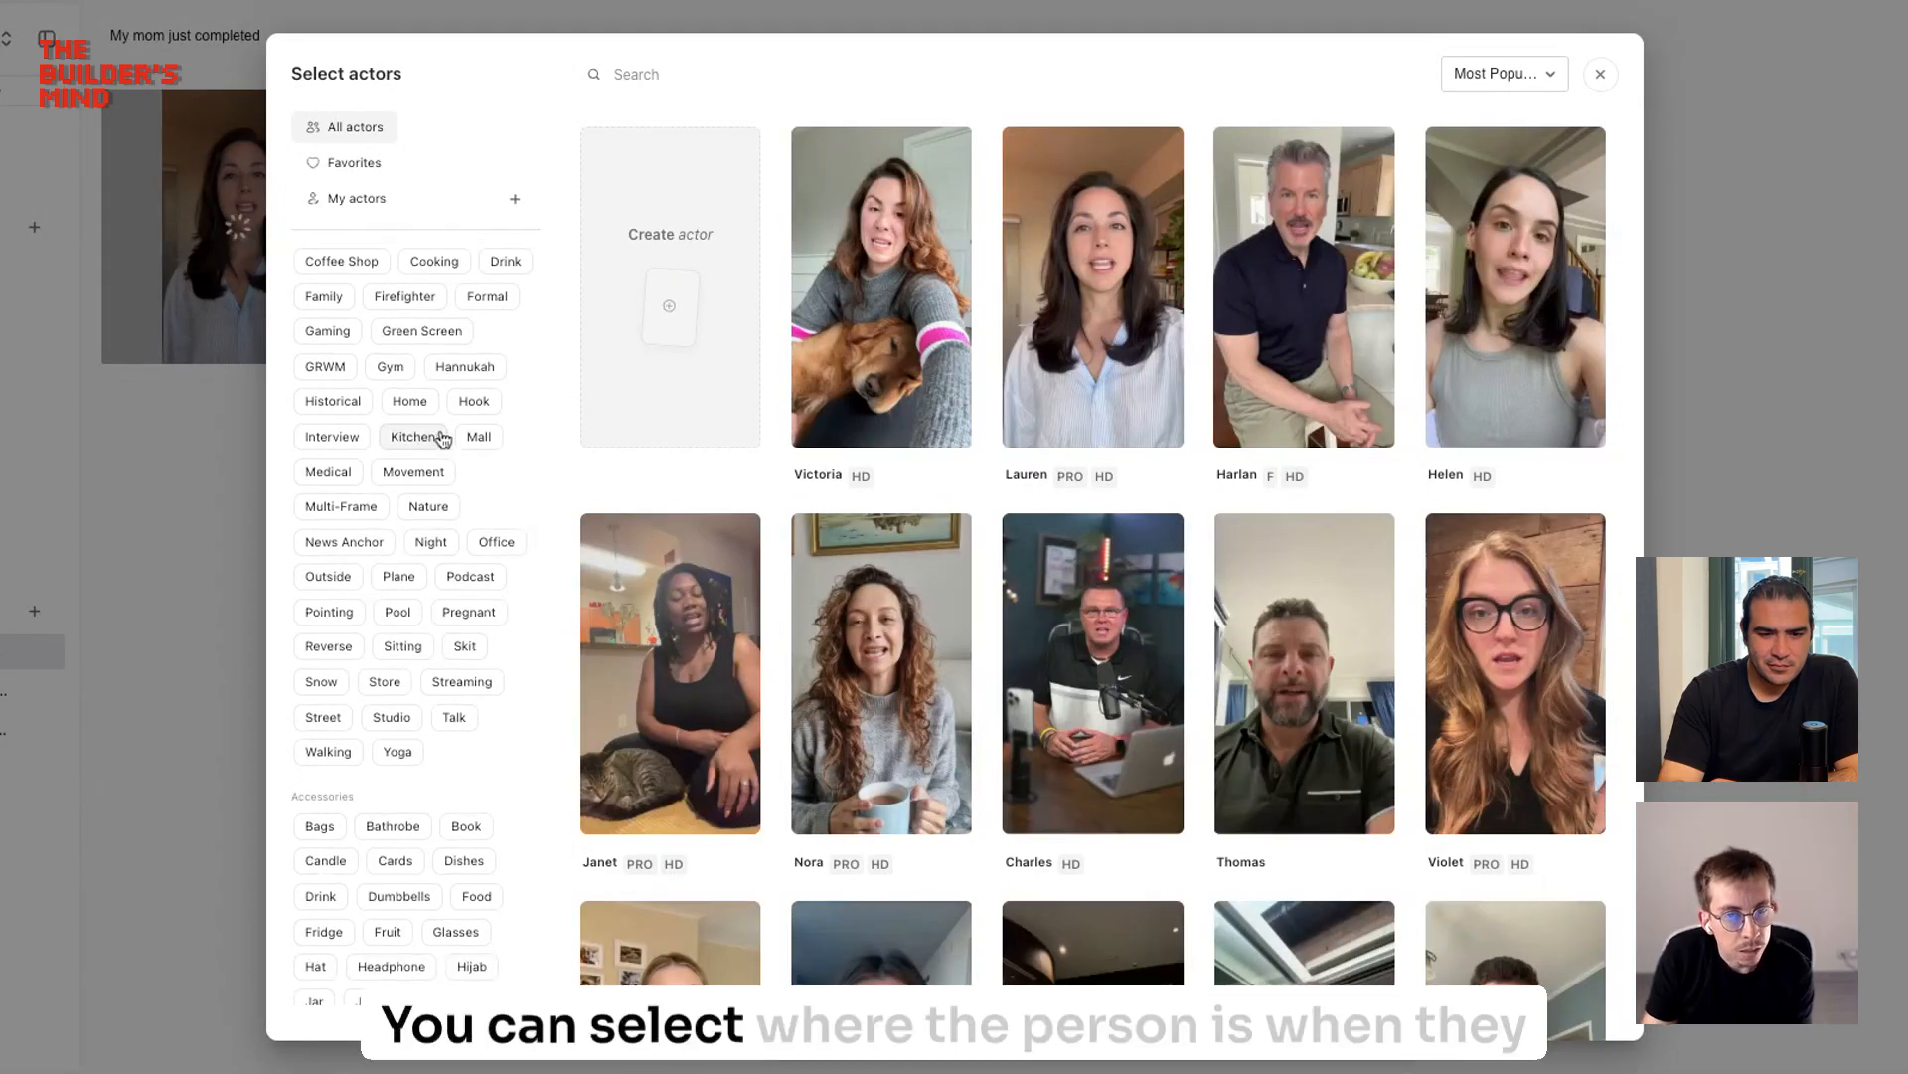
click(412, 436)
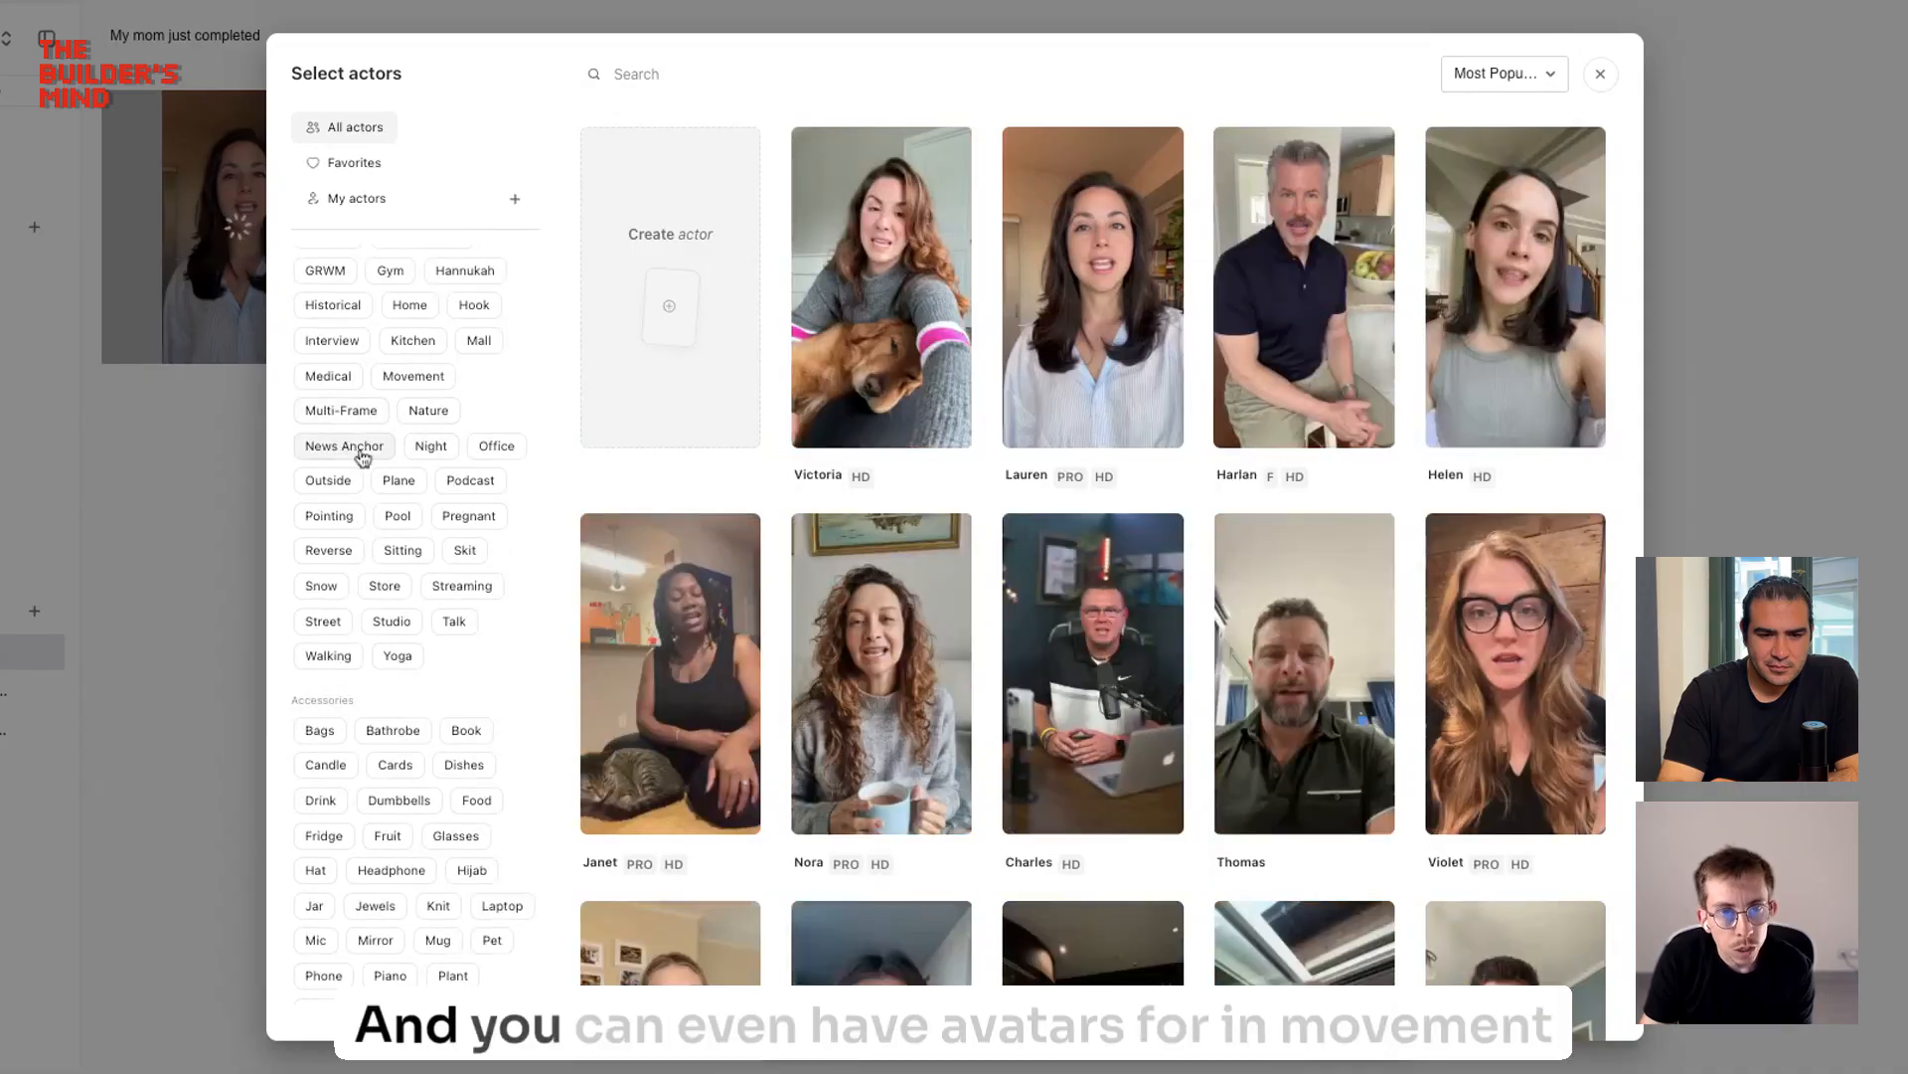
click(413, 375)
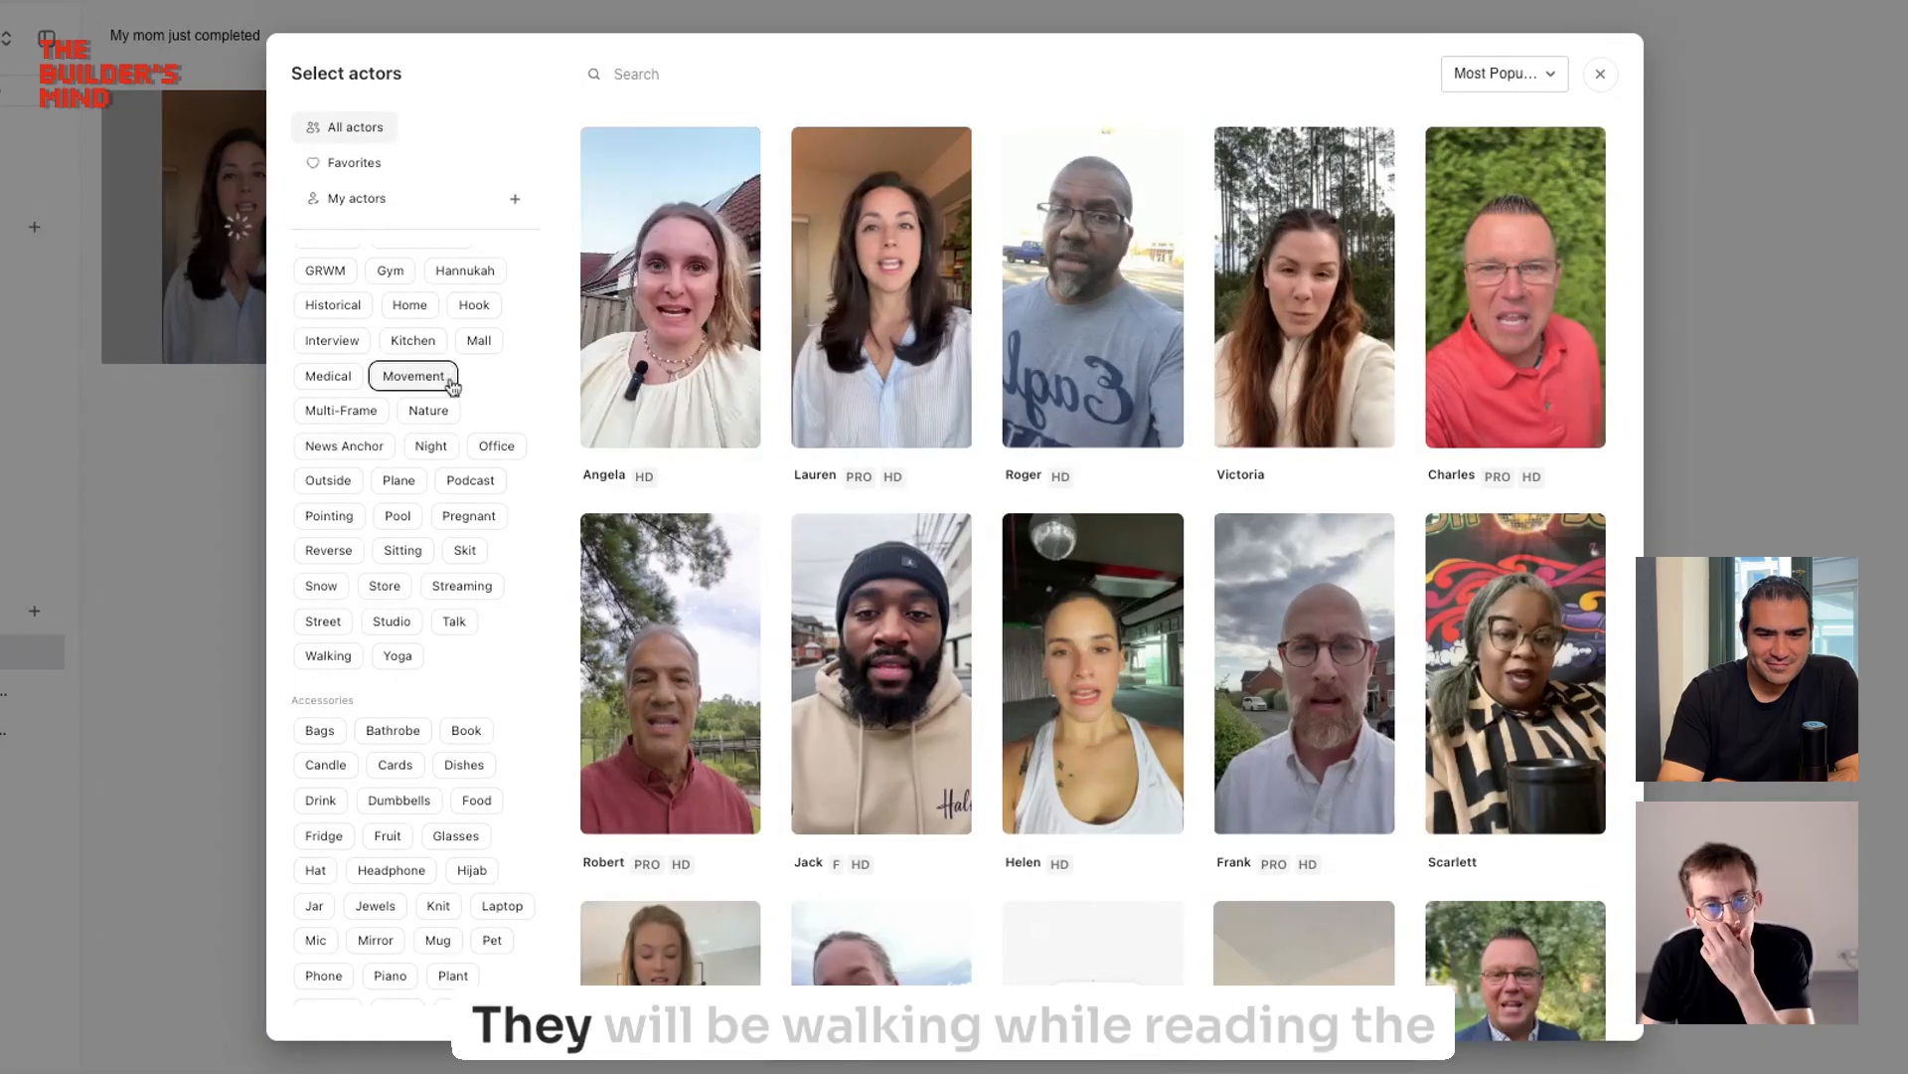
mouse_move(428, 374)
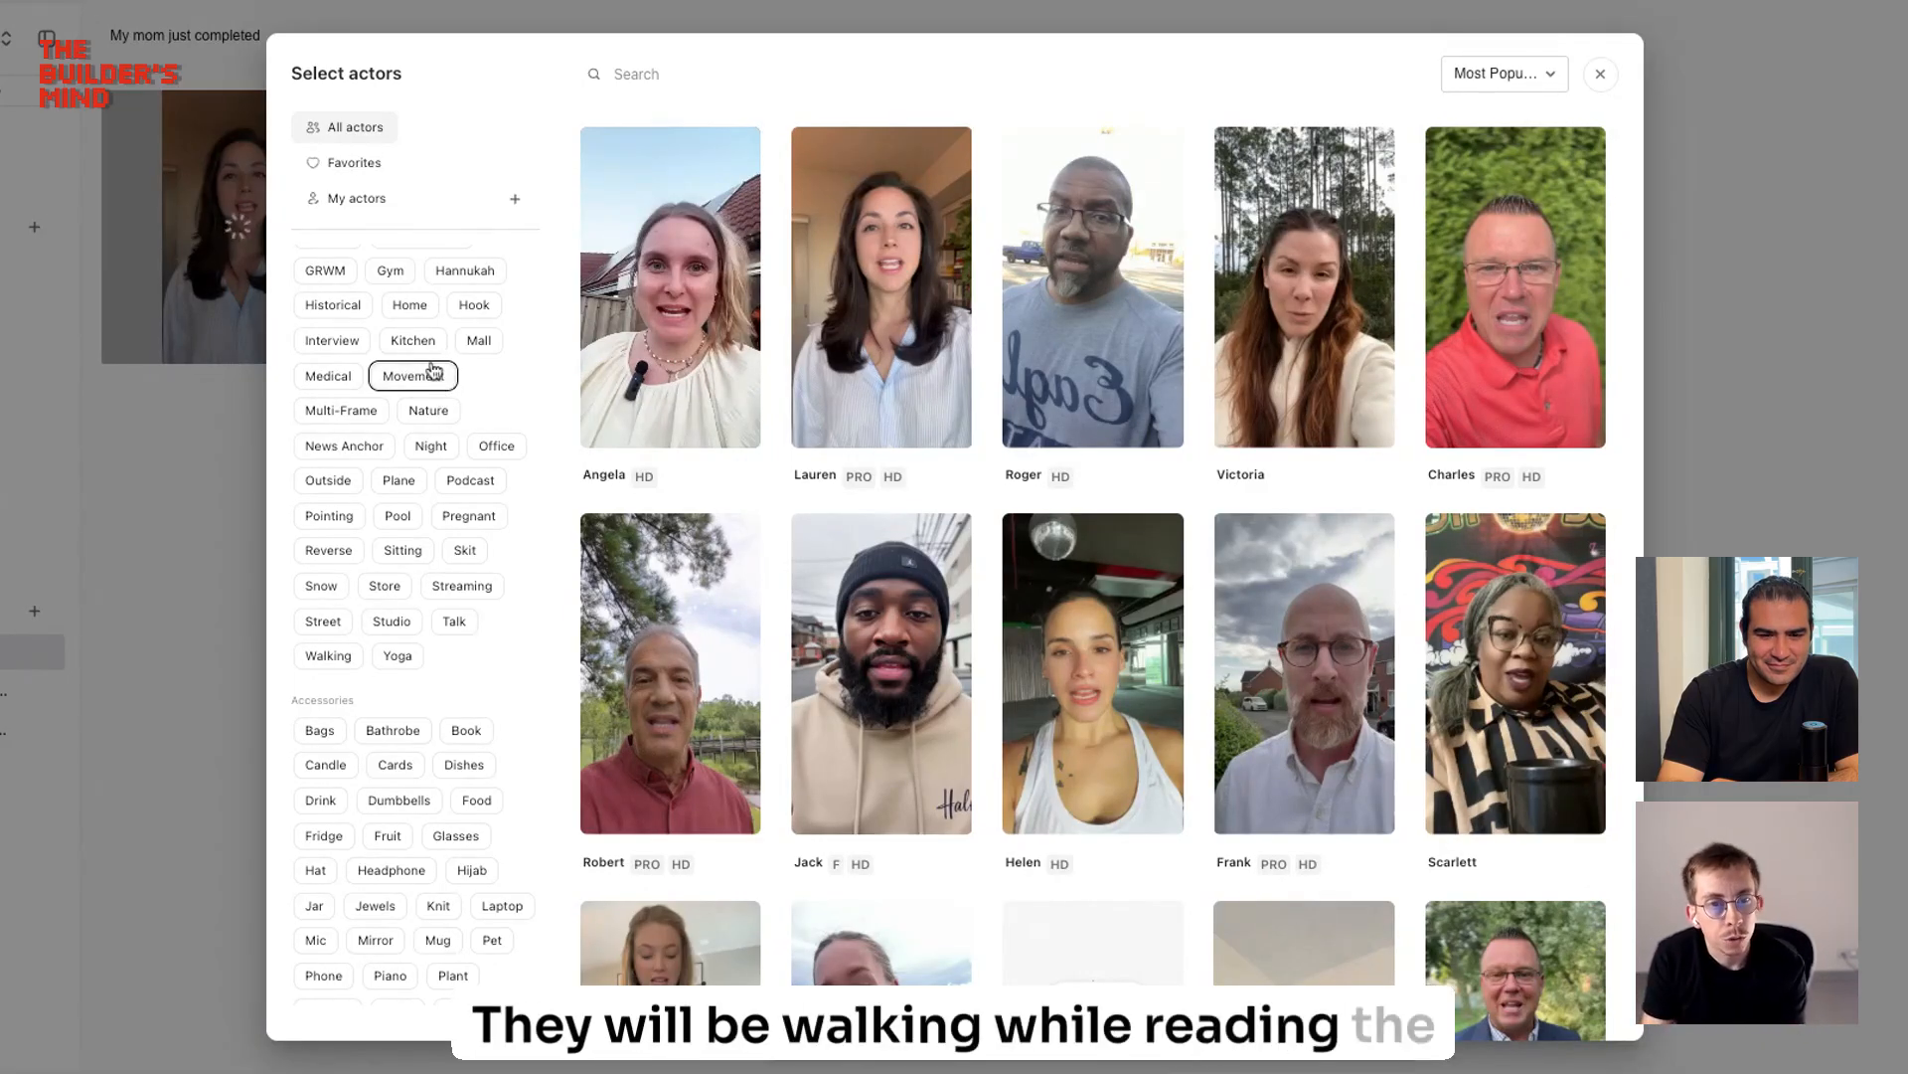
click(470, 479)
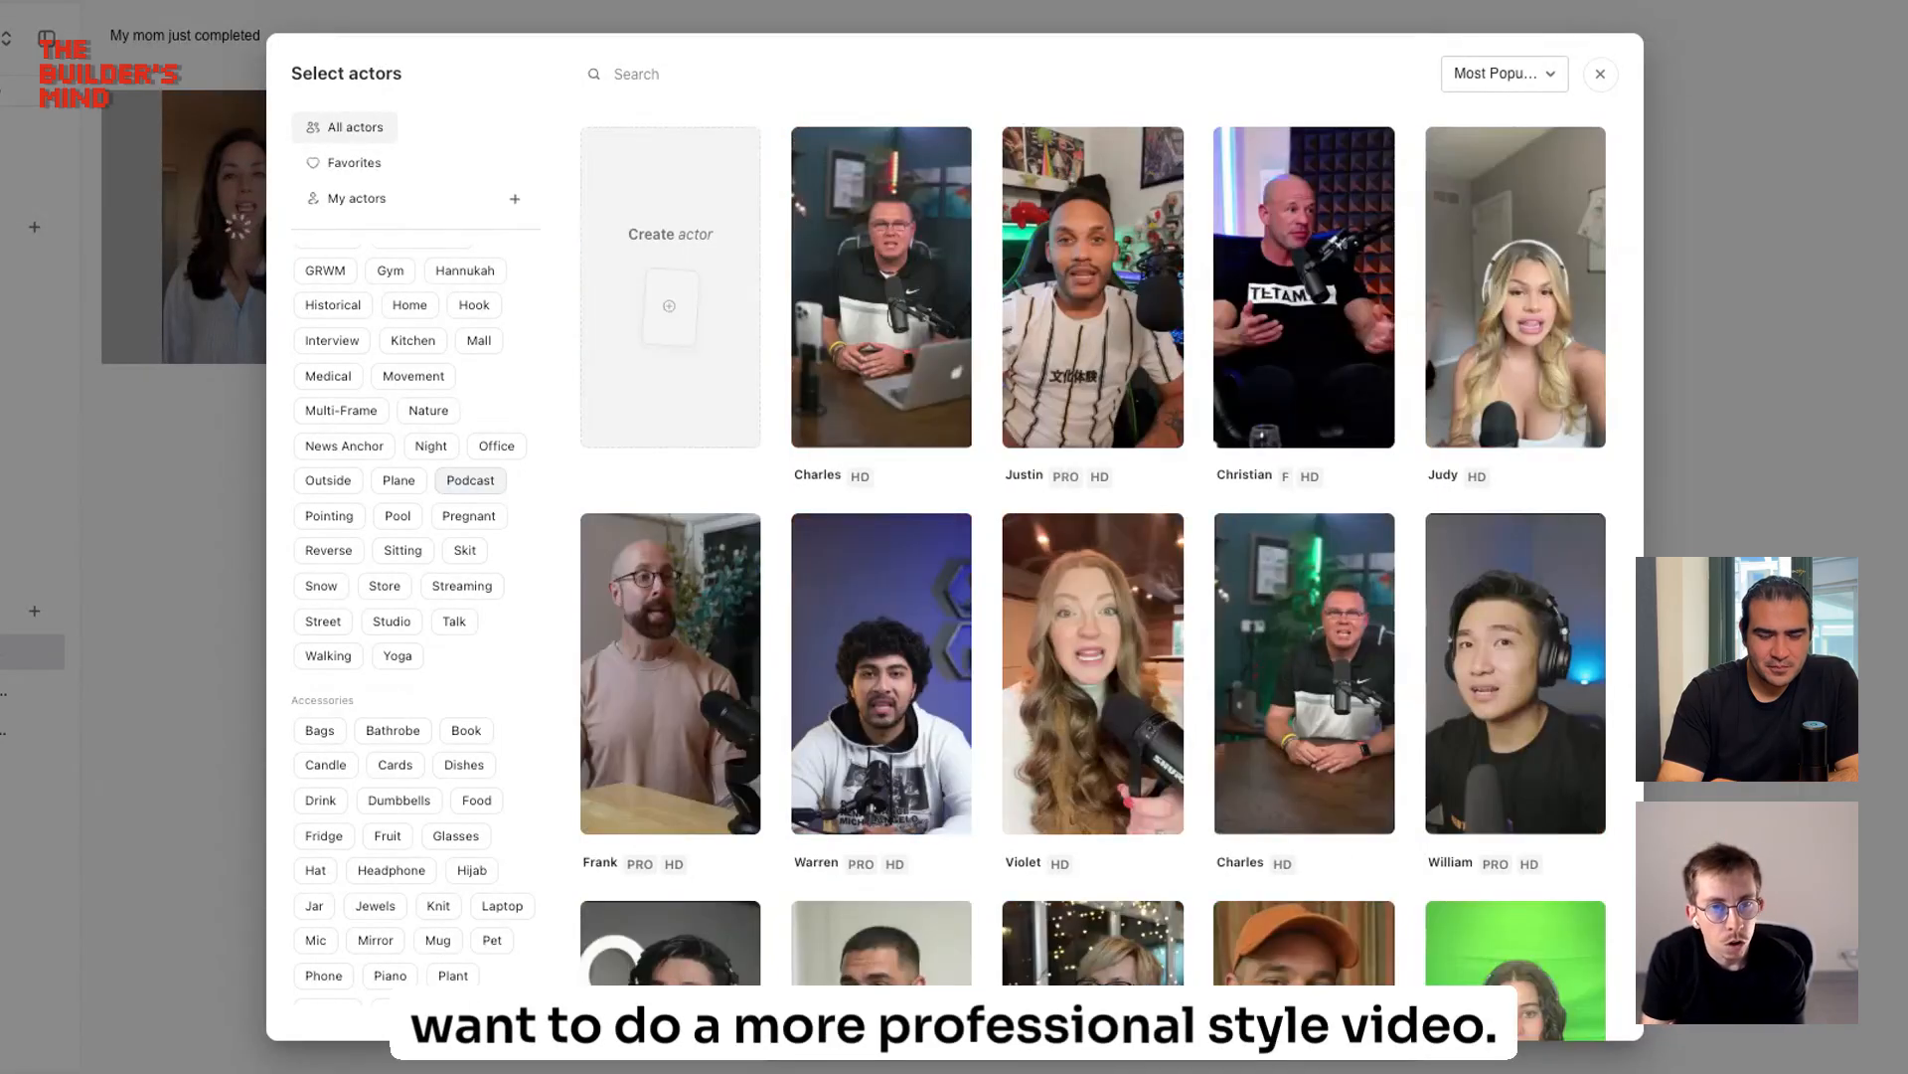
click(468, 514)
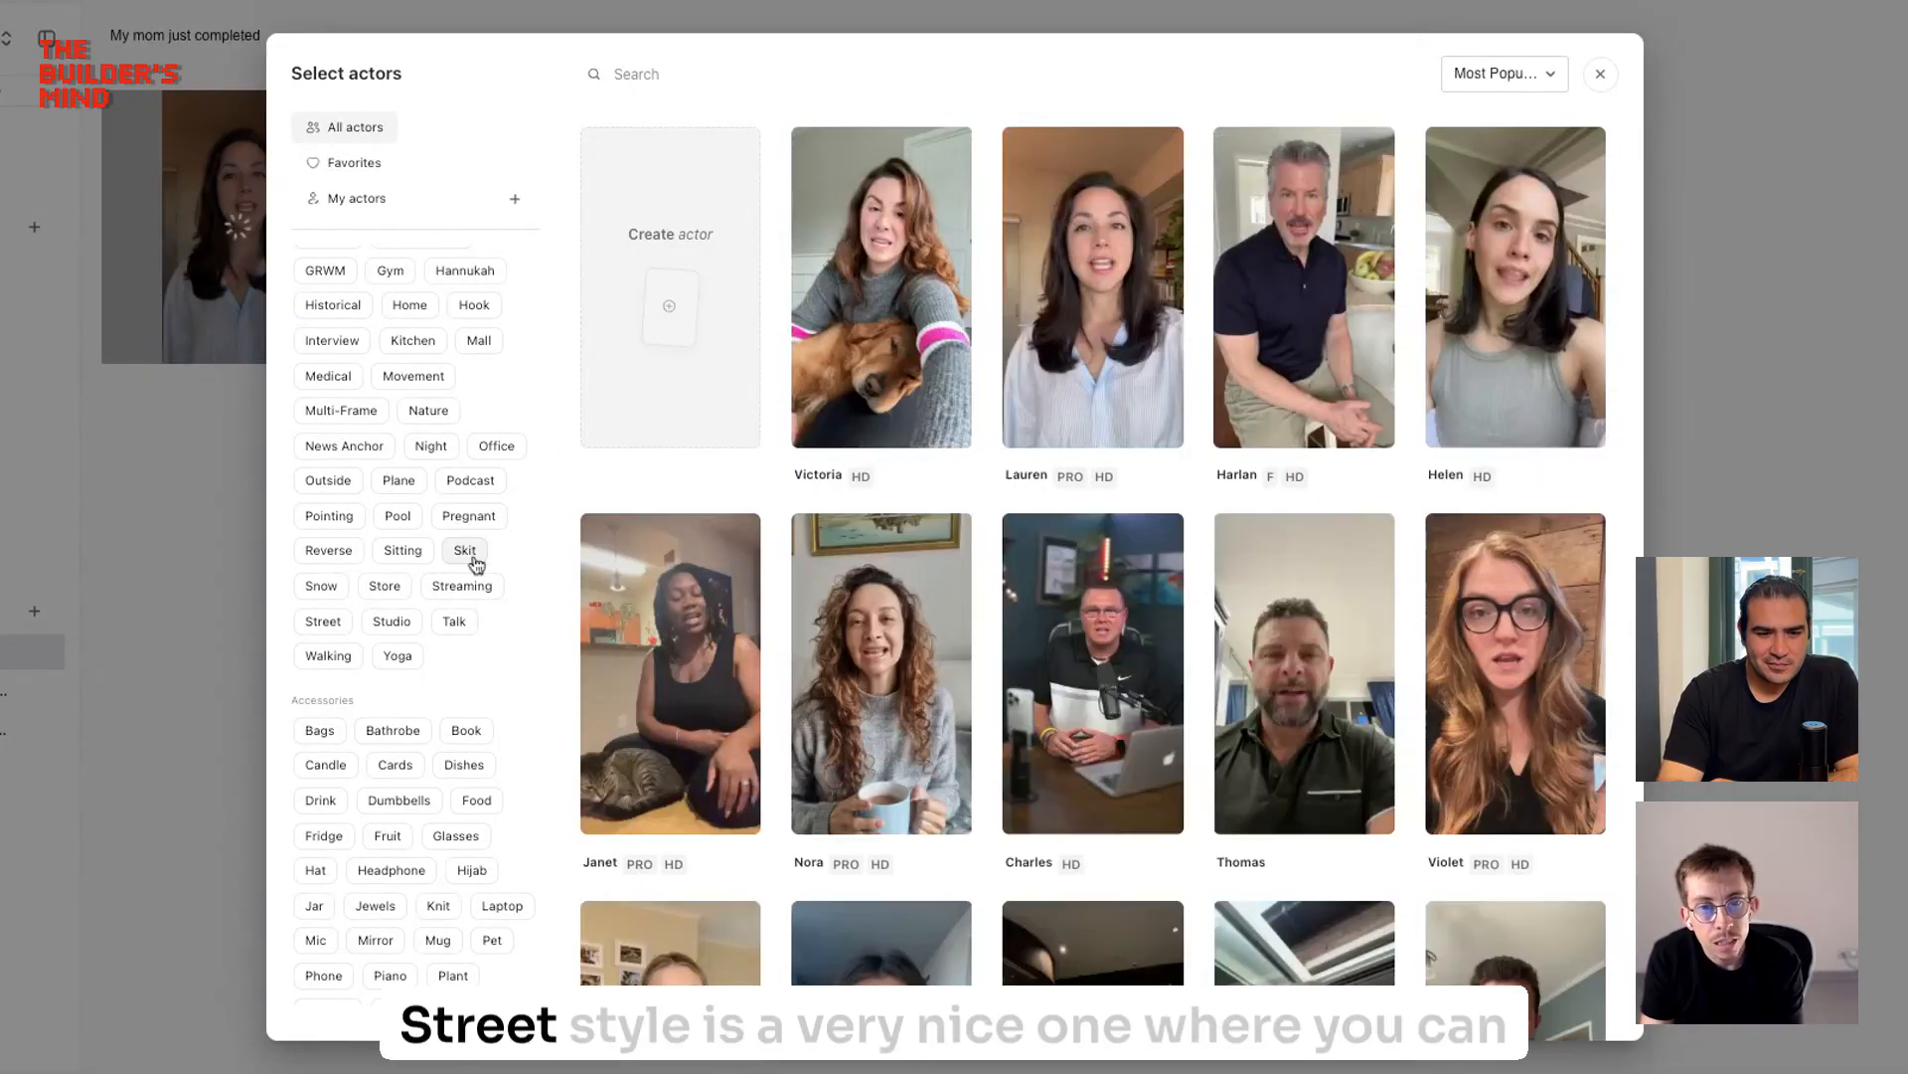
click(464, 549)
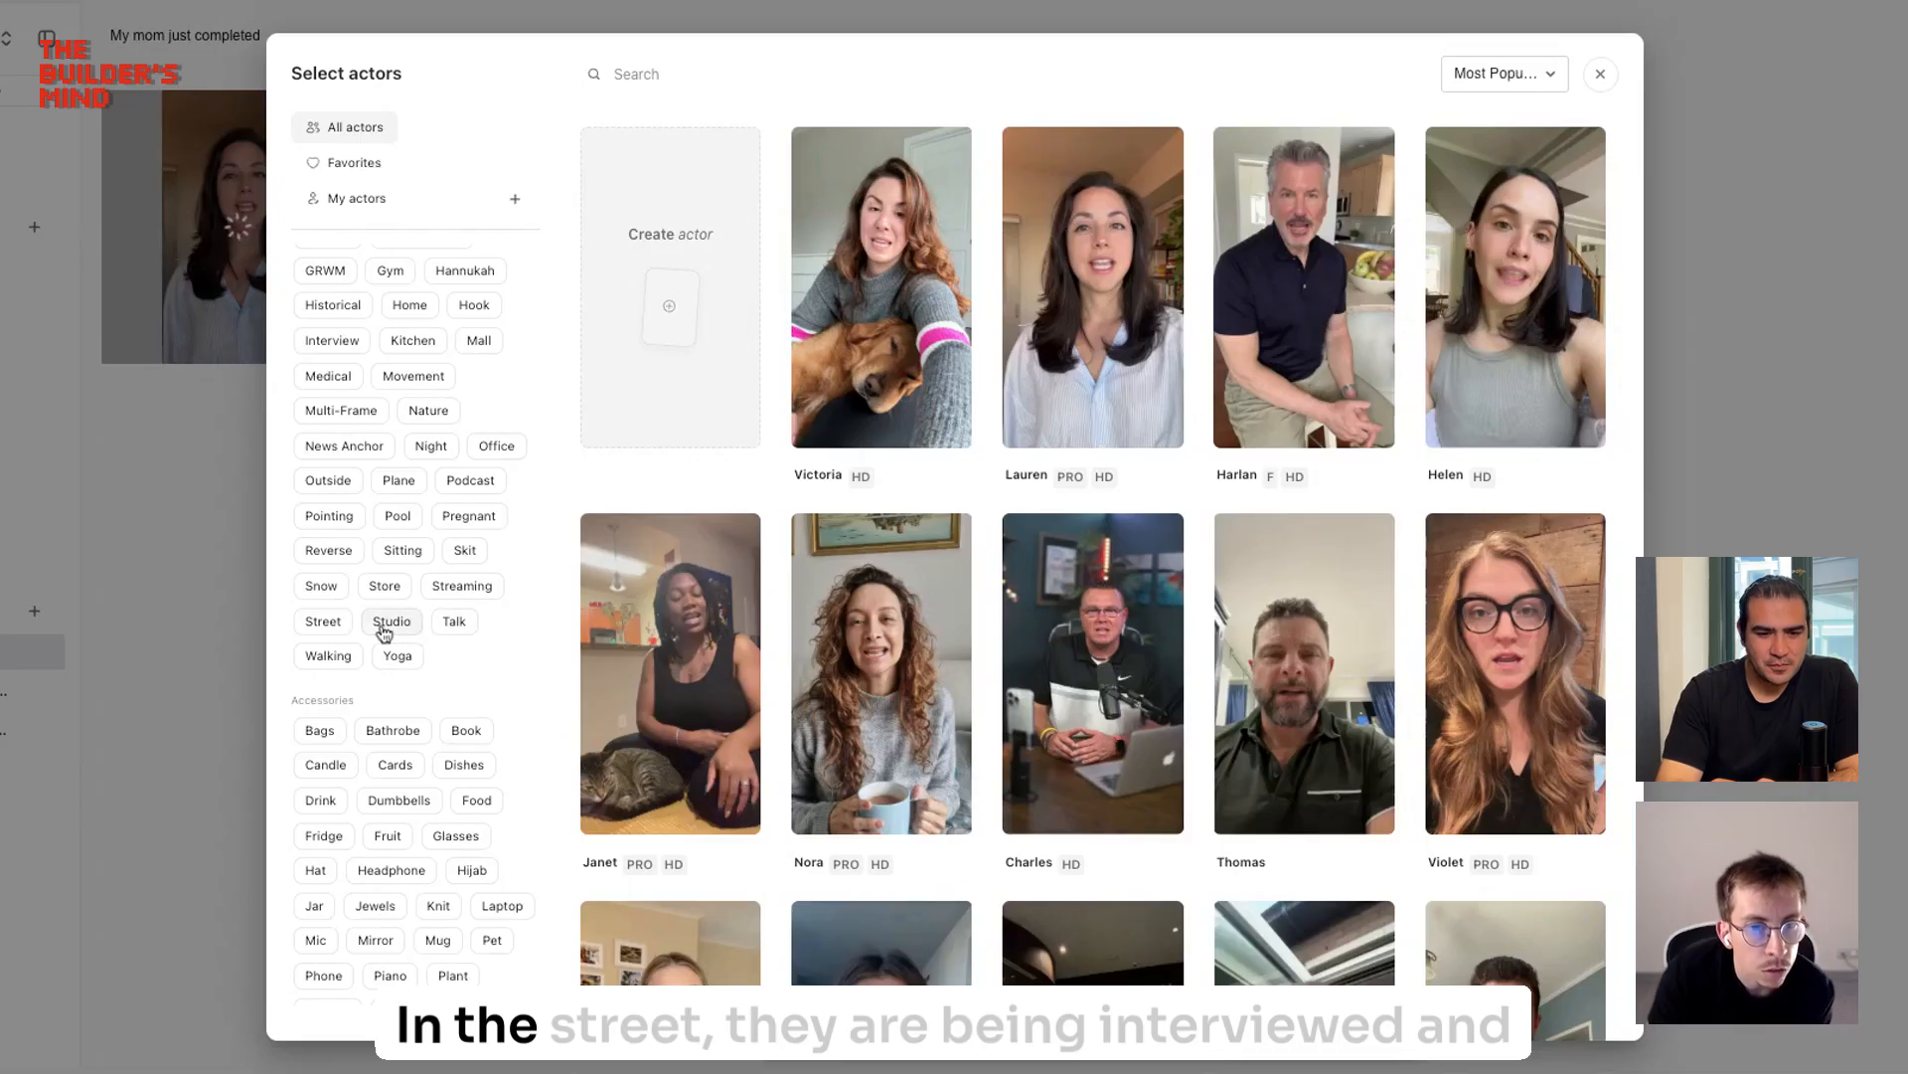
click(322, 620)
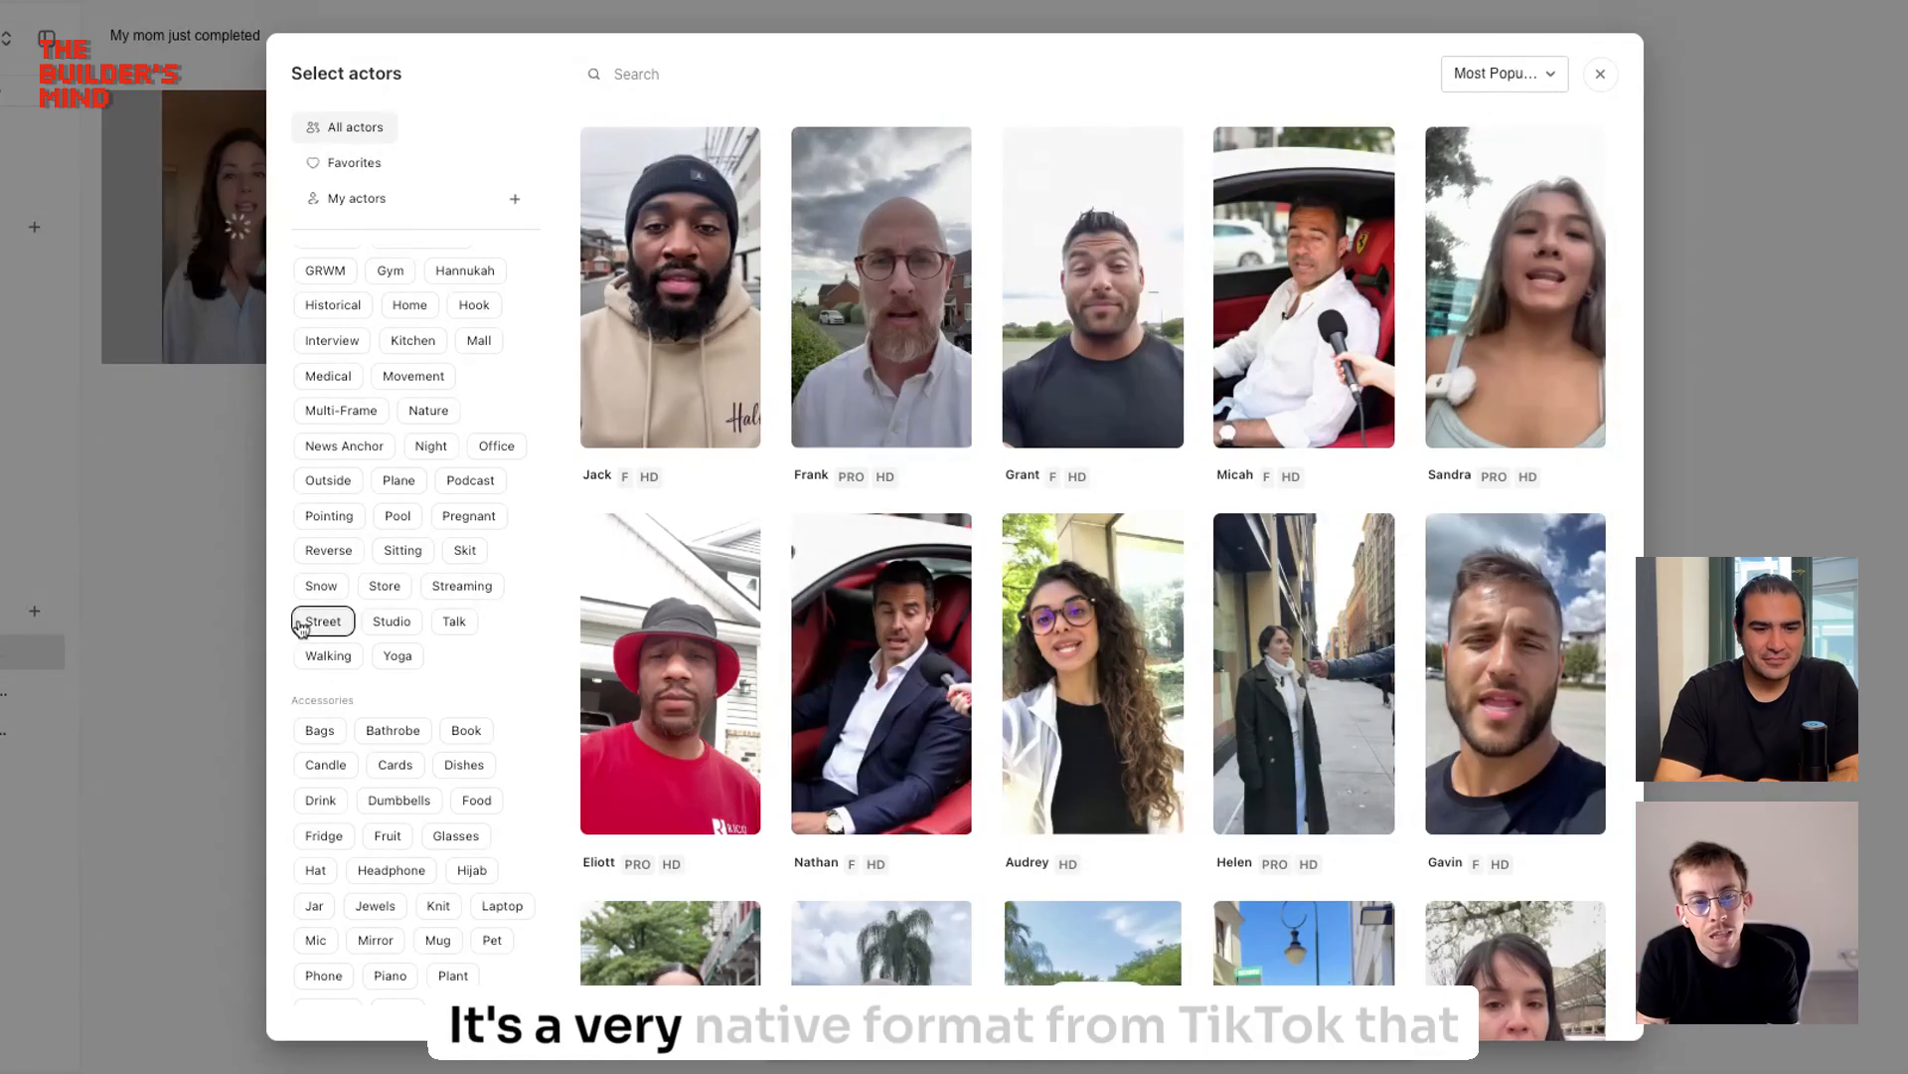
click(401, 549)
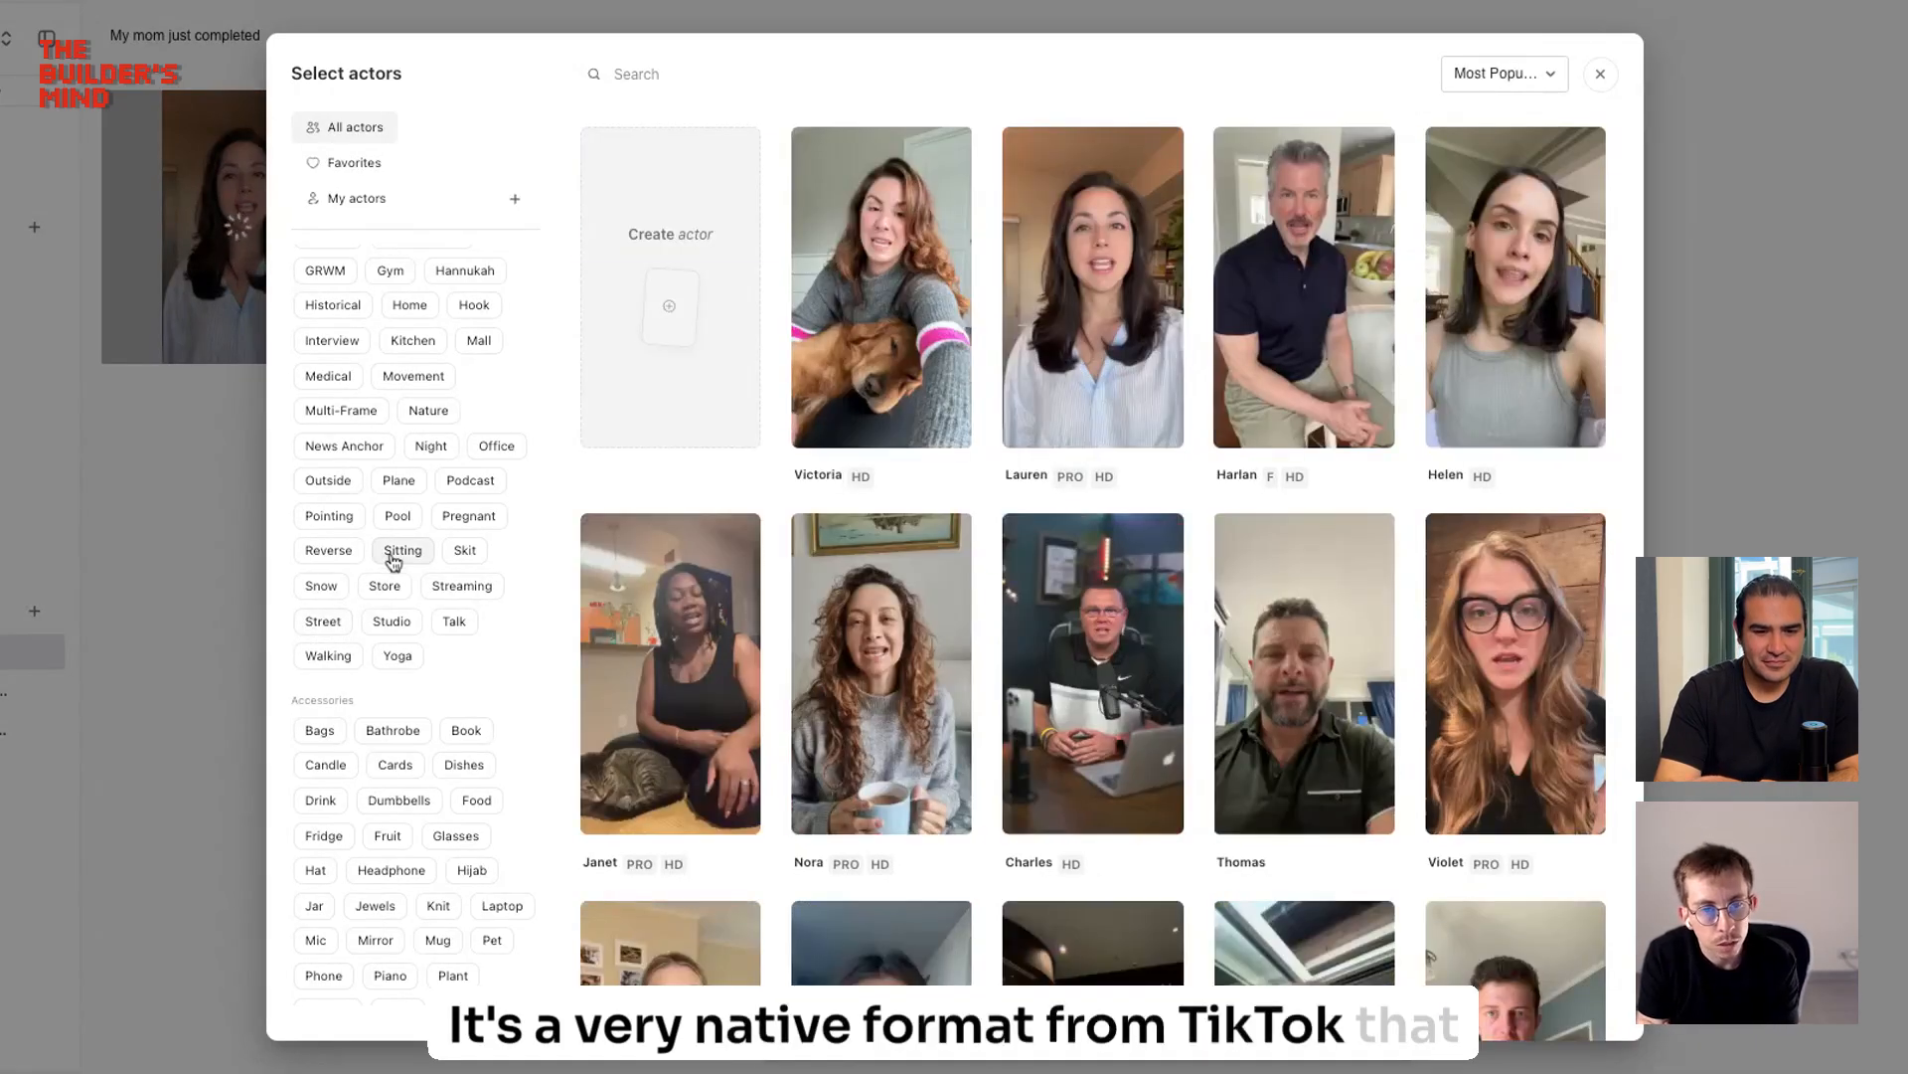
Step: Filter the actor gallery by the Pet accessory, then by the Sad emotion
scroll(down, 3)
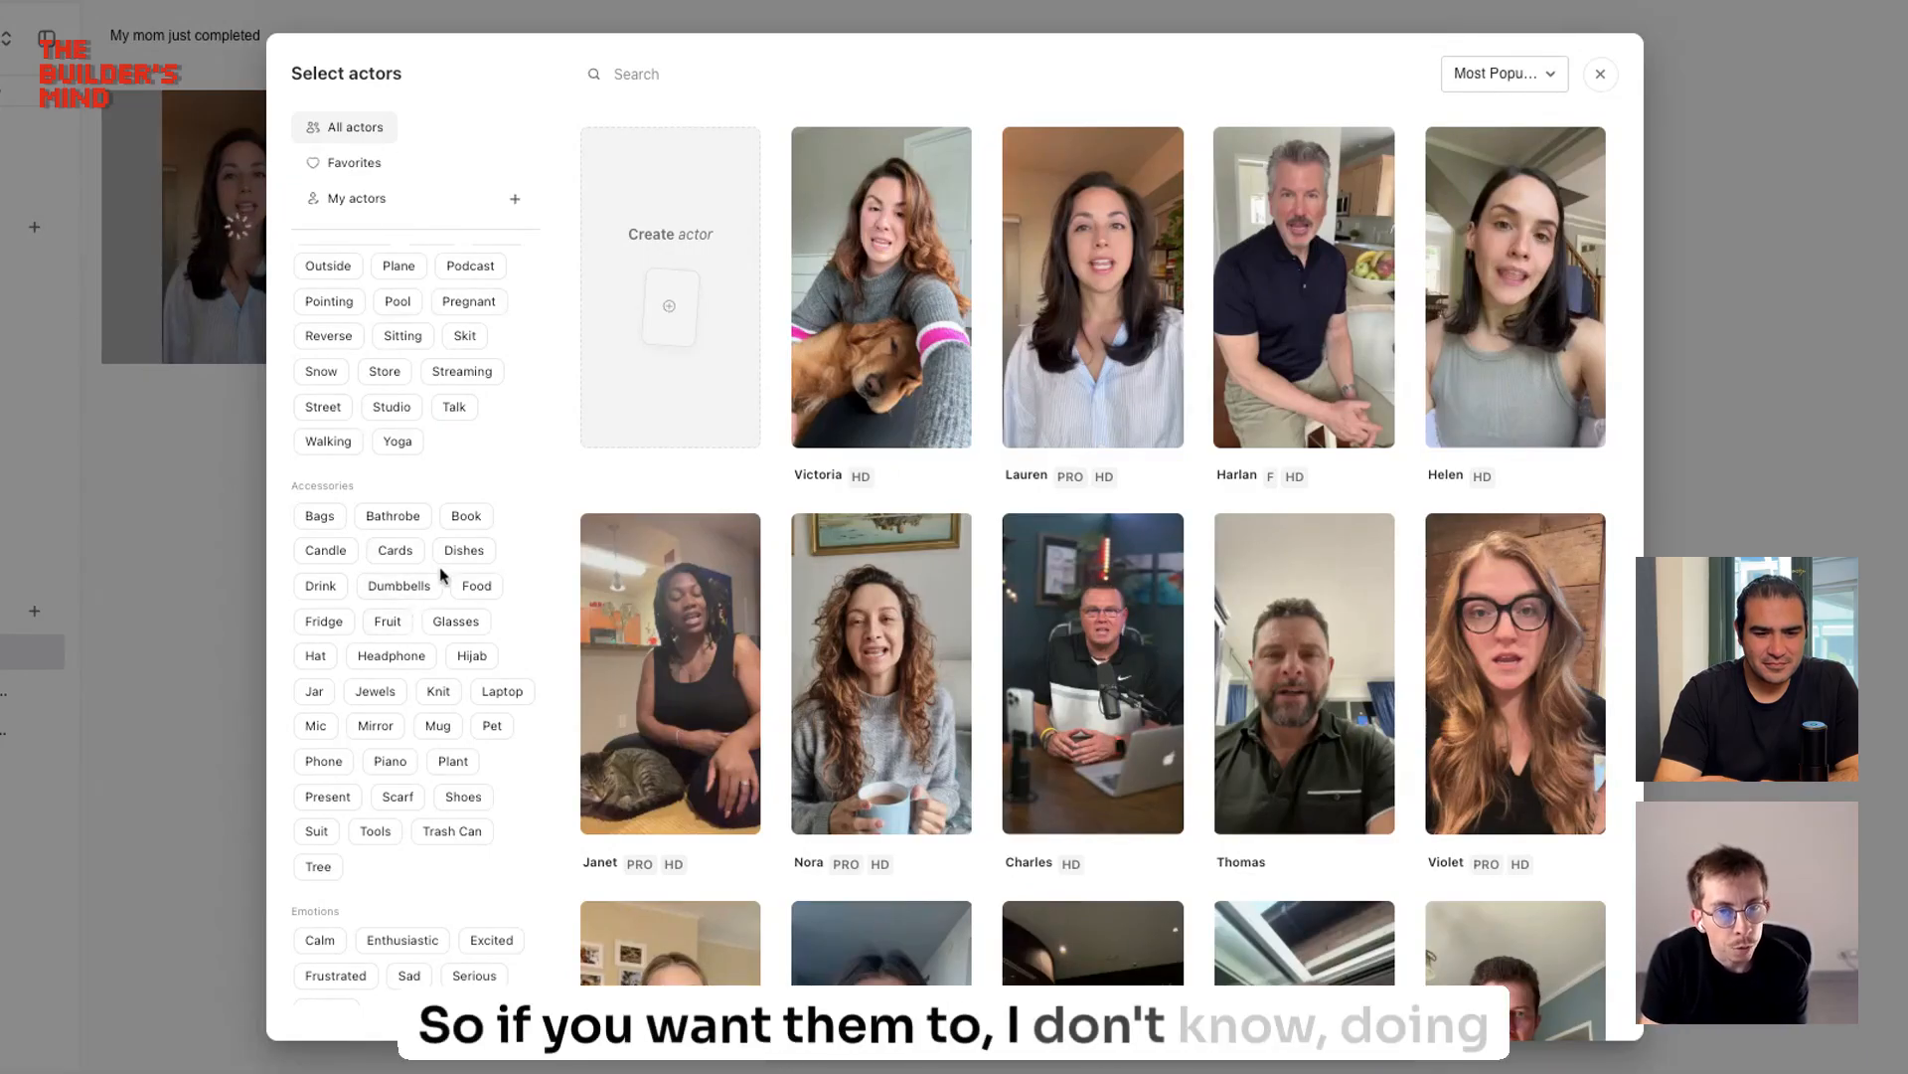
click(464, 550)
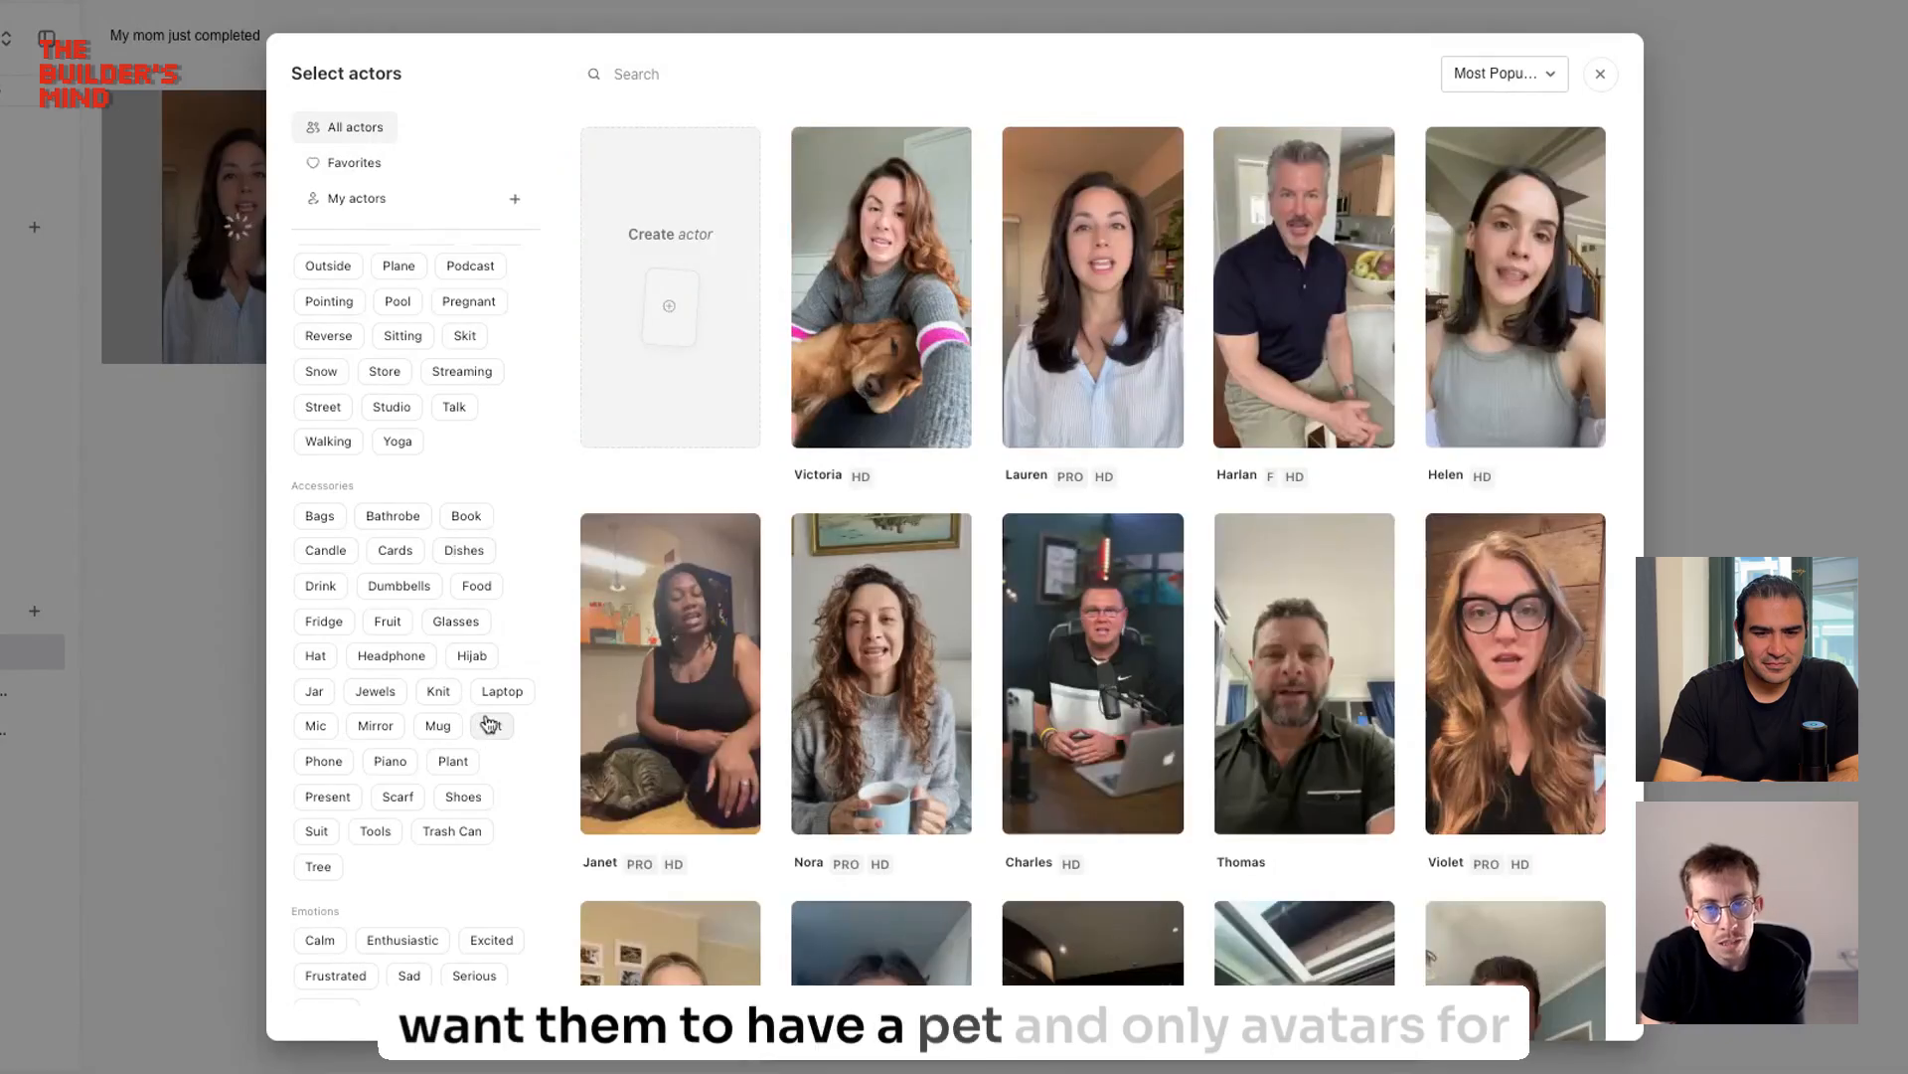
click(489, 726)
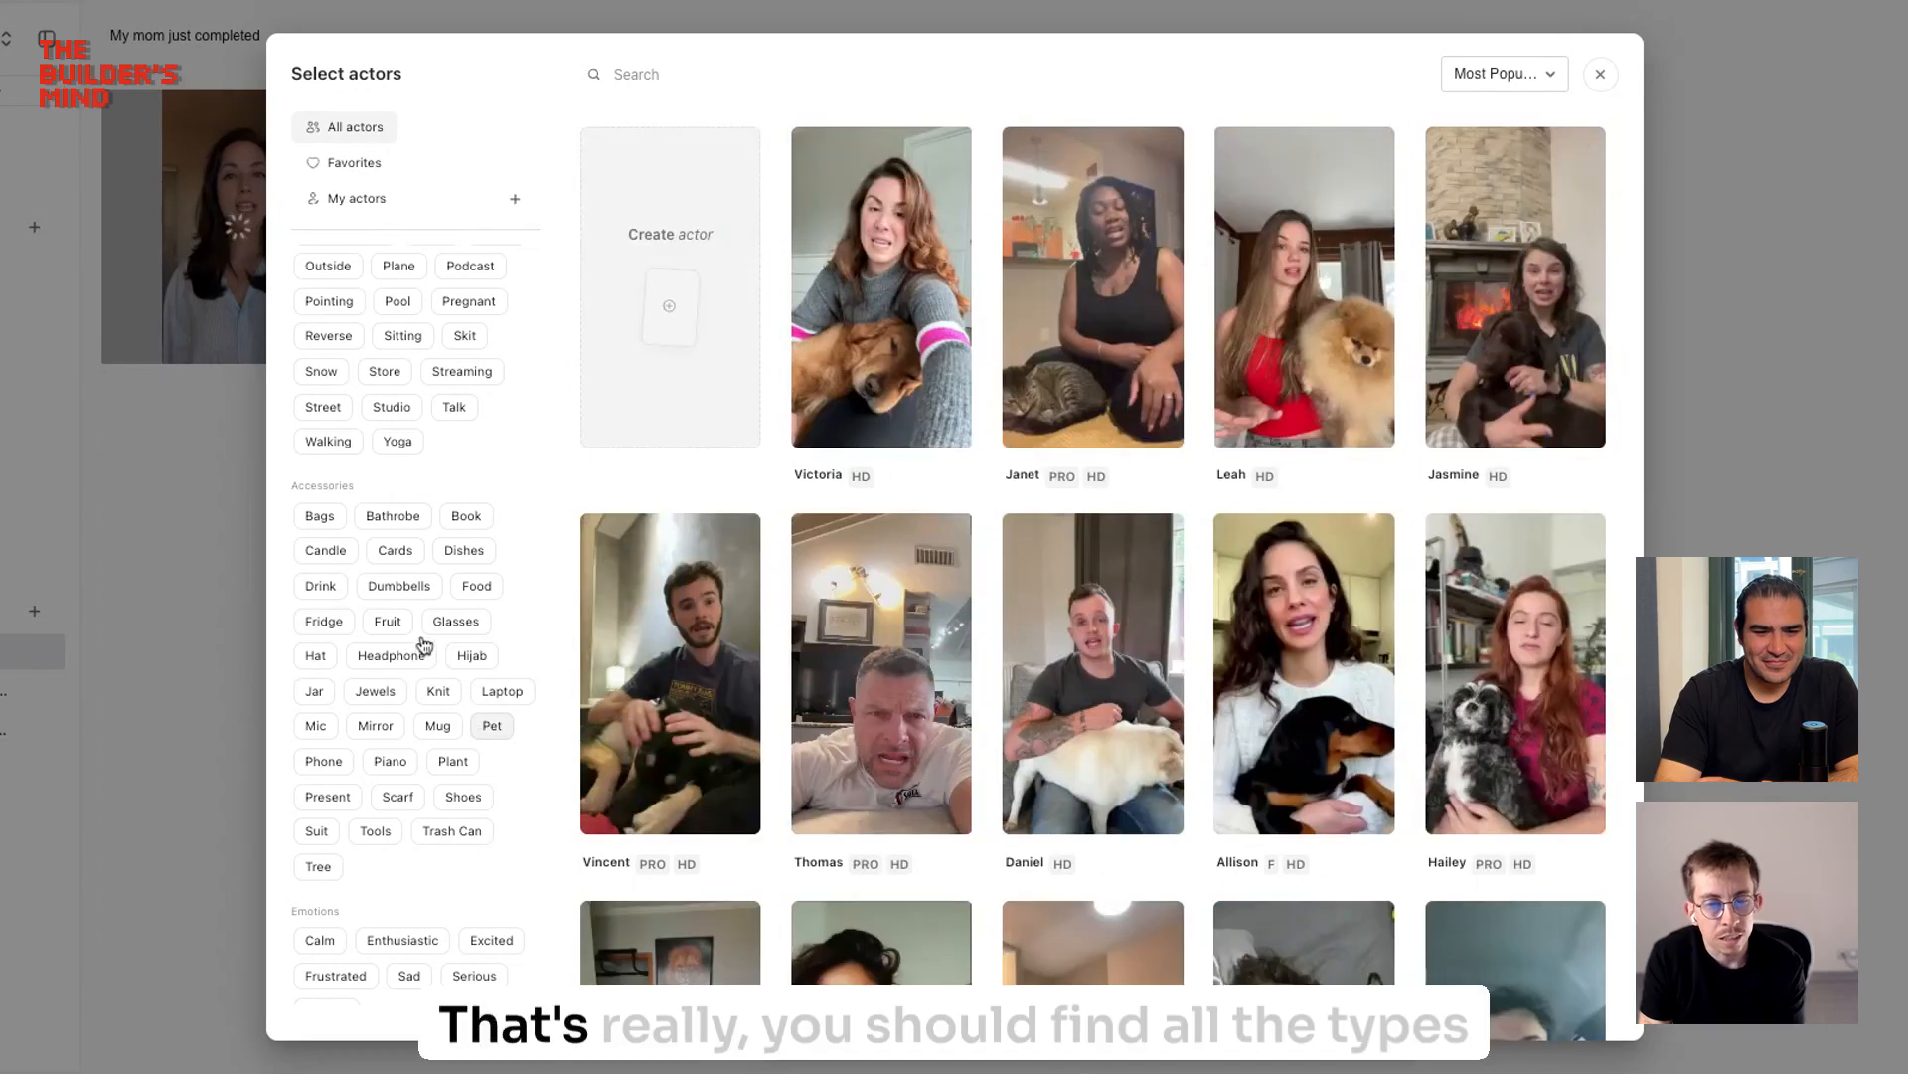
scroll(down, 3)
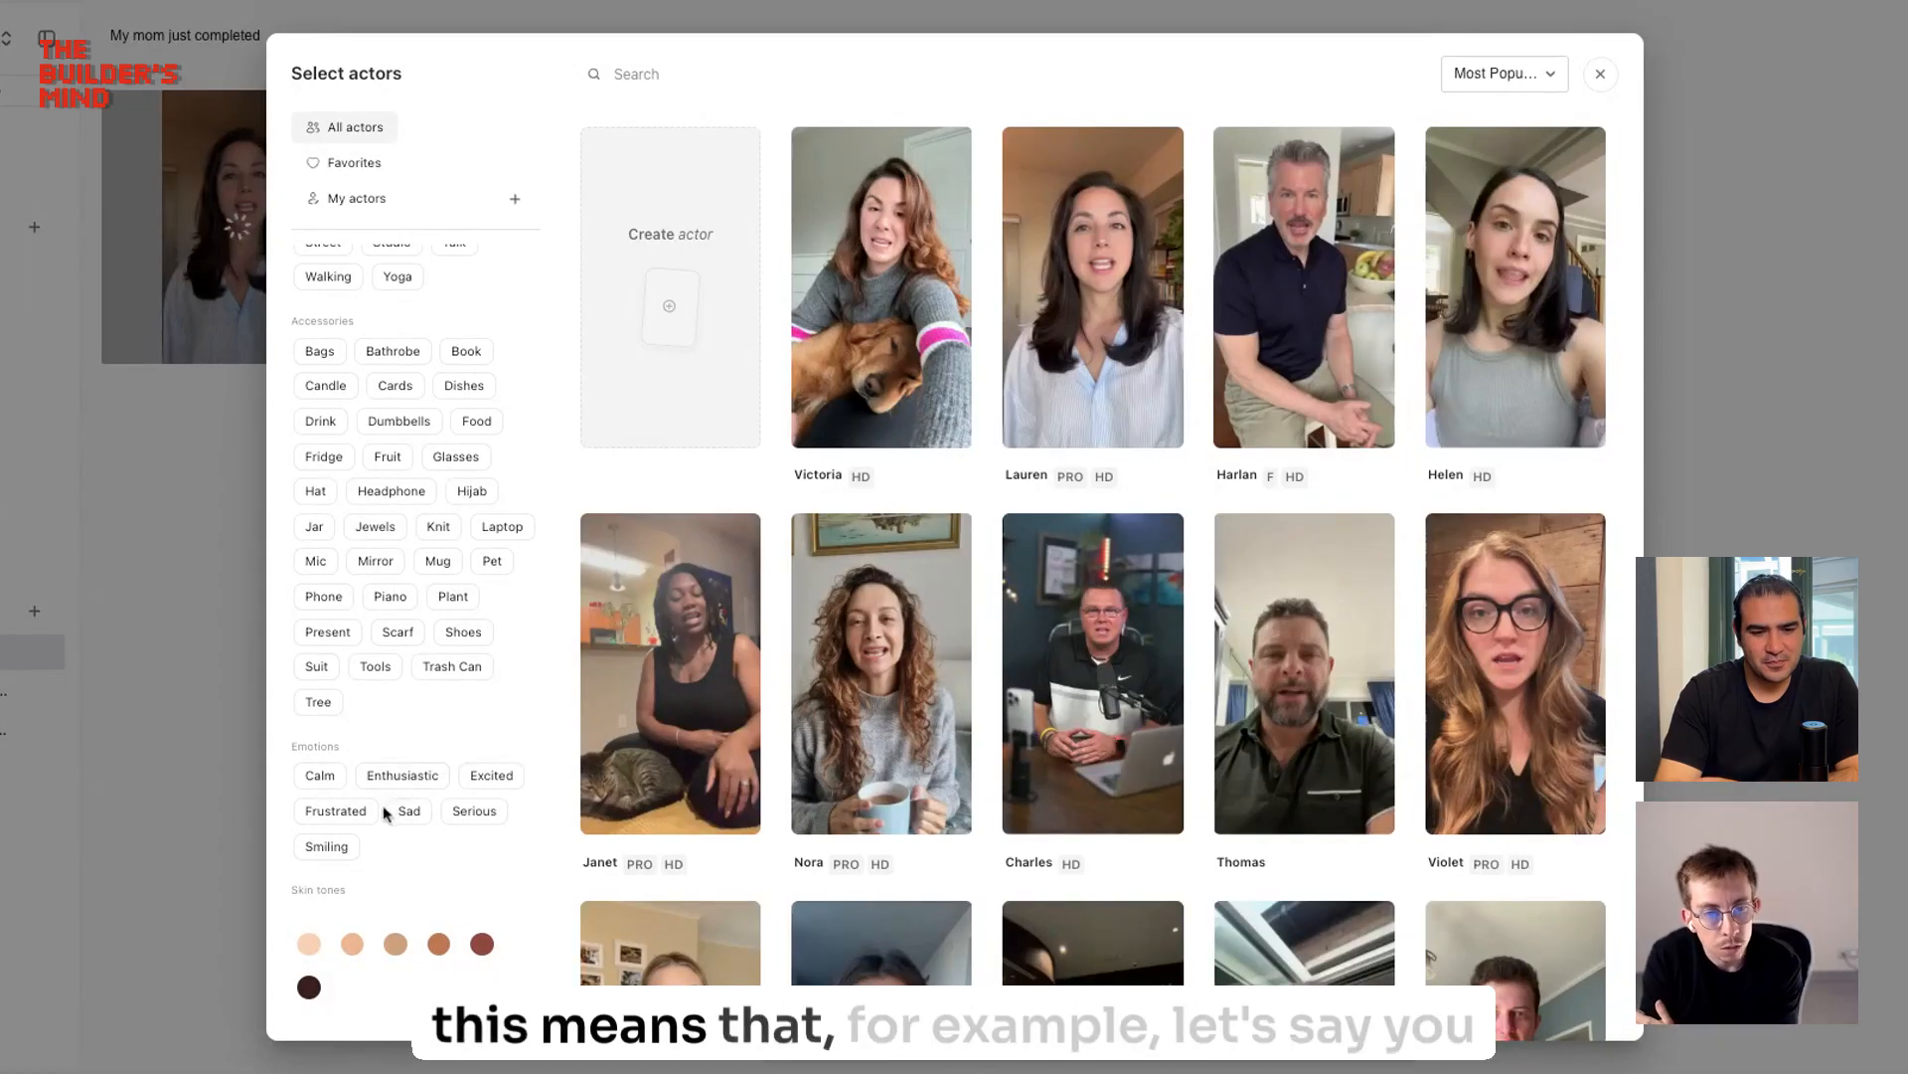
click(409, 811)
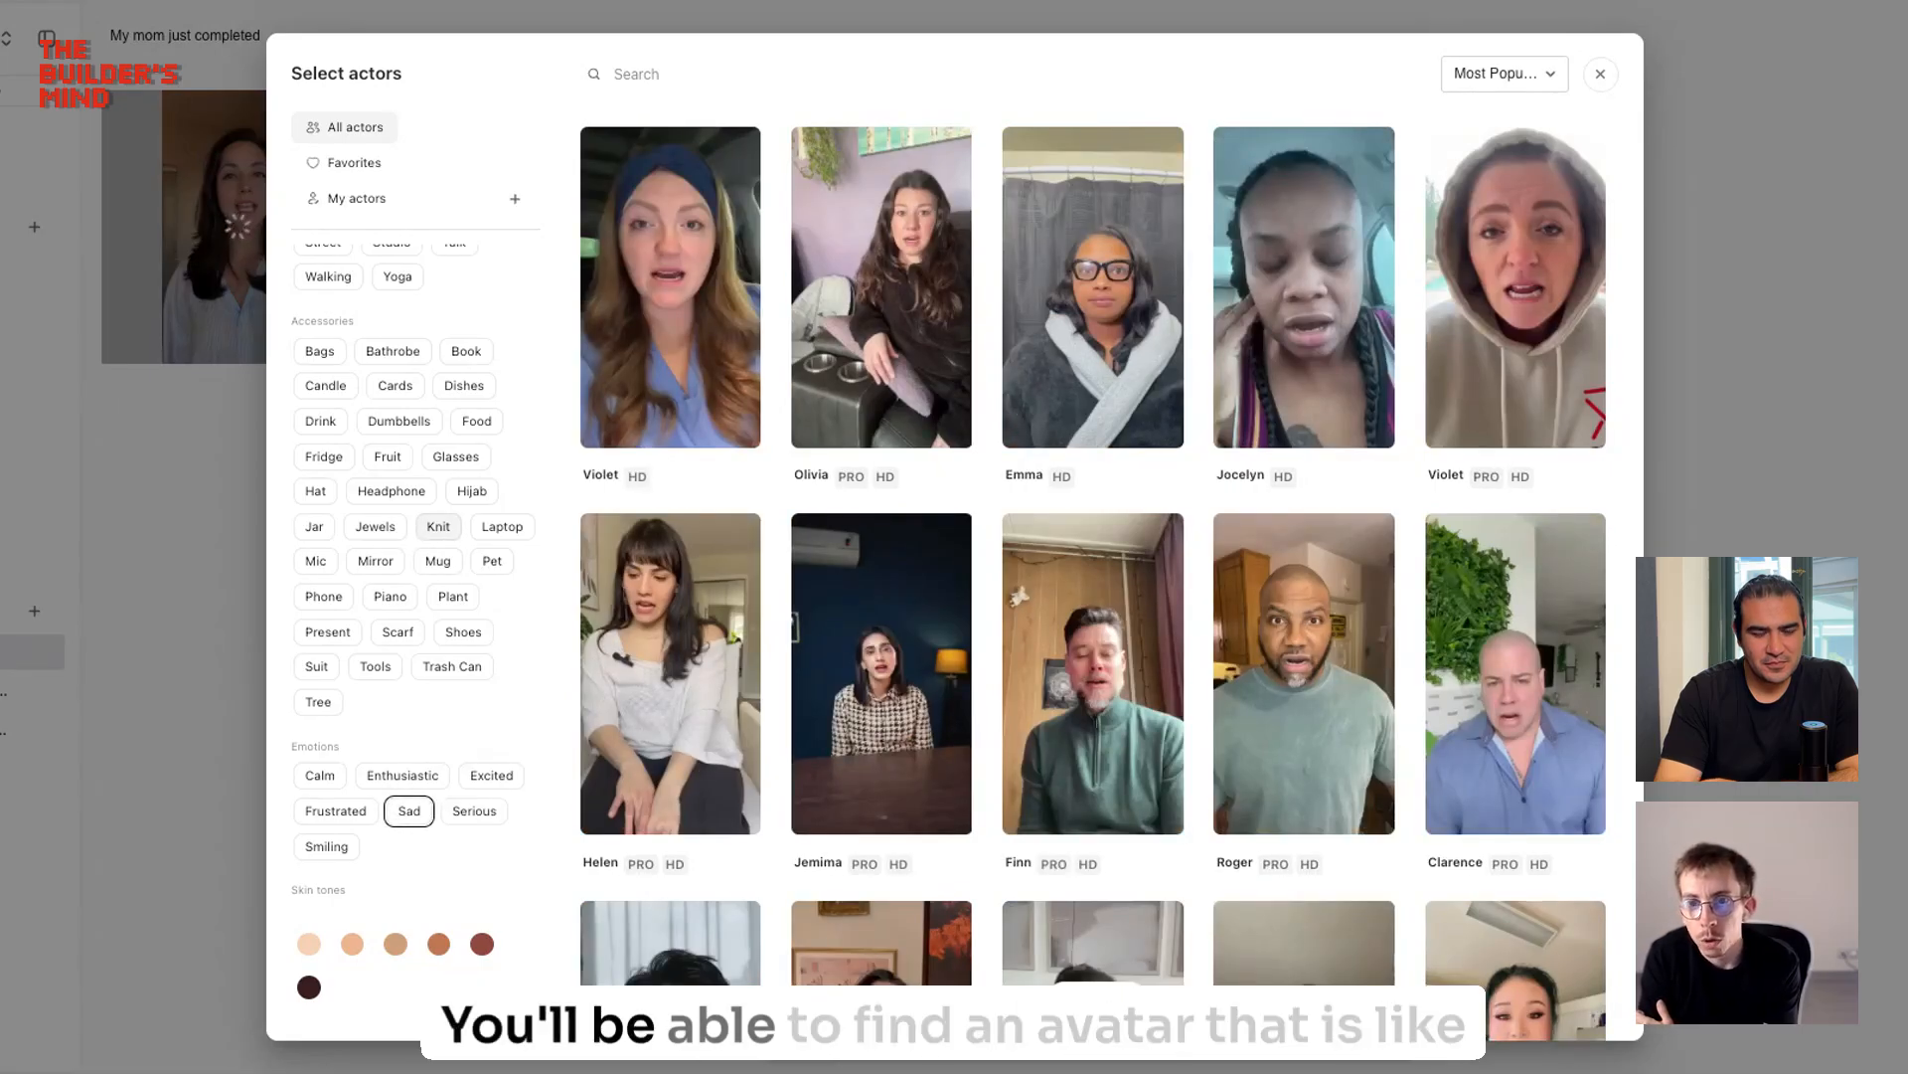
scroll(down, 3)
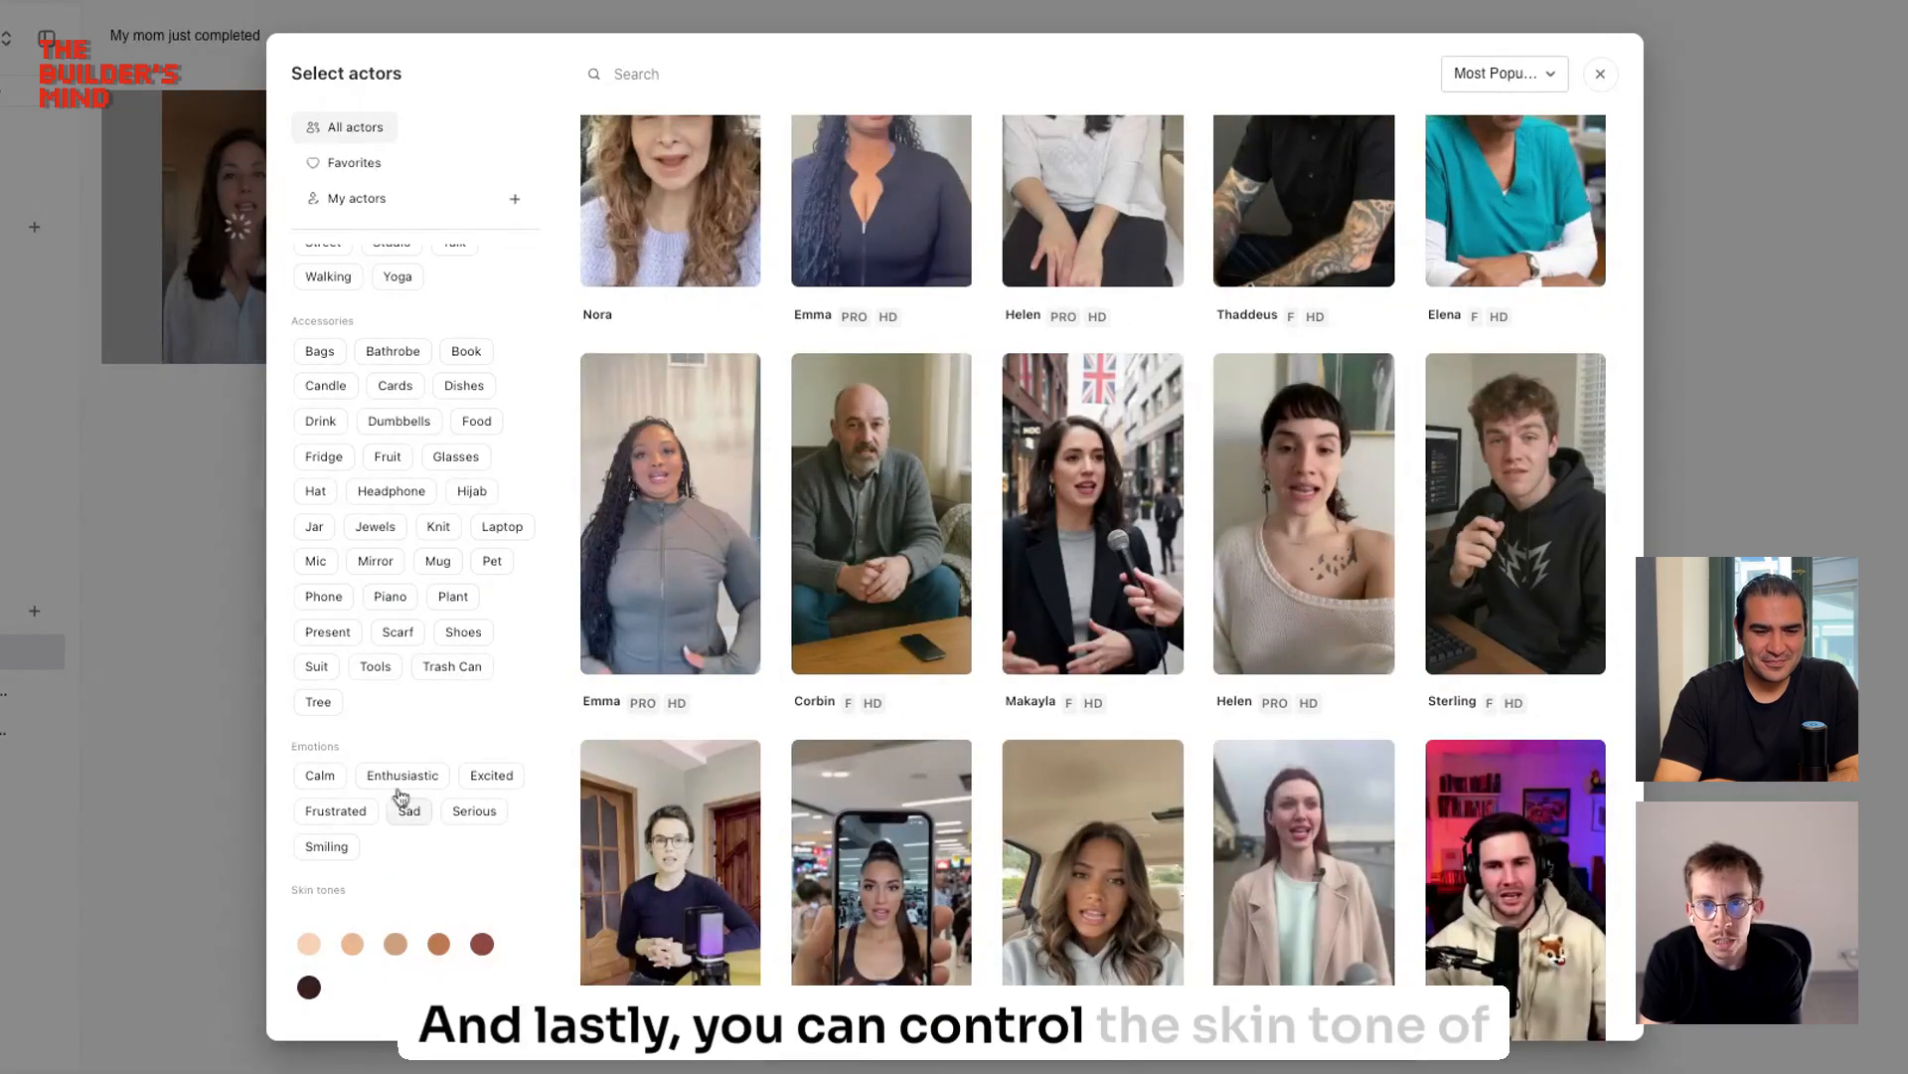
scroll(down, 3)
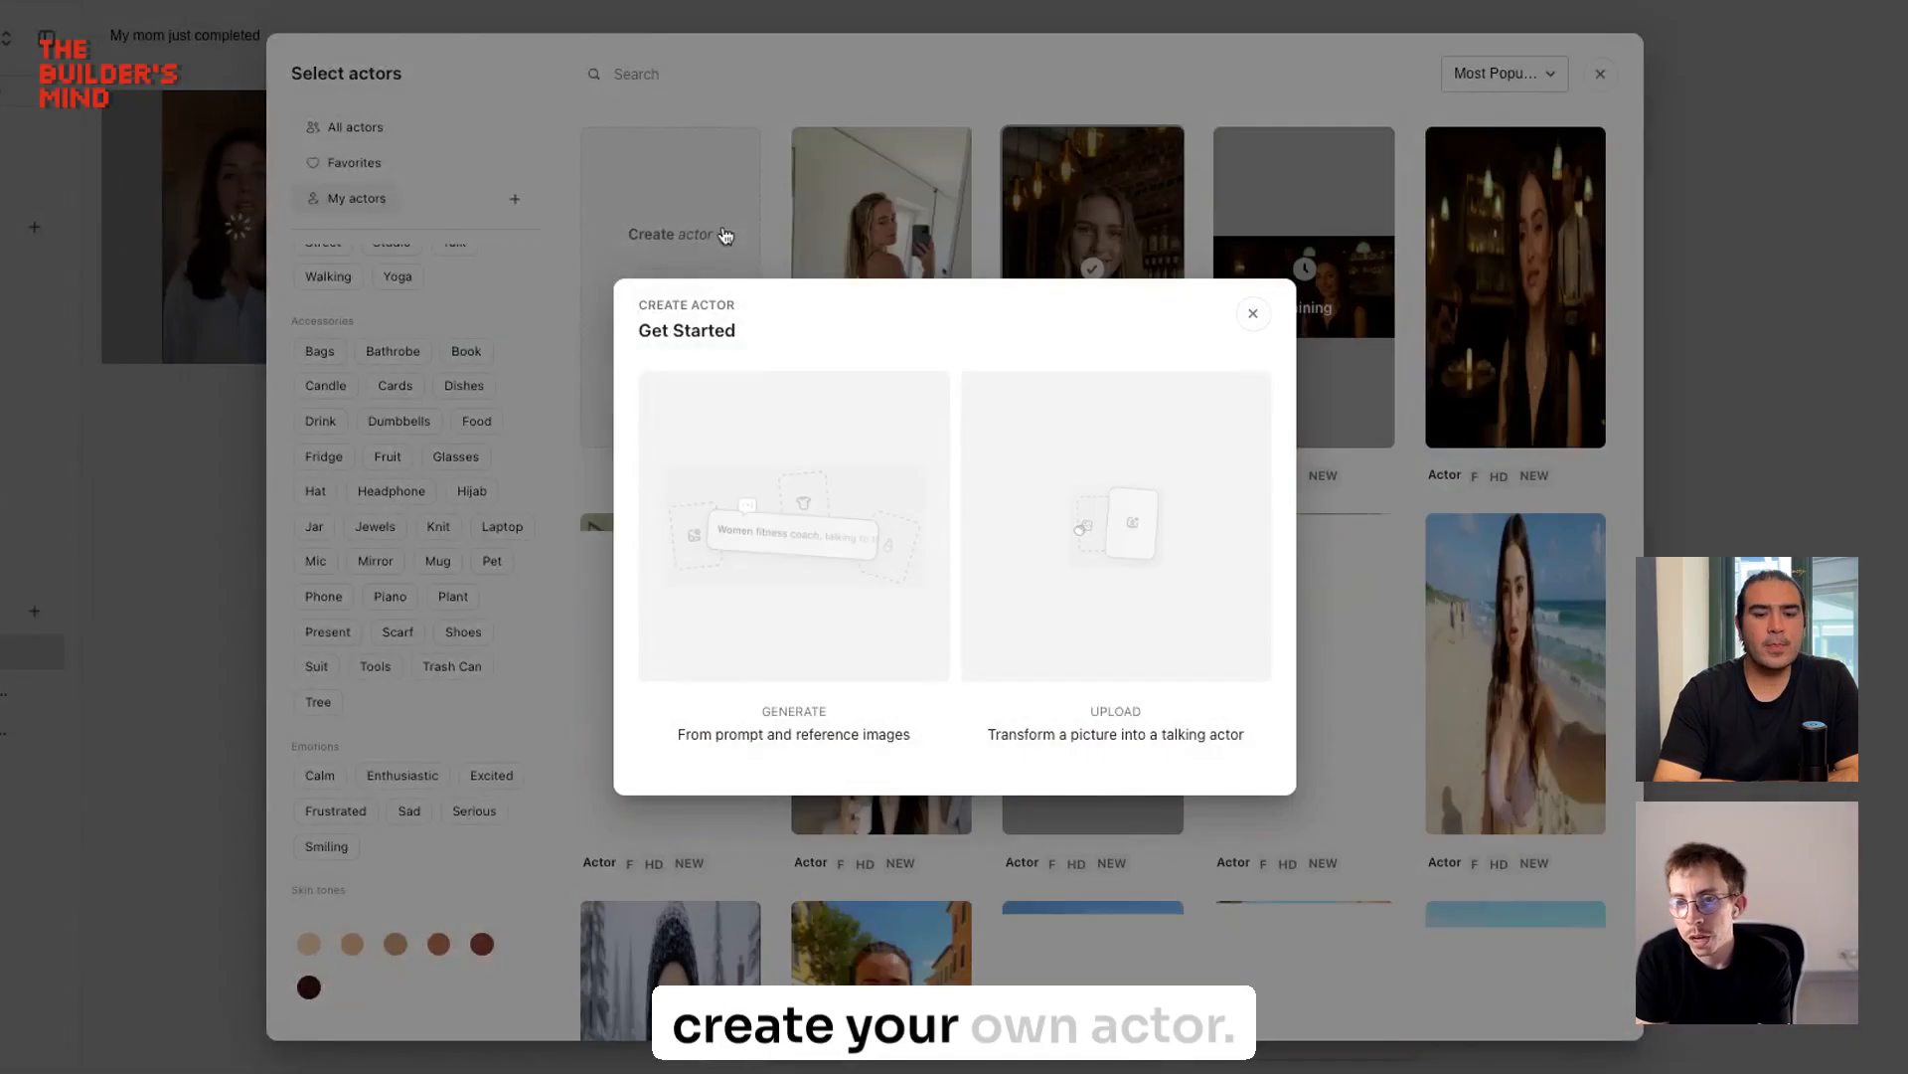
Step: Generate actor images from the prompt '45 years old female in the couch talking'
click(792, 573)
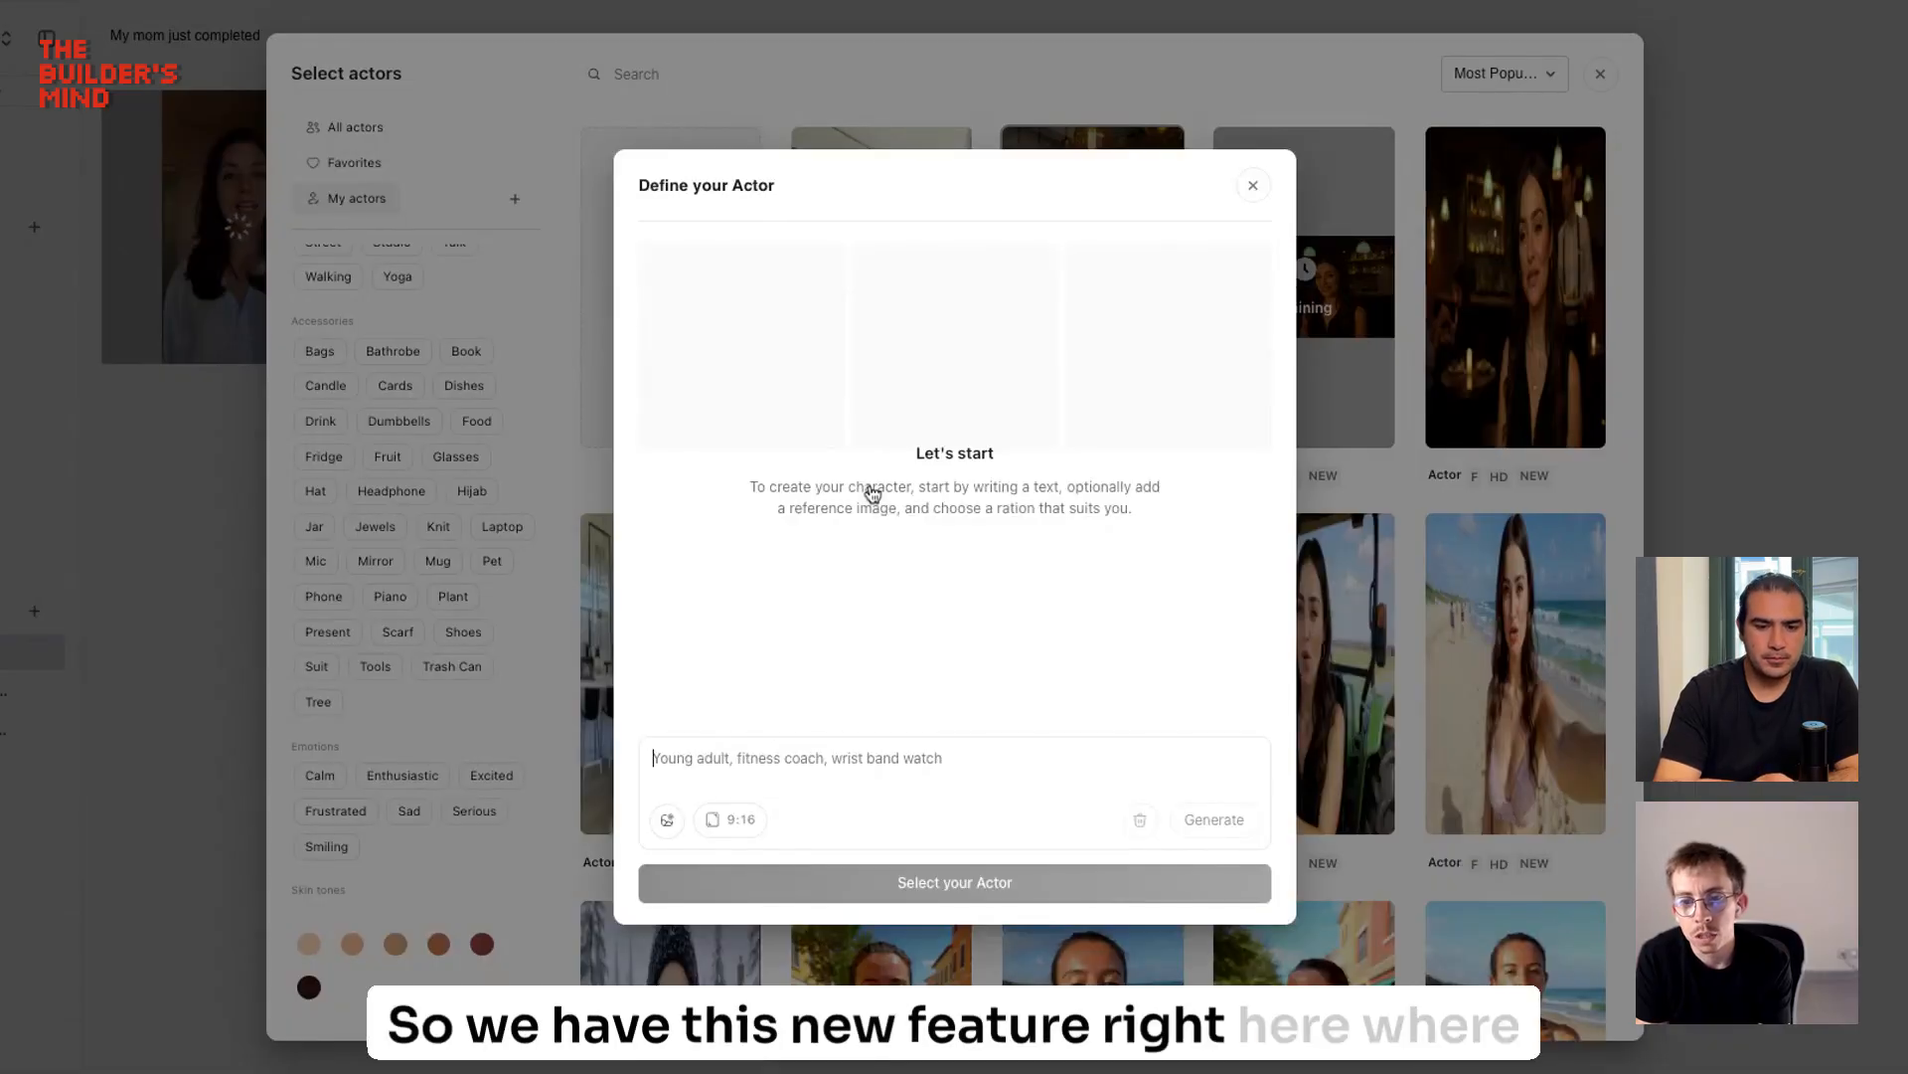
mouse_move(971, 300)
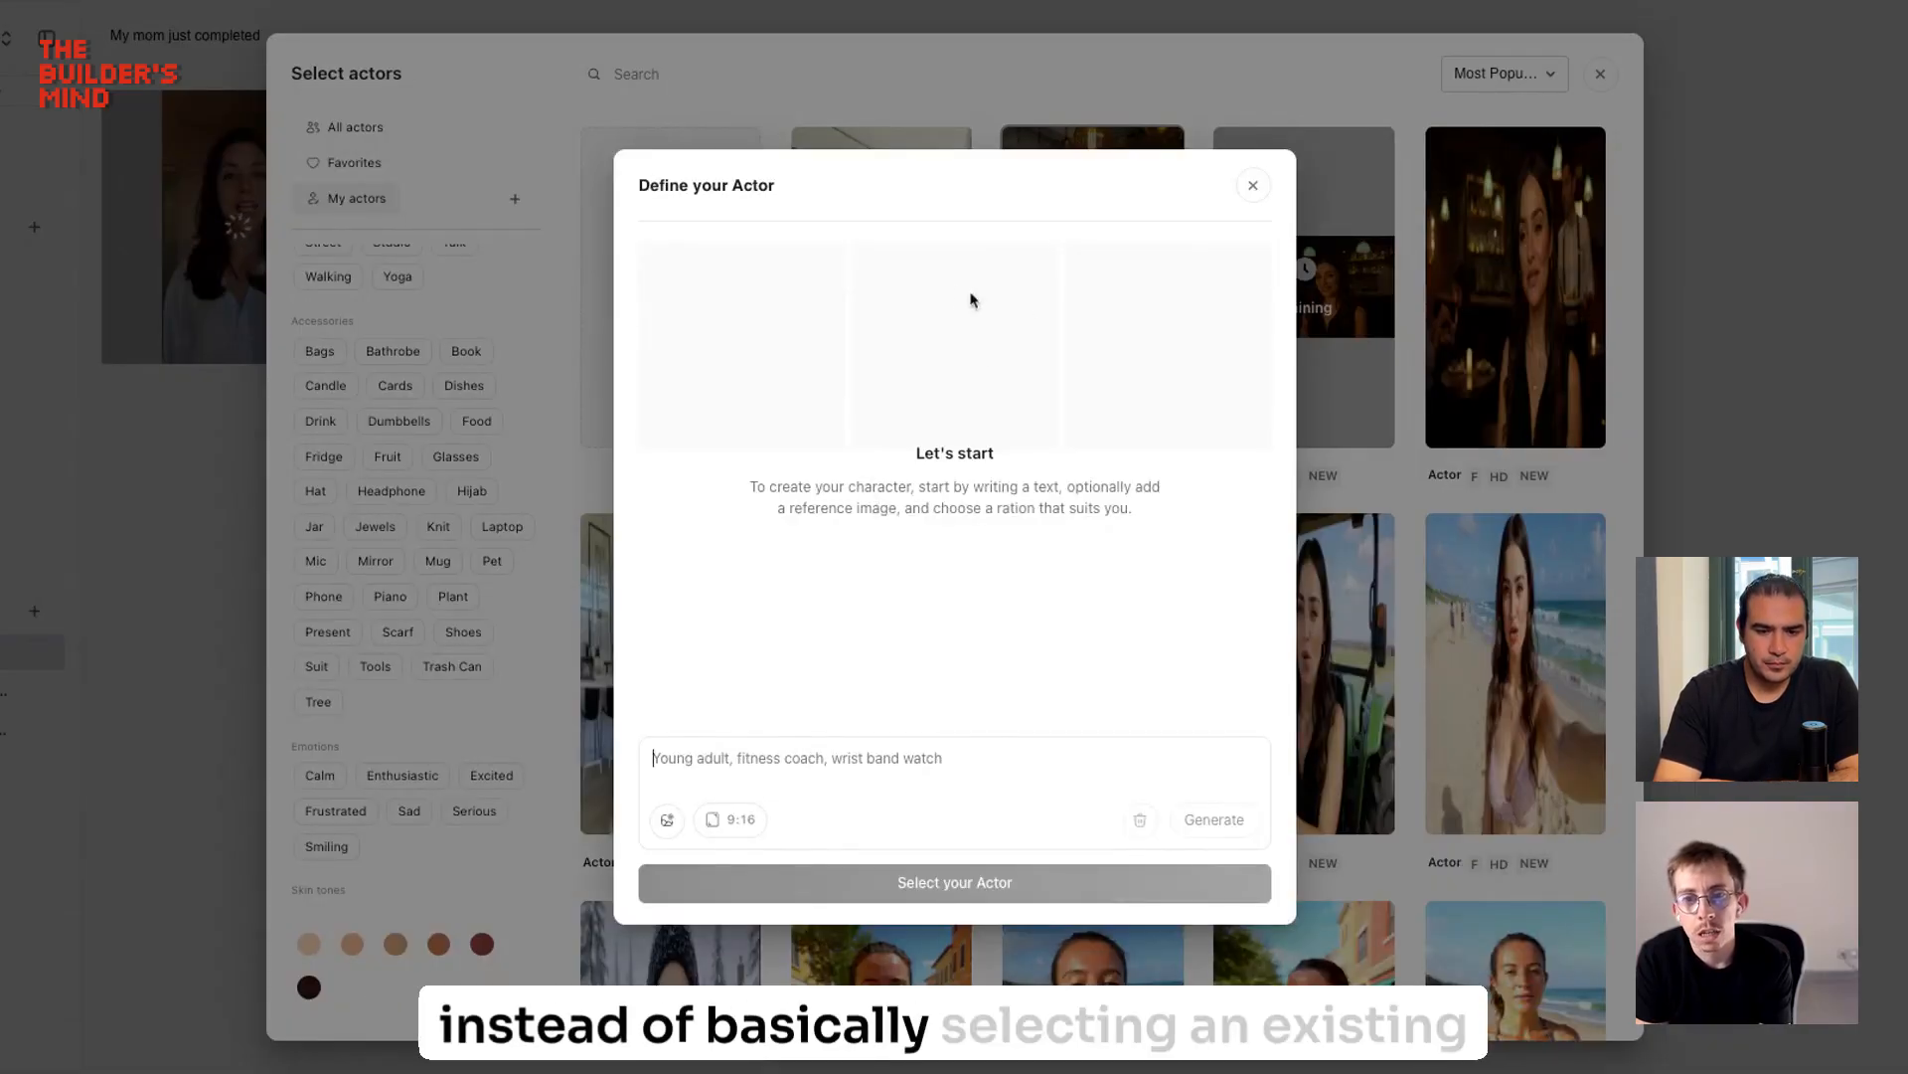
mouse_move(971, 472)
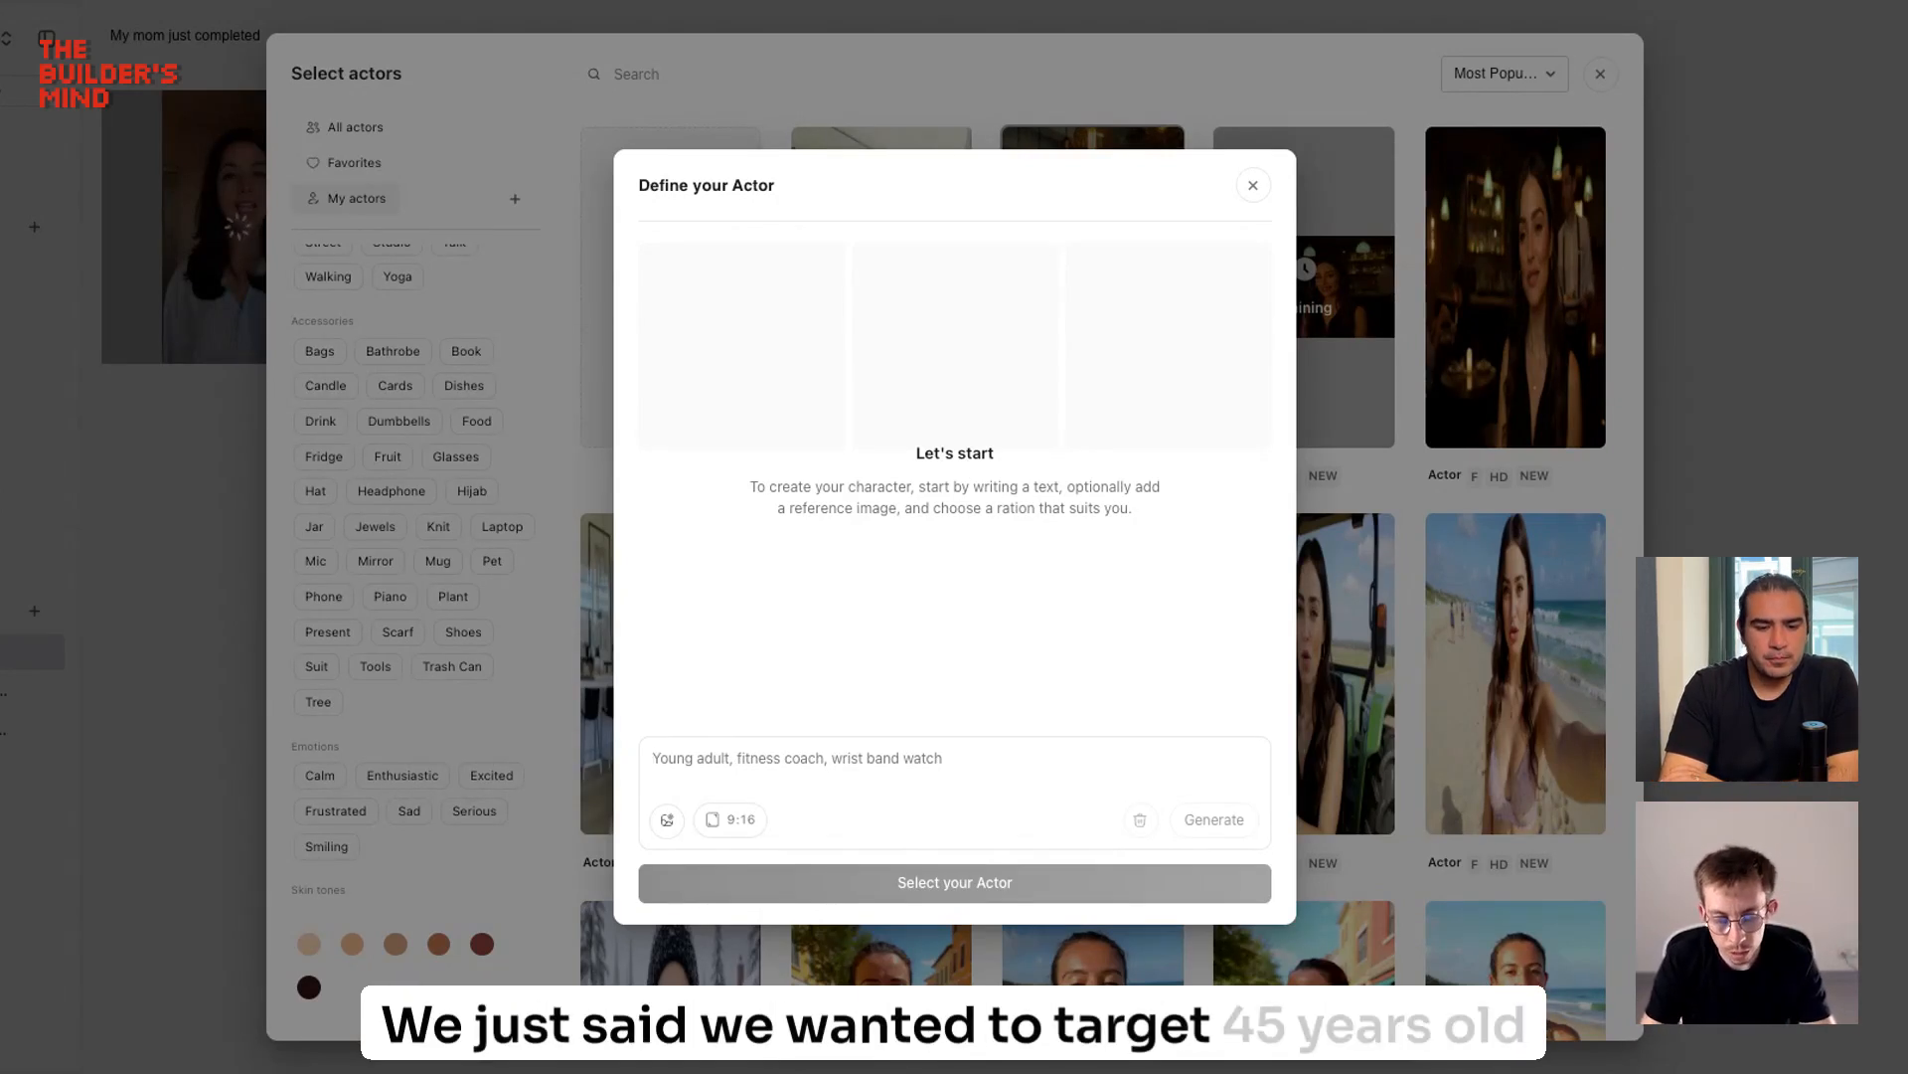
text(45)
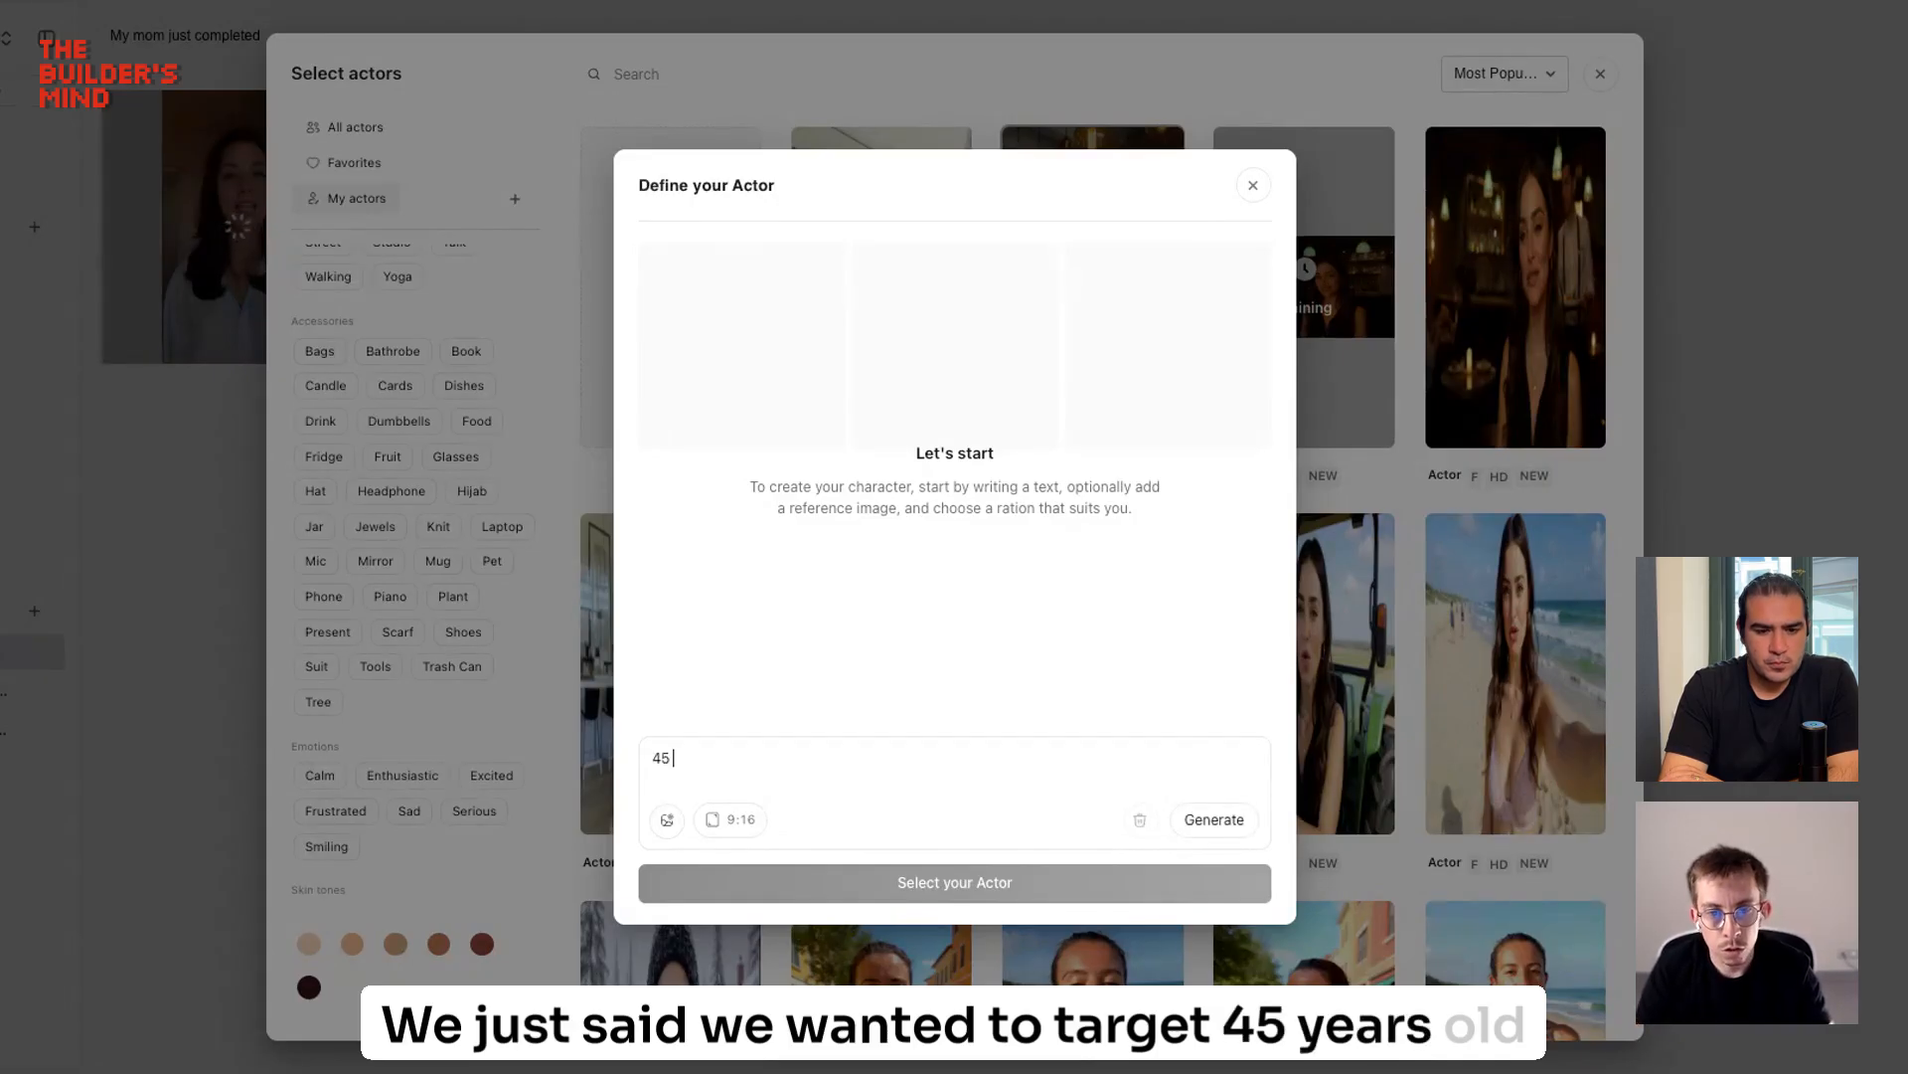
text(years old)
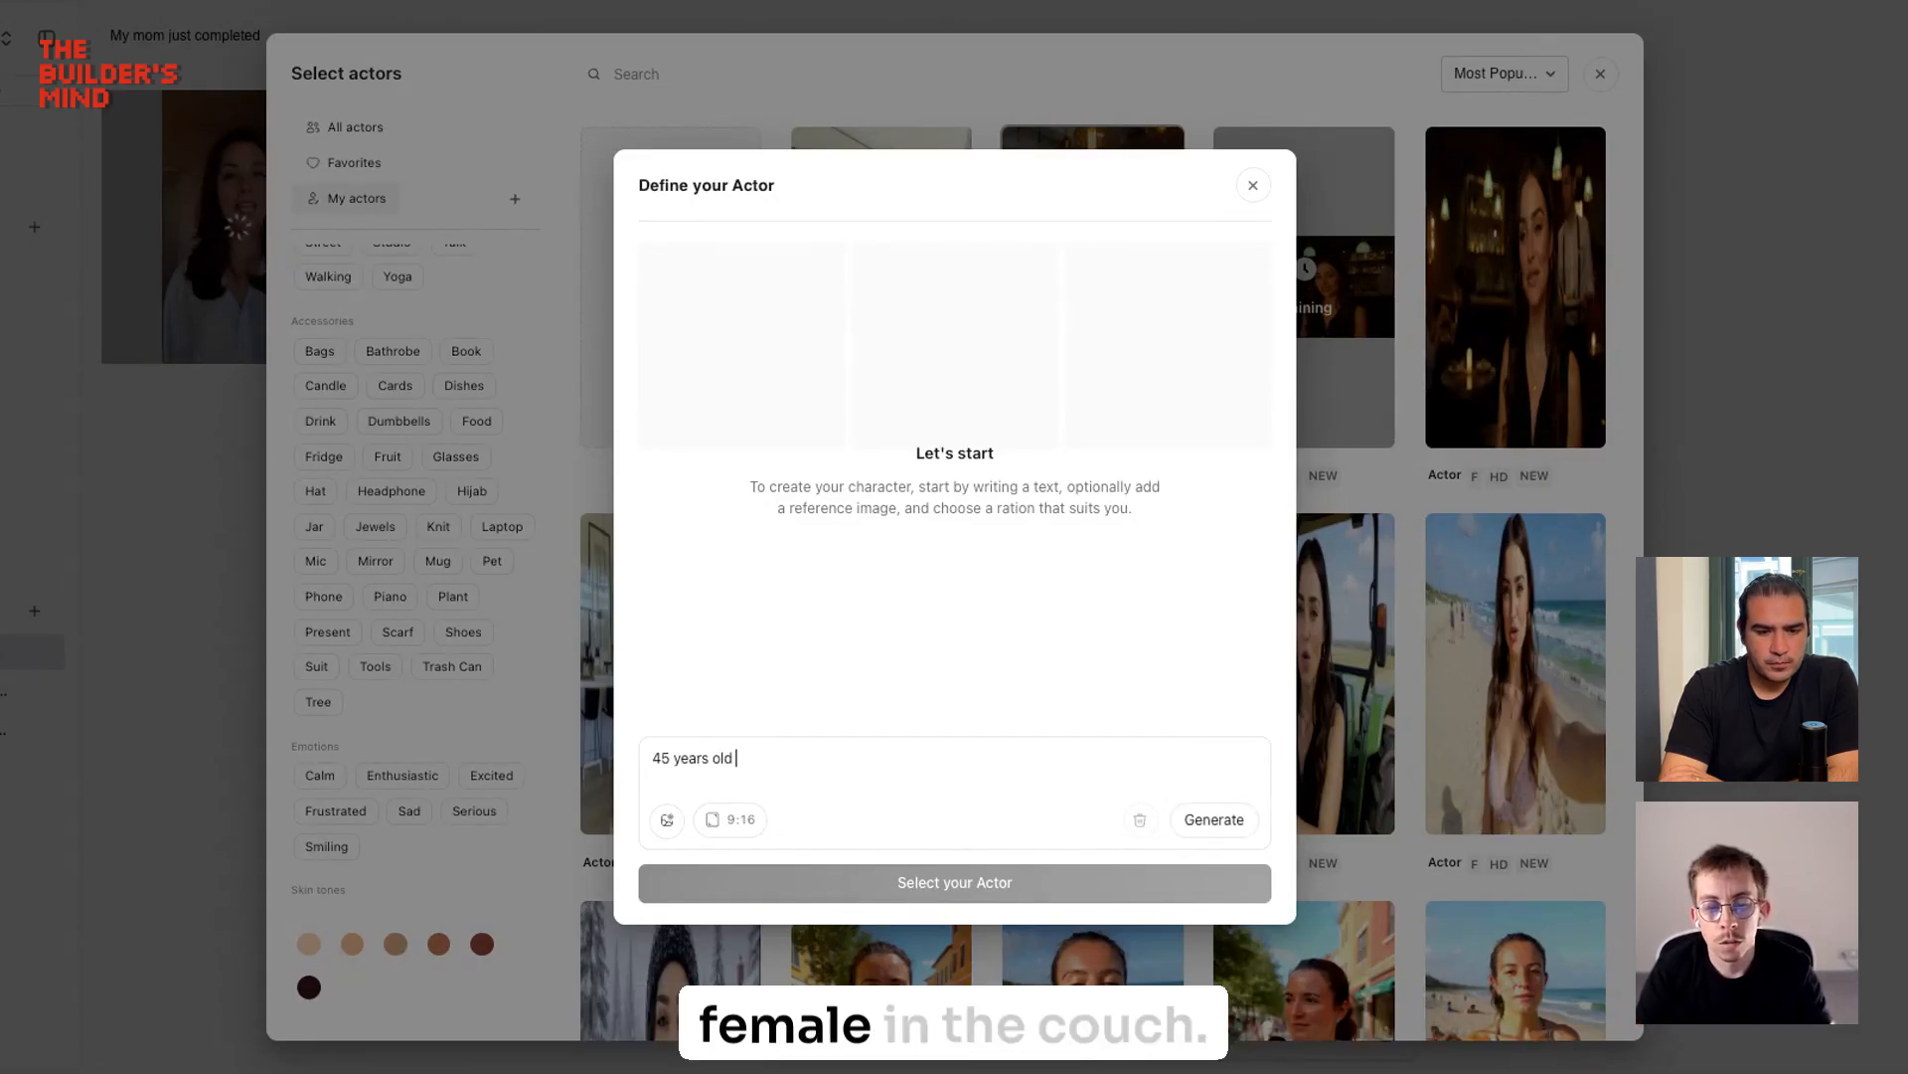
text(female)
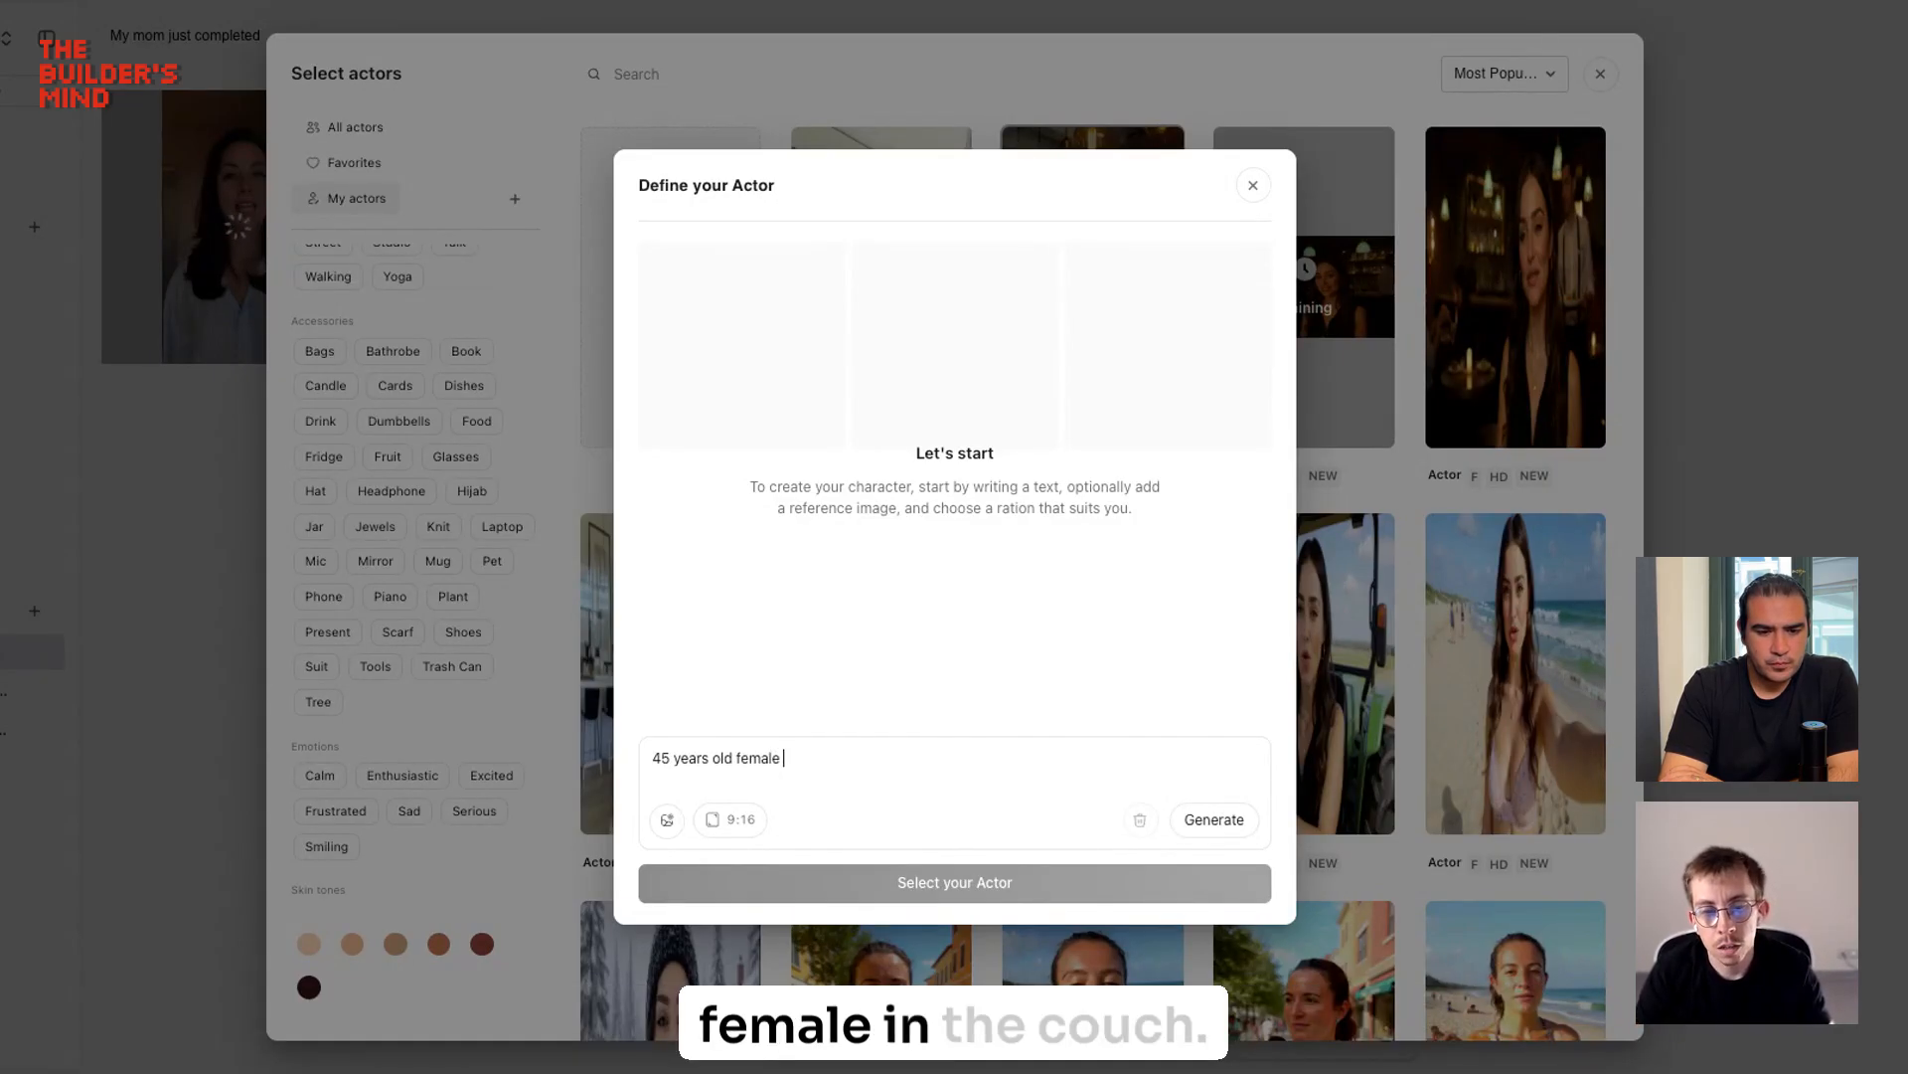
text(in)
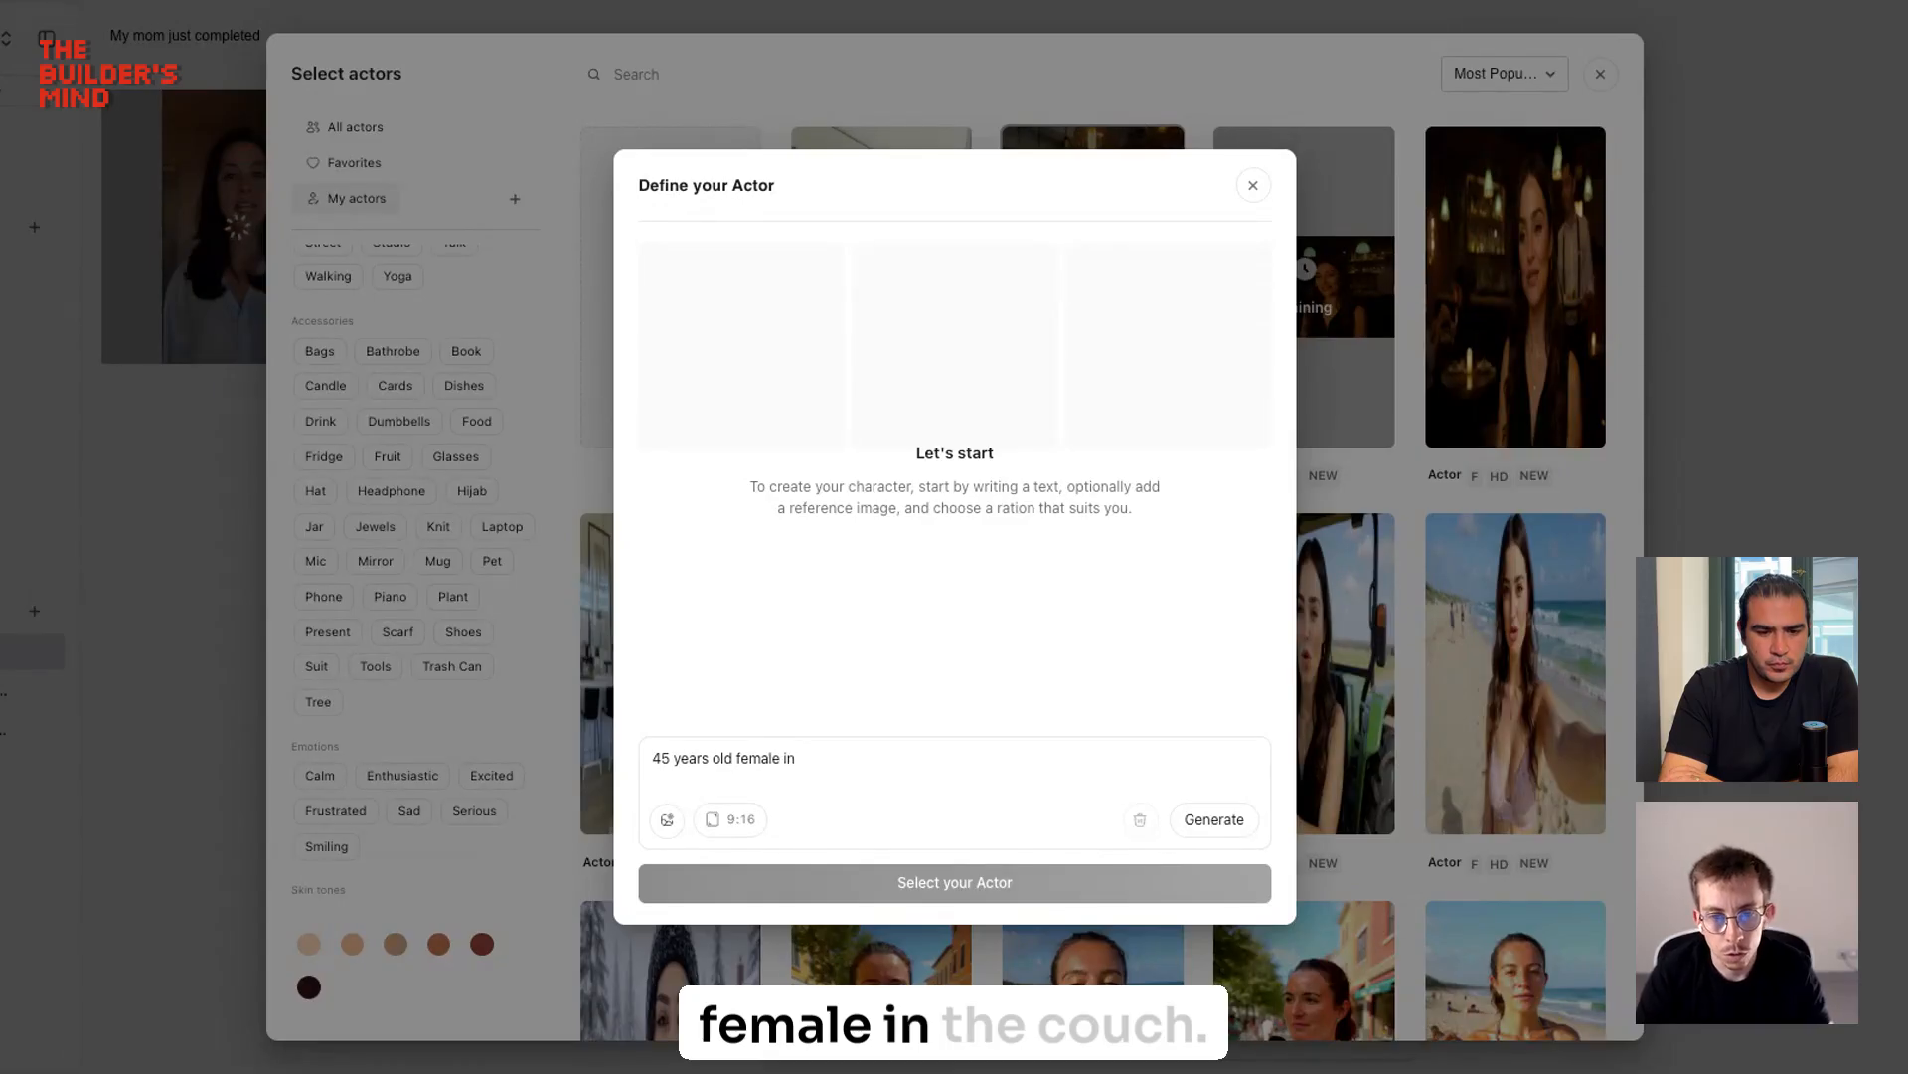
text(the couch talkin)
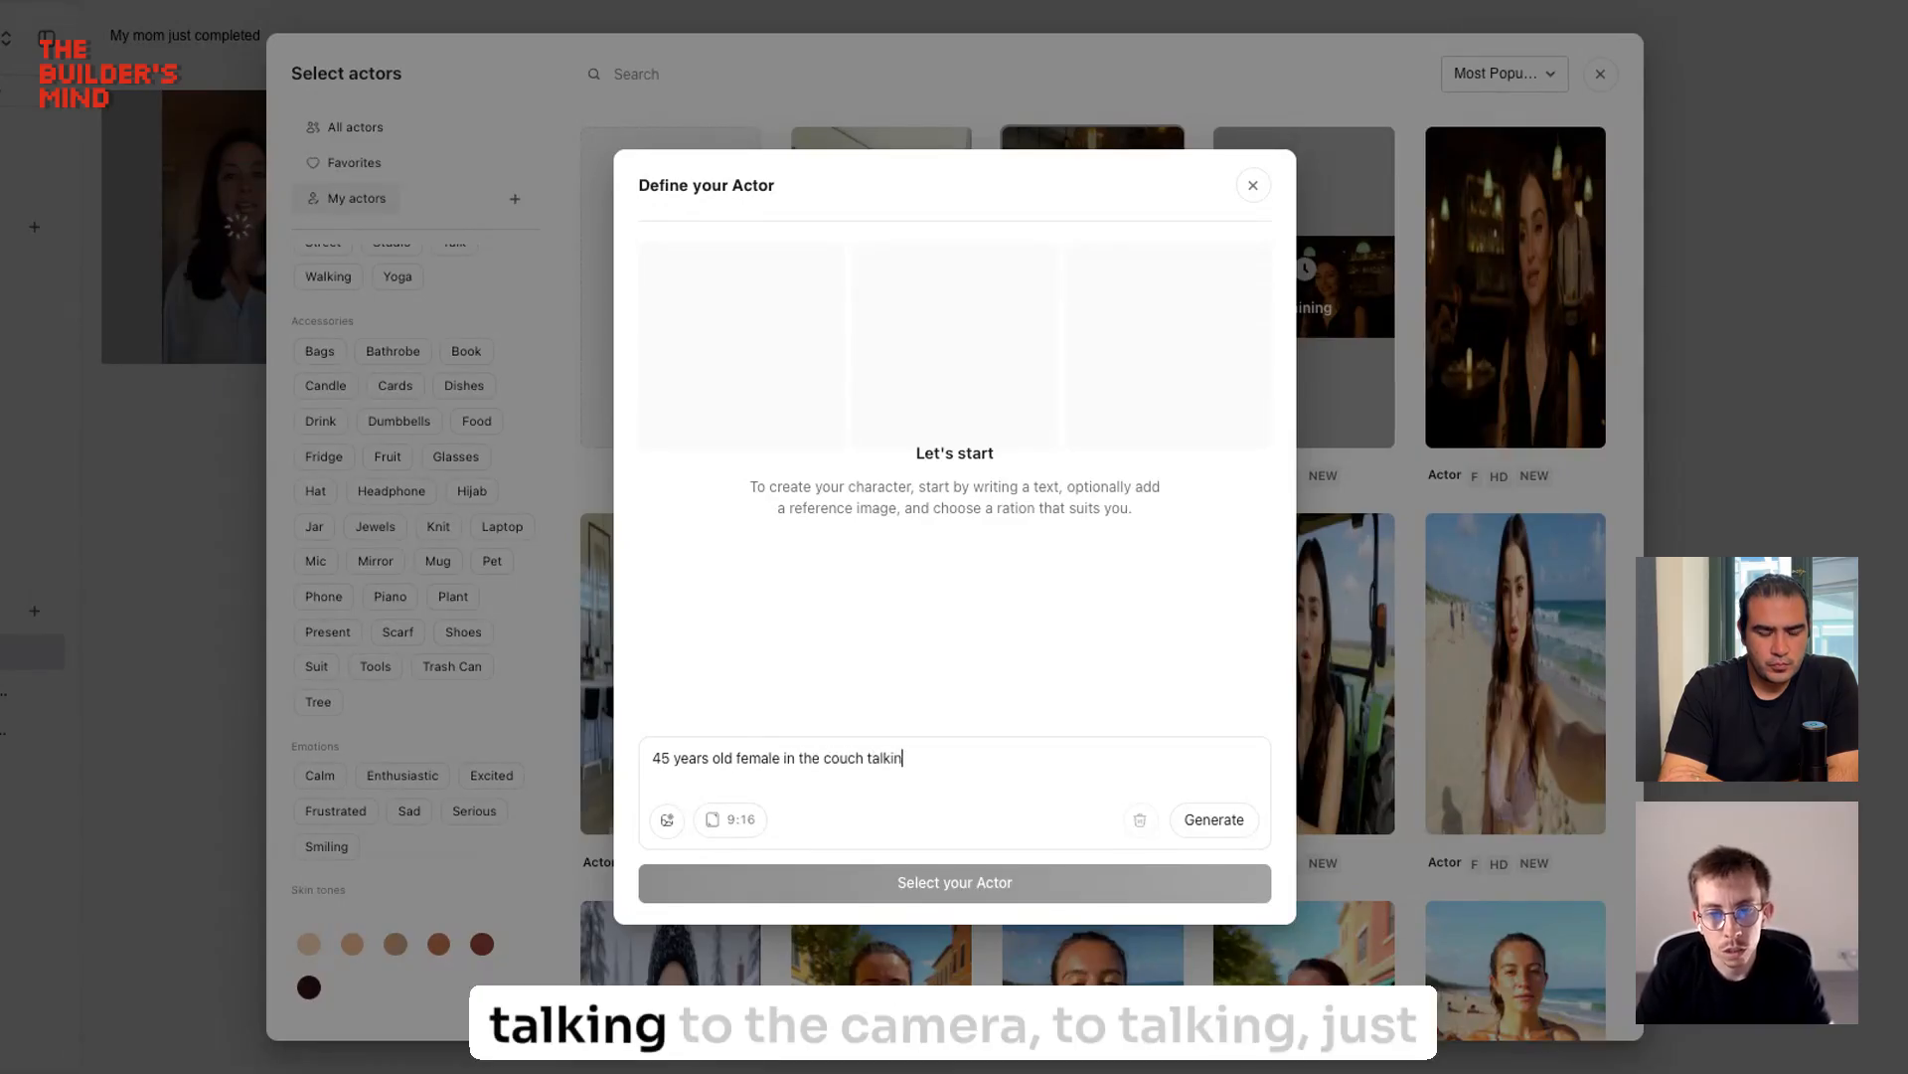
text(g to the)
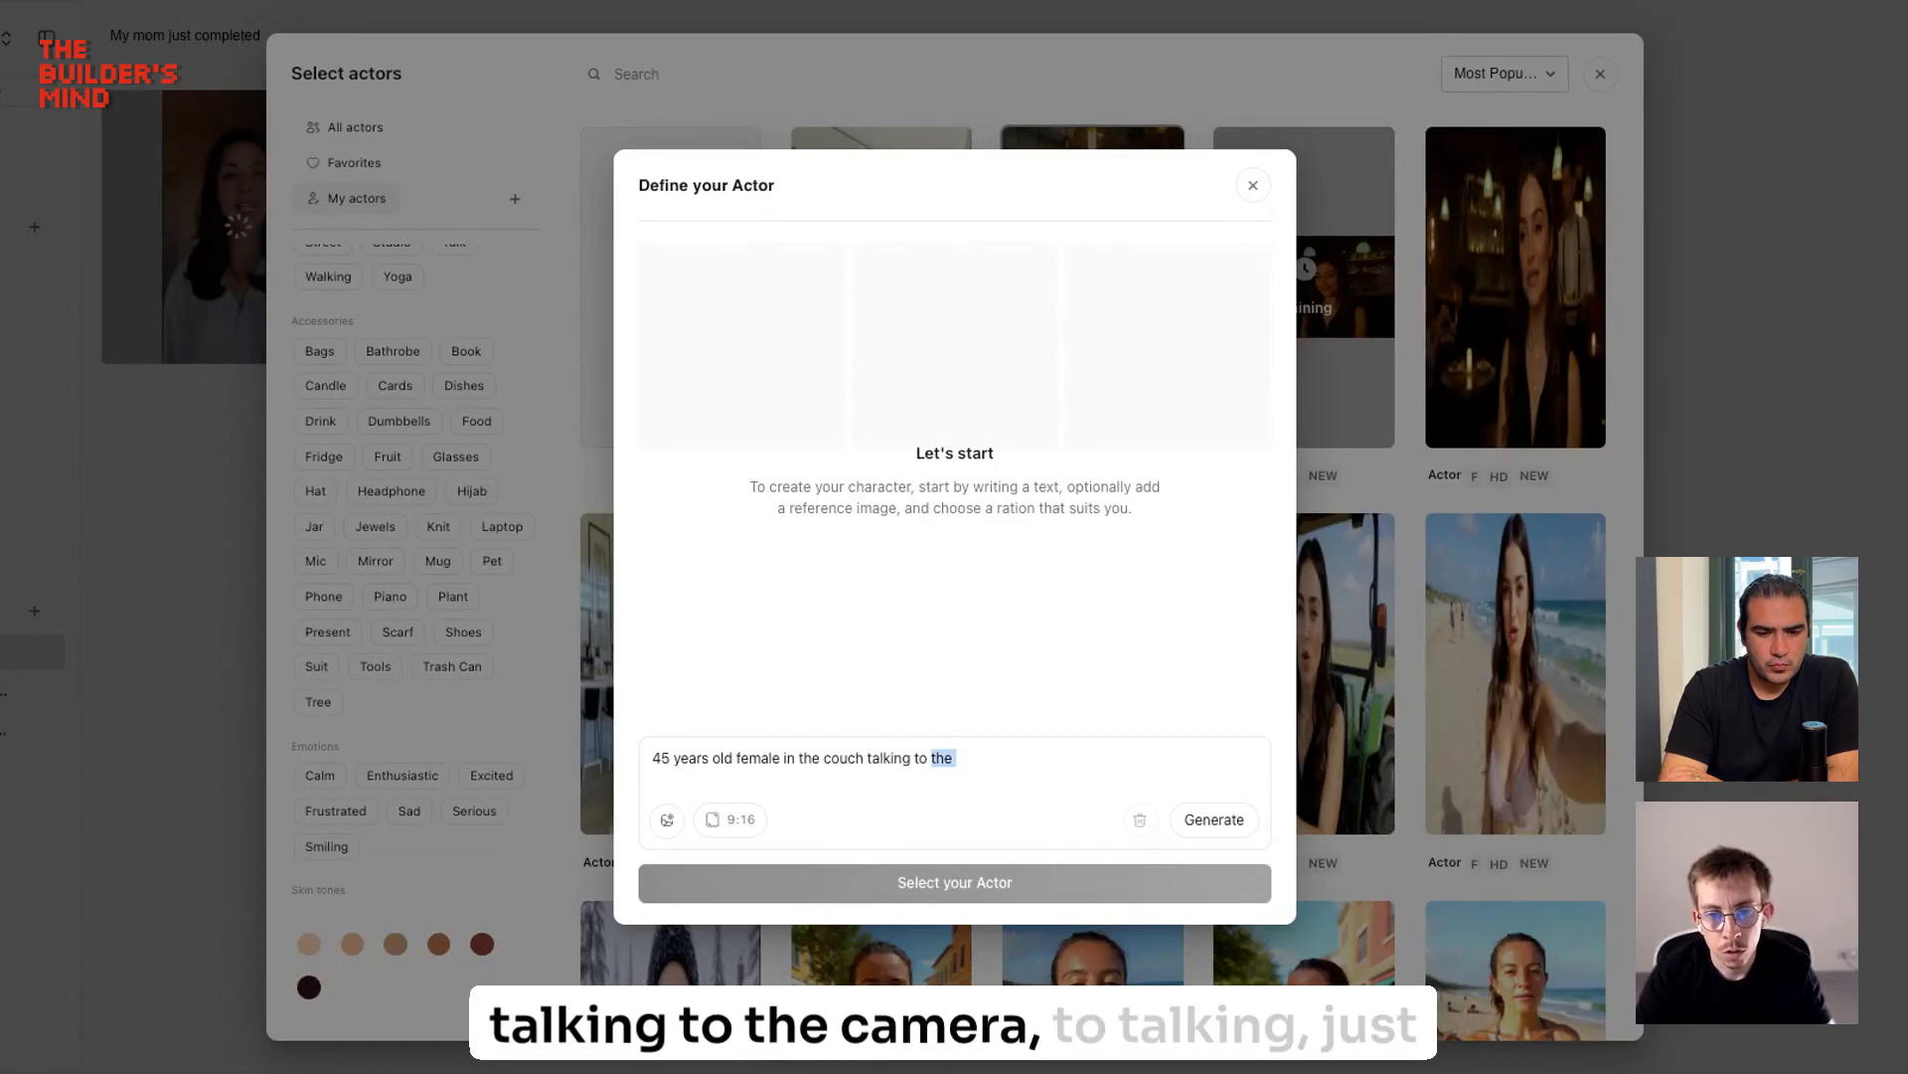
key(Backspace)
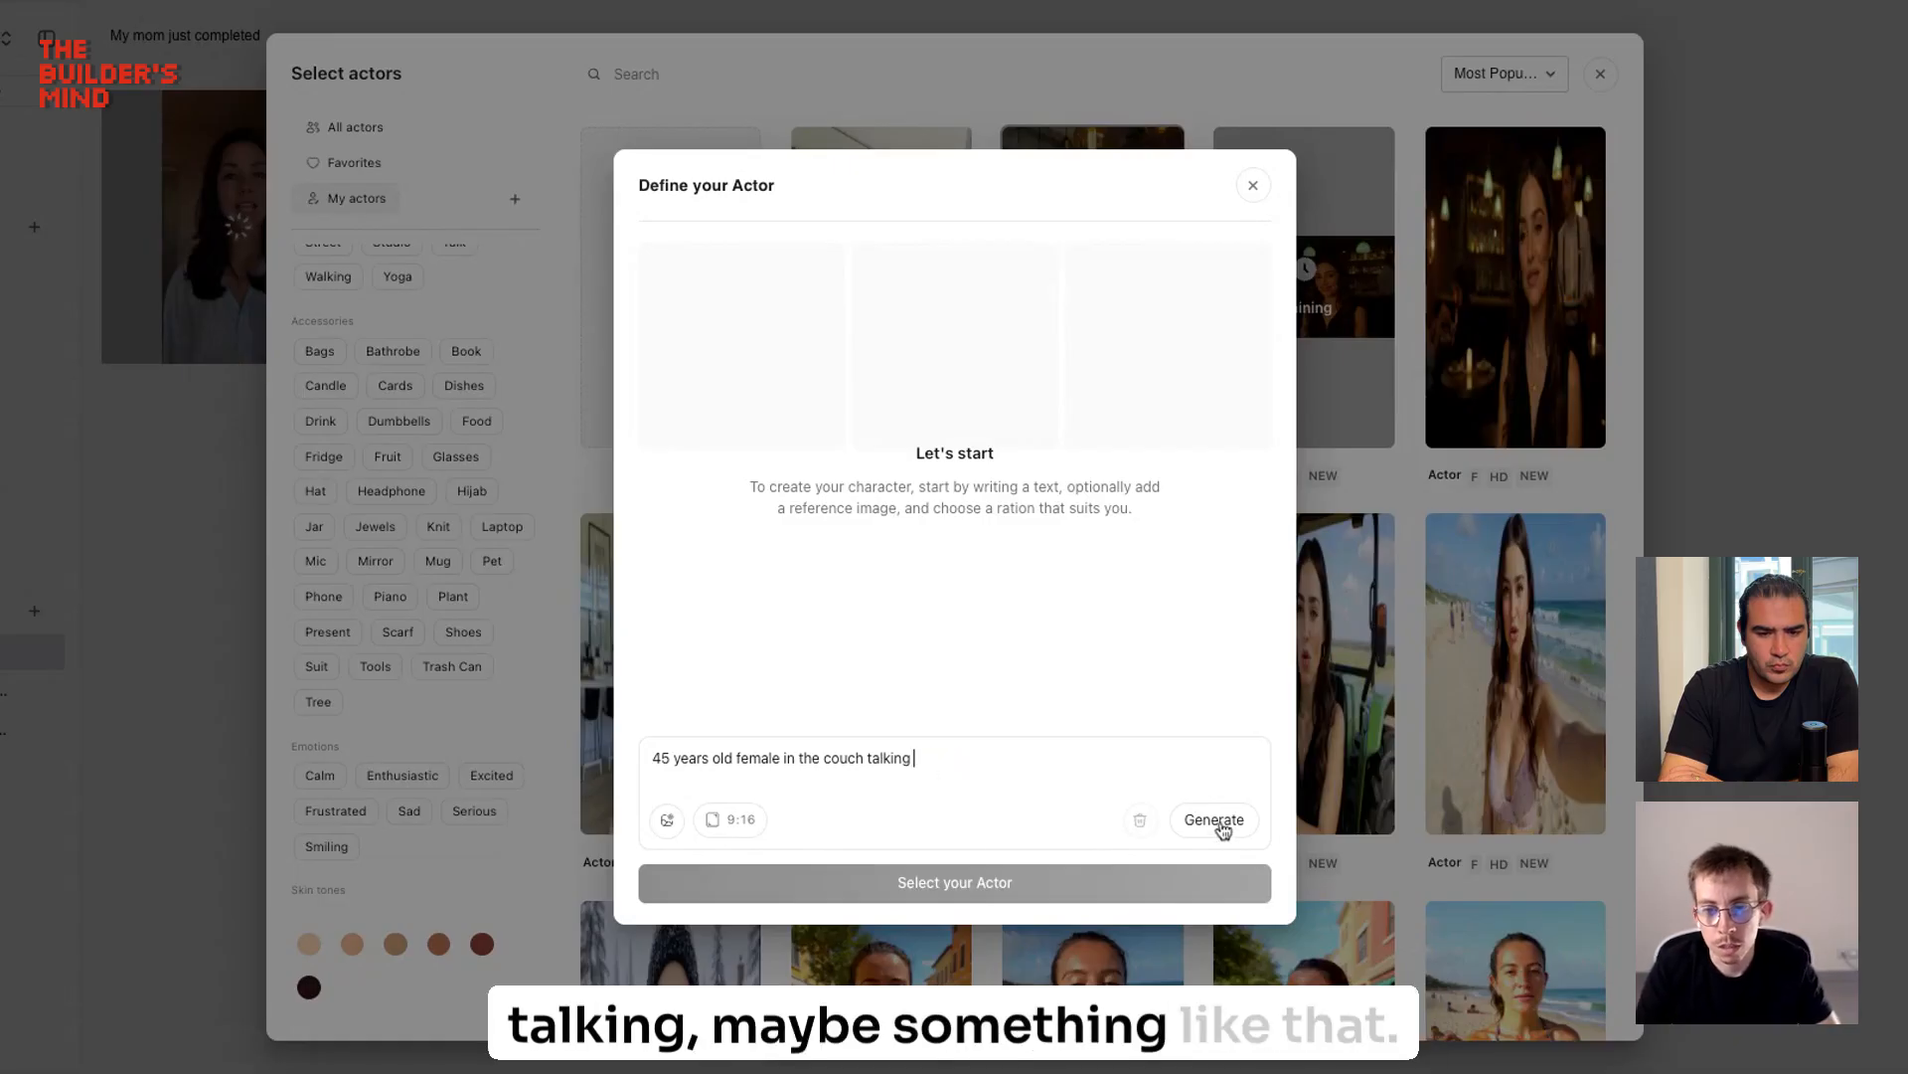
click(1213, 819)
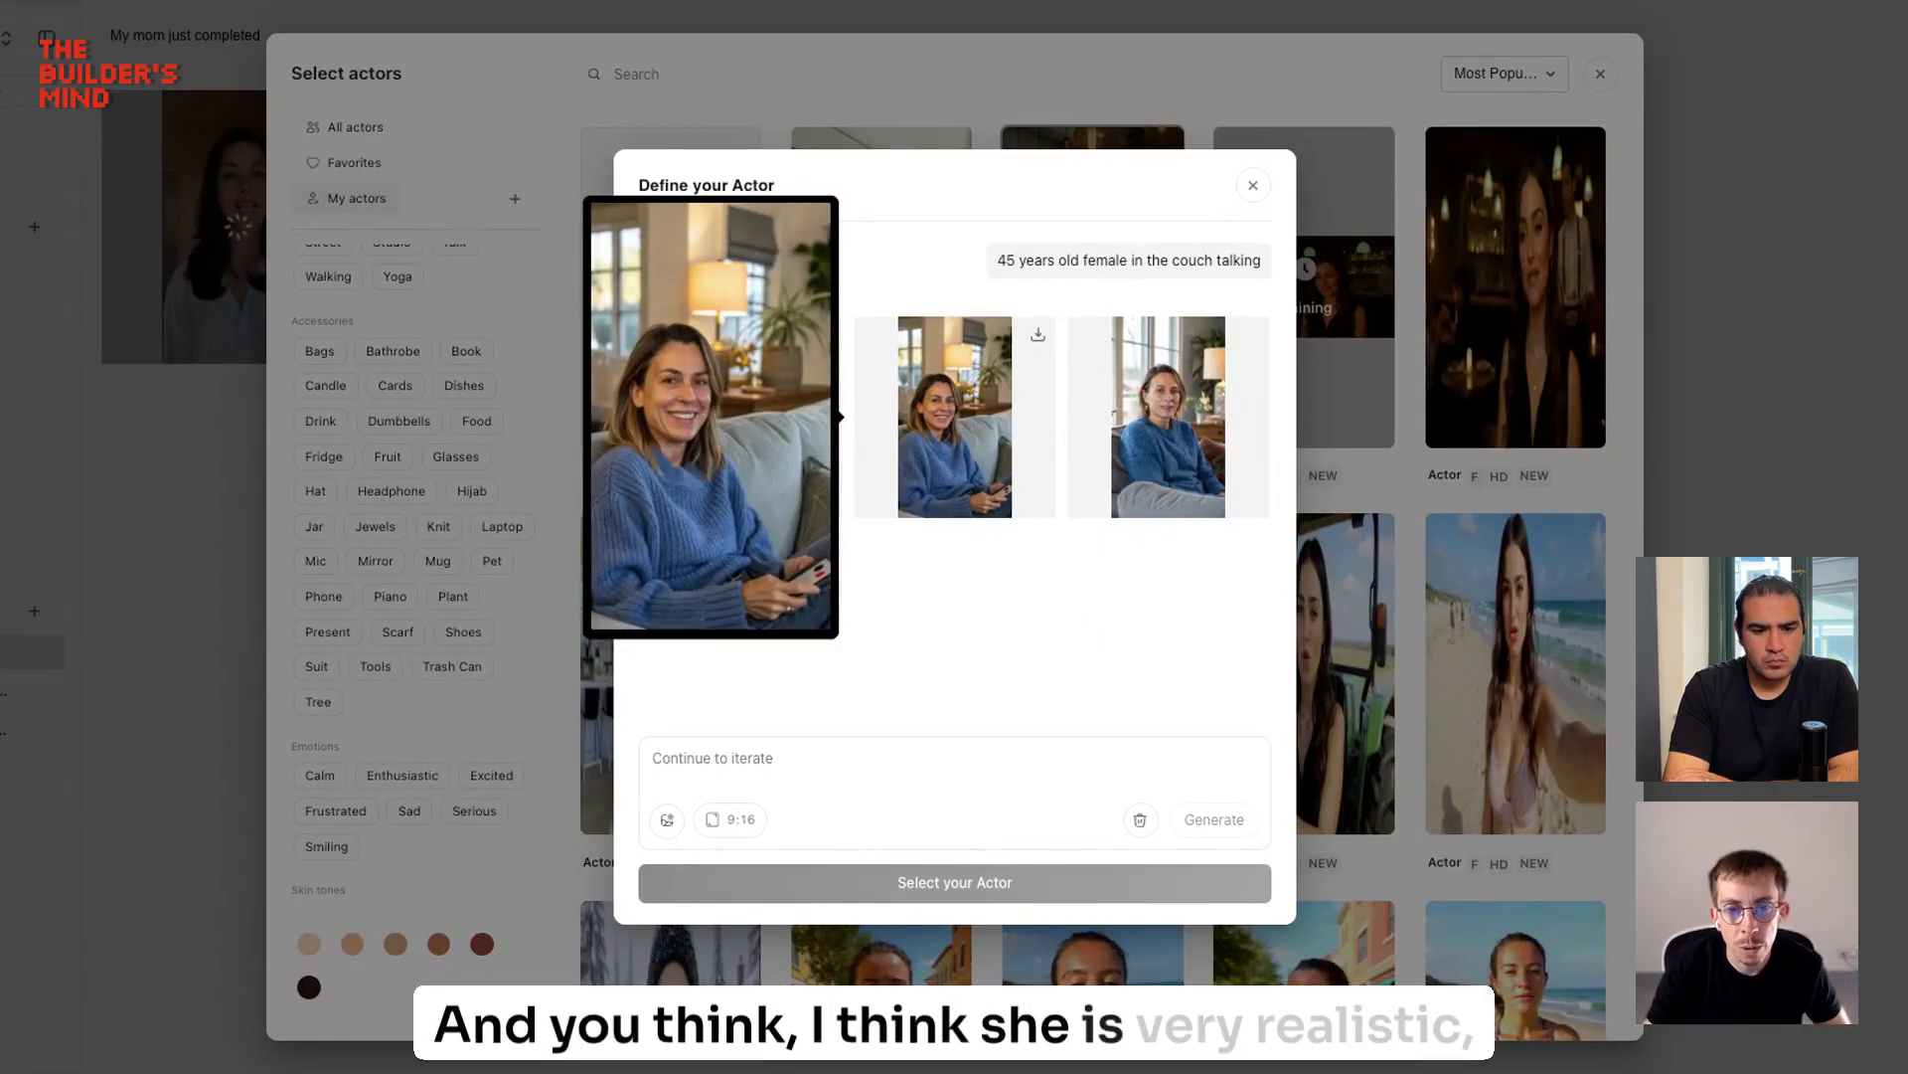
Step: From the middle couch image, generate her walking and talking in the street in different clothes
click(954, 415)
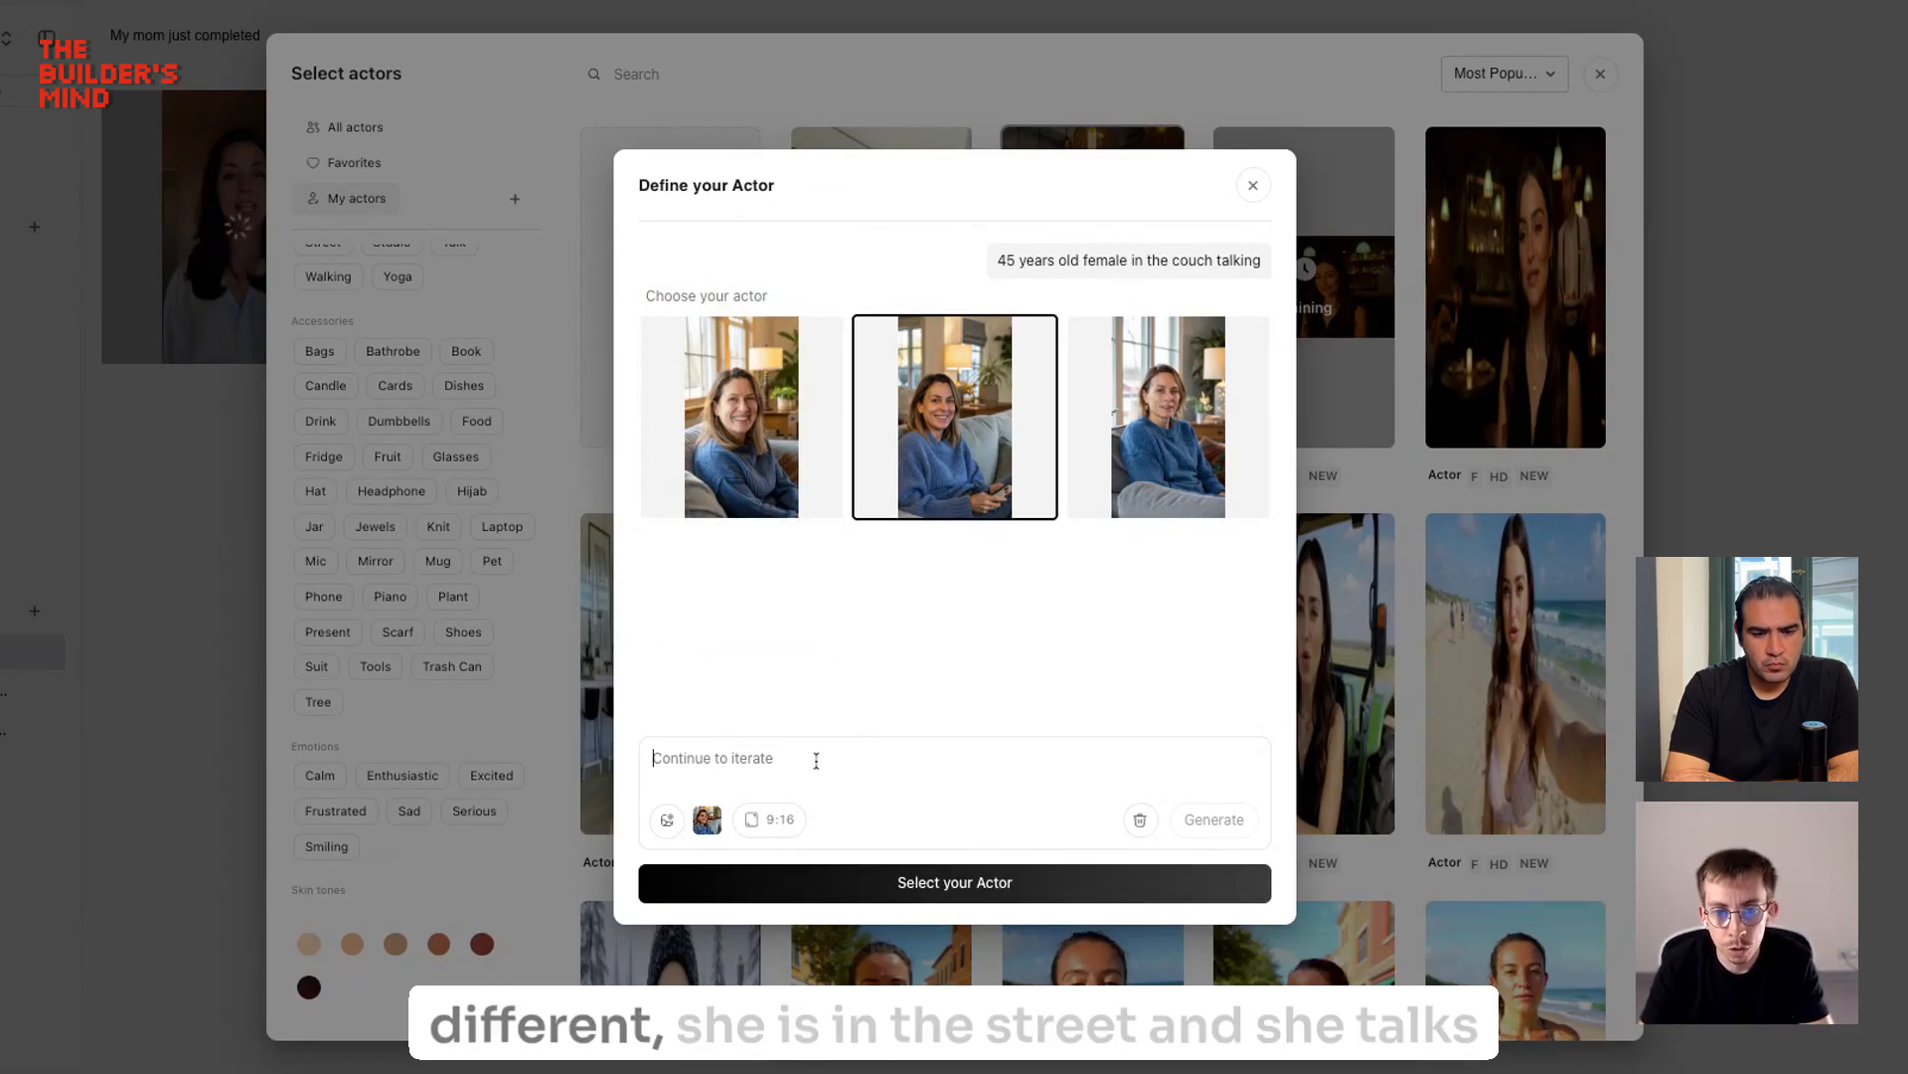
text(she is)
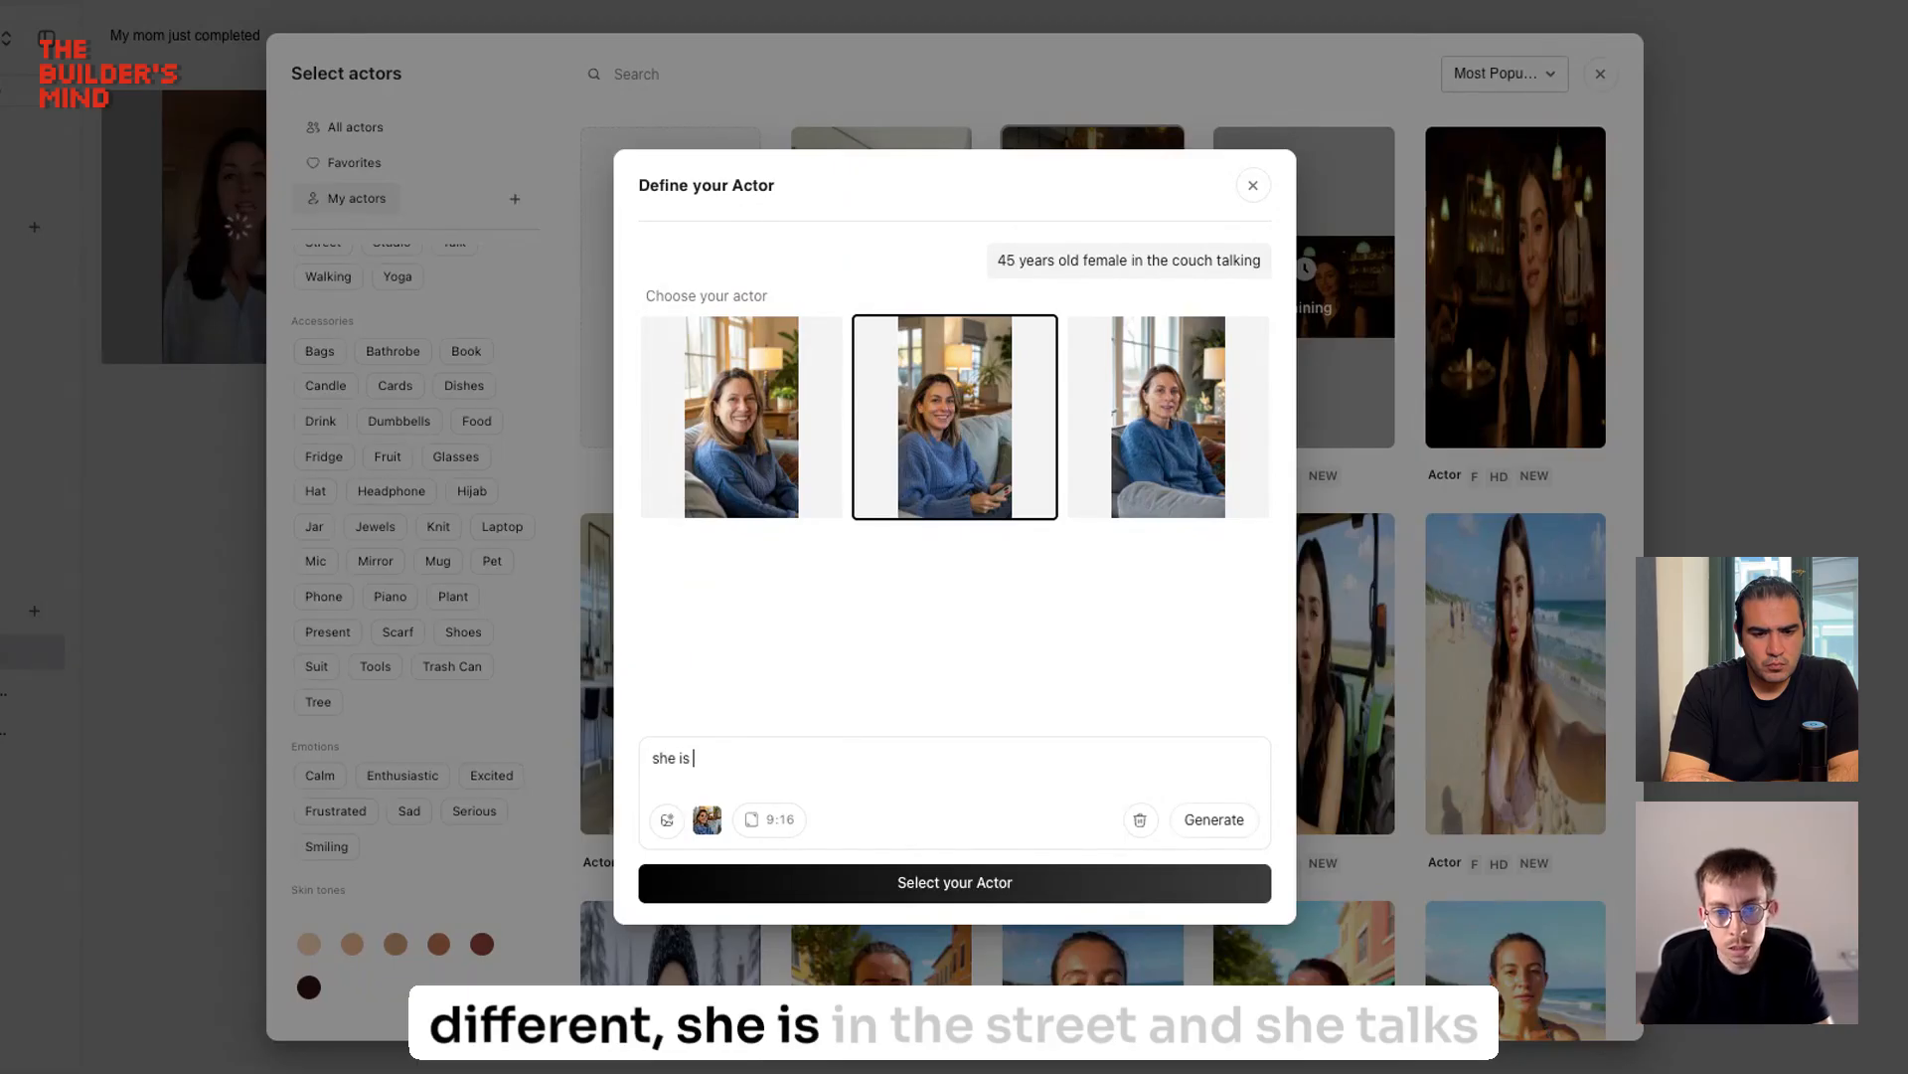
text(in the)
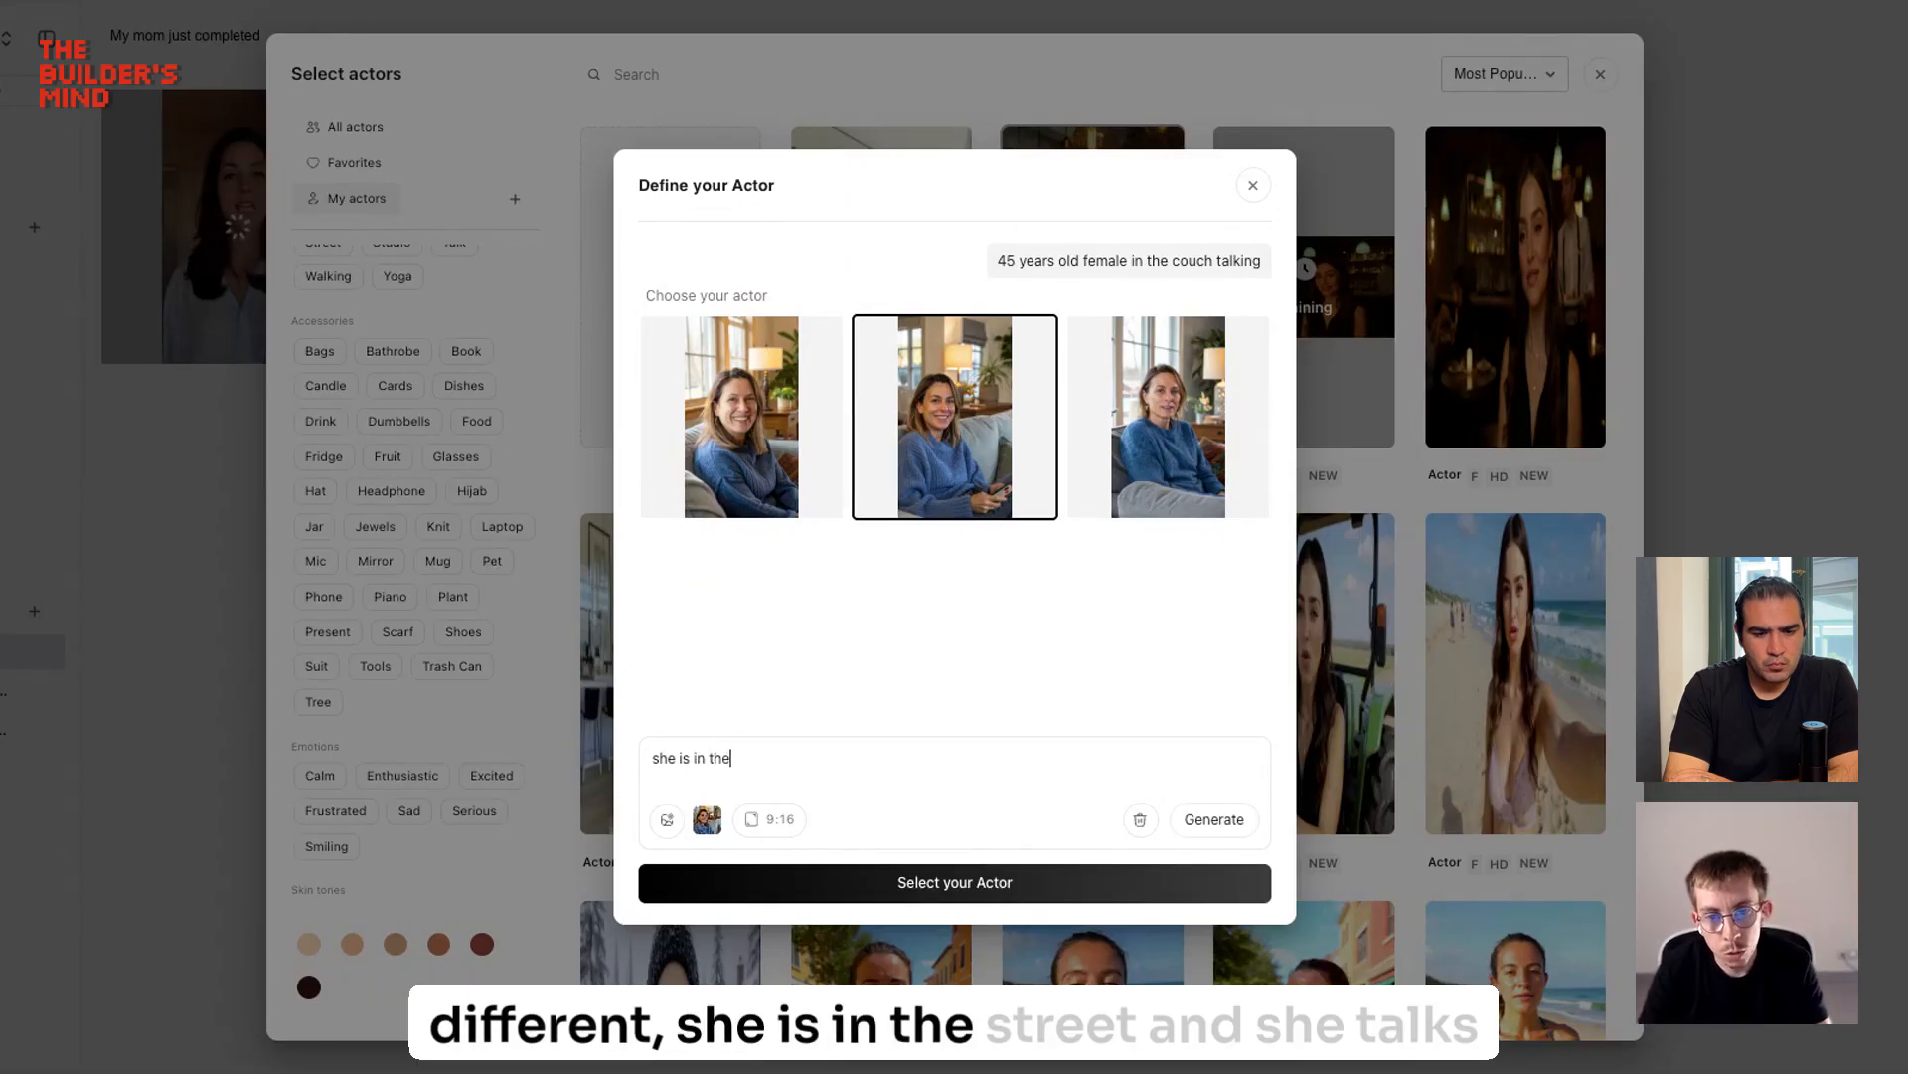
text(street a)
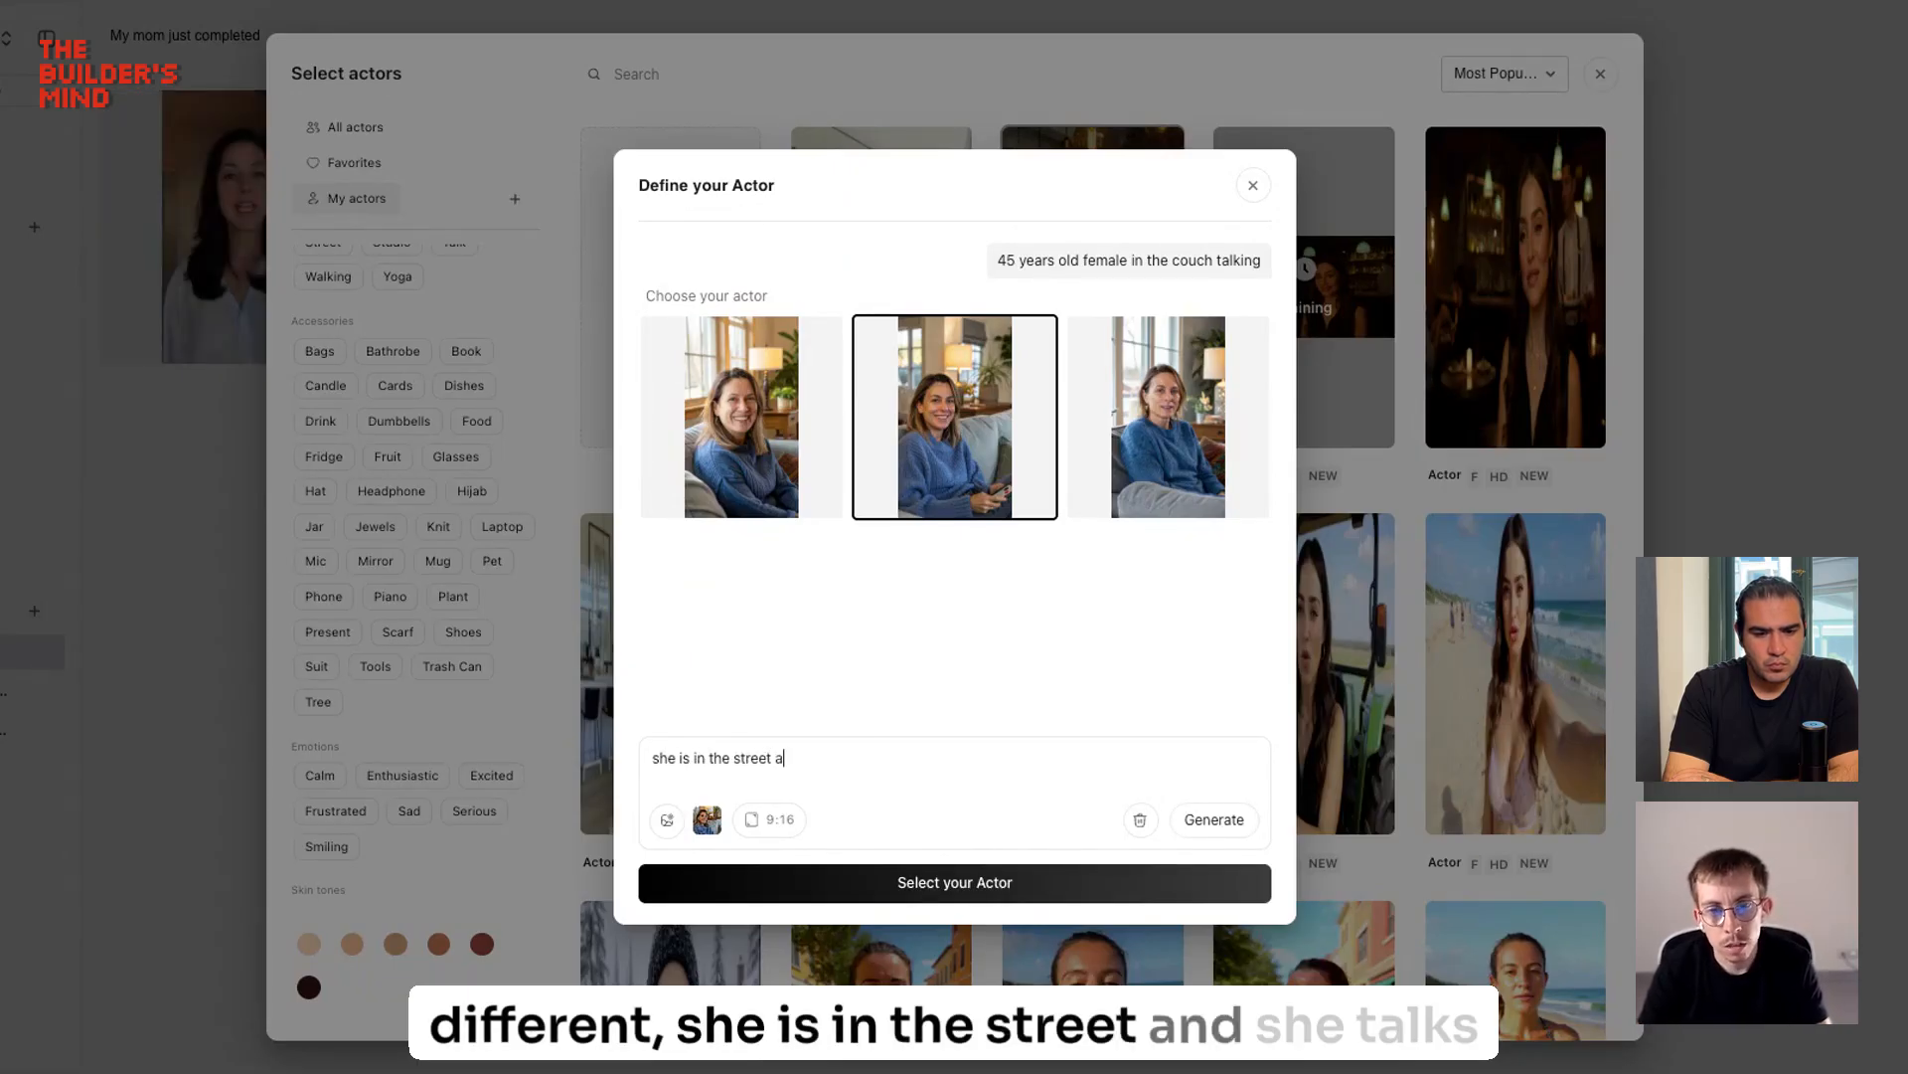
text(nd she talks)
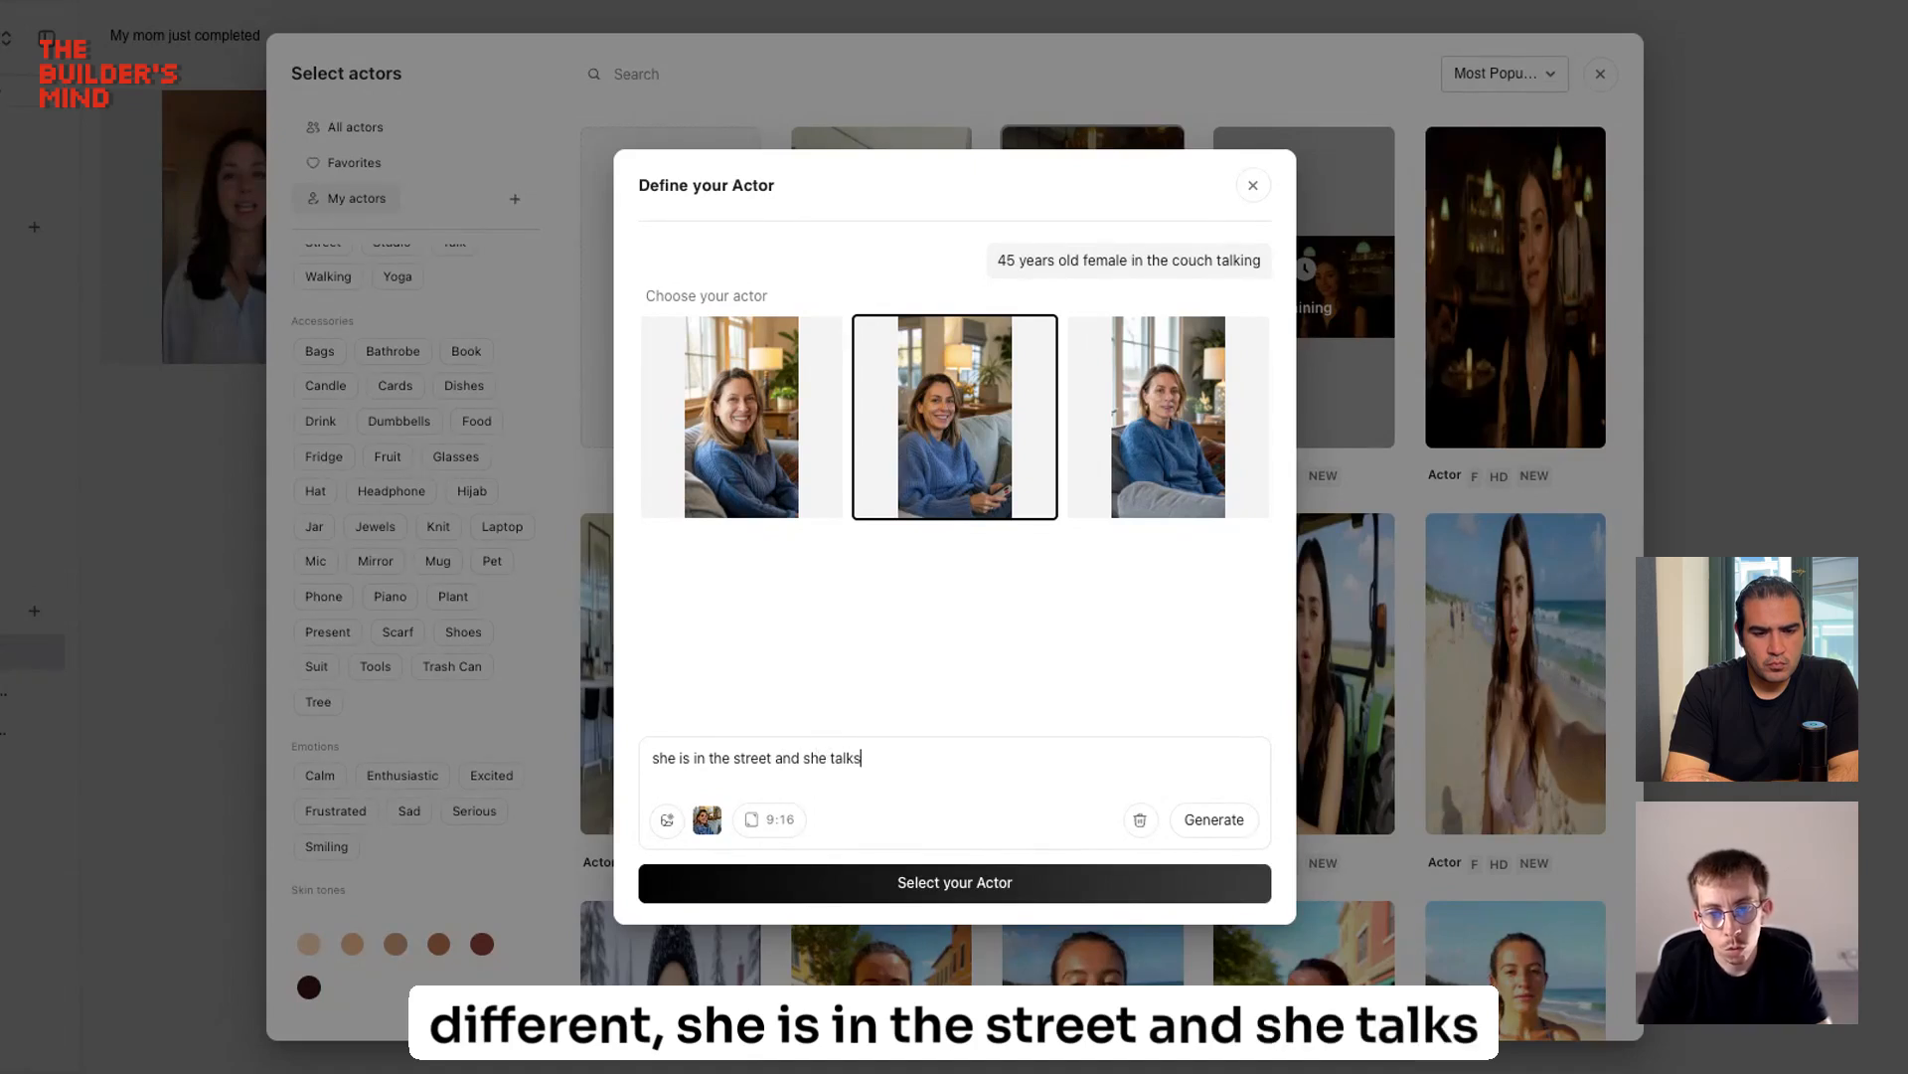
text(while walking)
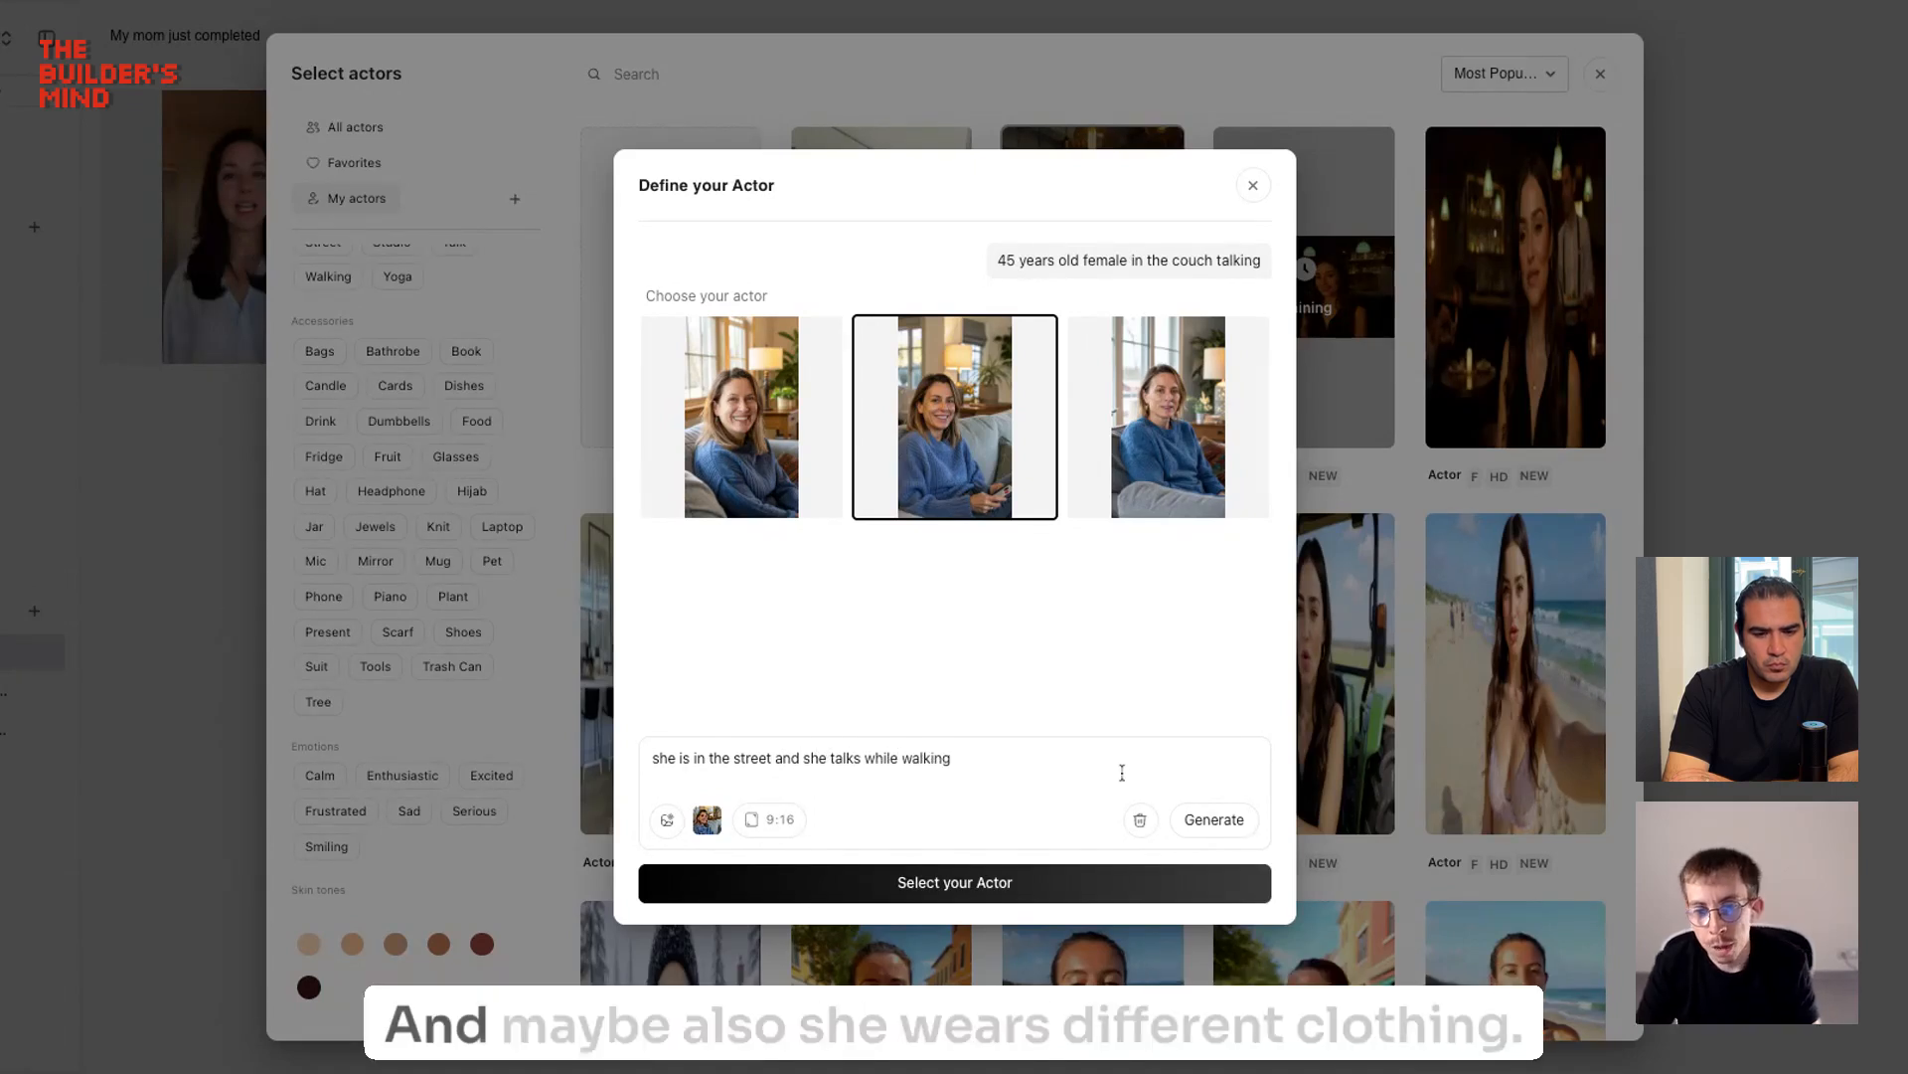
text(, she a)
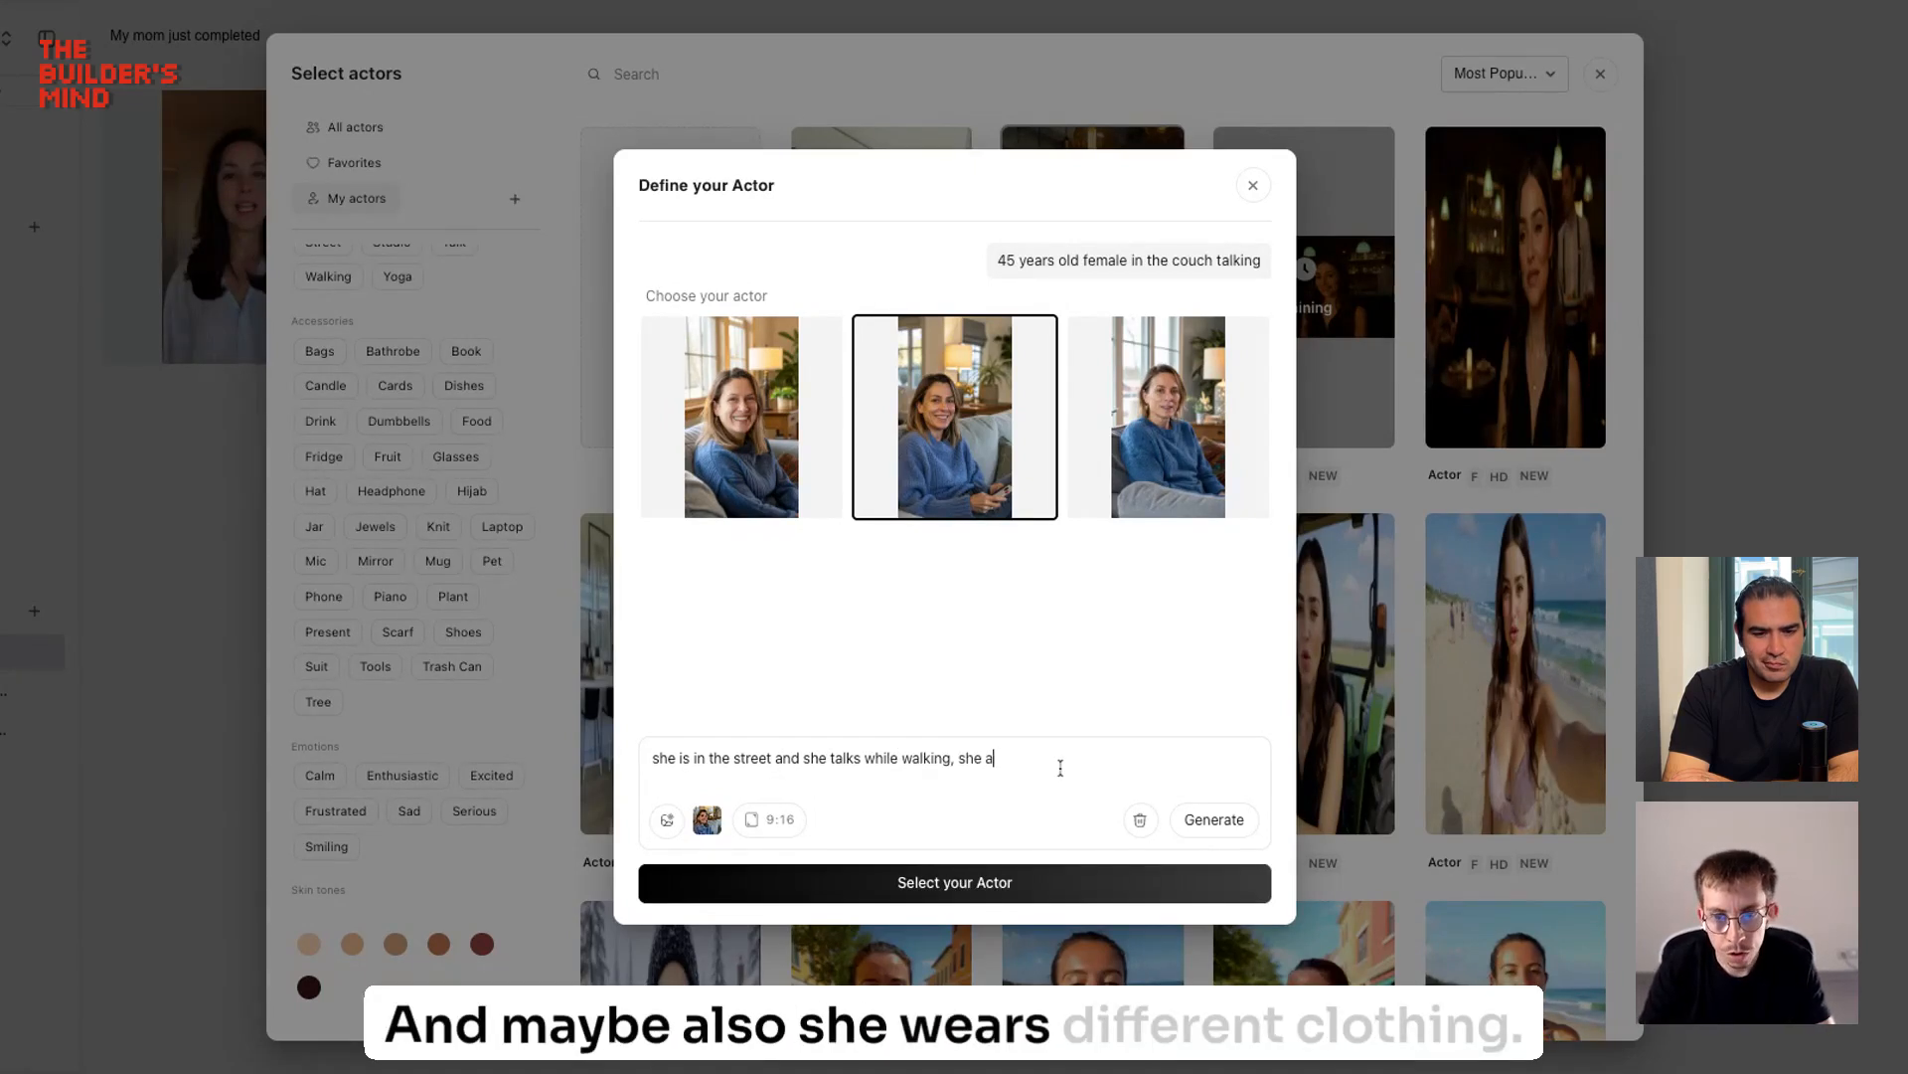
text(wears different clothe)
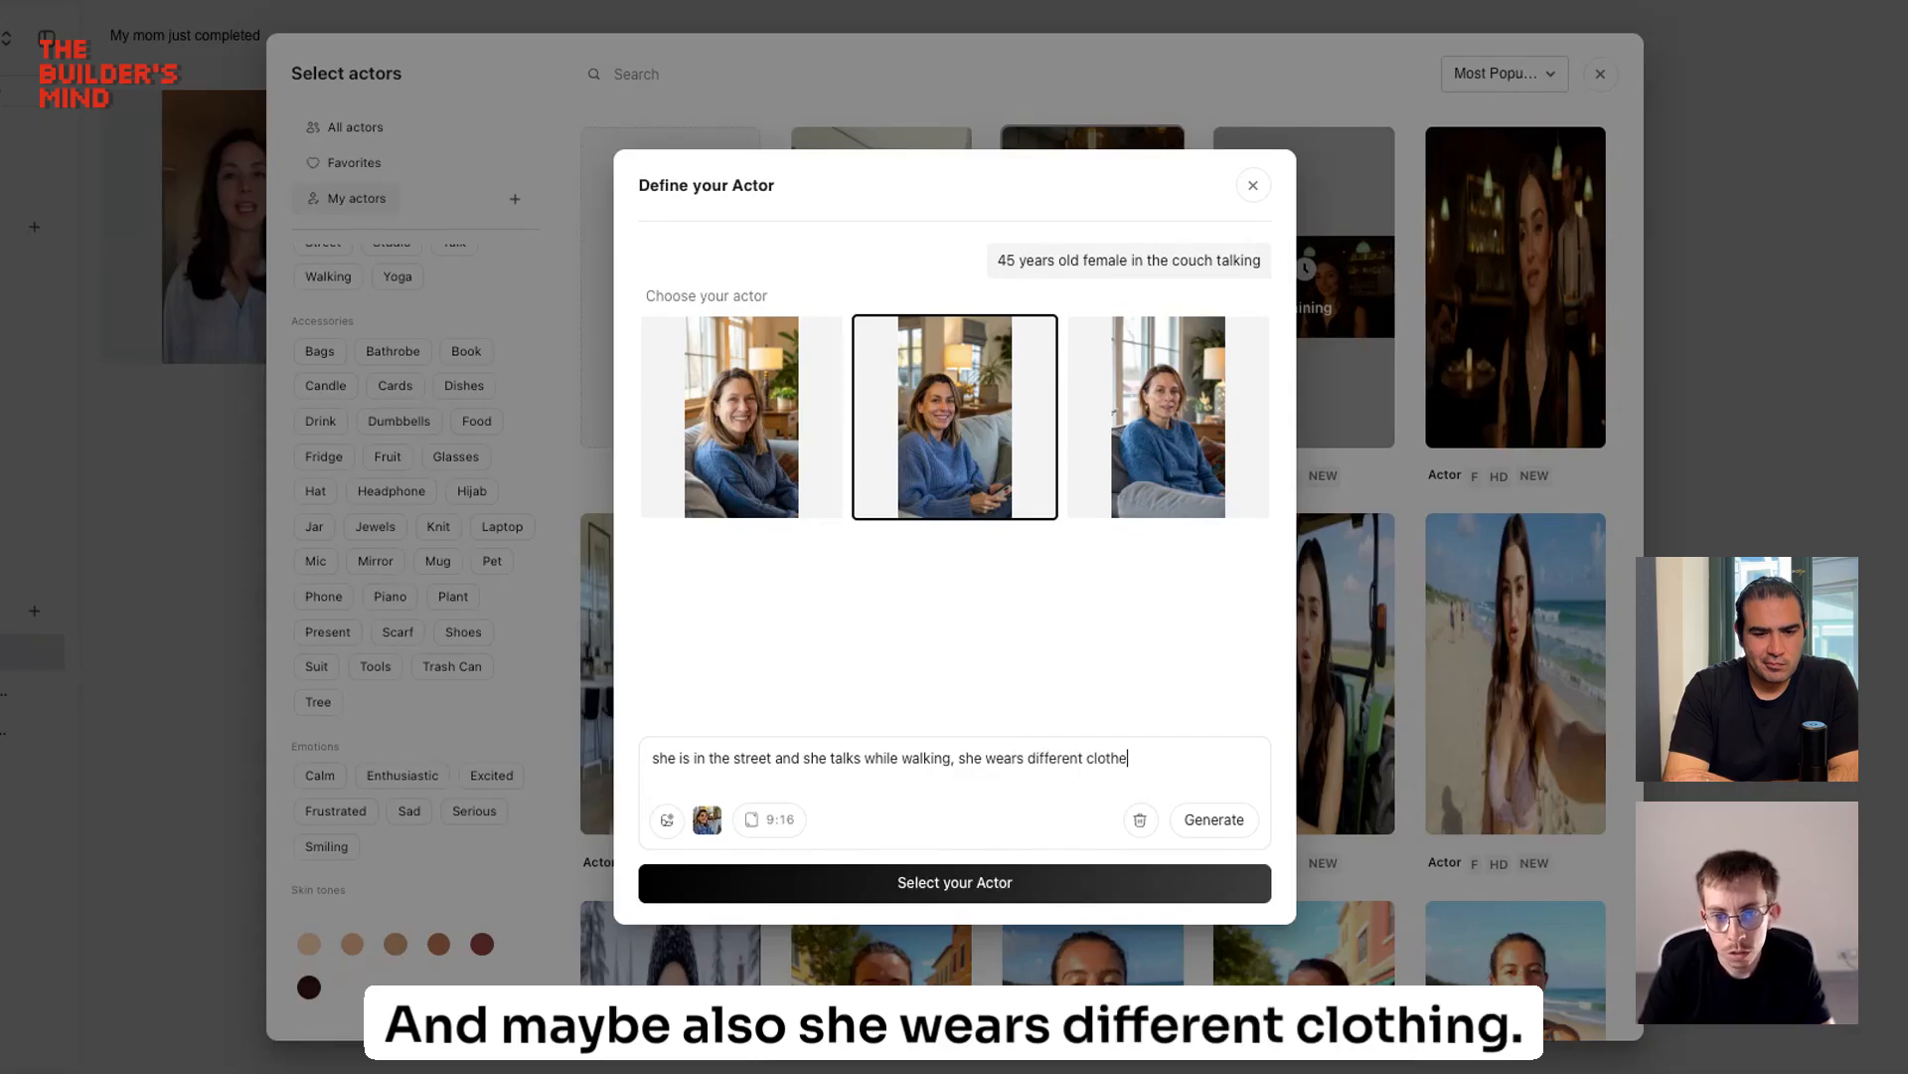
click(1213, 819)
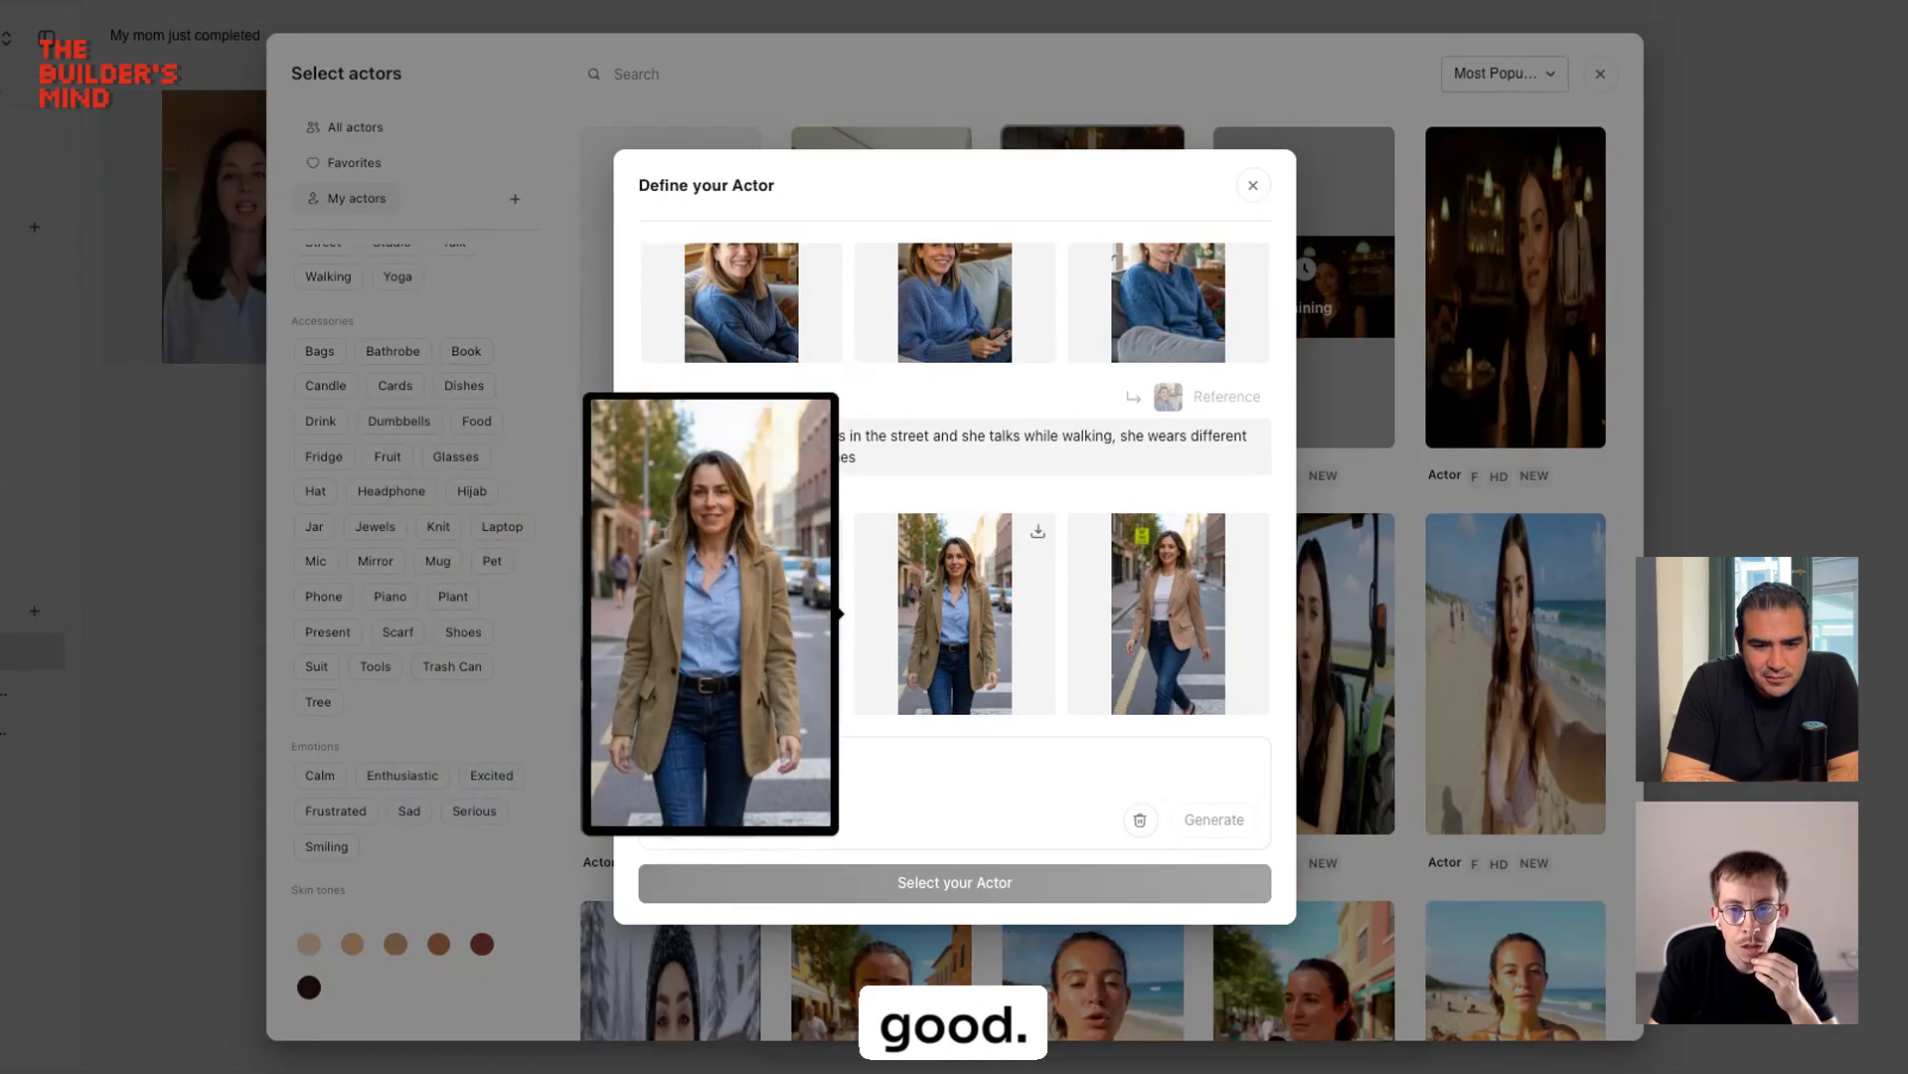
Step: Select the middle street image of the woman in a tan blazer as the actor
click(954, 612)
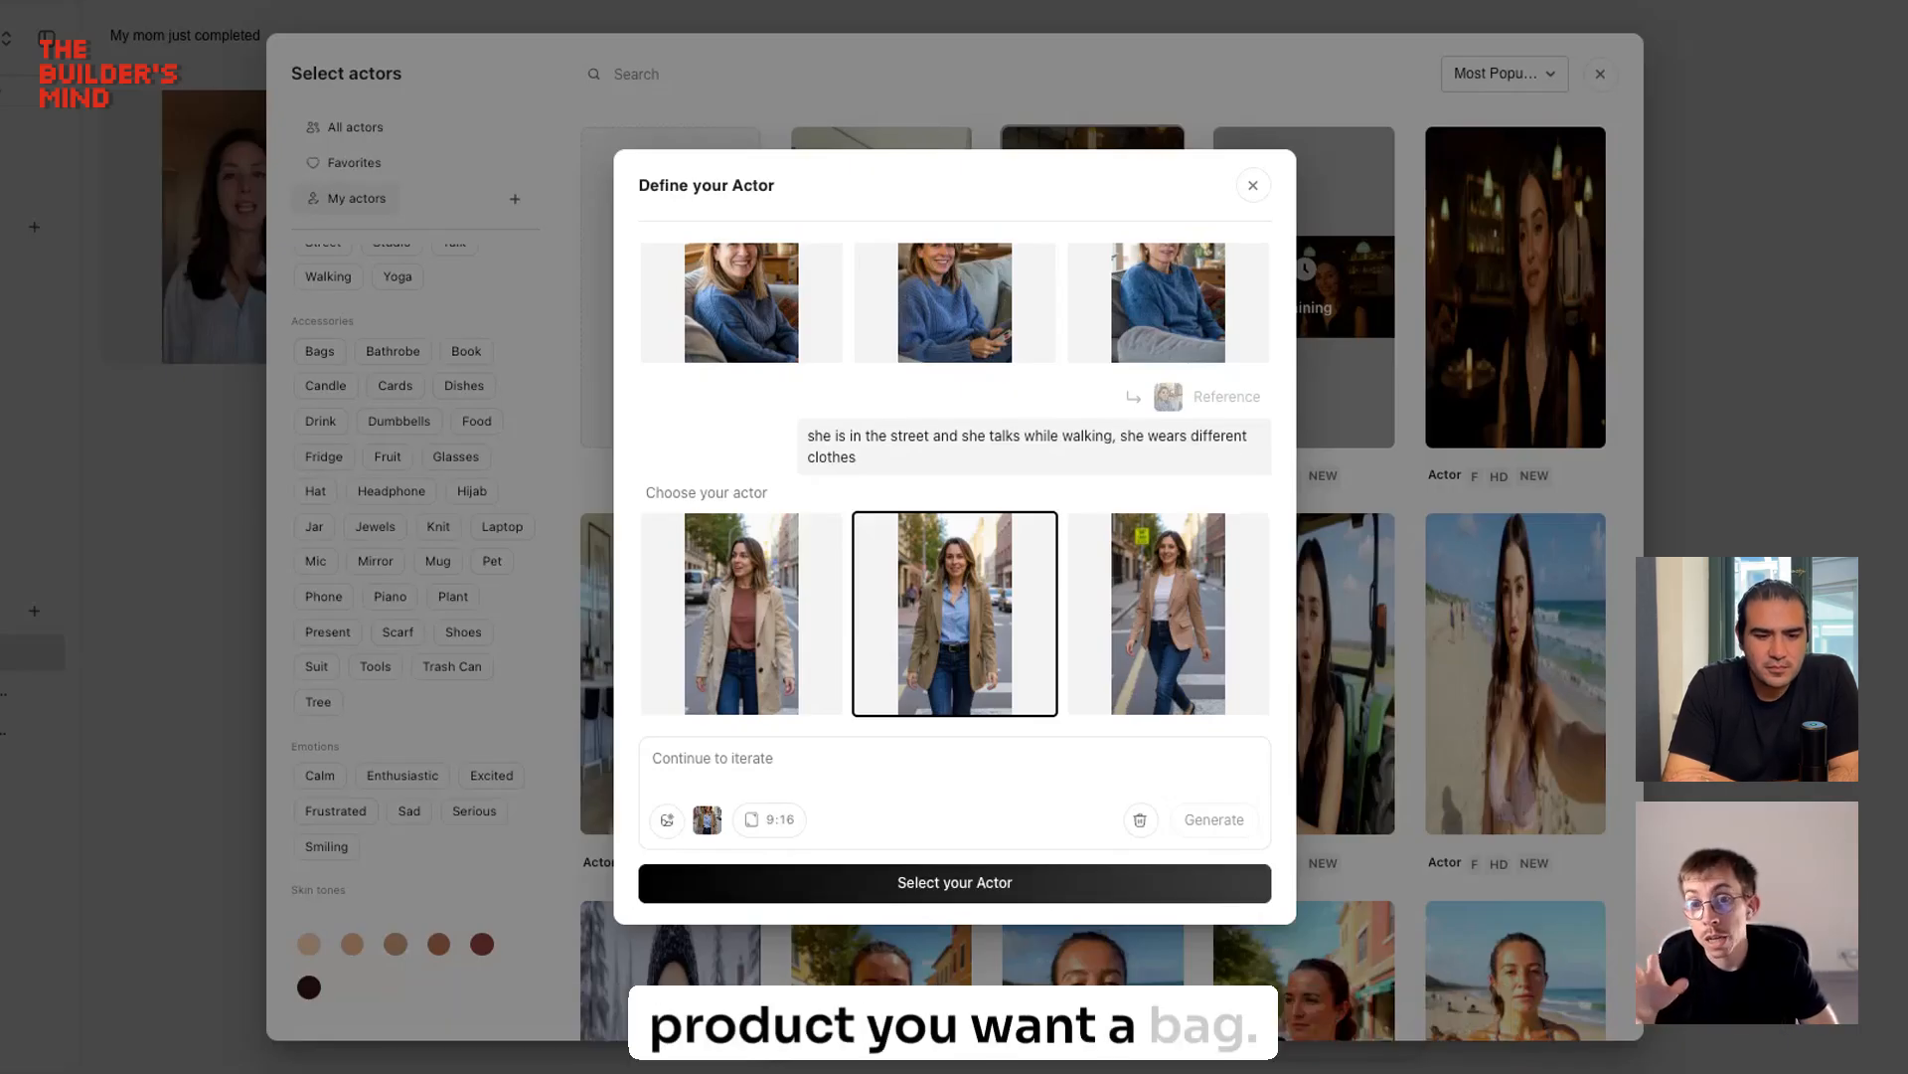
mouse_move(728, 878)
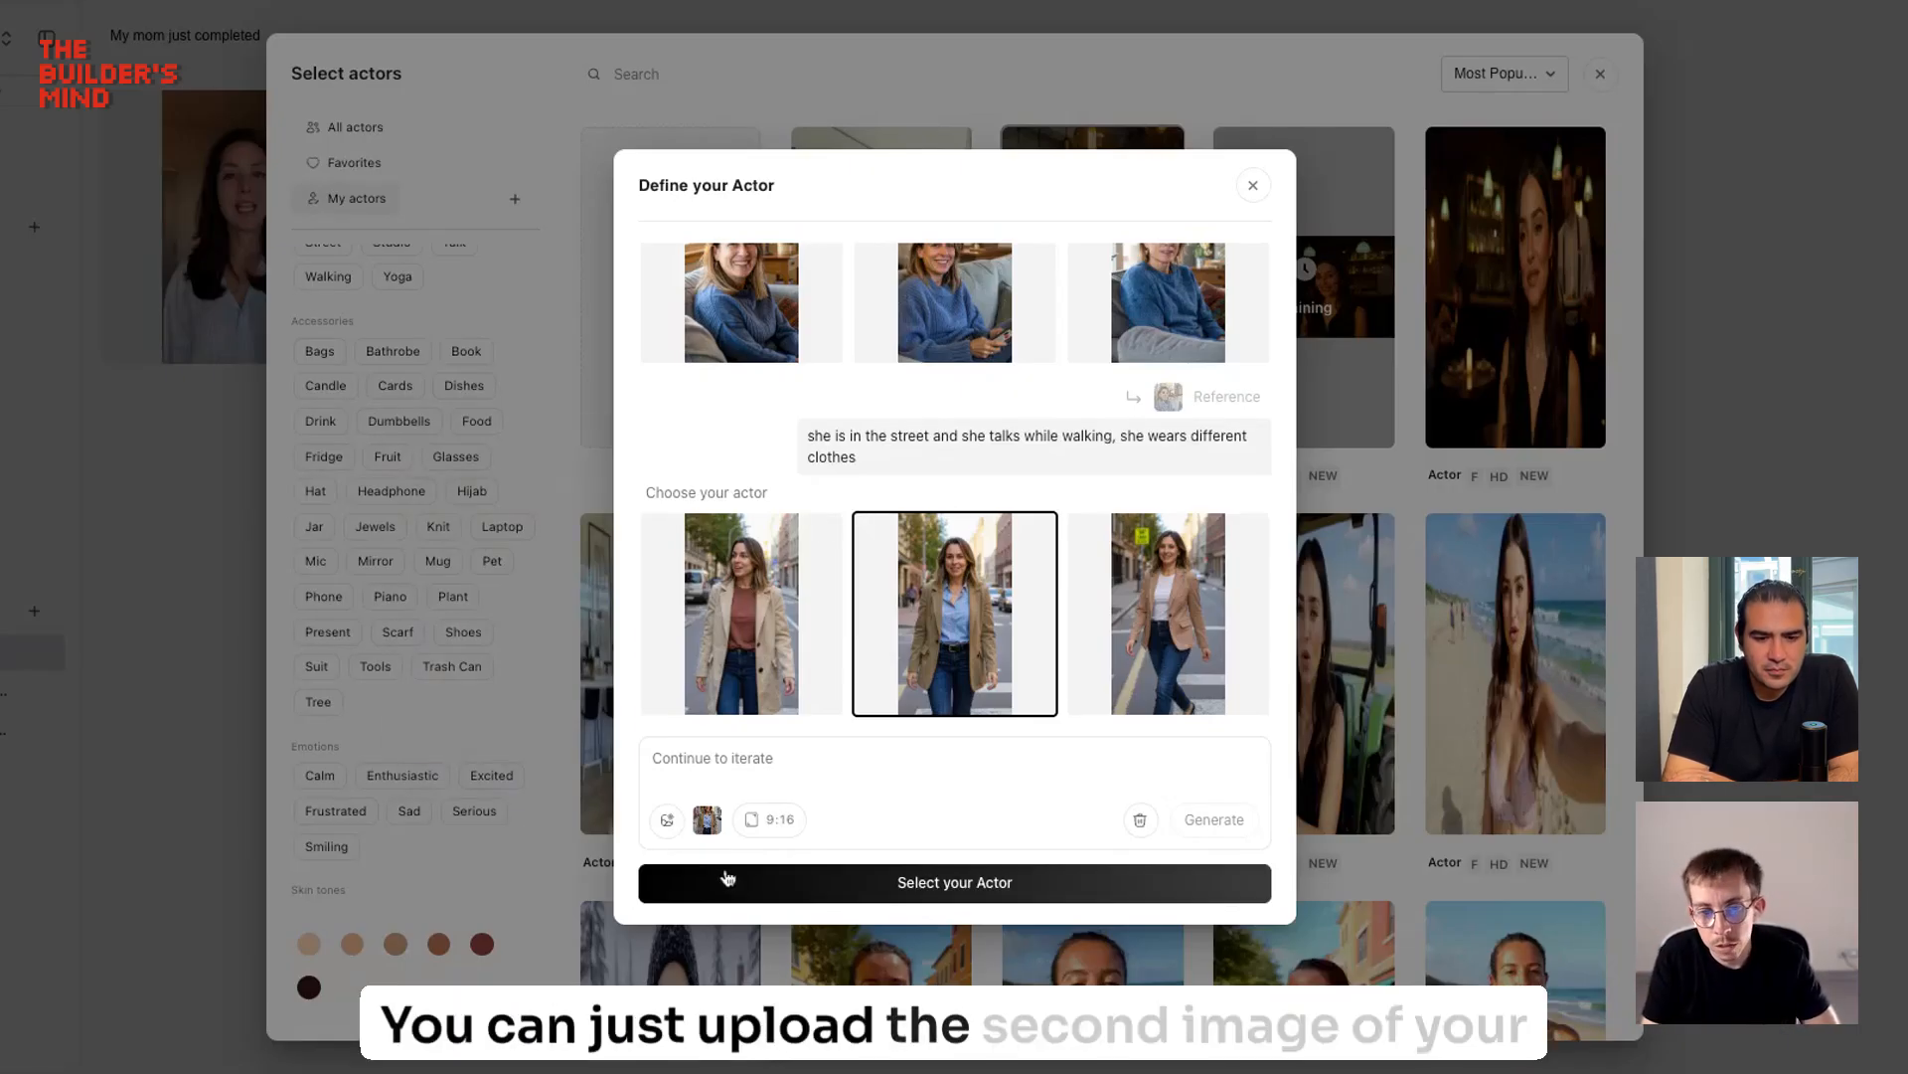
mouse_move(667, 824)
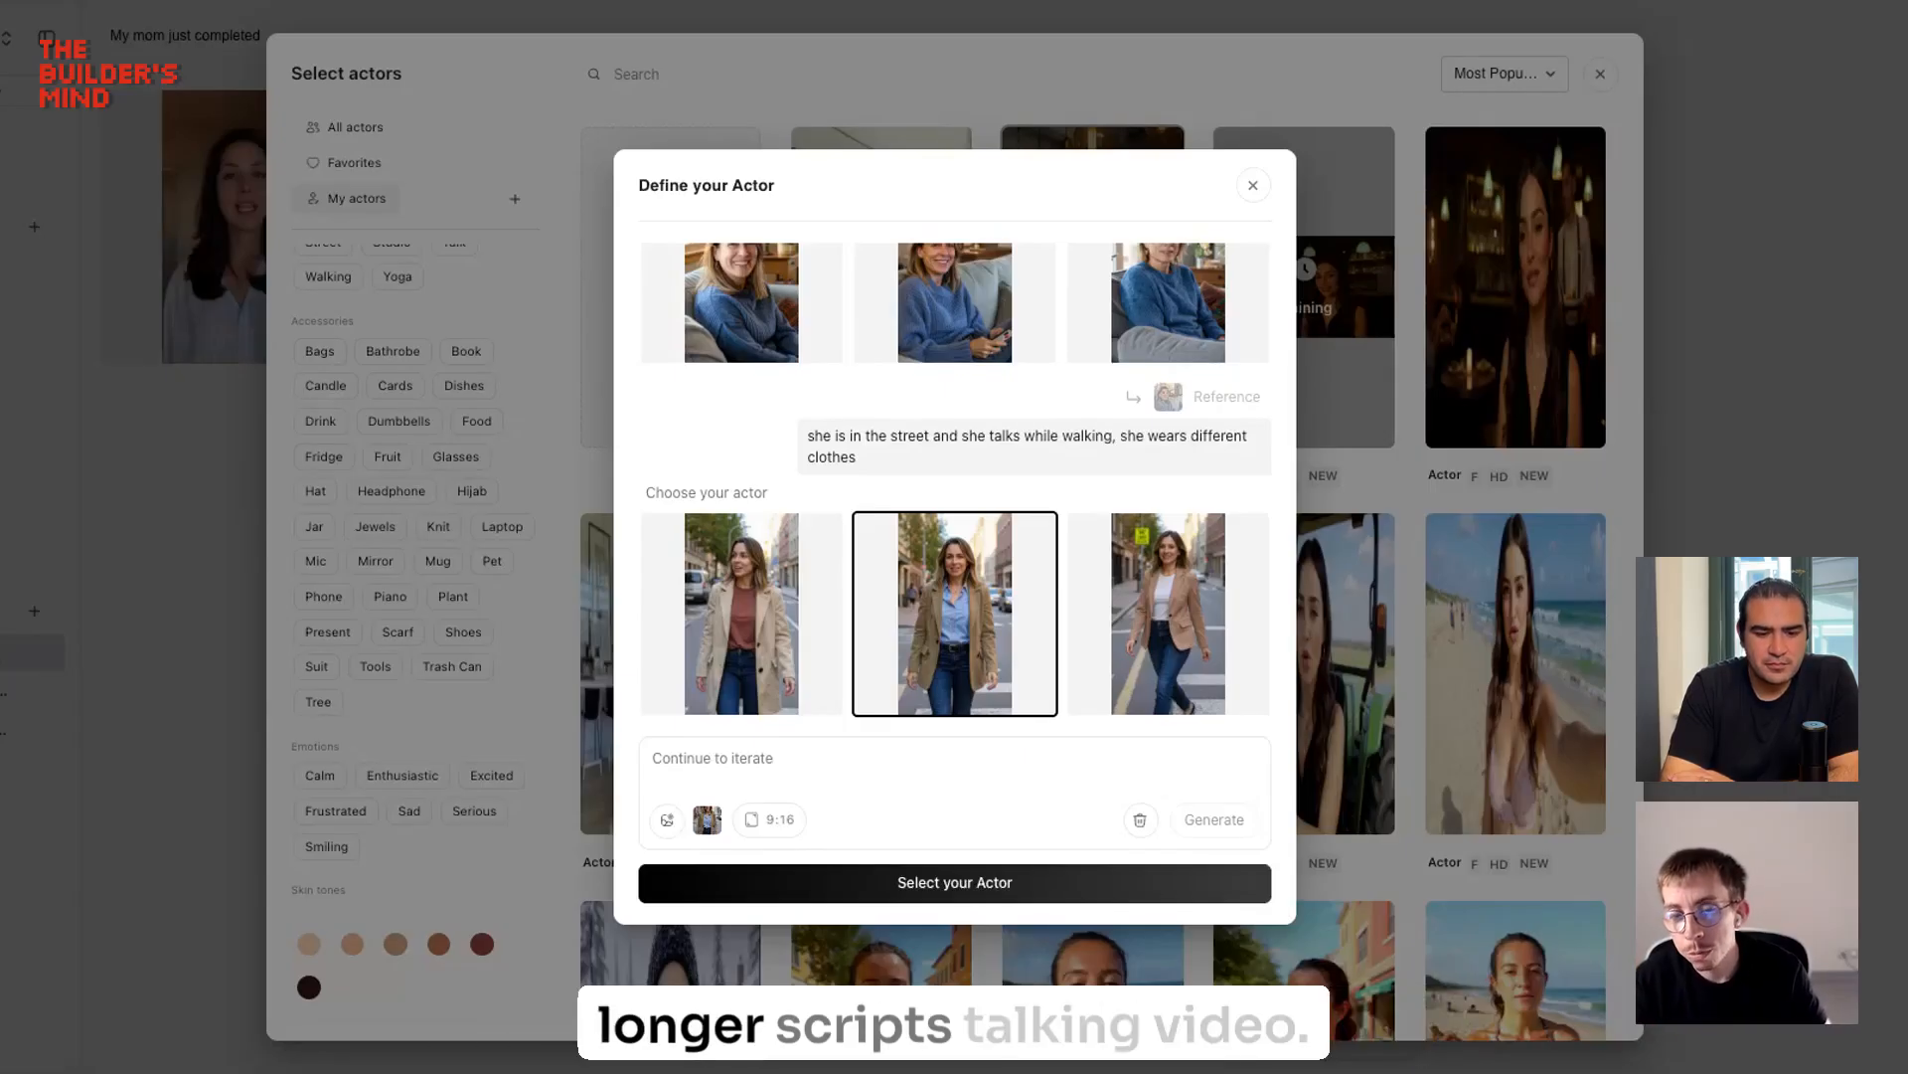
mouse_move(983, 888)
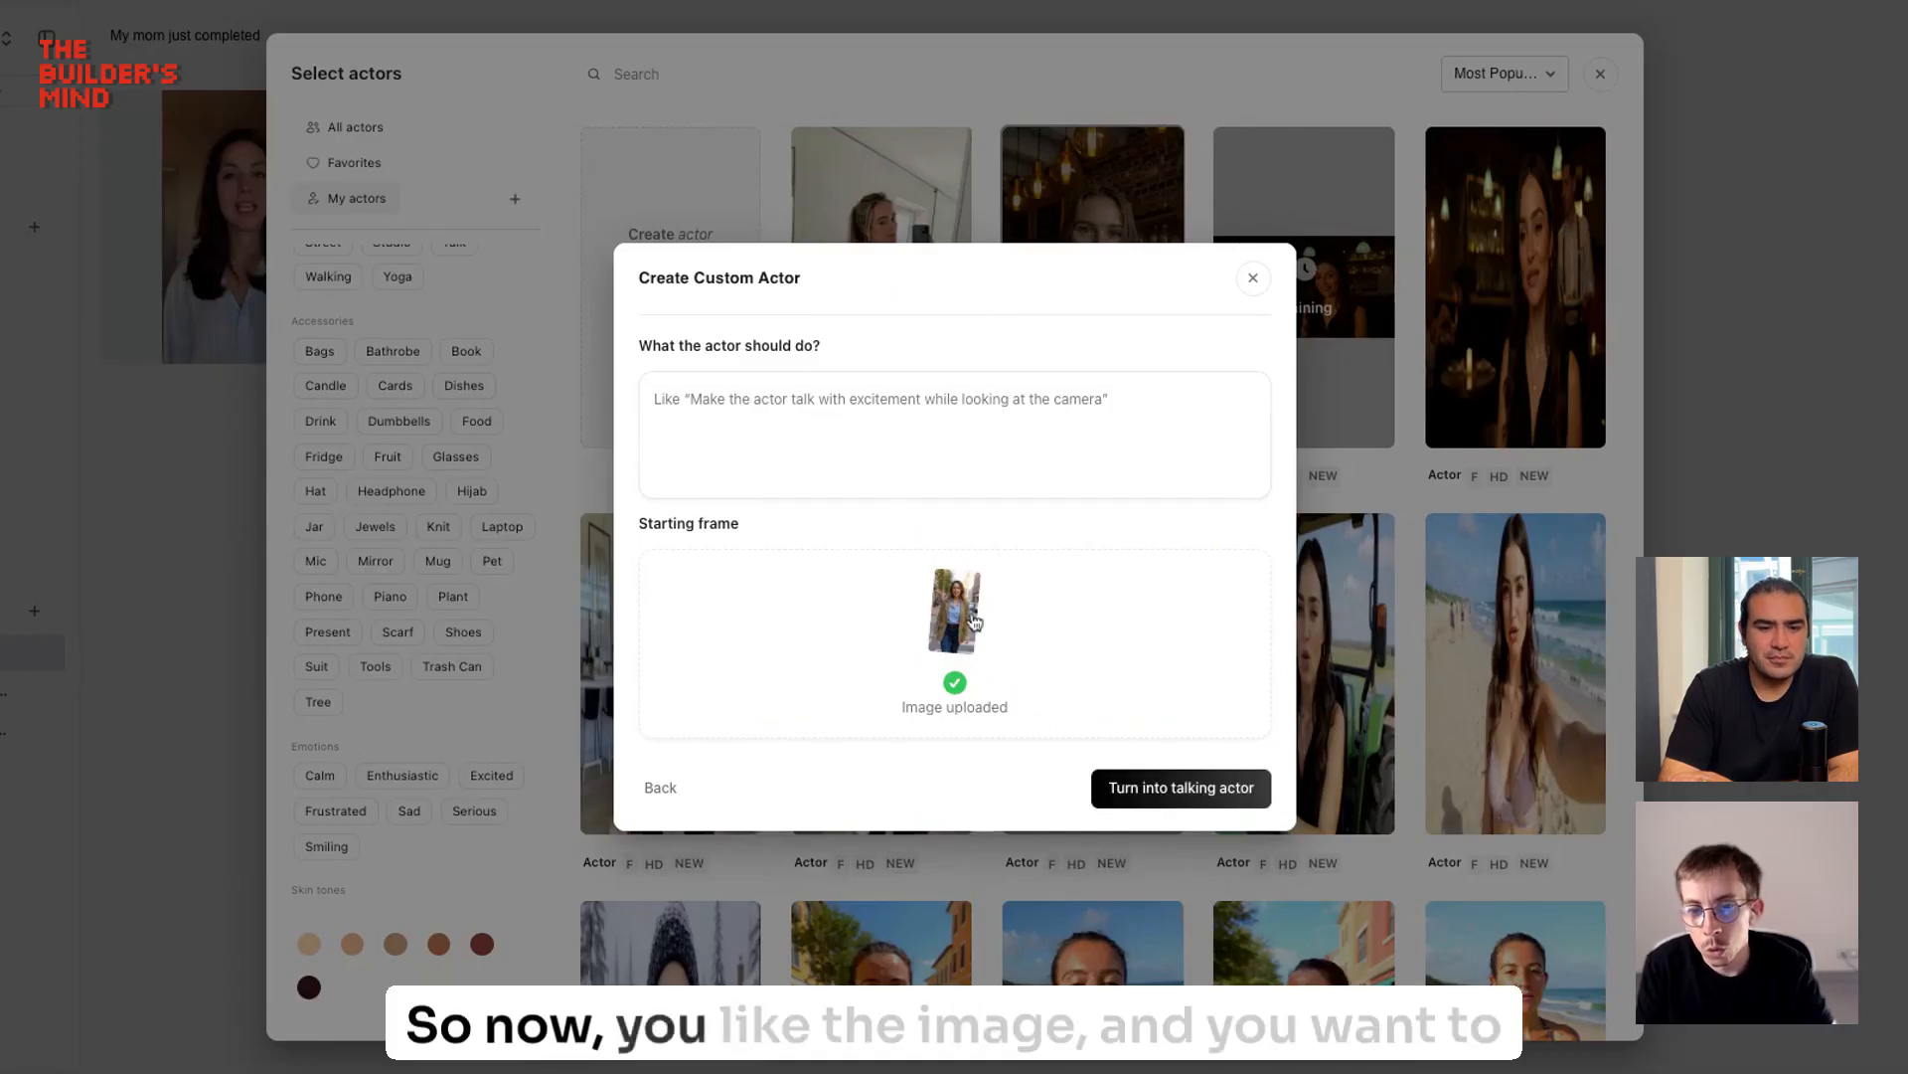
Step: Convert the street image into a talking actor voiced by the female Abbi voice, then close the picker
click(1178, 787)
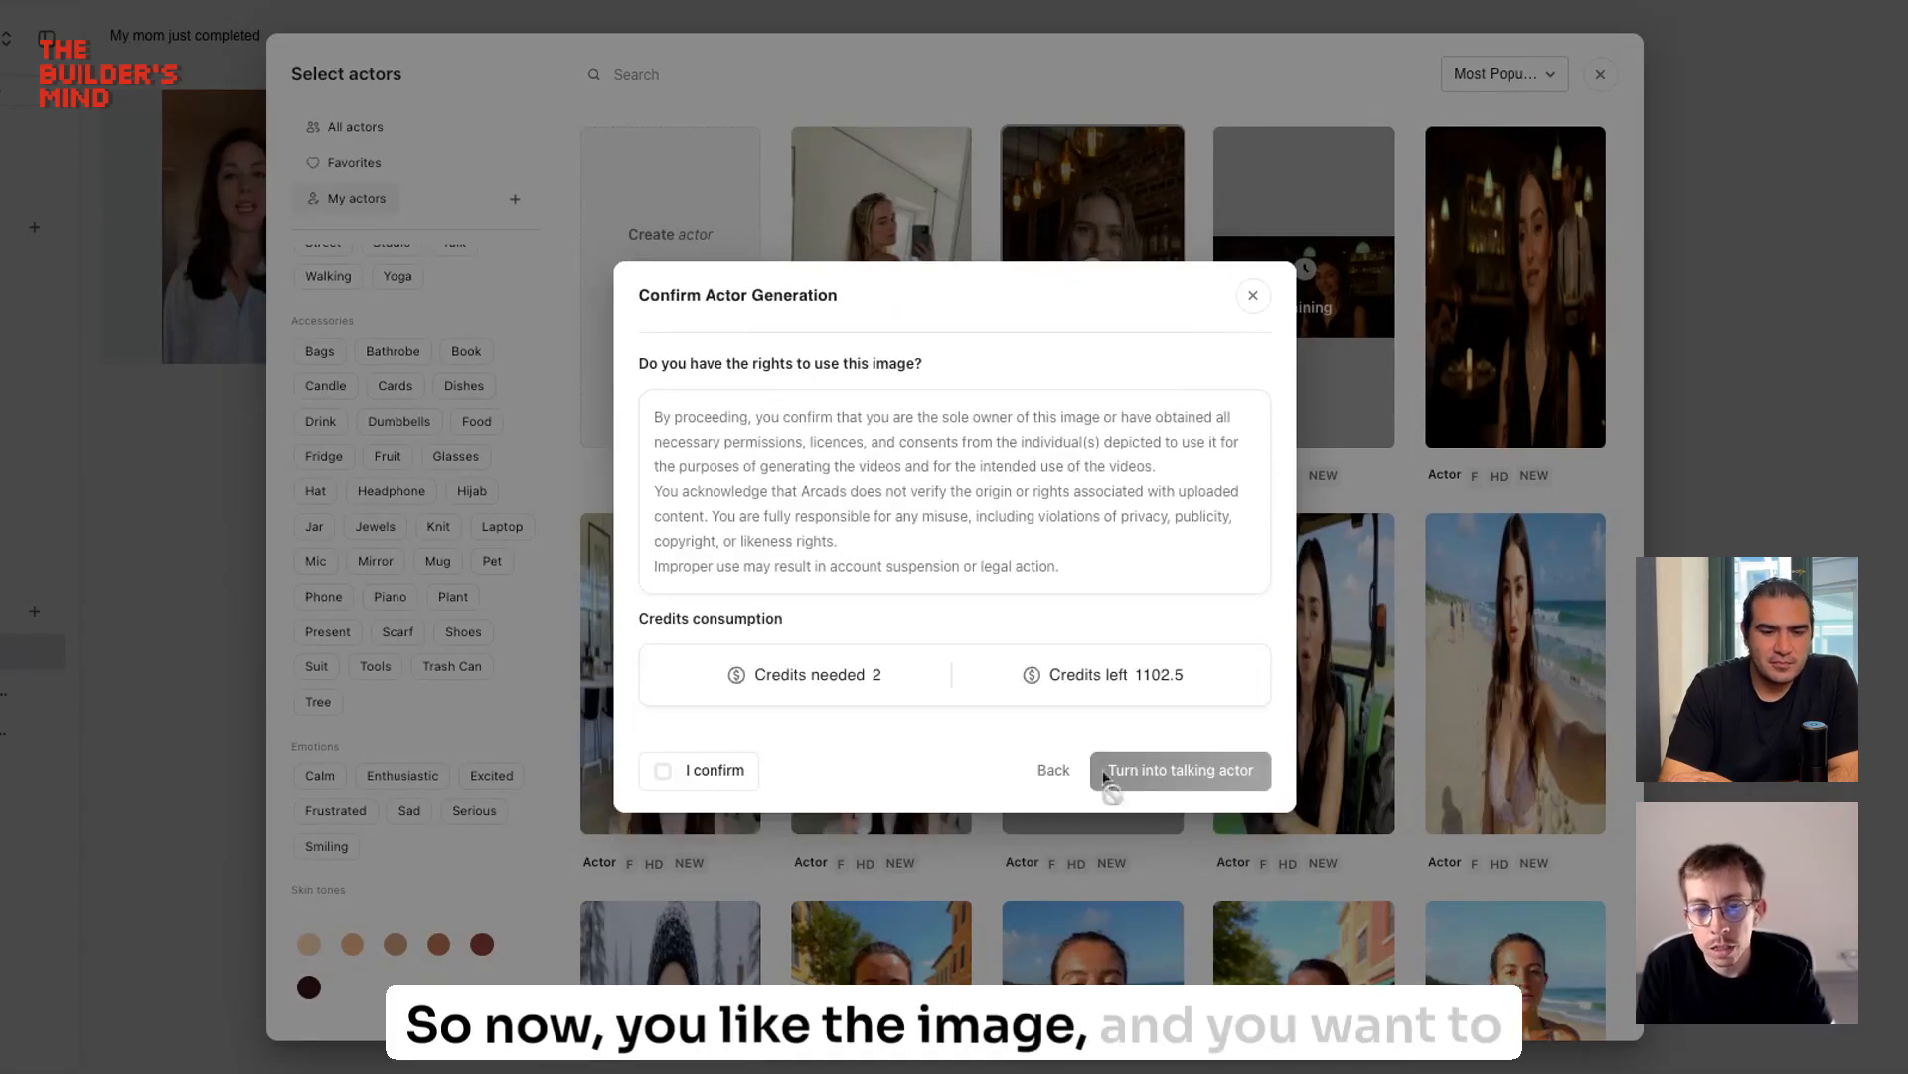
click(1178, 769)
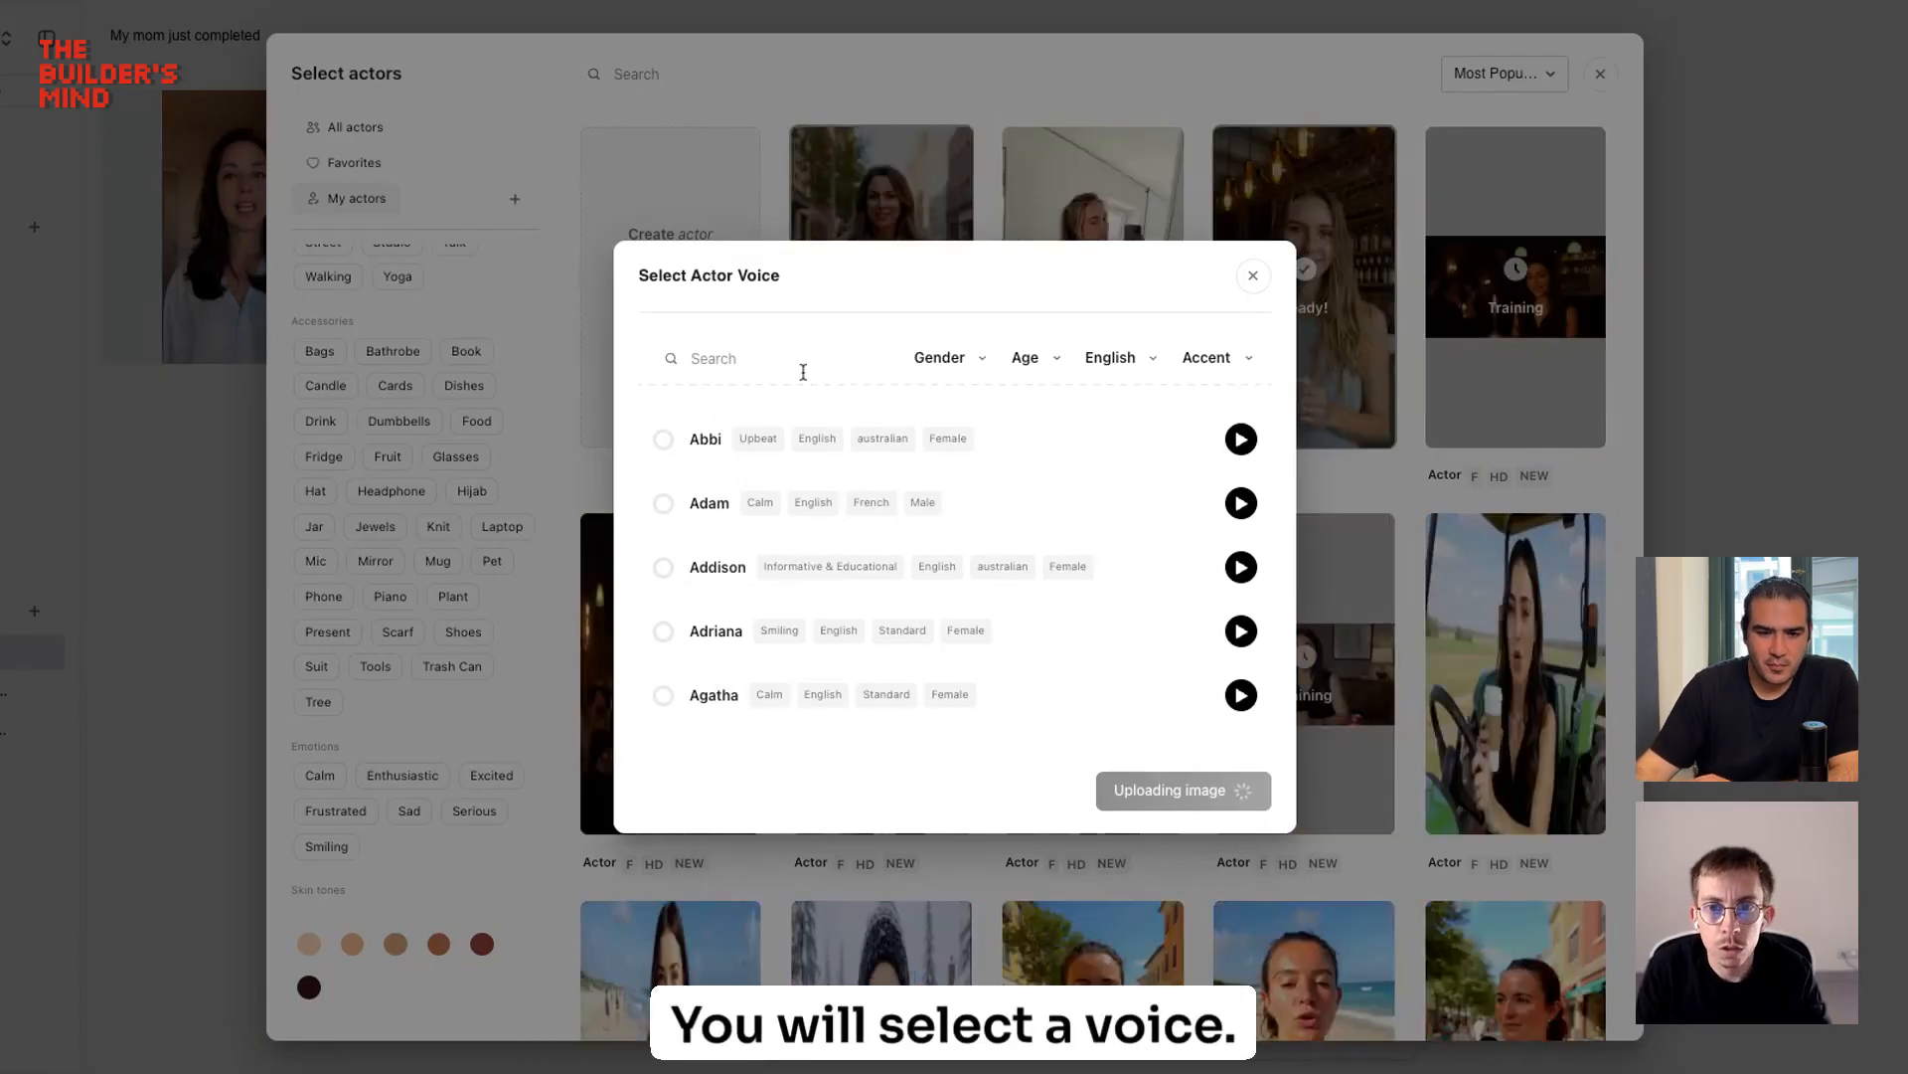
click(1029, 357)
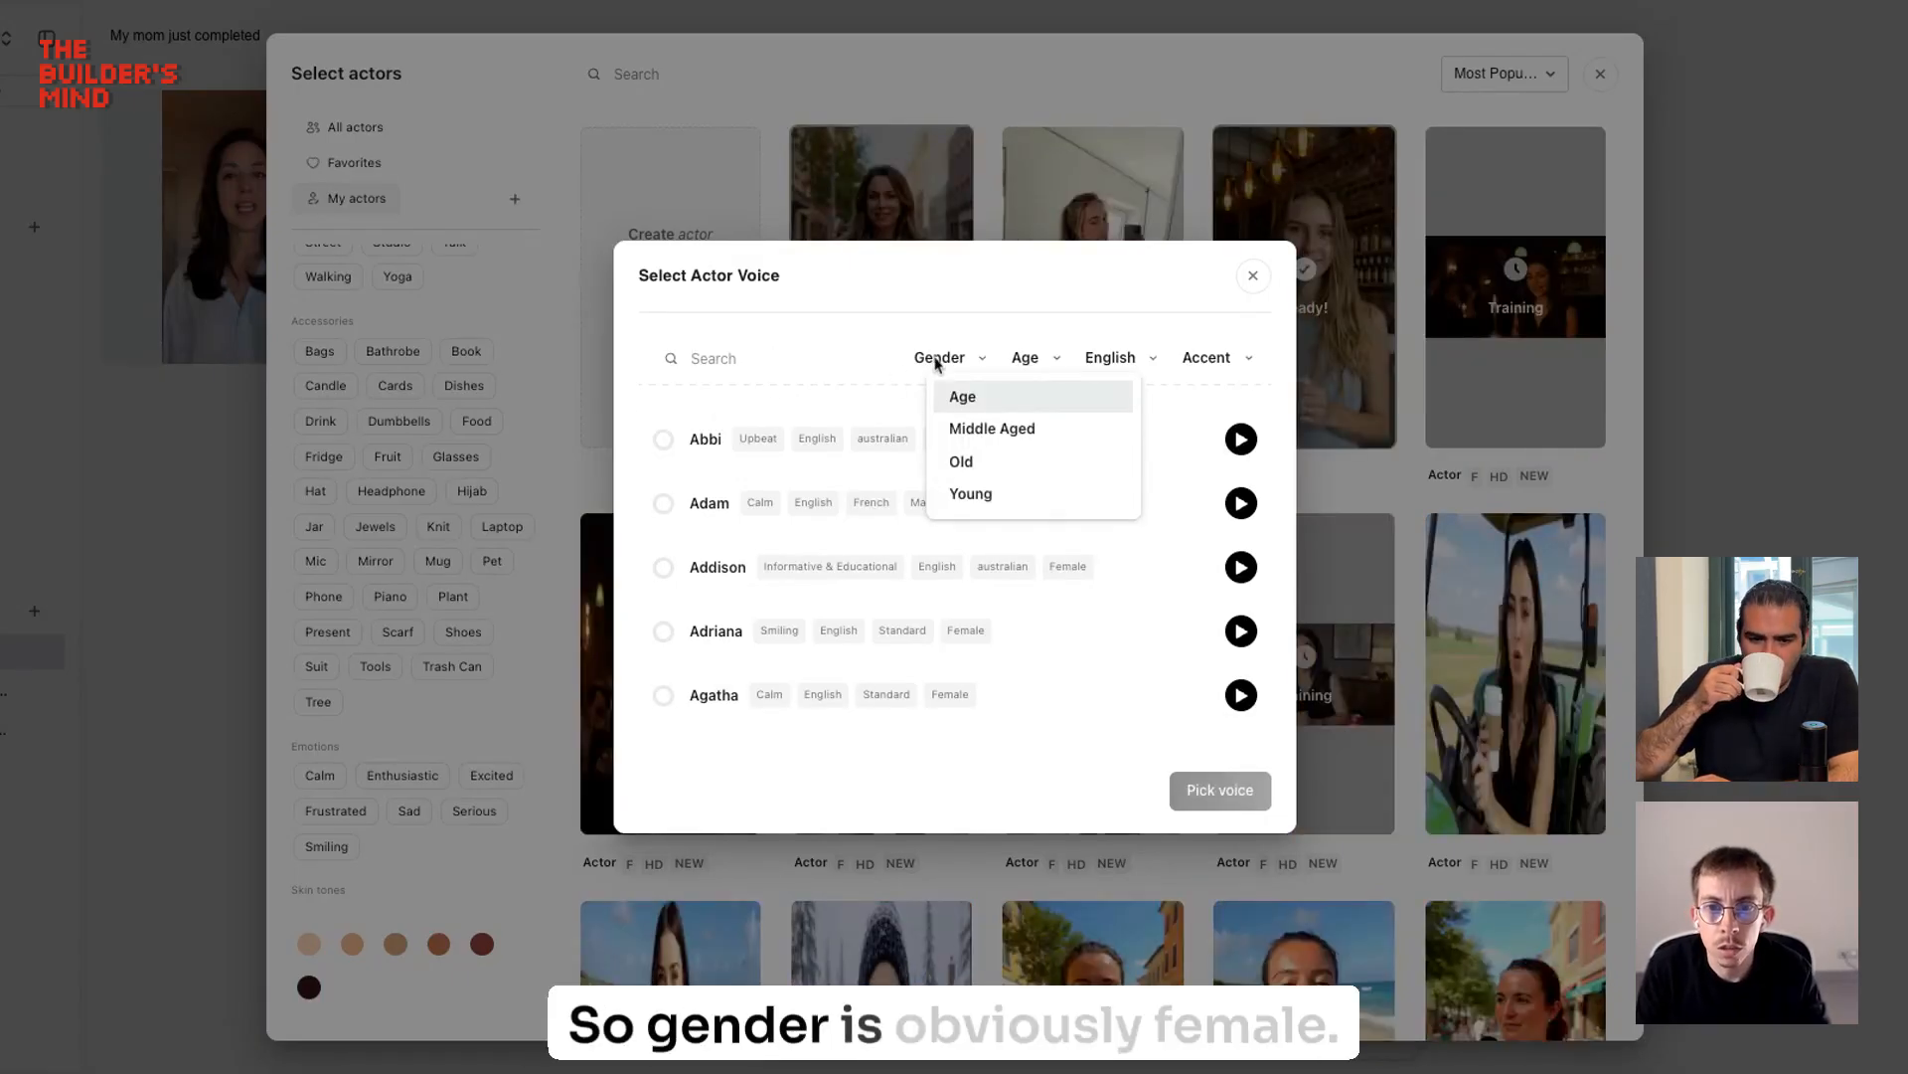
click(939, 356)
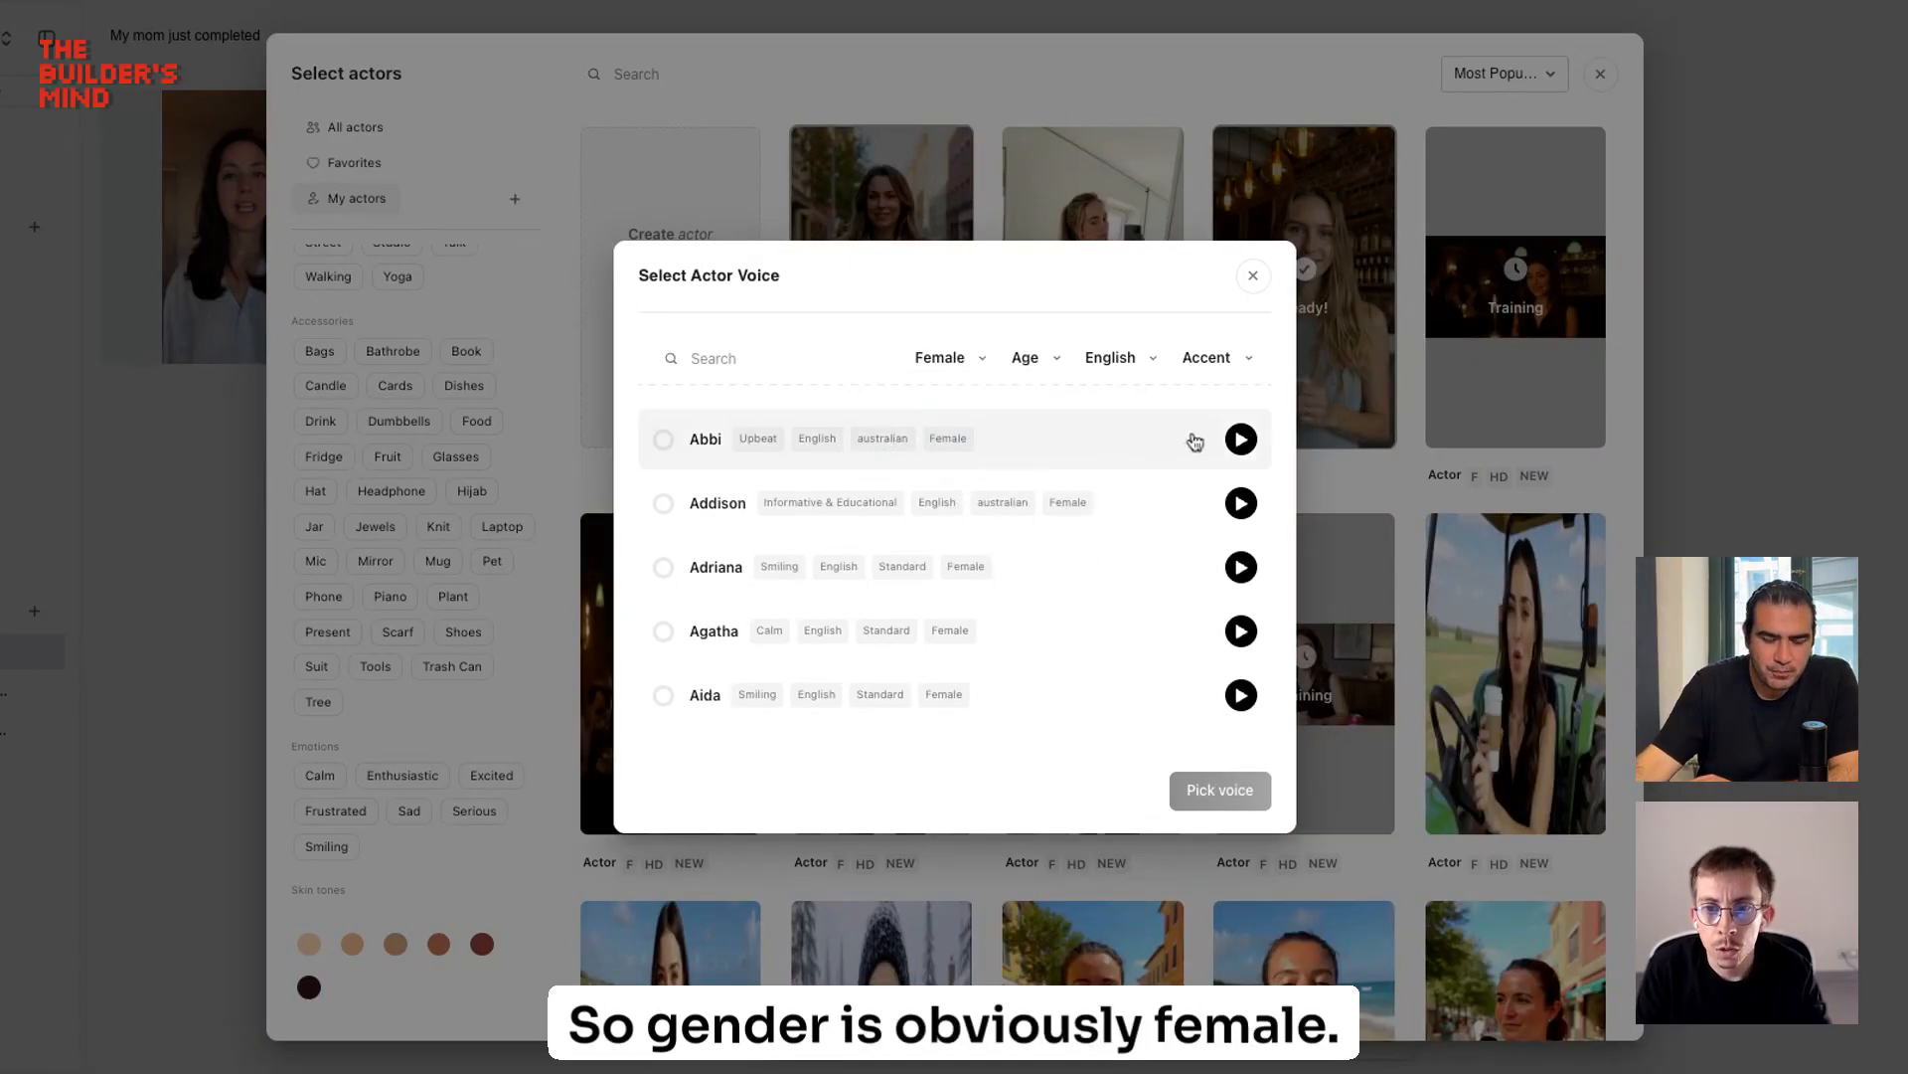
click(663, 439)
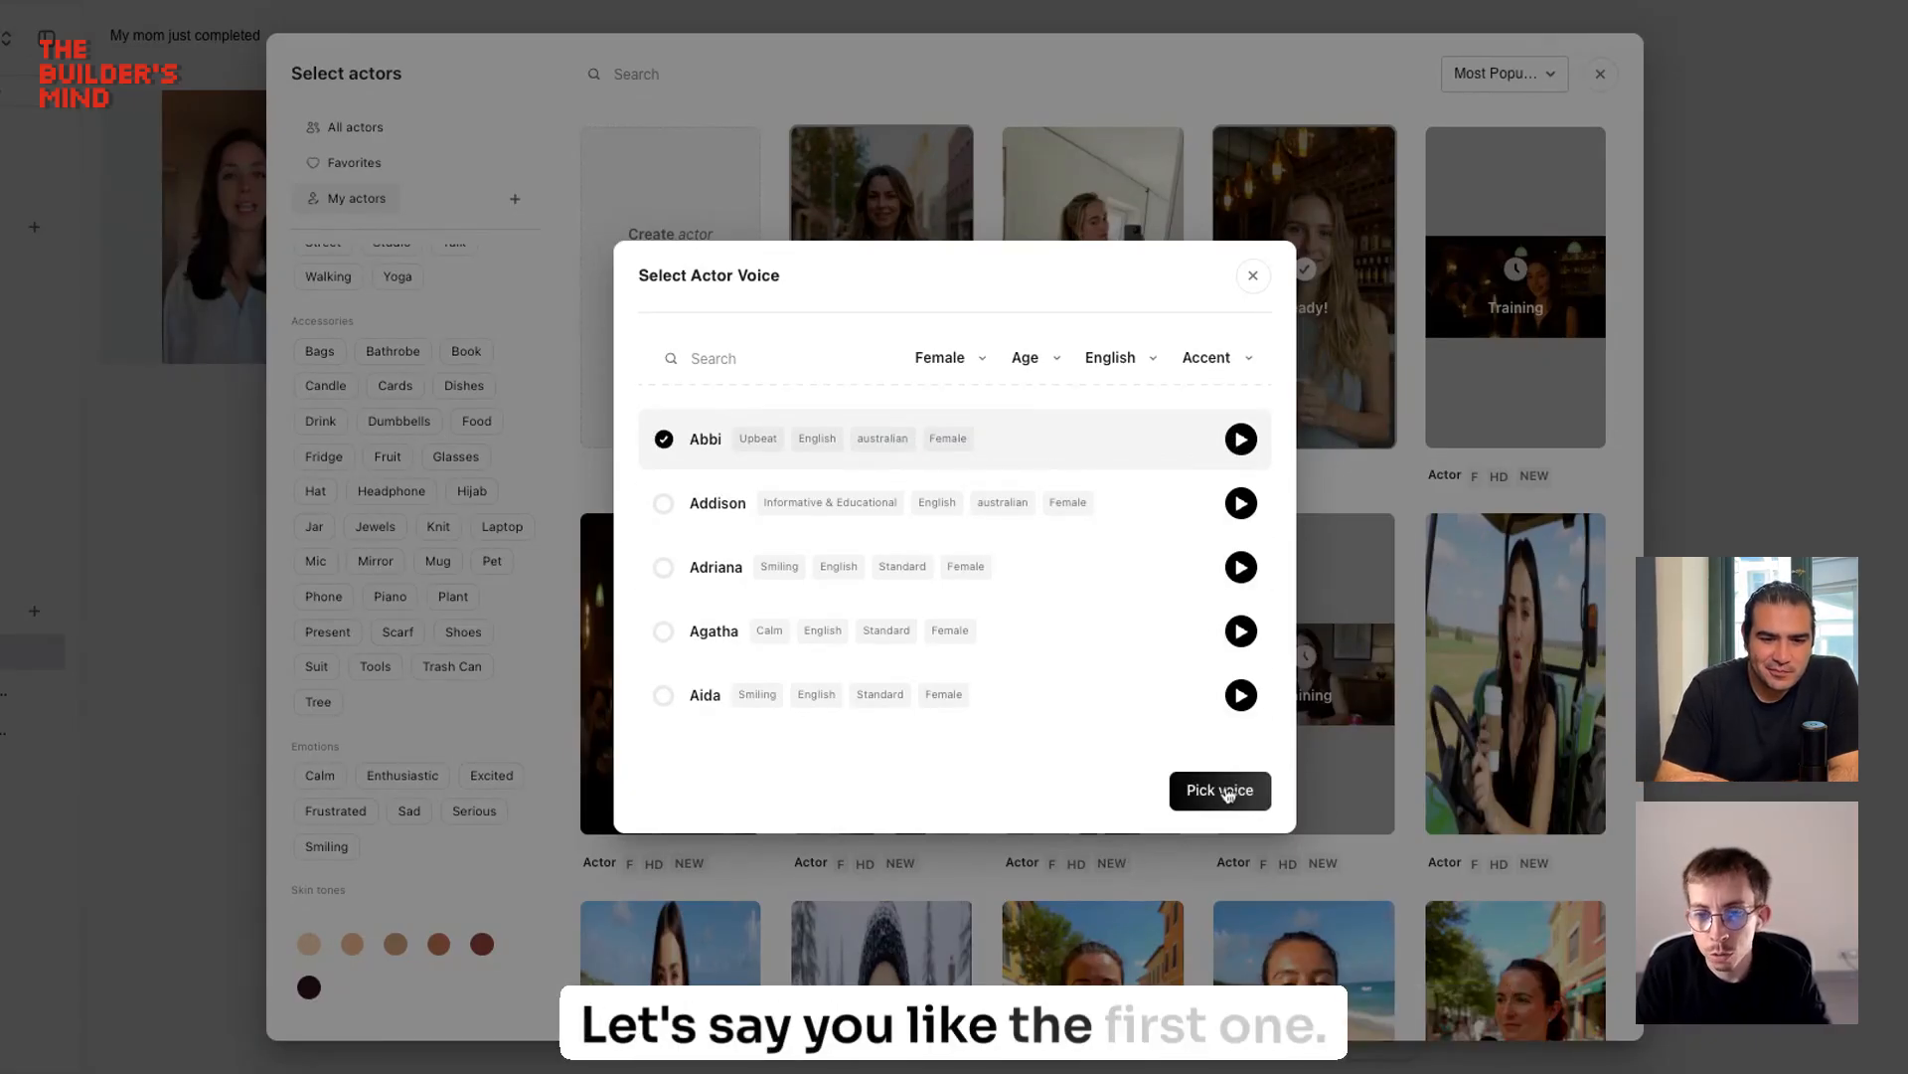
click(1219, 790)
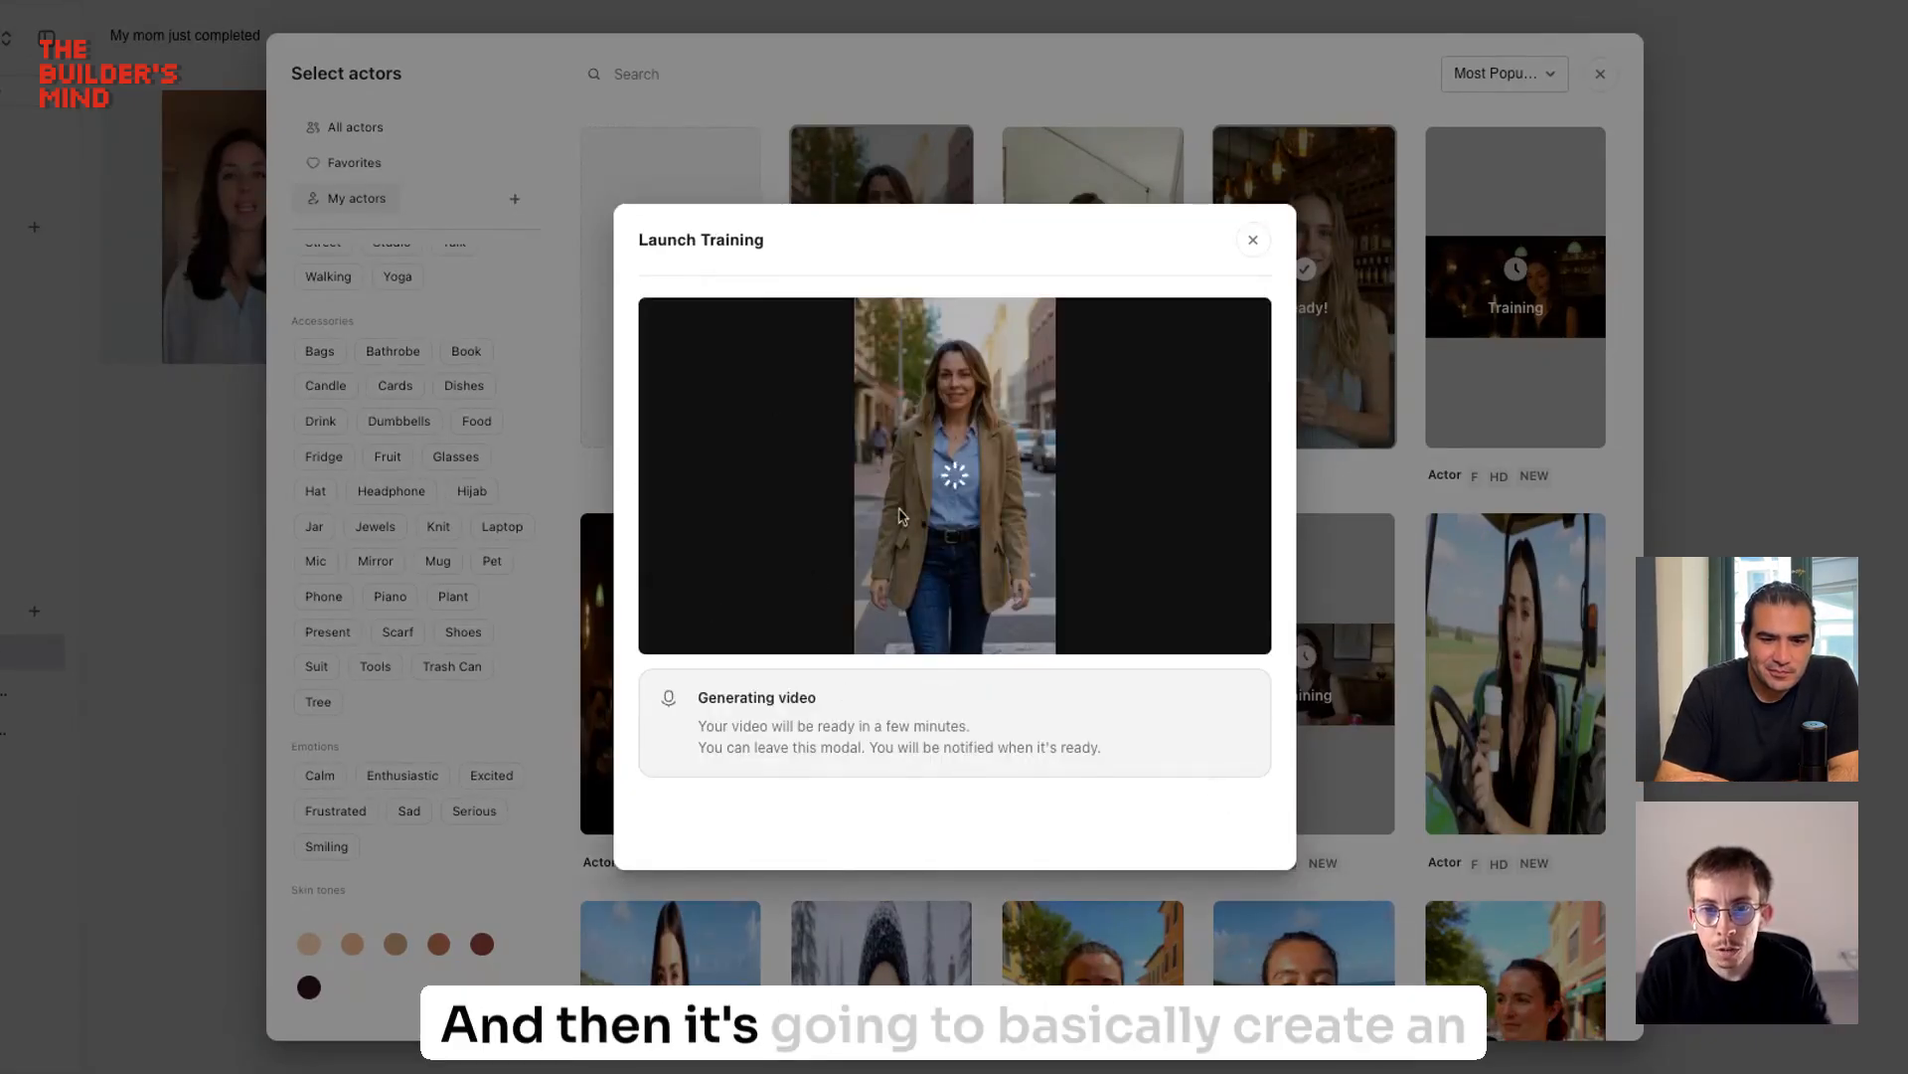
mouse_move(950, 375)
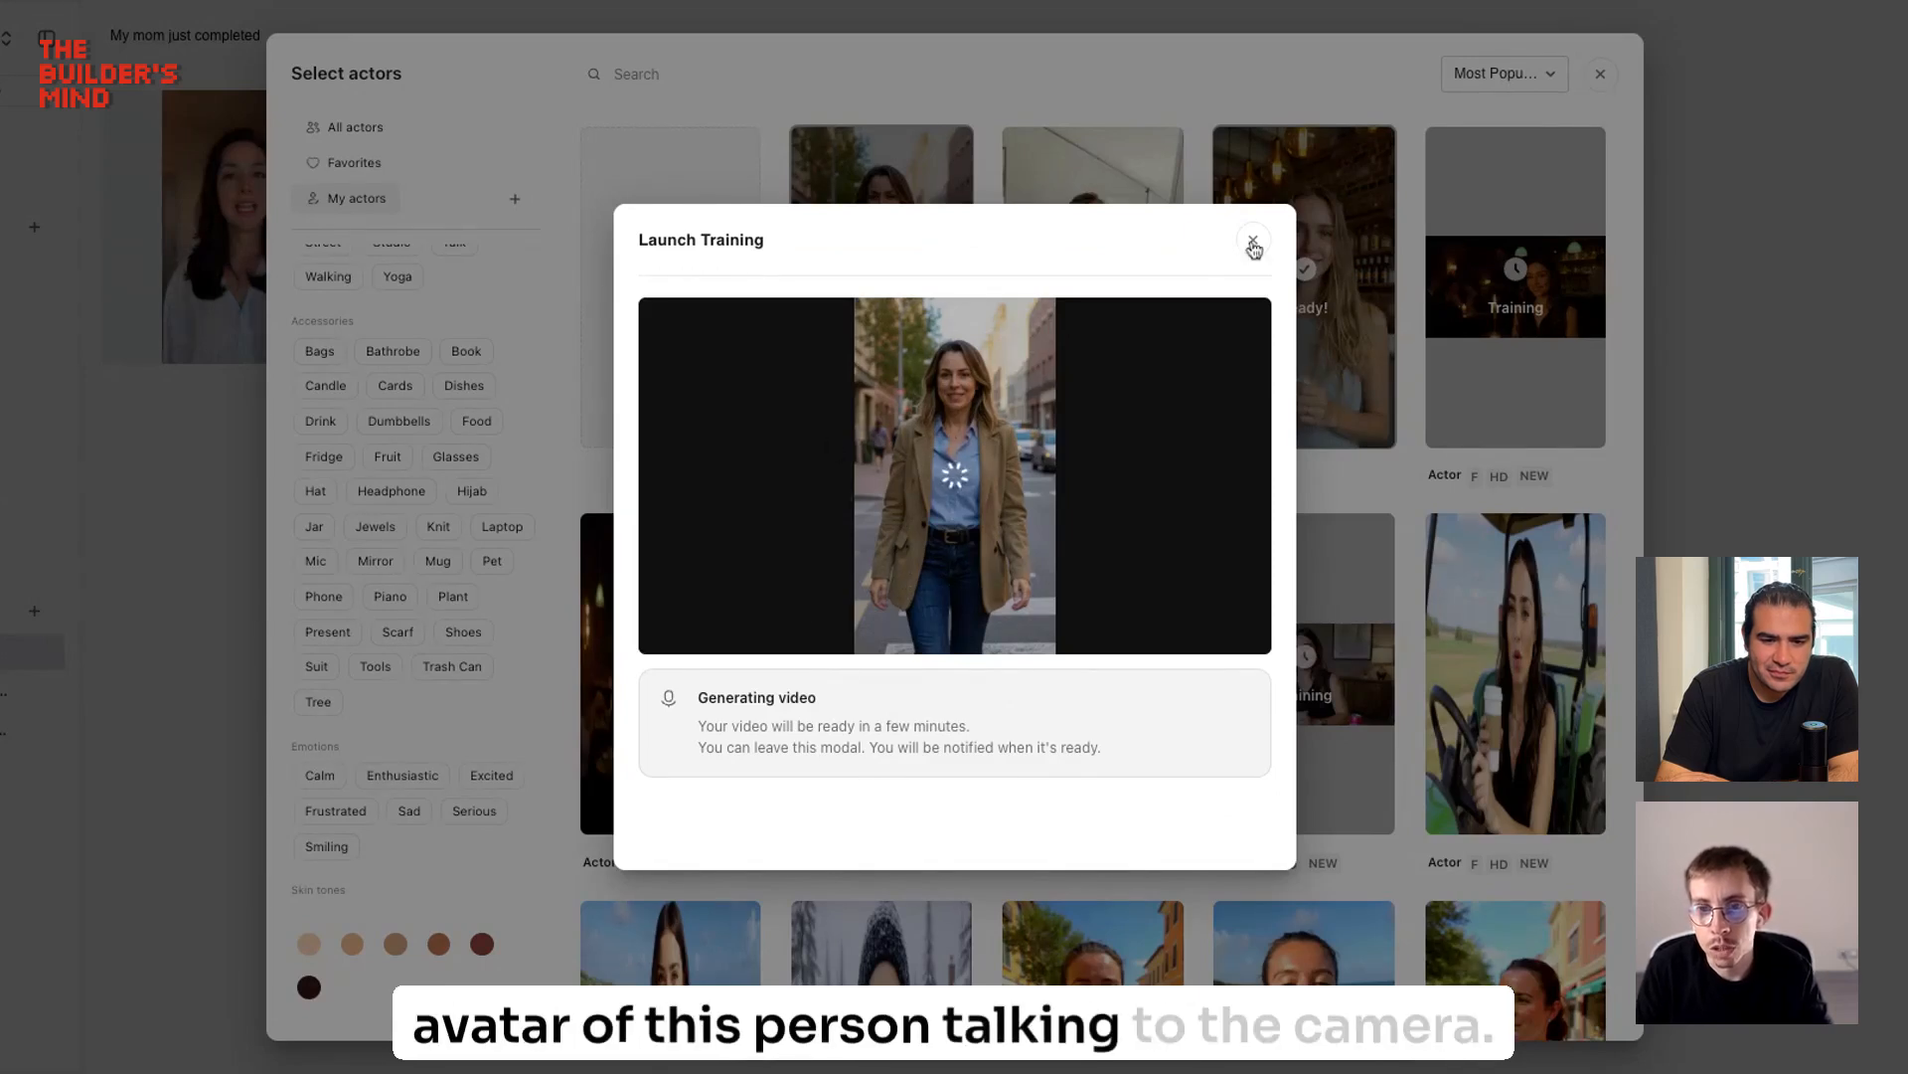
click(1254, 245)
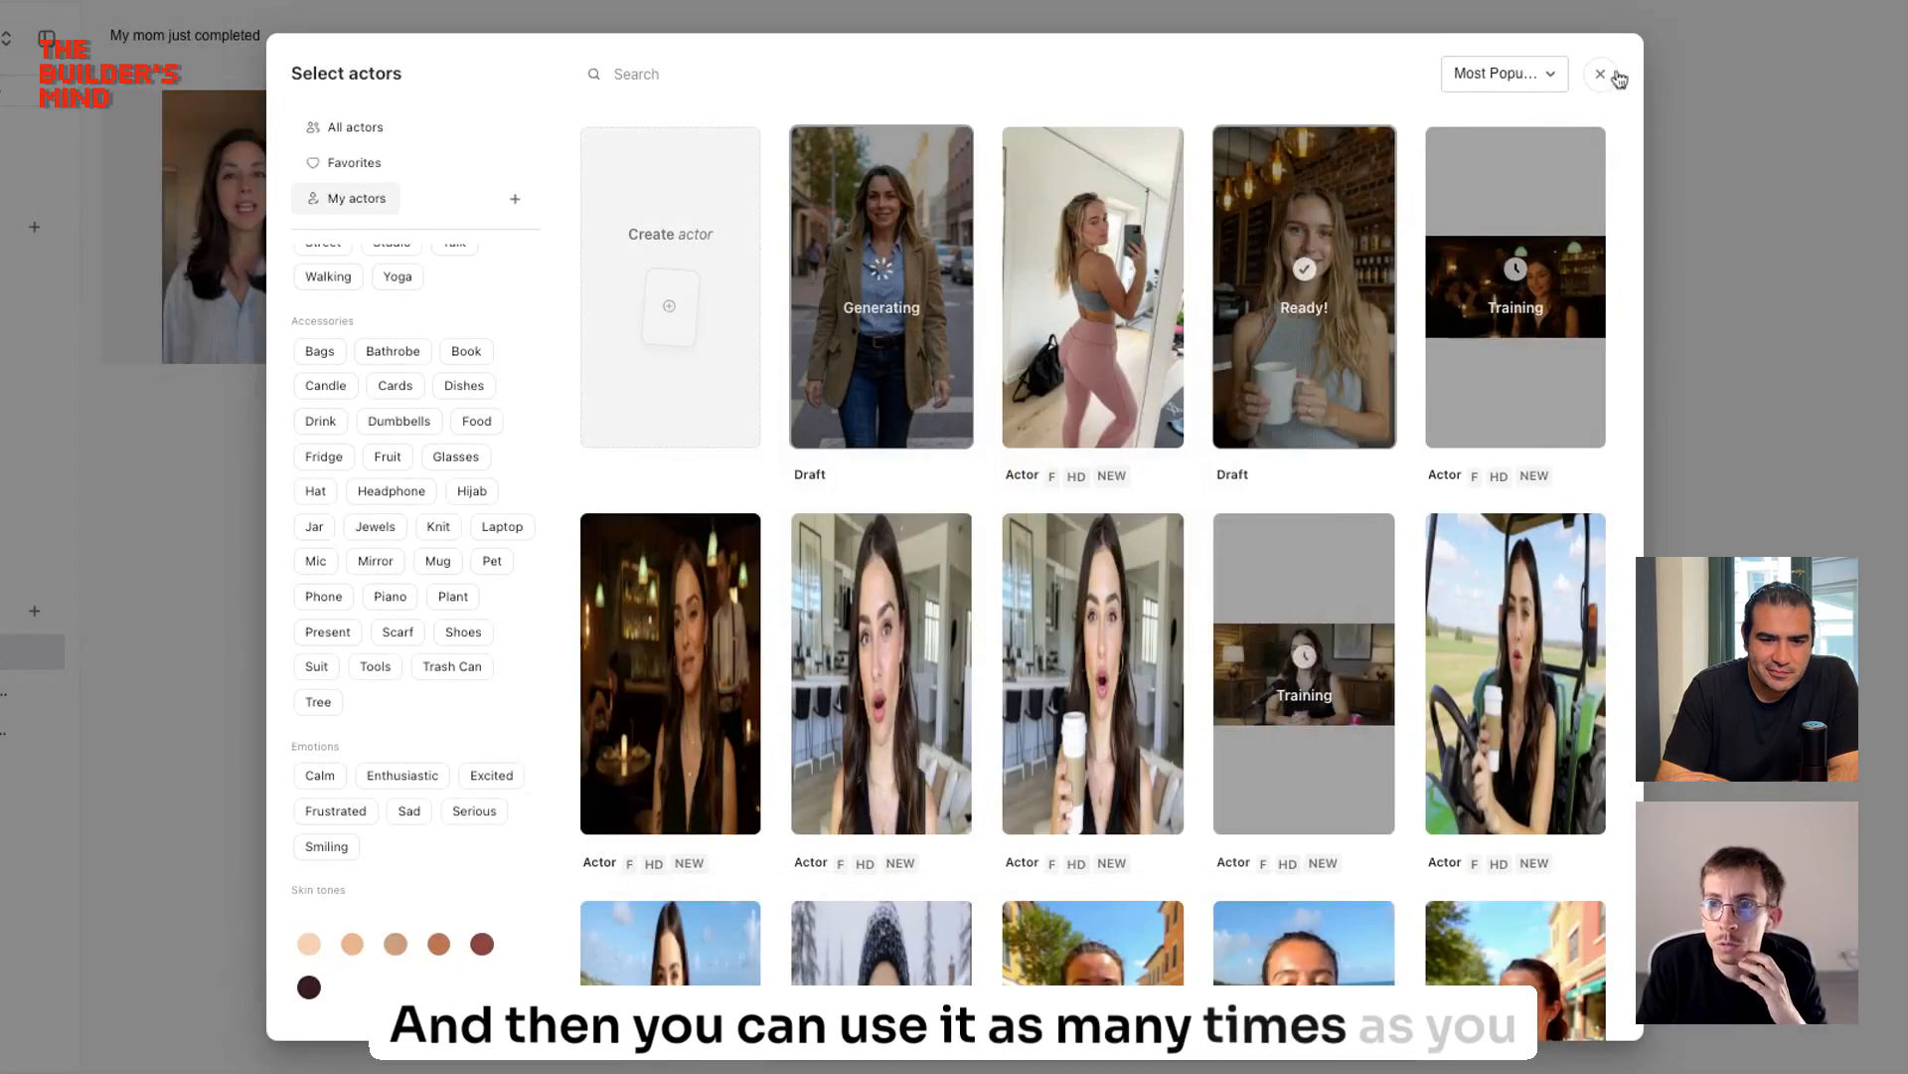
Step: Reload the Candy Crush script from the Lauren video, keeping Lauren as its actor
click(1600, 74)
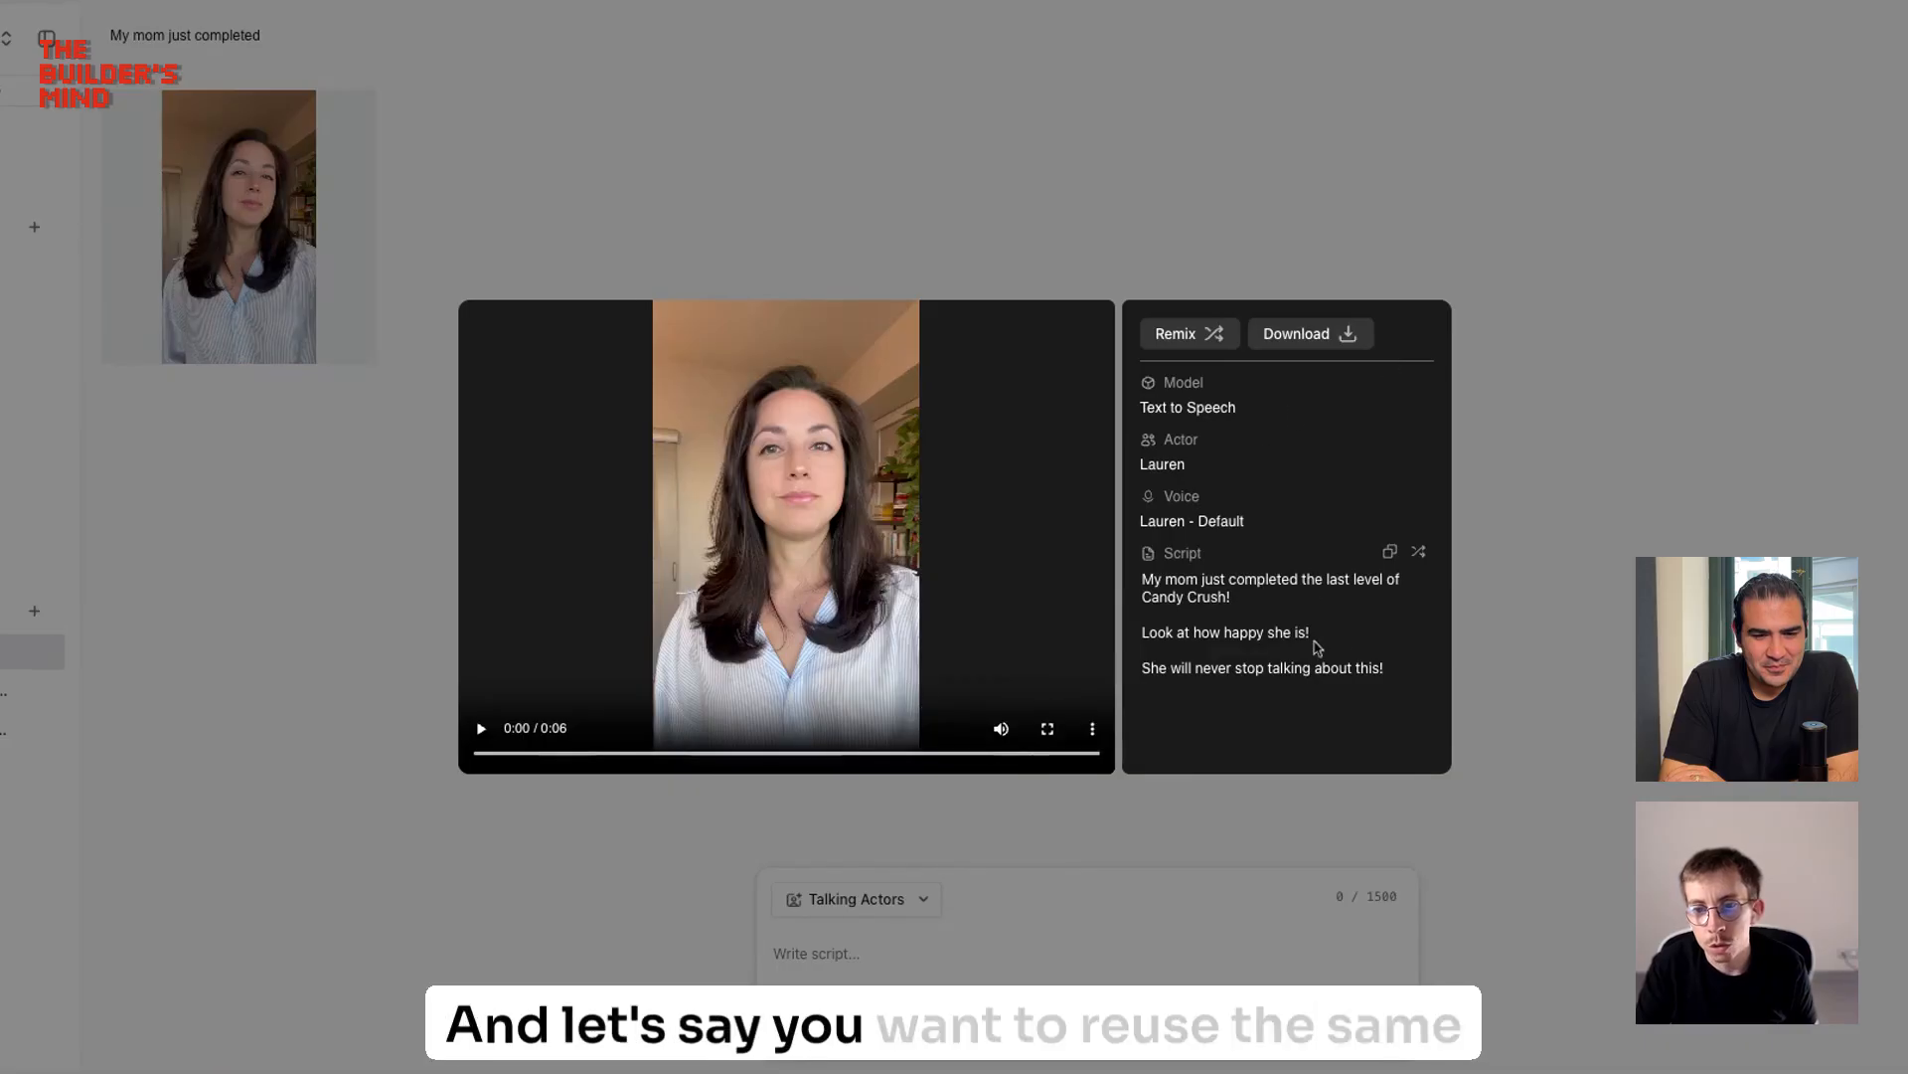
mouse_move(1419, 552)
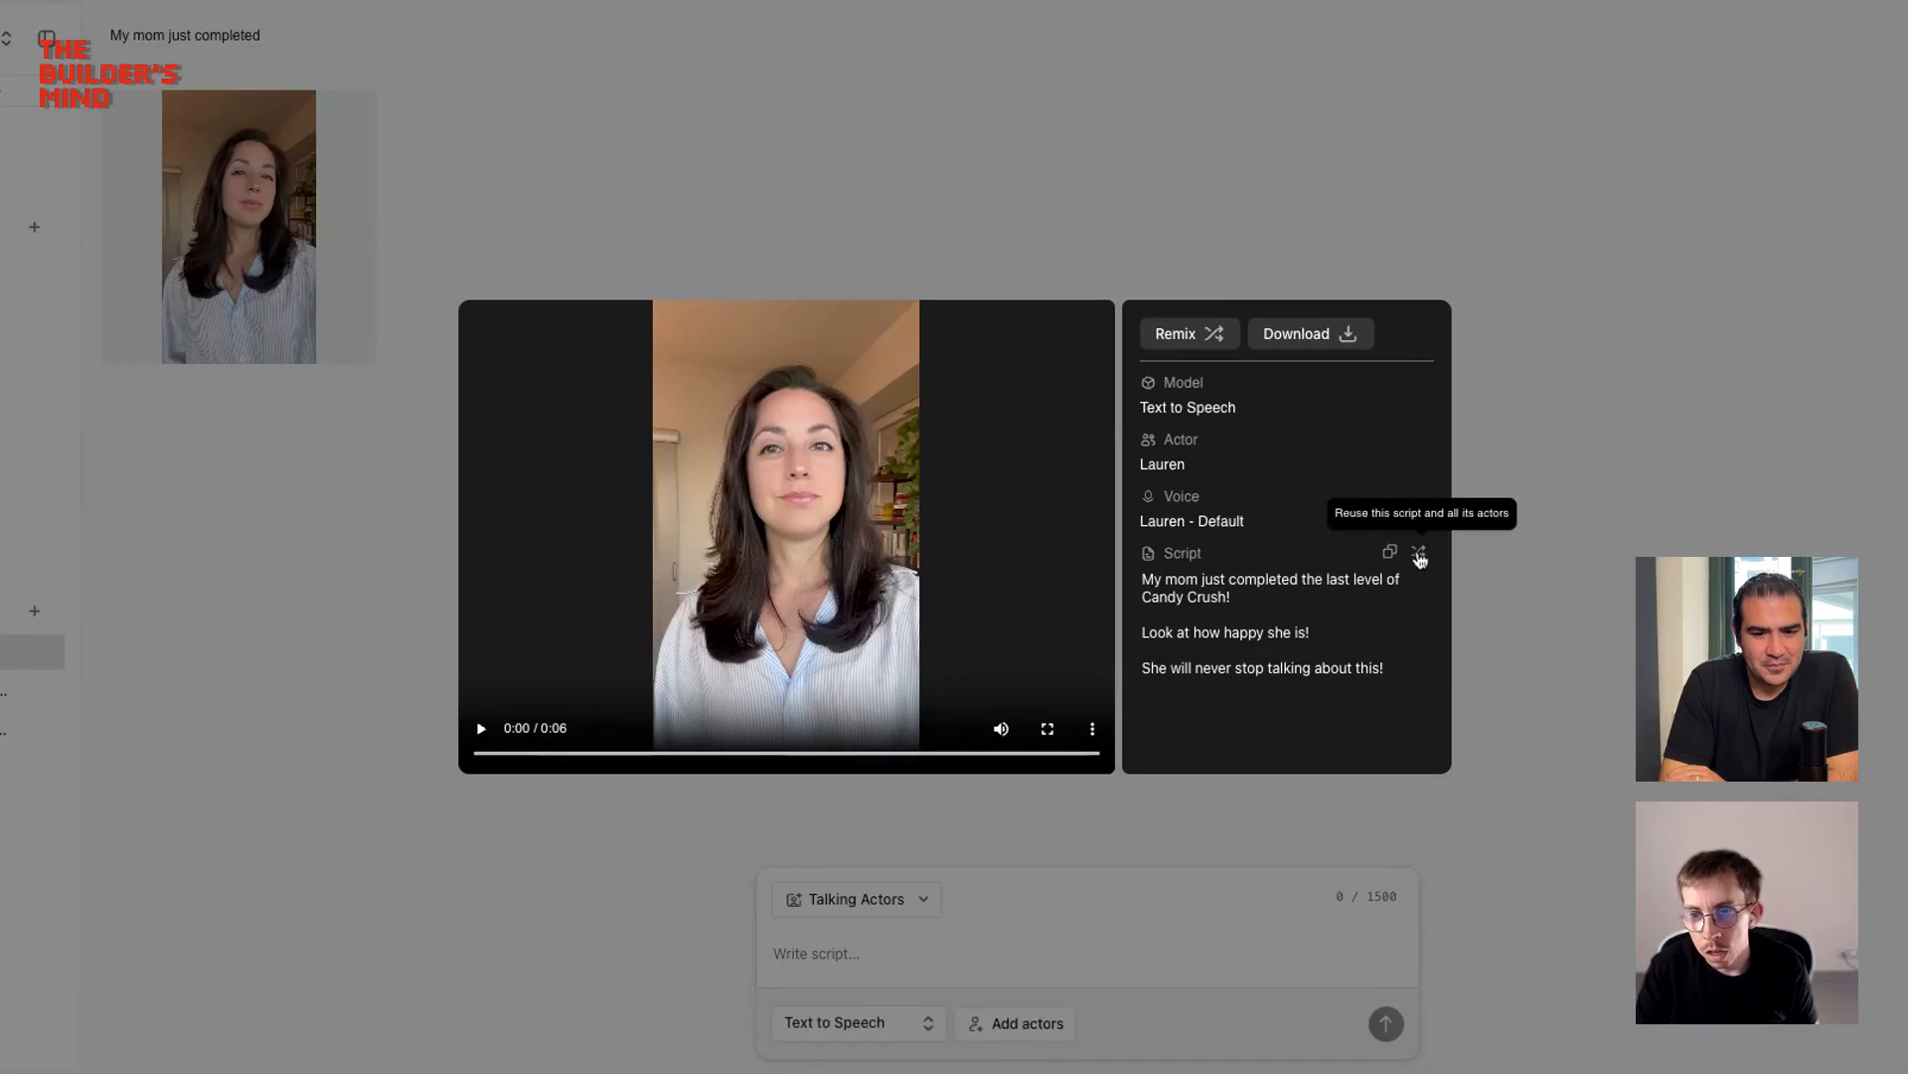
click(1419, 558)
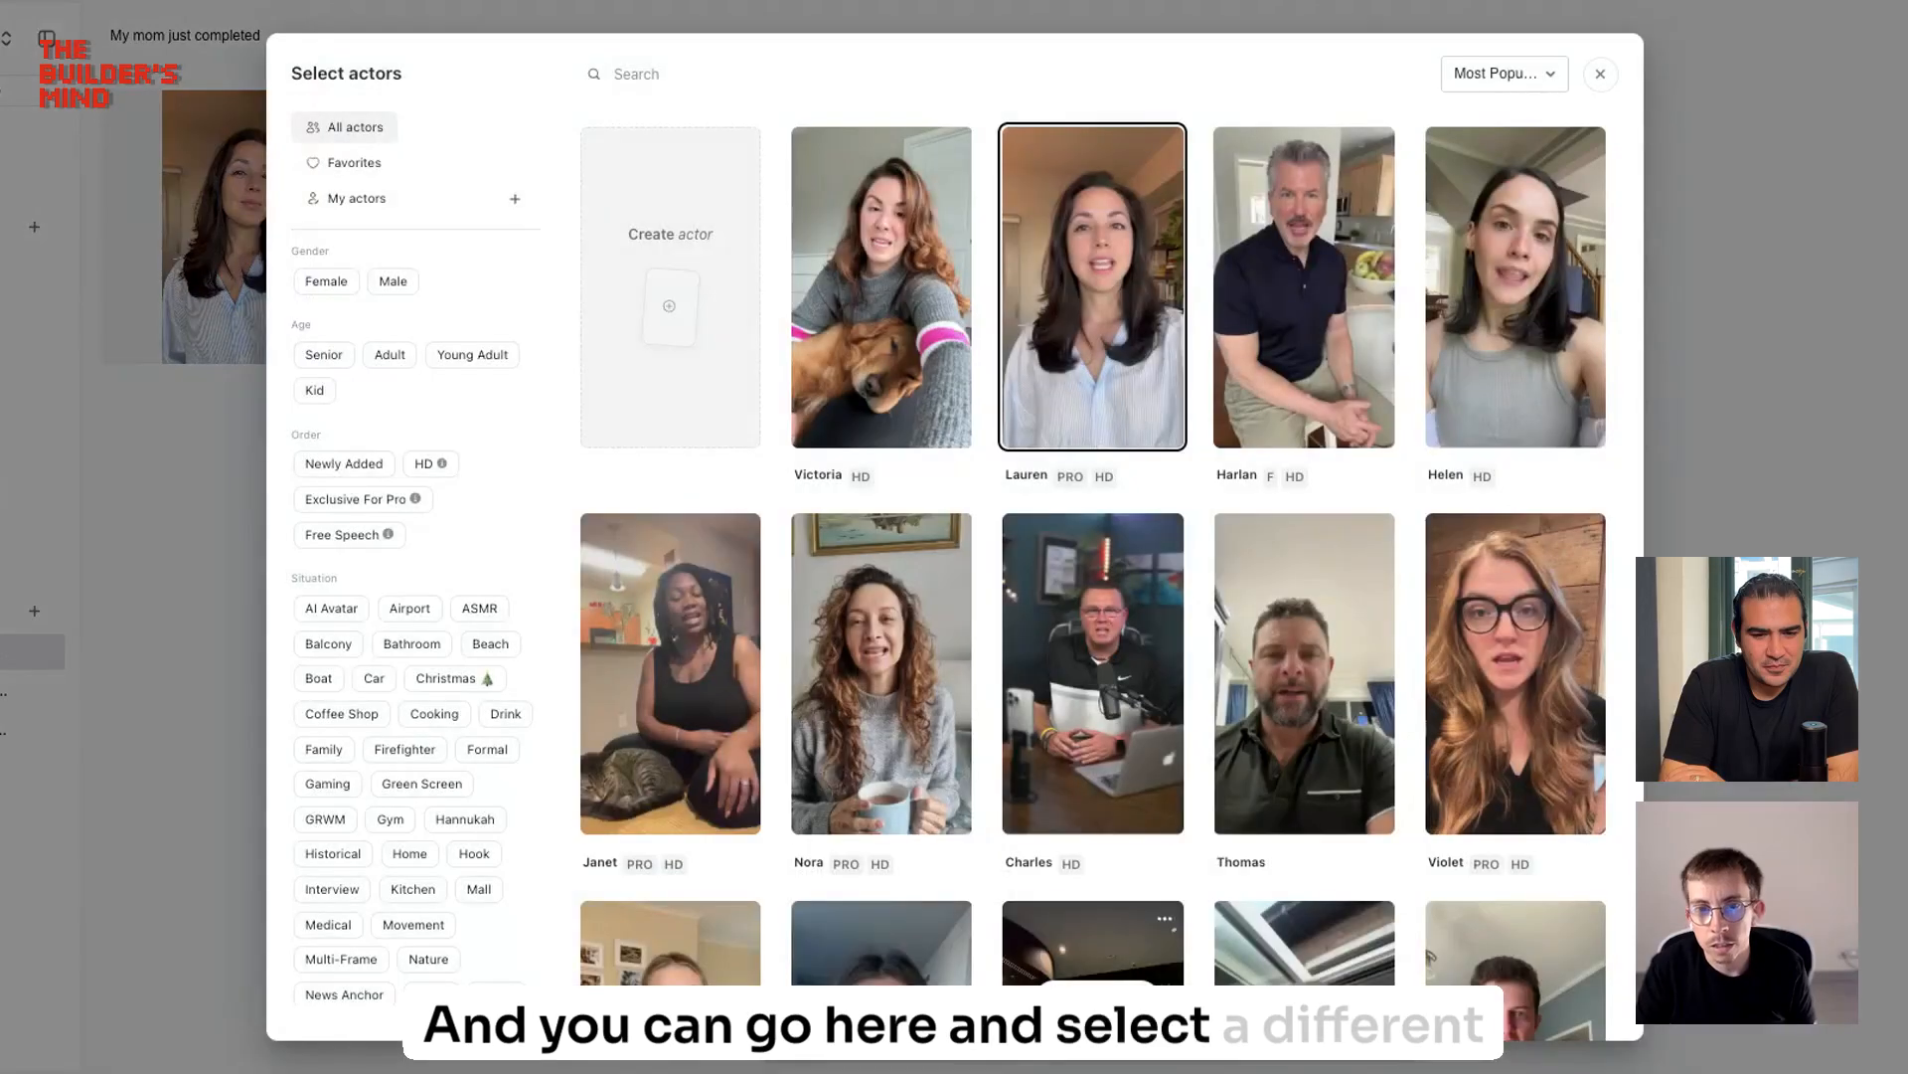
click(1599, 74)
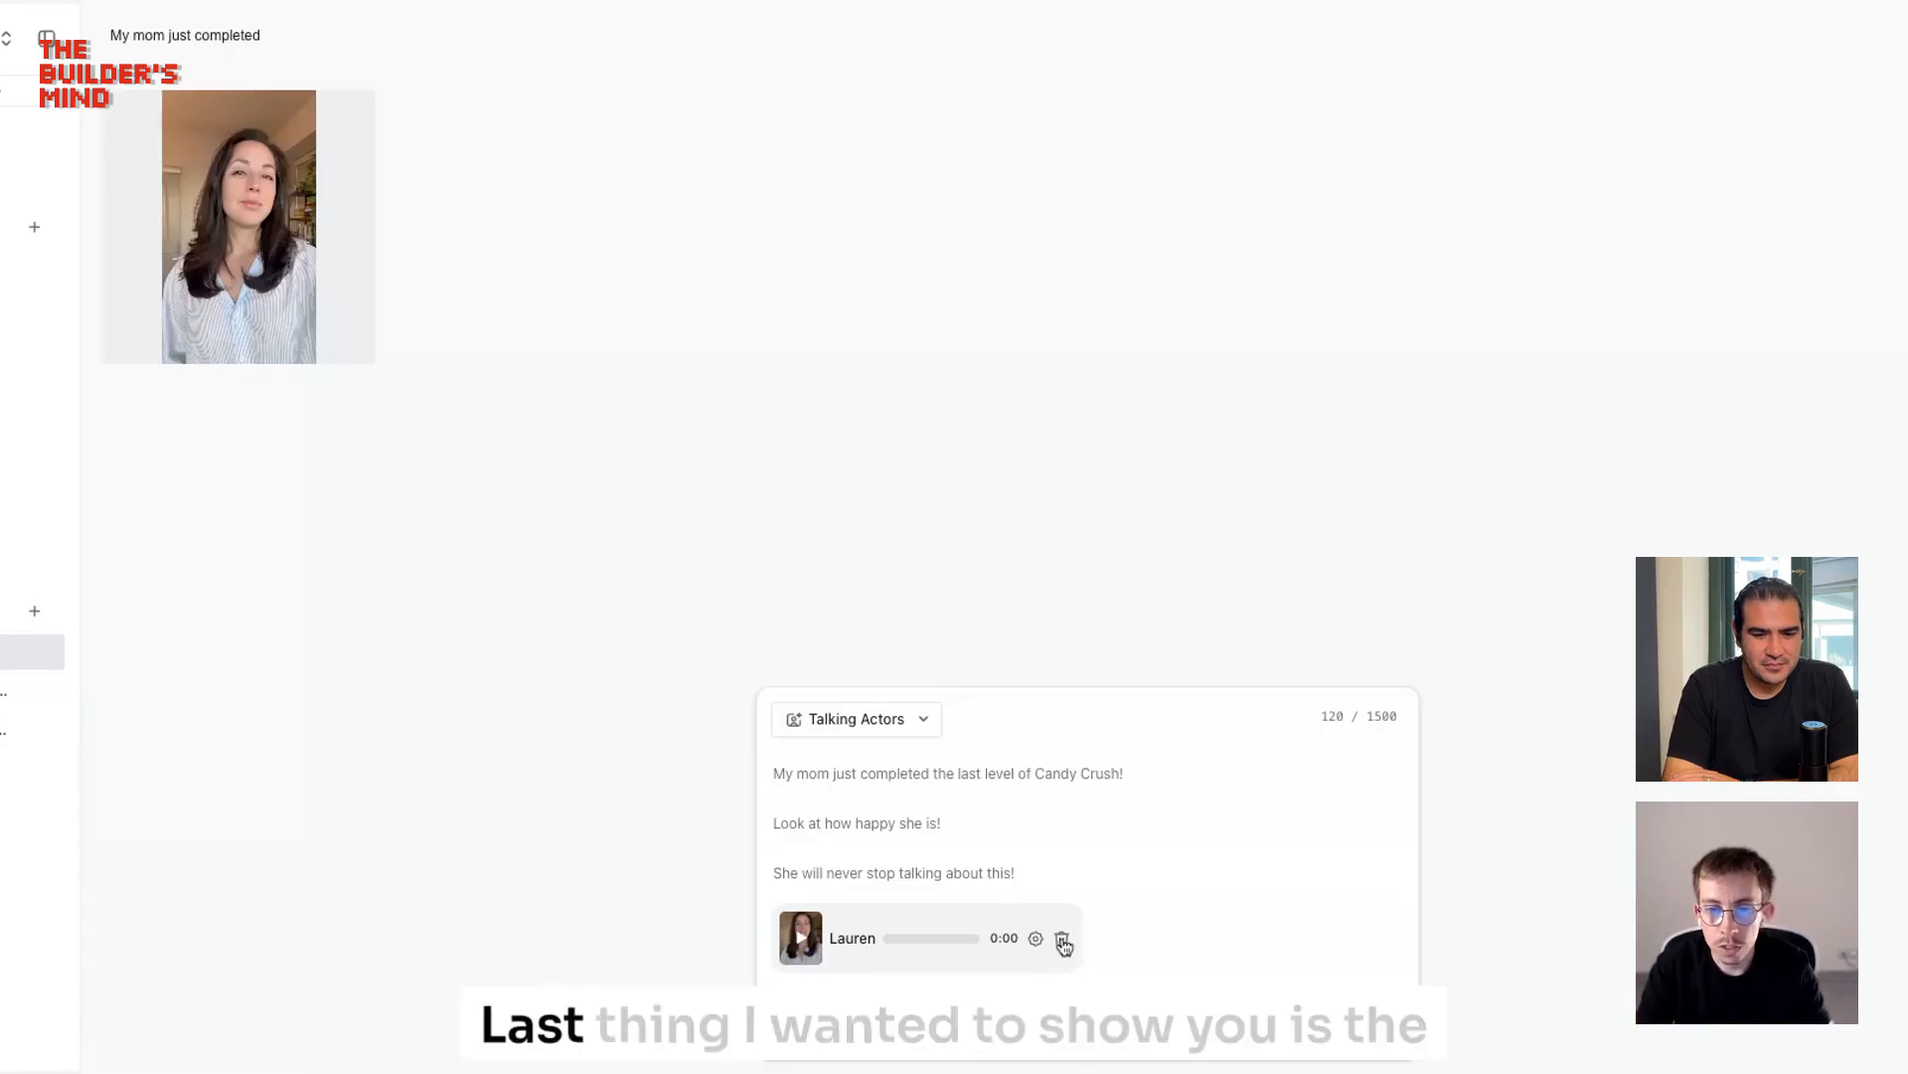
Step: Clear the reused script, switch to Gestures mode, and pick the custom mirror-selfie gym actor
click(1062, 937)
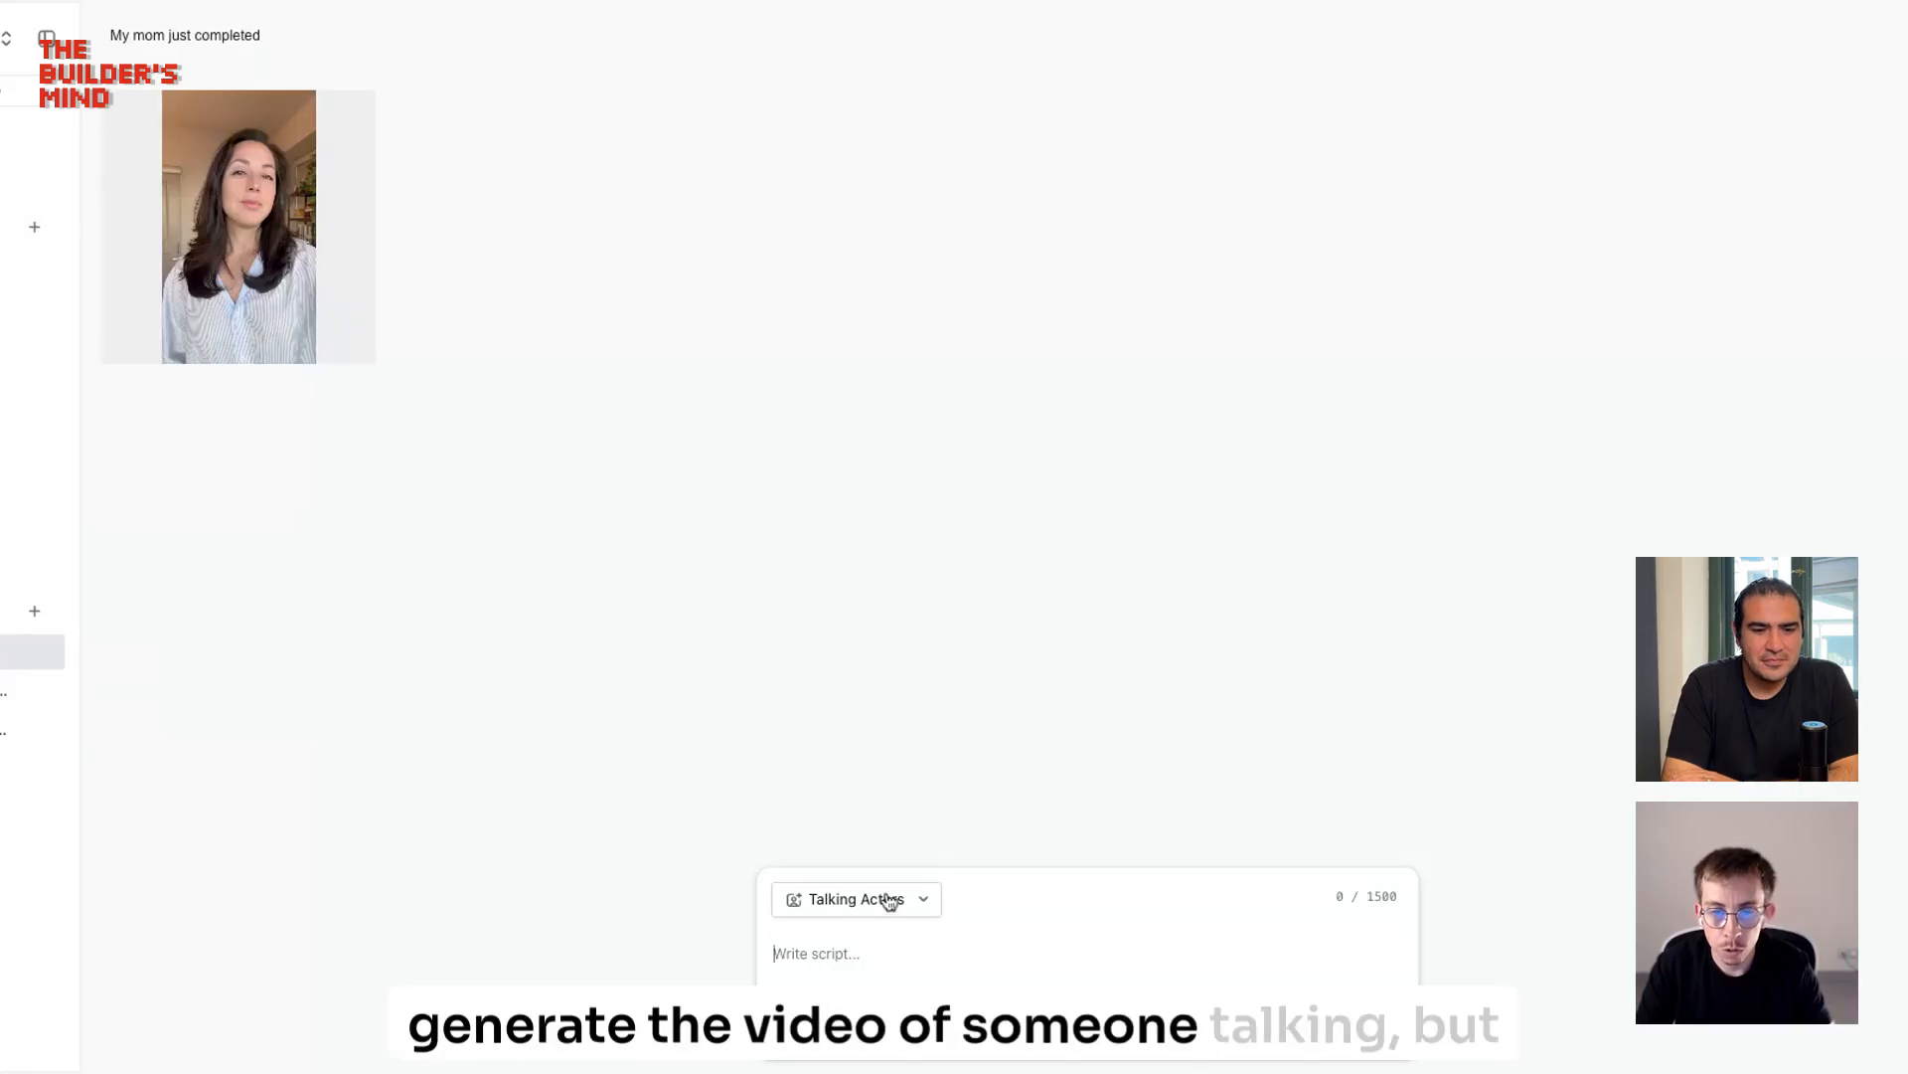
click(856, 899)
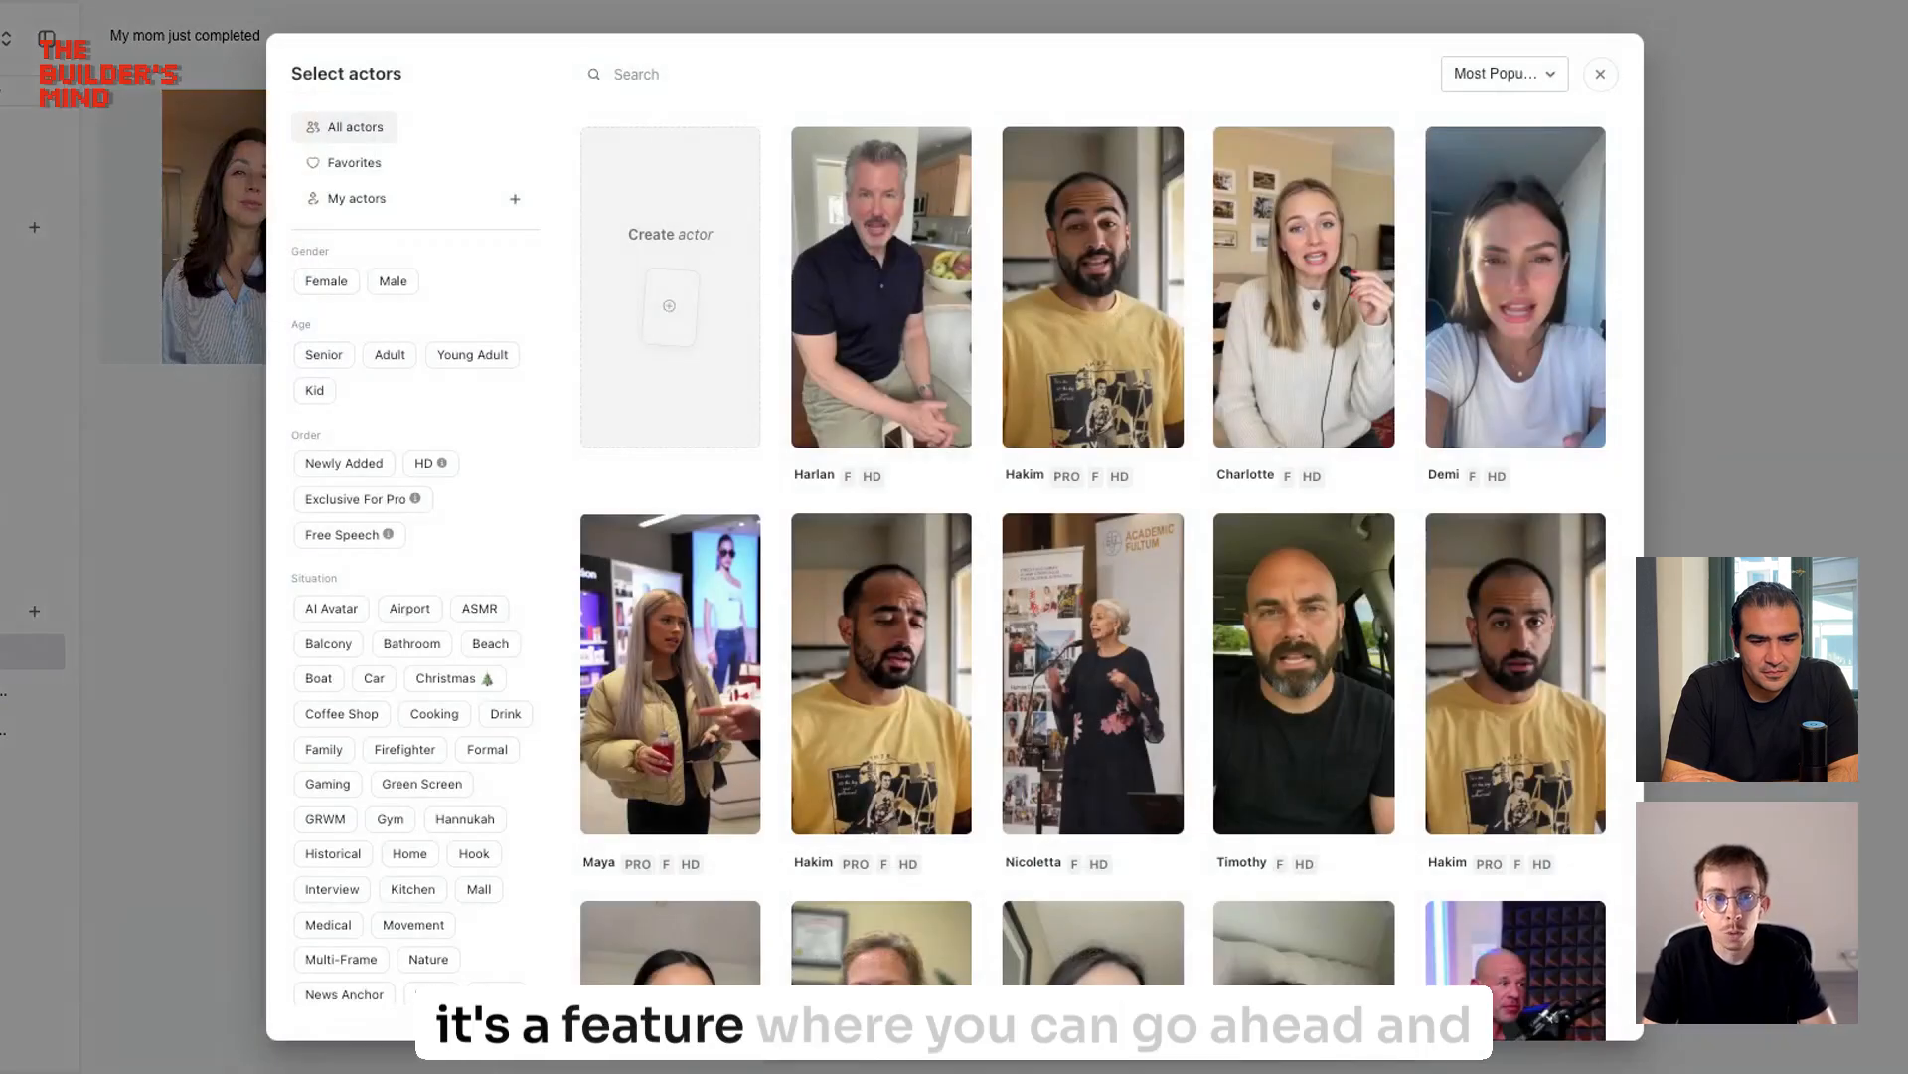
click(353, 197)
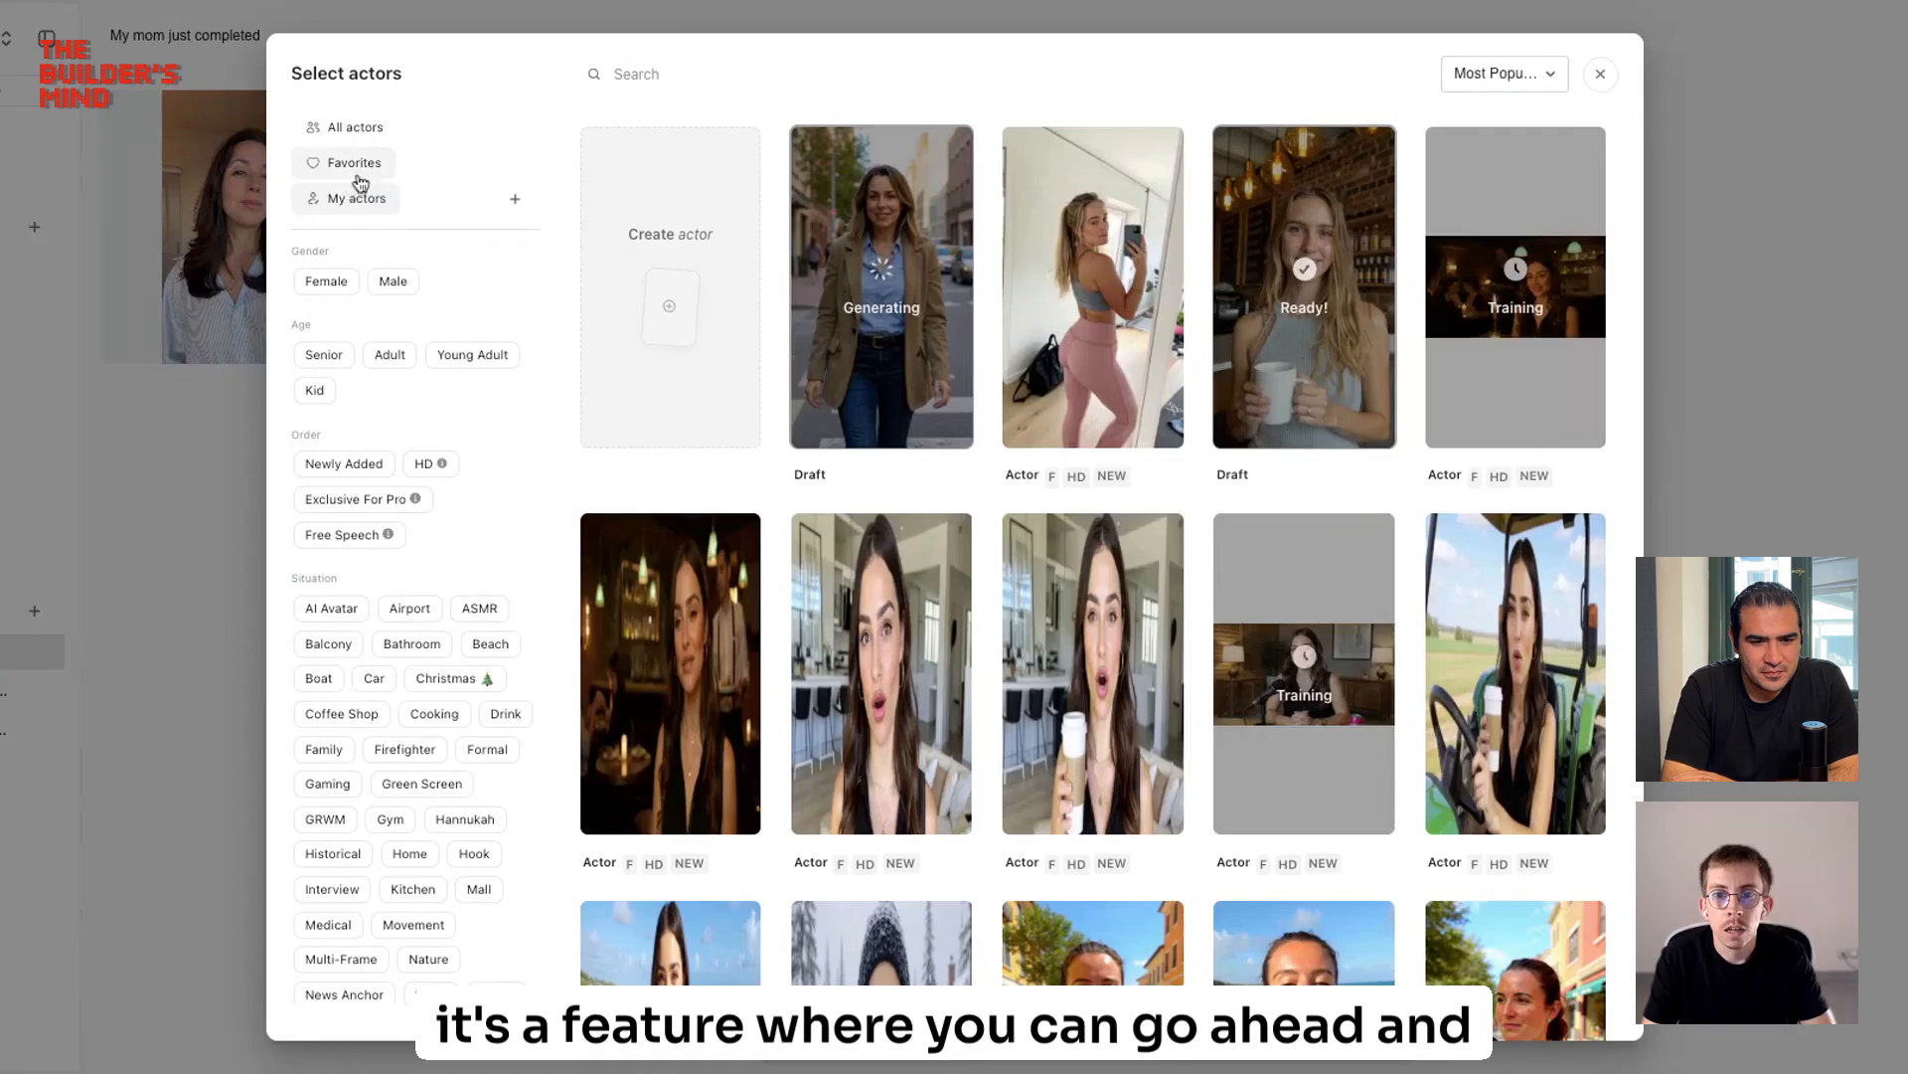
mouse_move(559, 131)
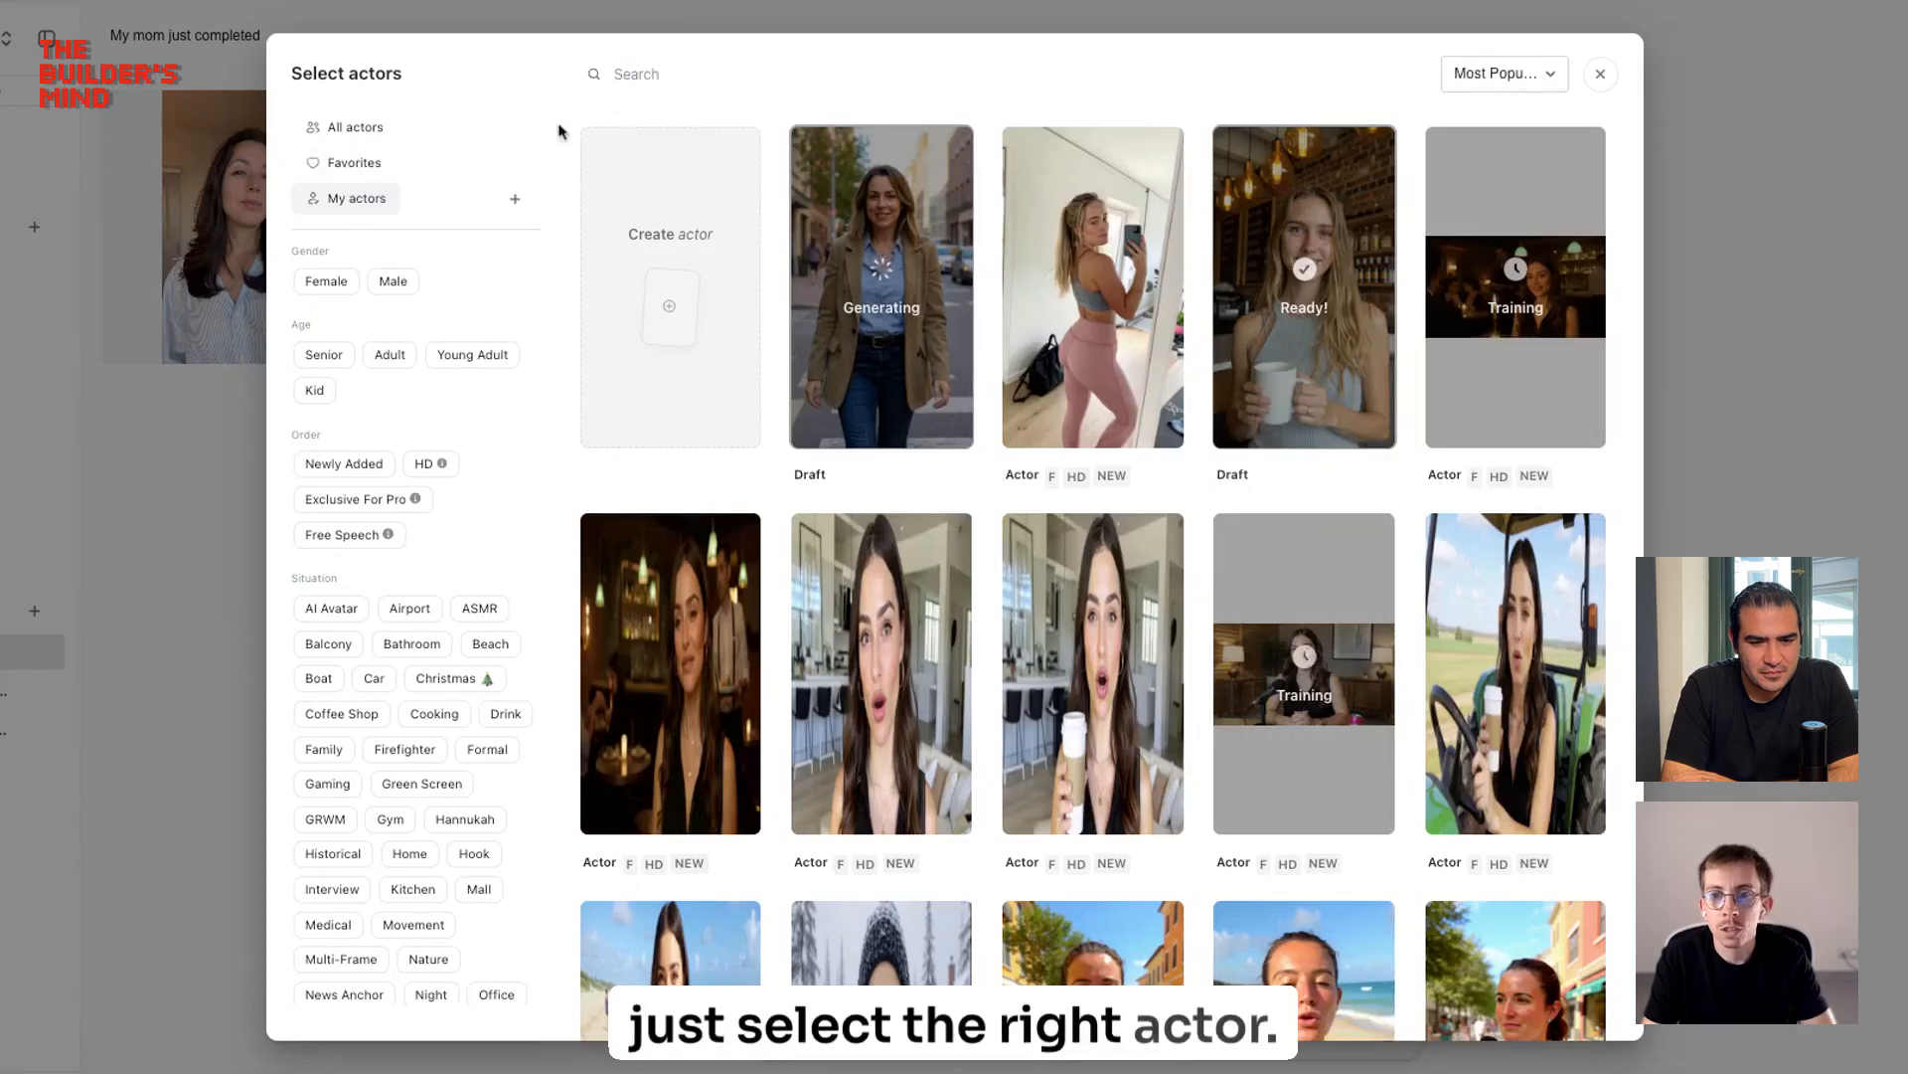
mouse_move(1089, 255)
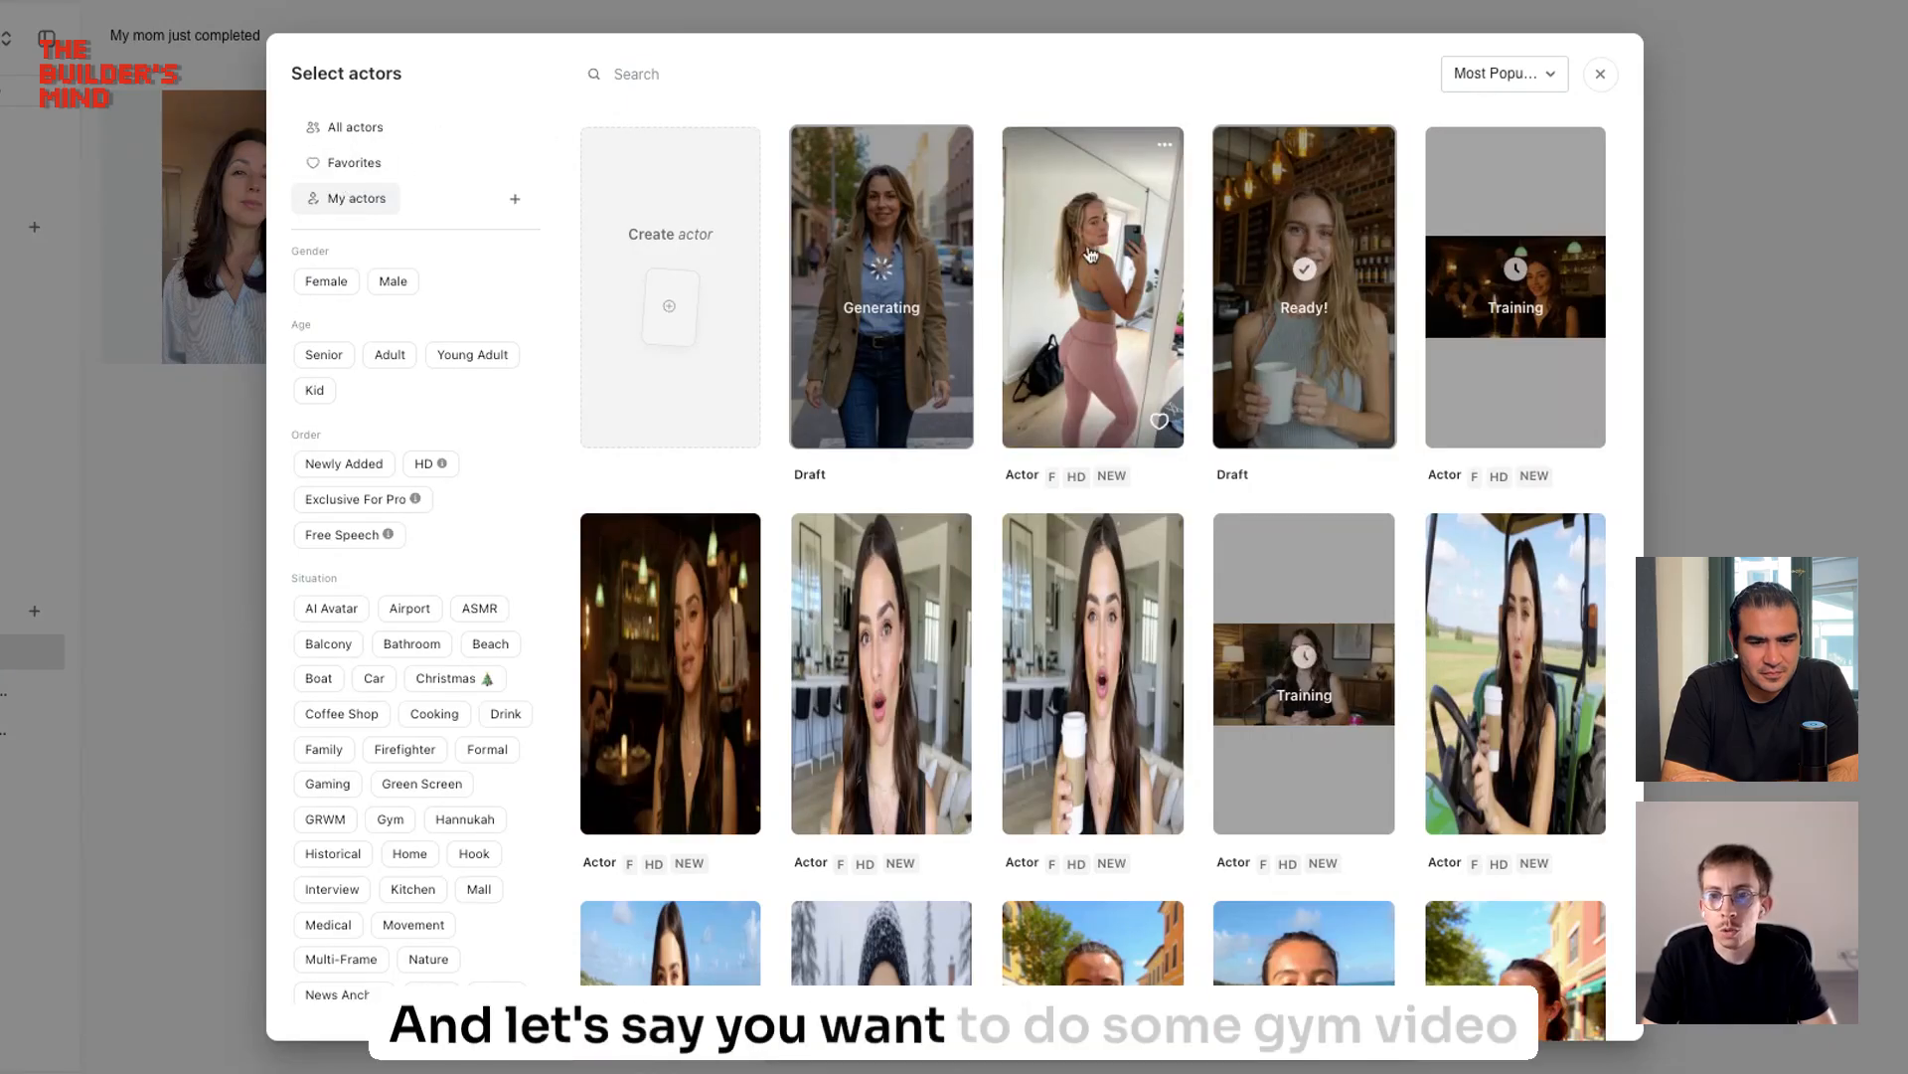
click(1090, 286)
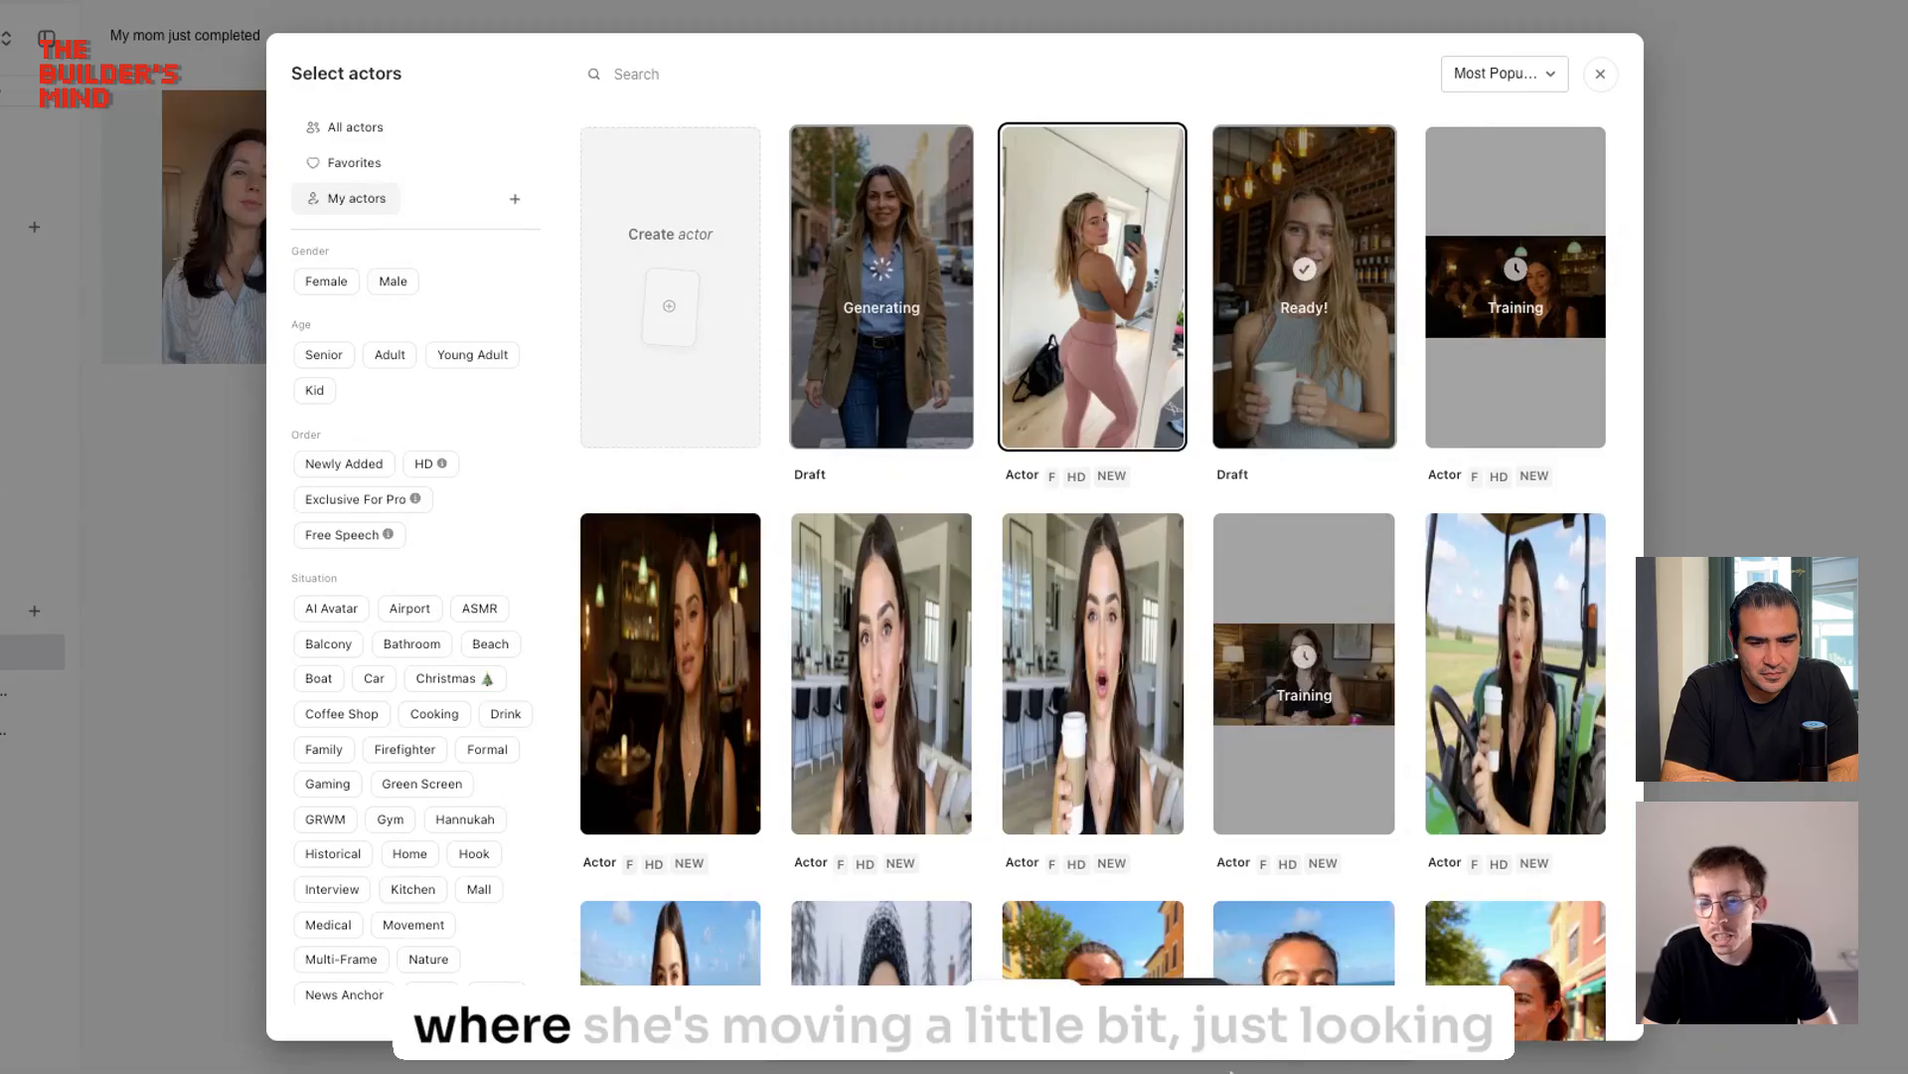
click(1600, 72)
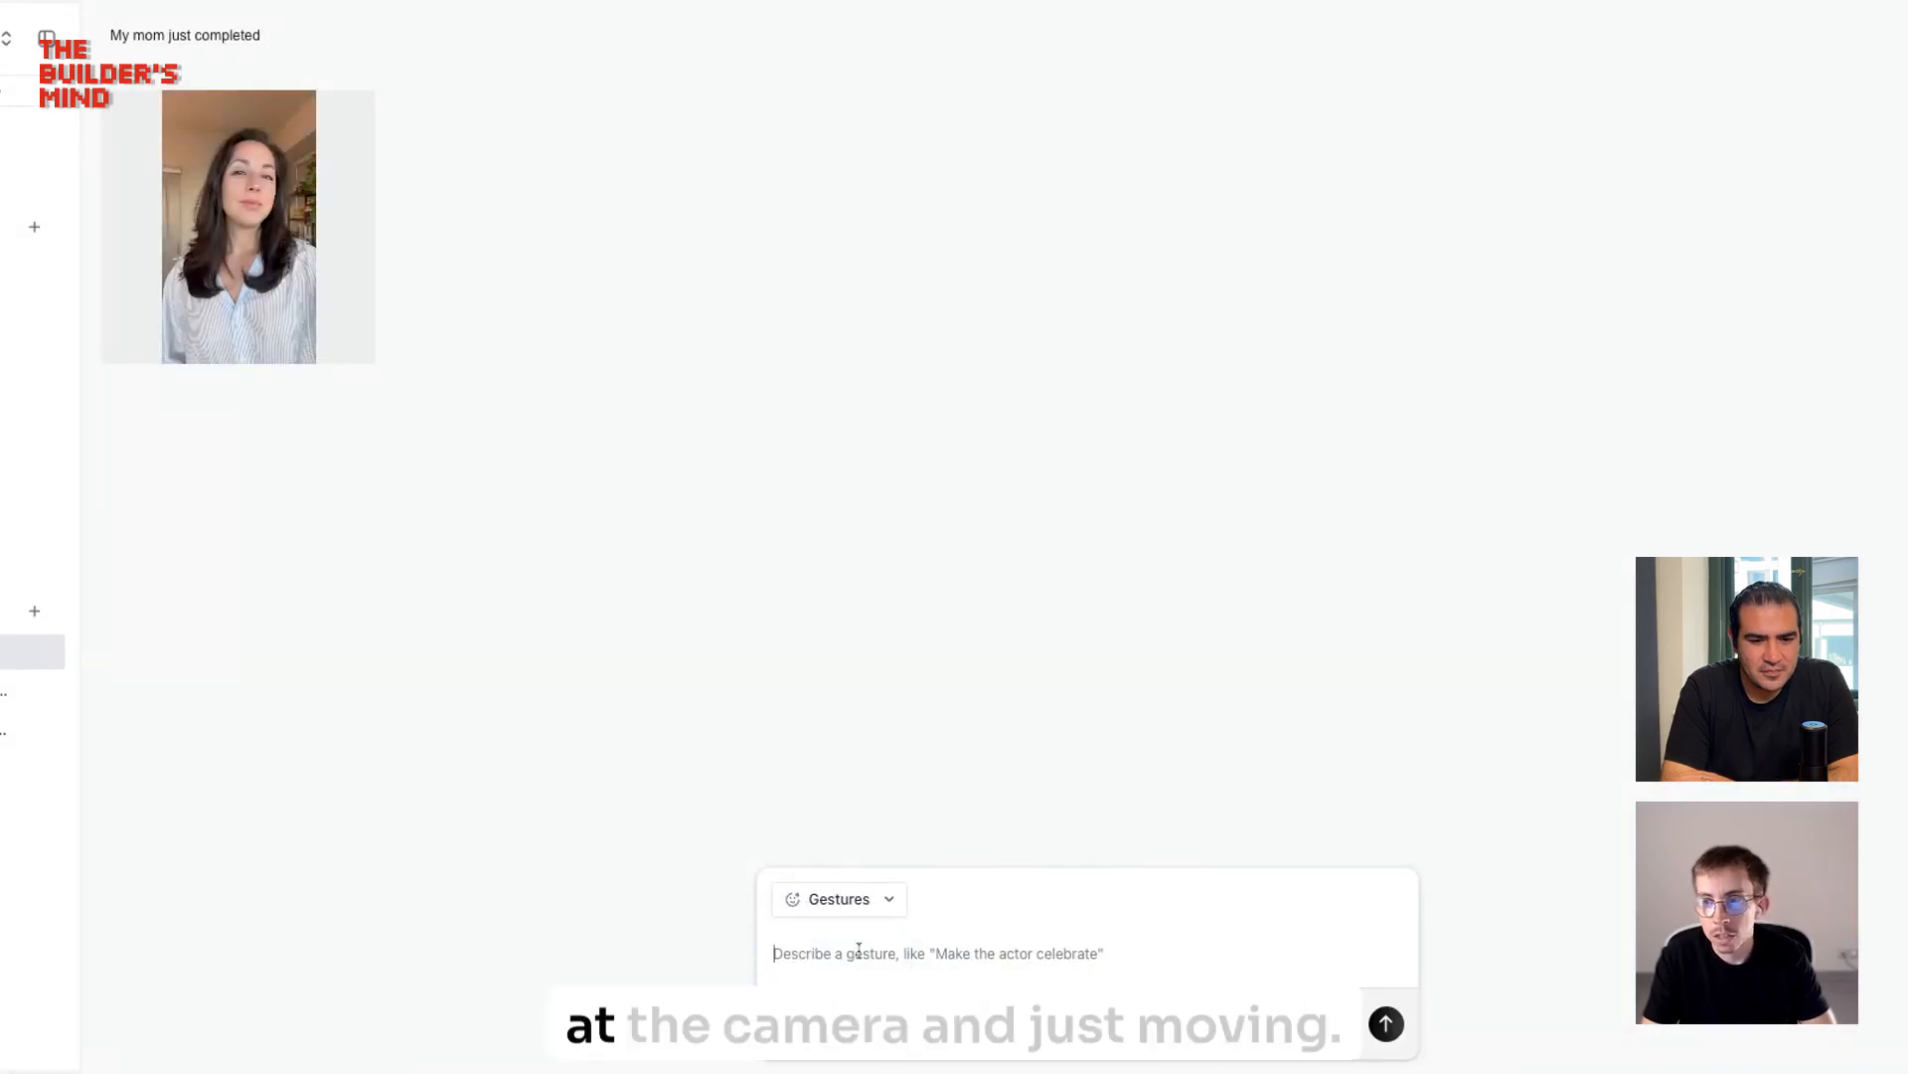
mouse_move(1197, 50)
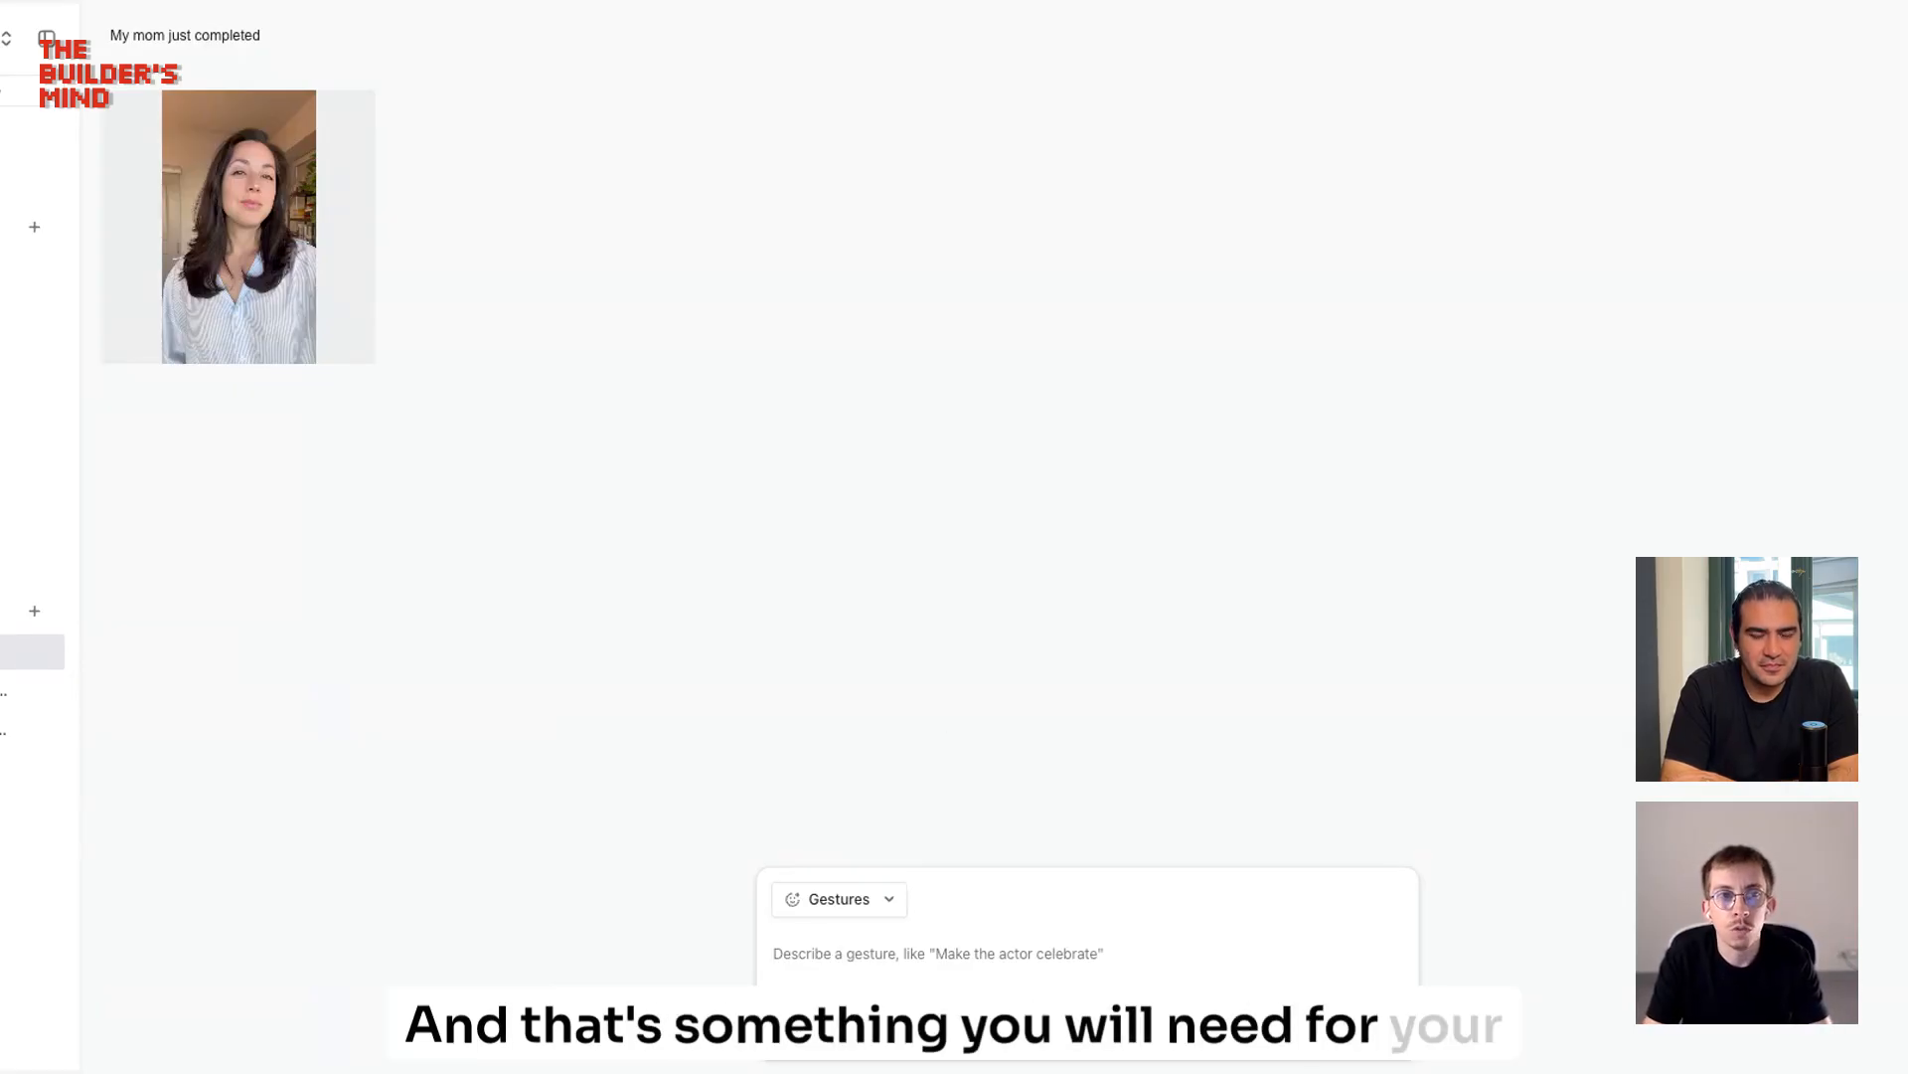
Step: Enter the gesture prompt 'she is looking at the glass while admiring her body'
click(926, 953)
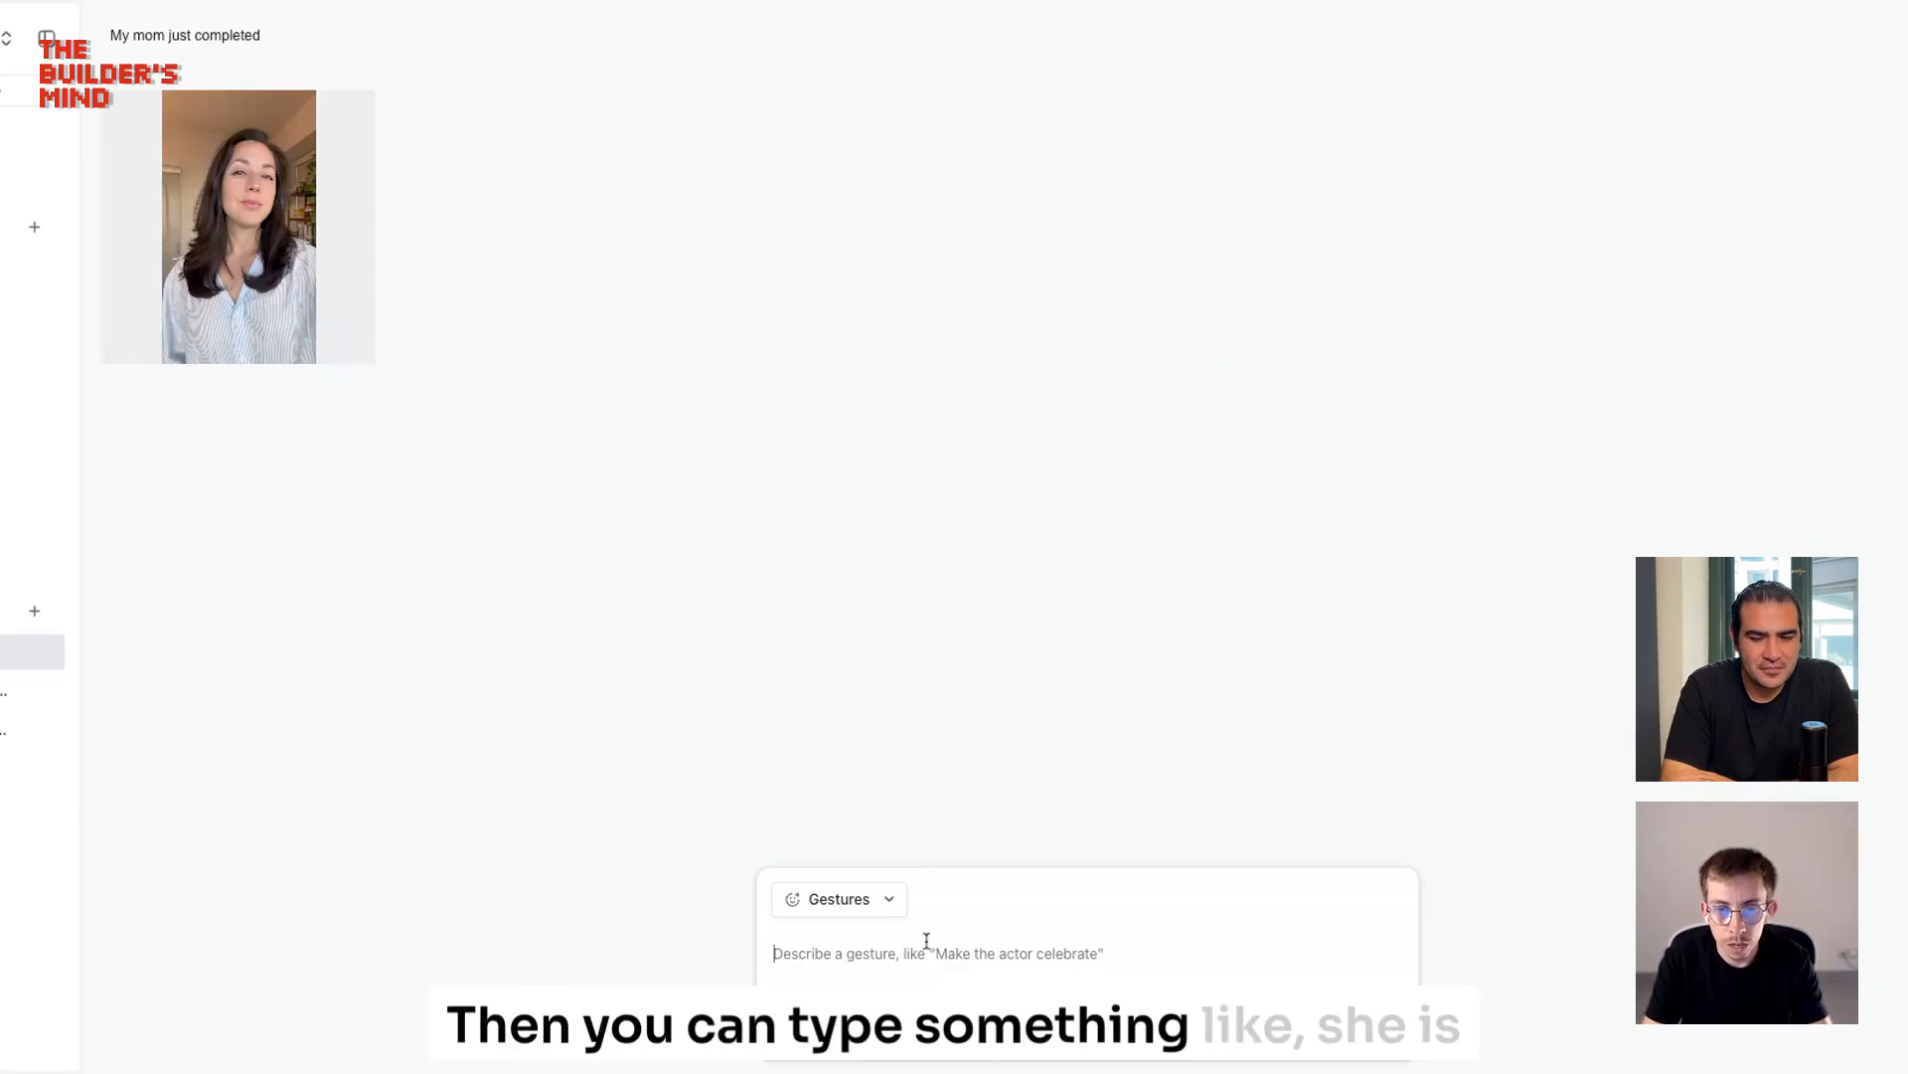
text(she is look)
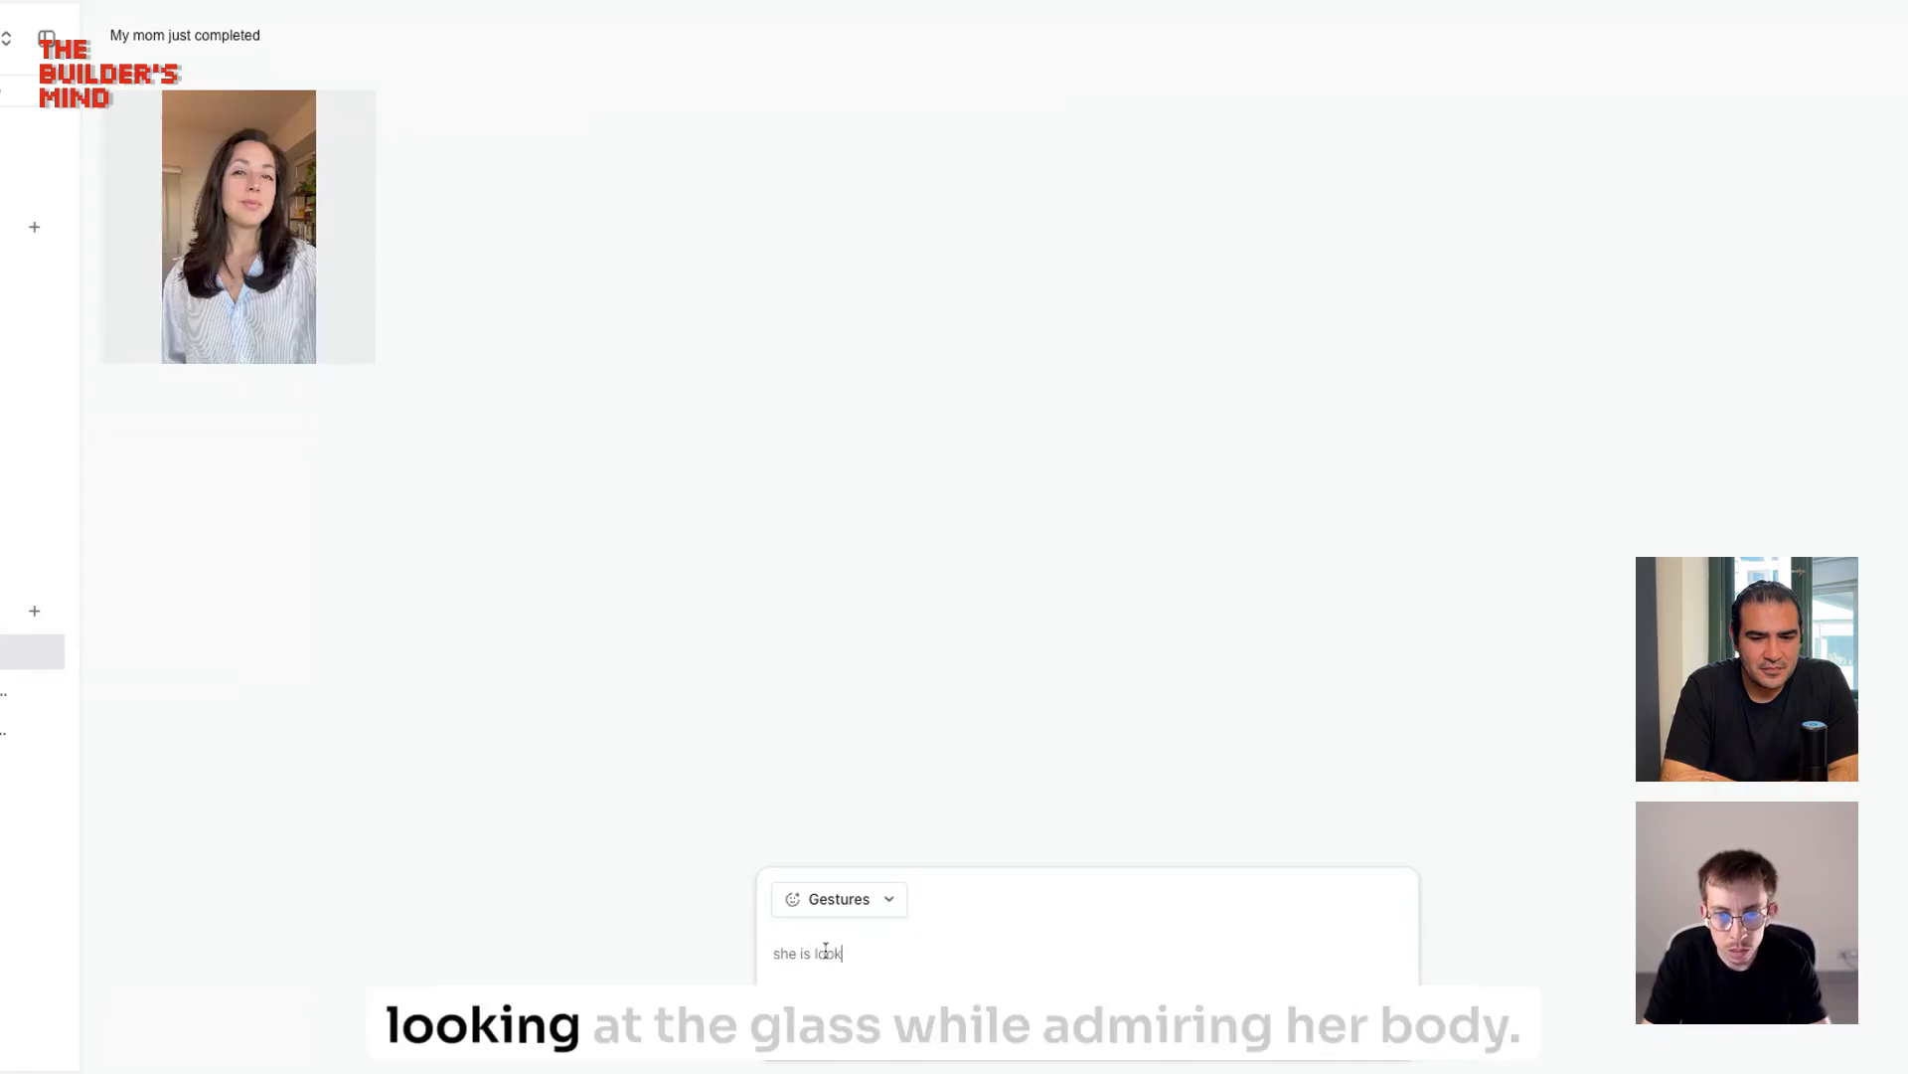
text(ing at th)
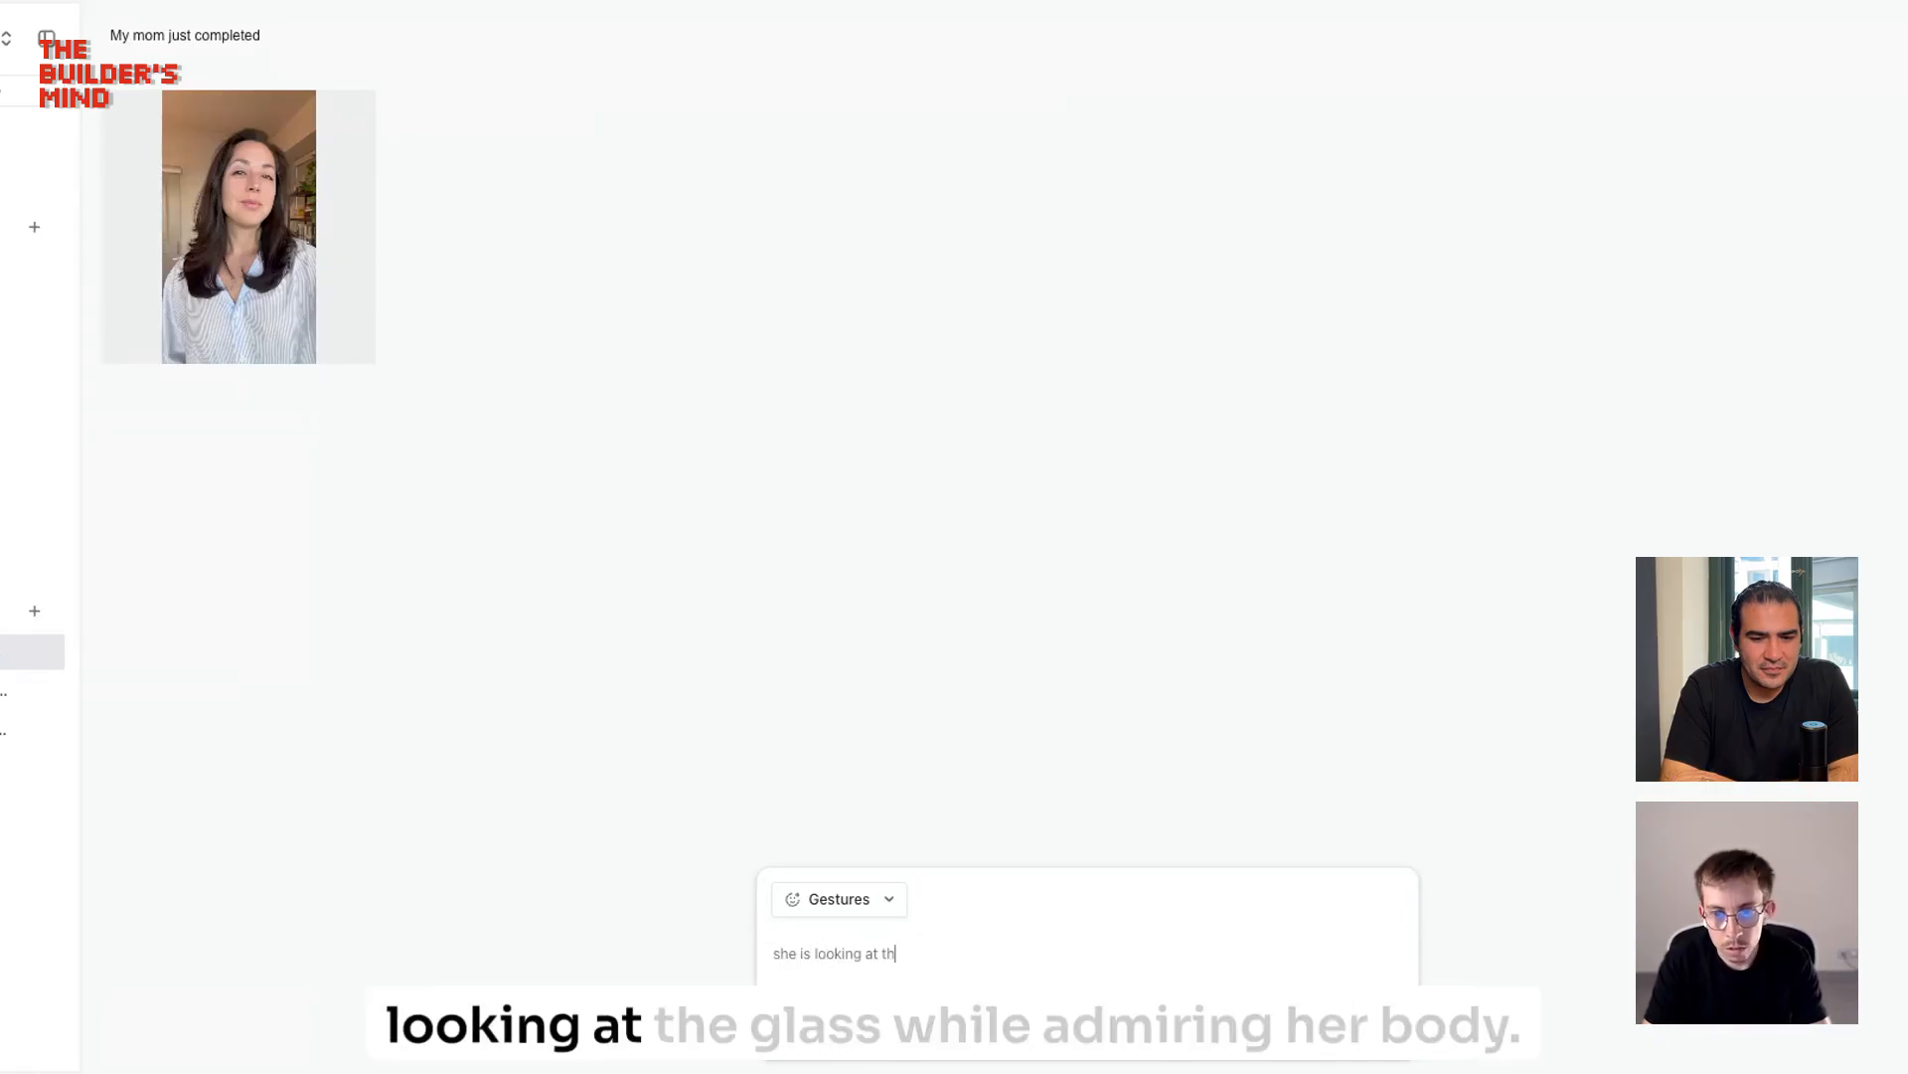
text(e glass)
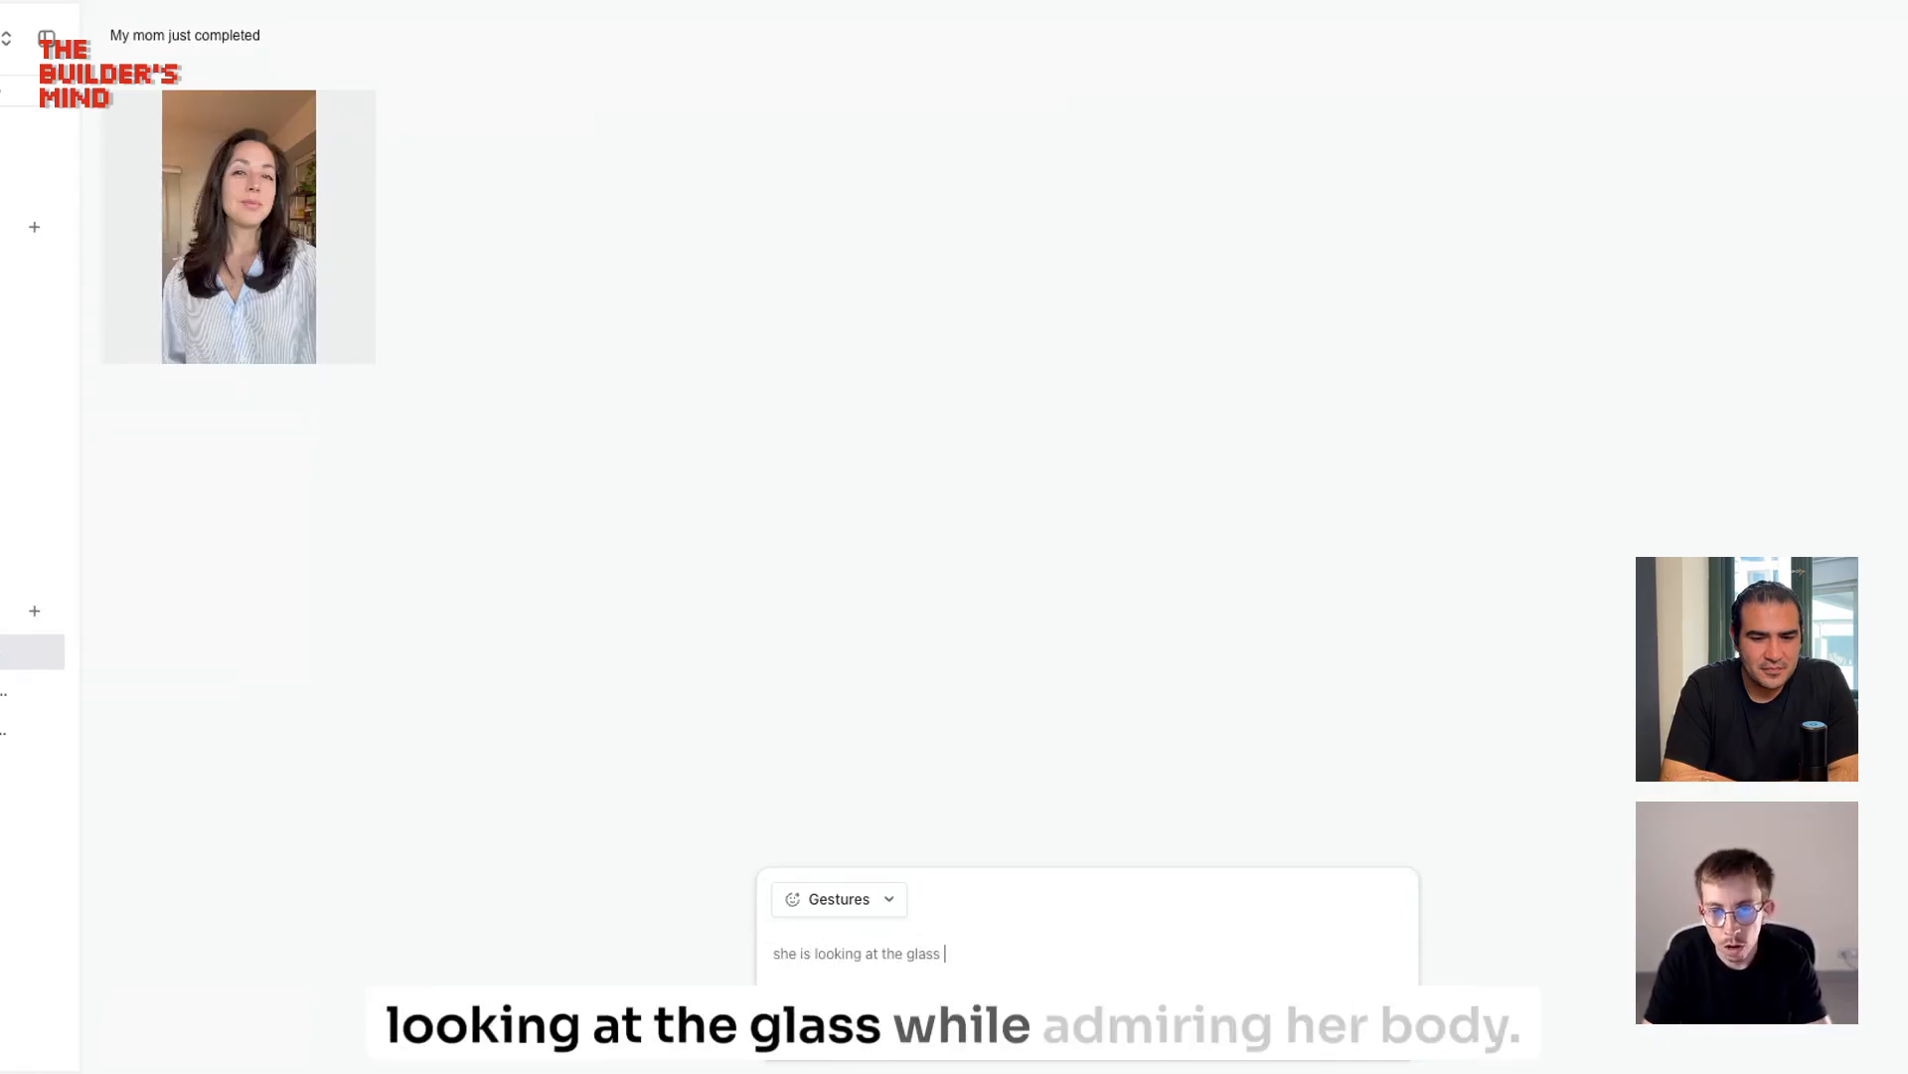
text(while adm)
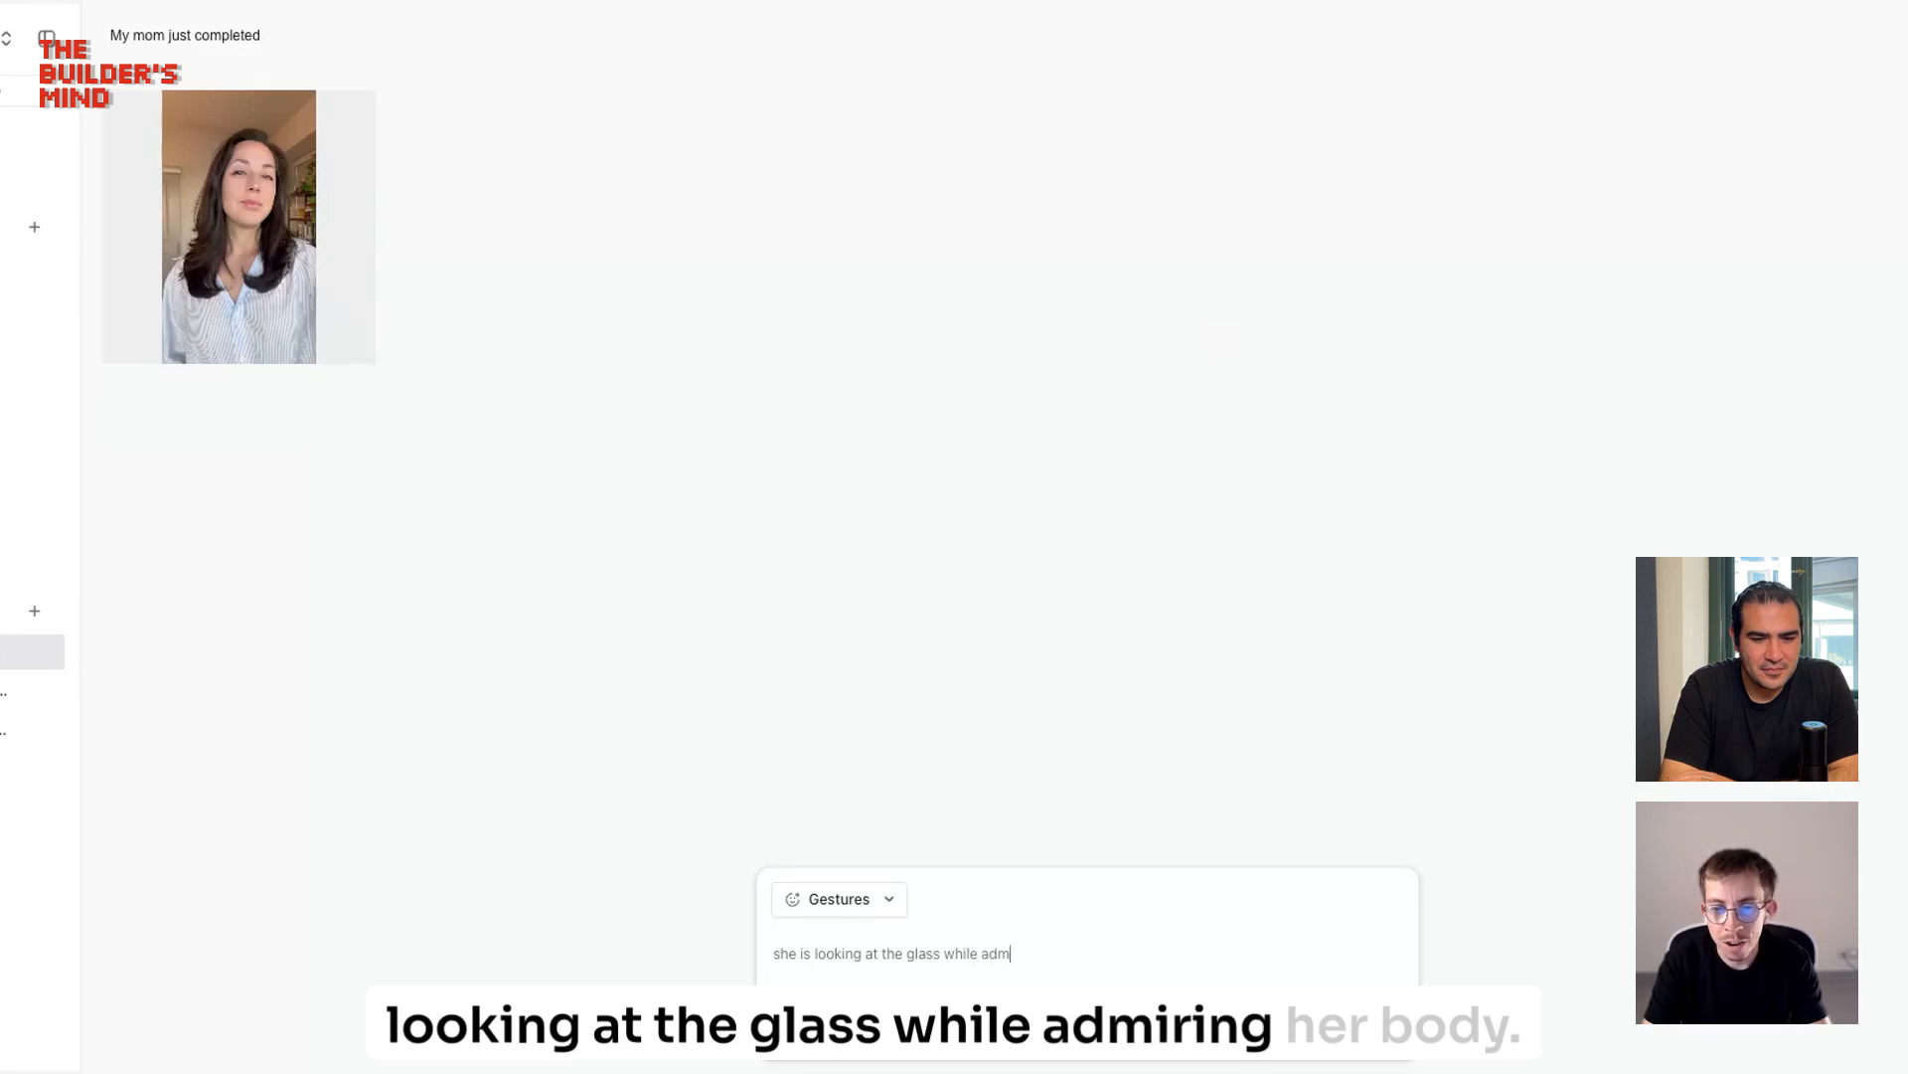
text(iring her body)
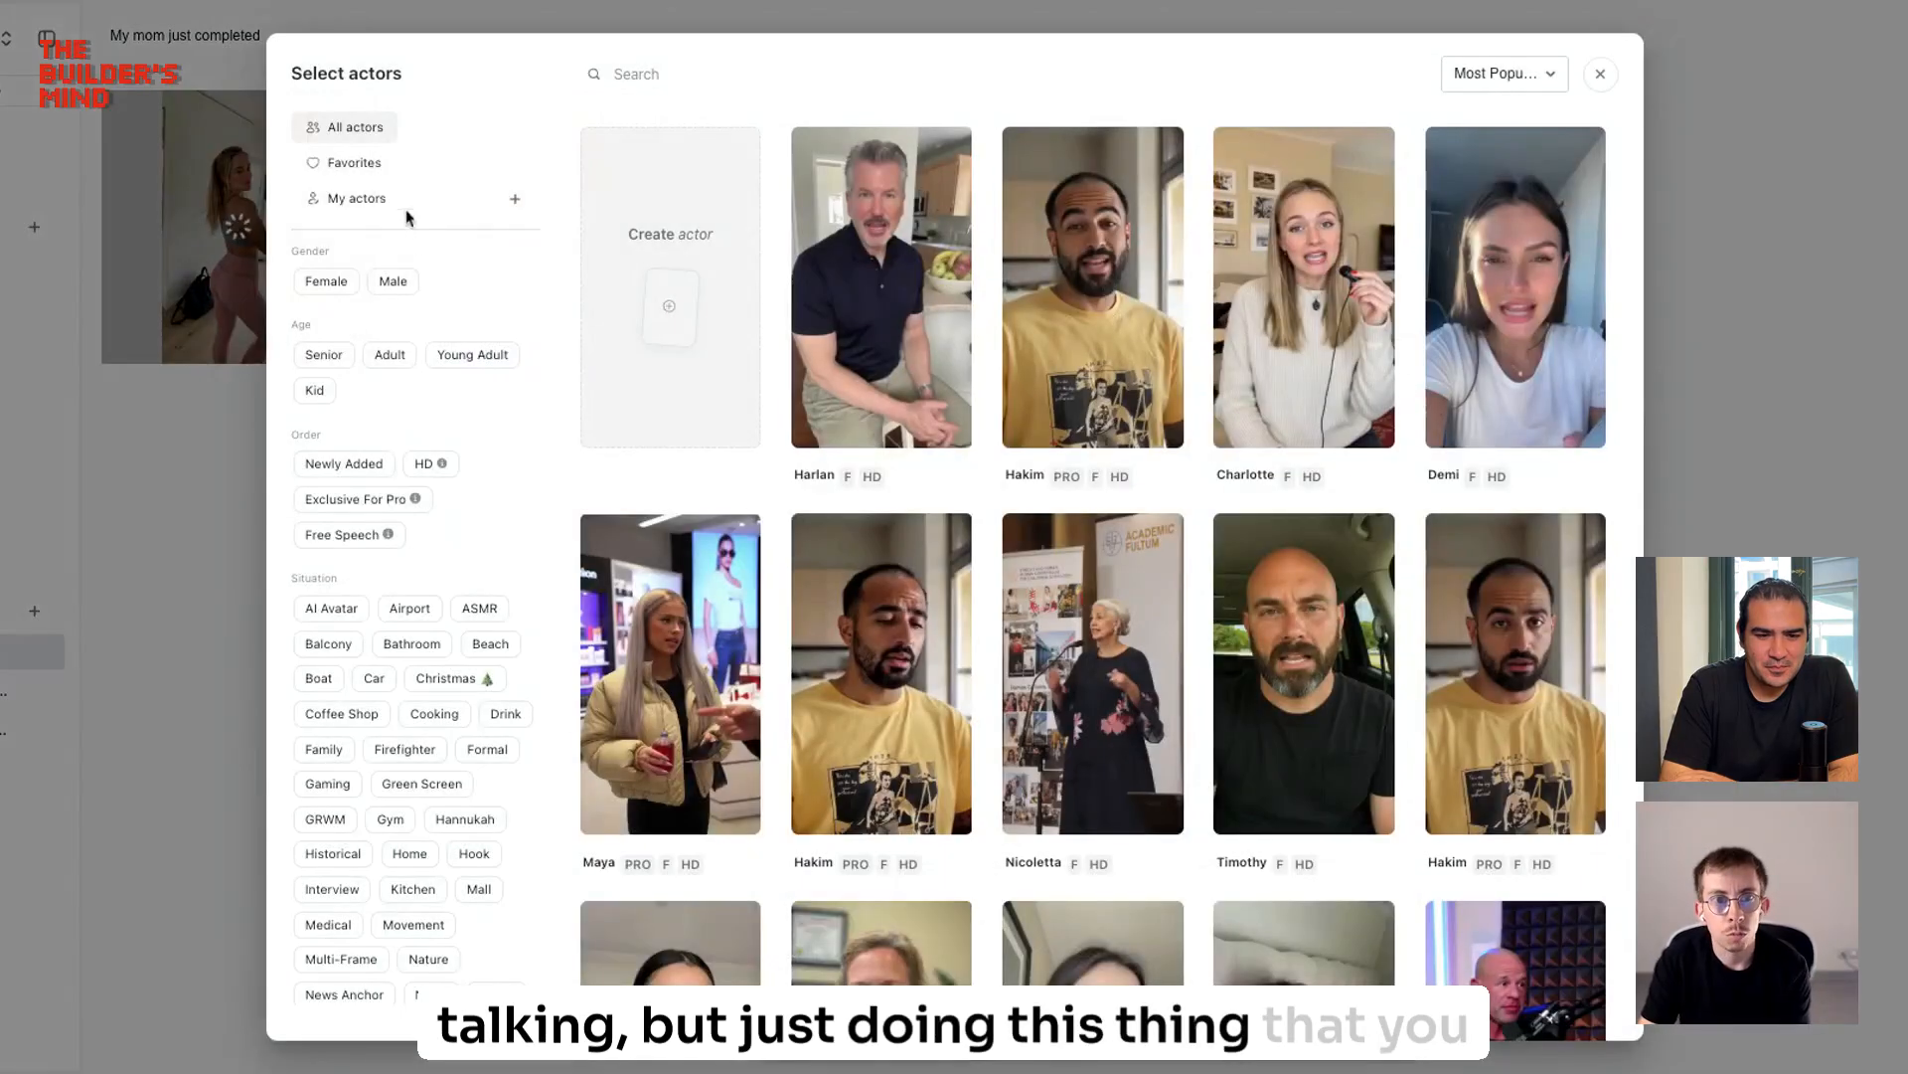
Step: Browse My actors in the actor gallery, then select Harlan
click(354, 197)
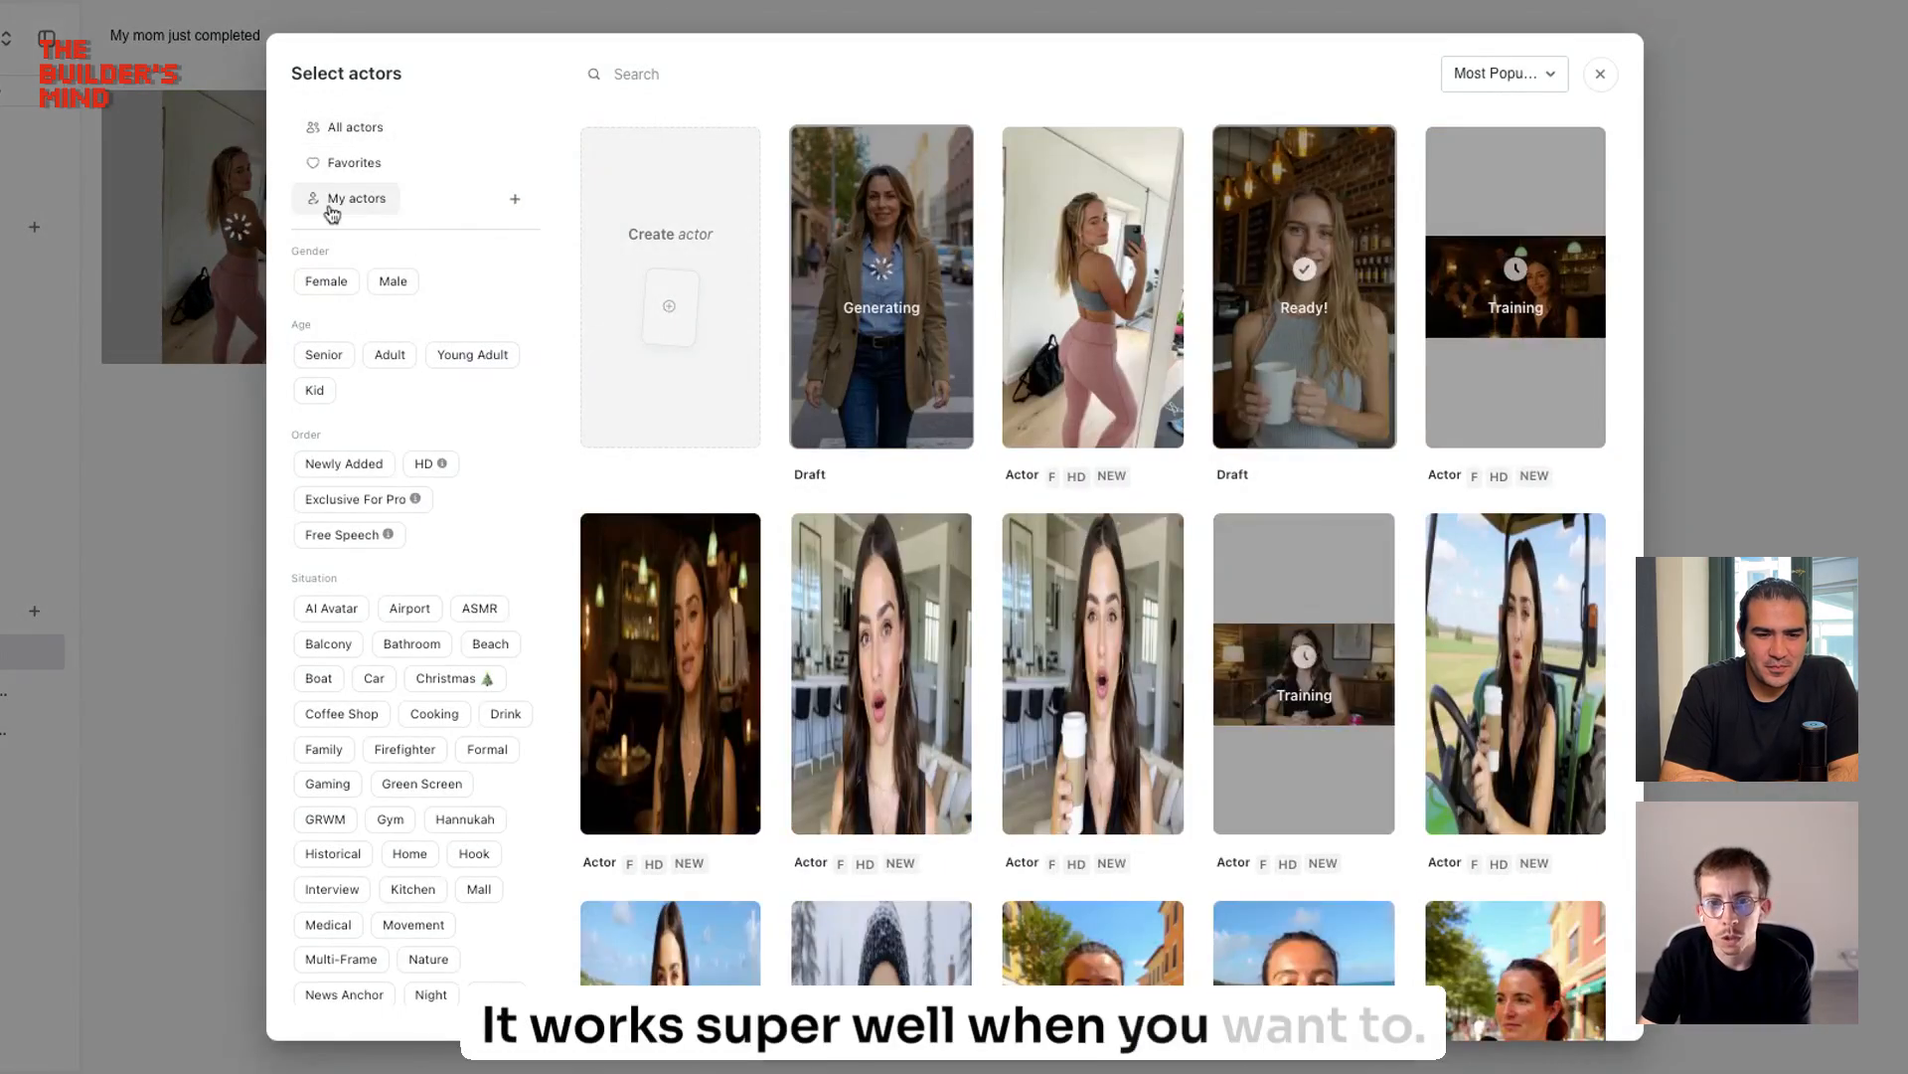
scroll(down, 3)
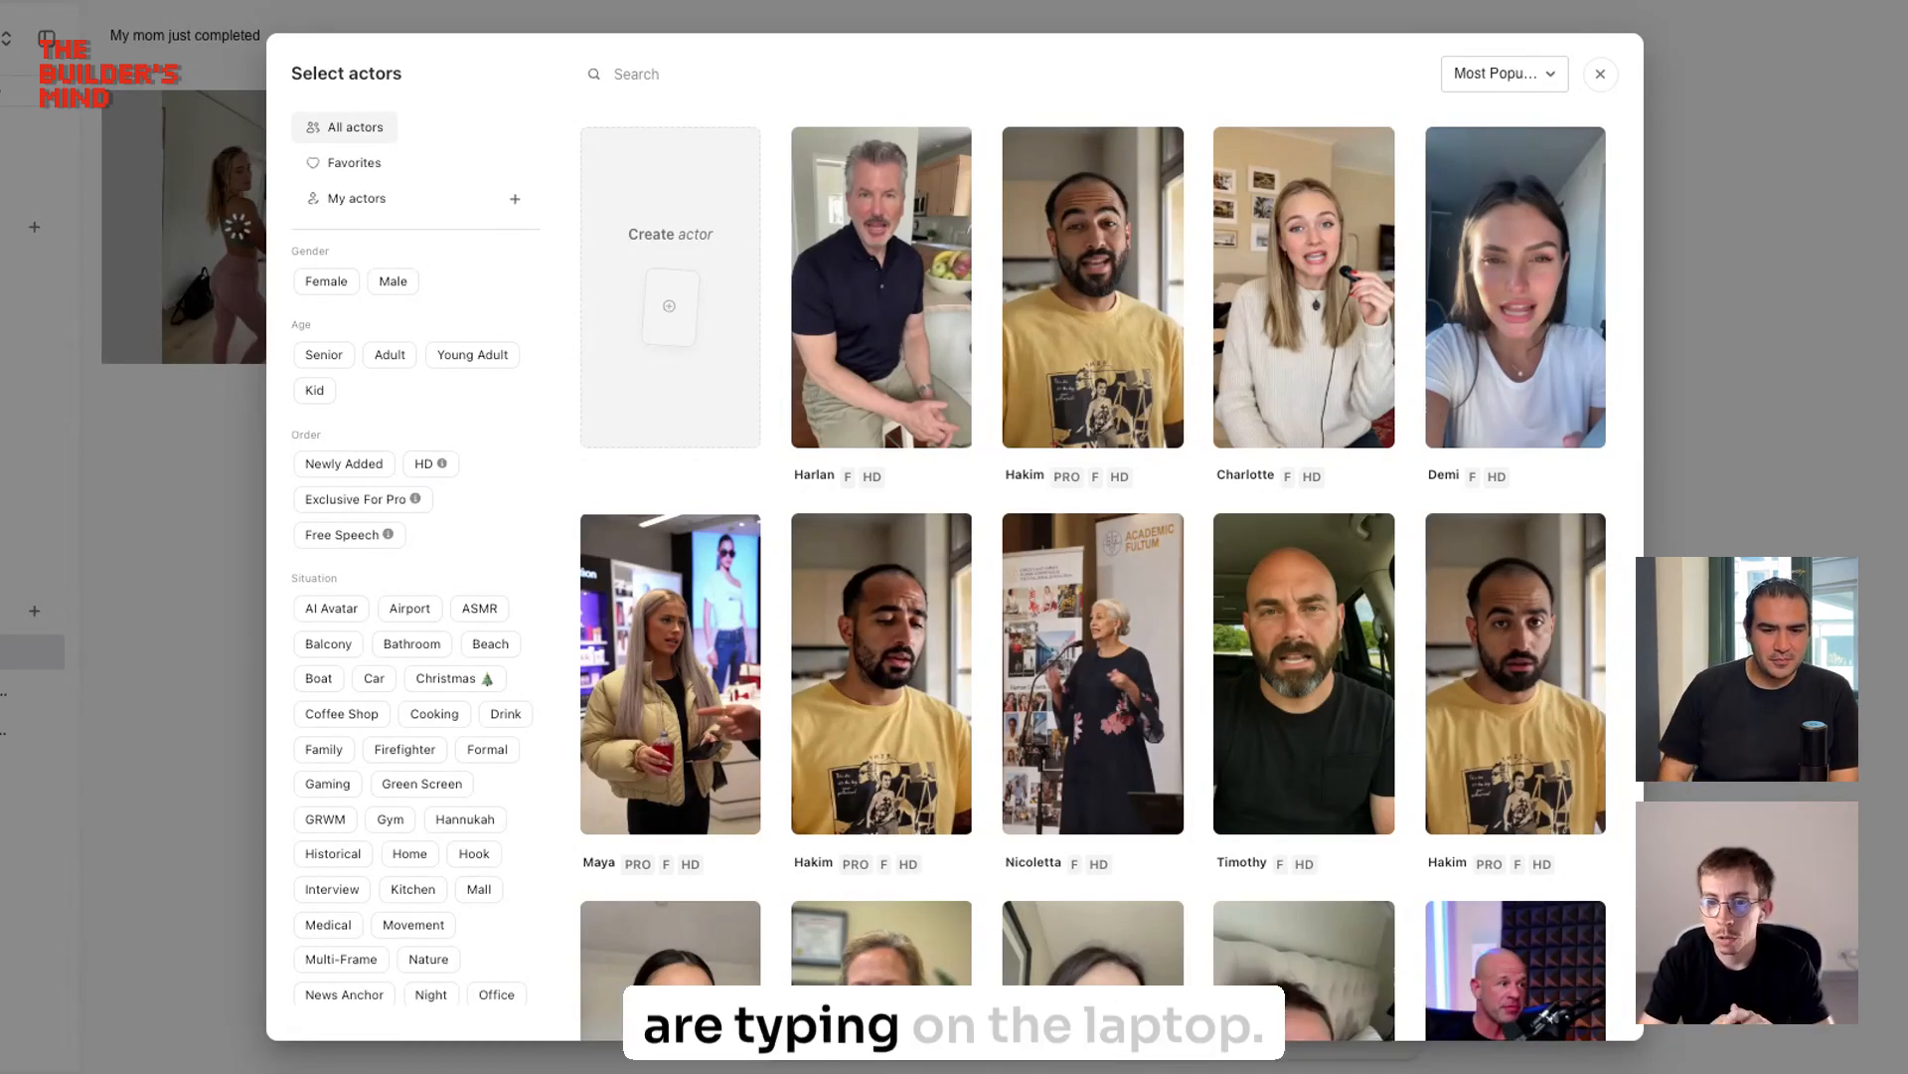
click(880, 285)
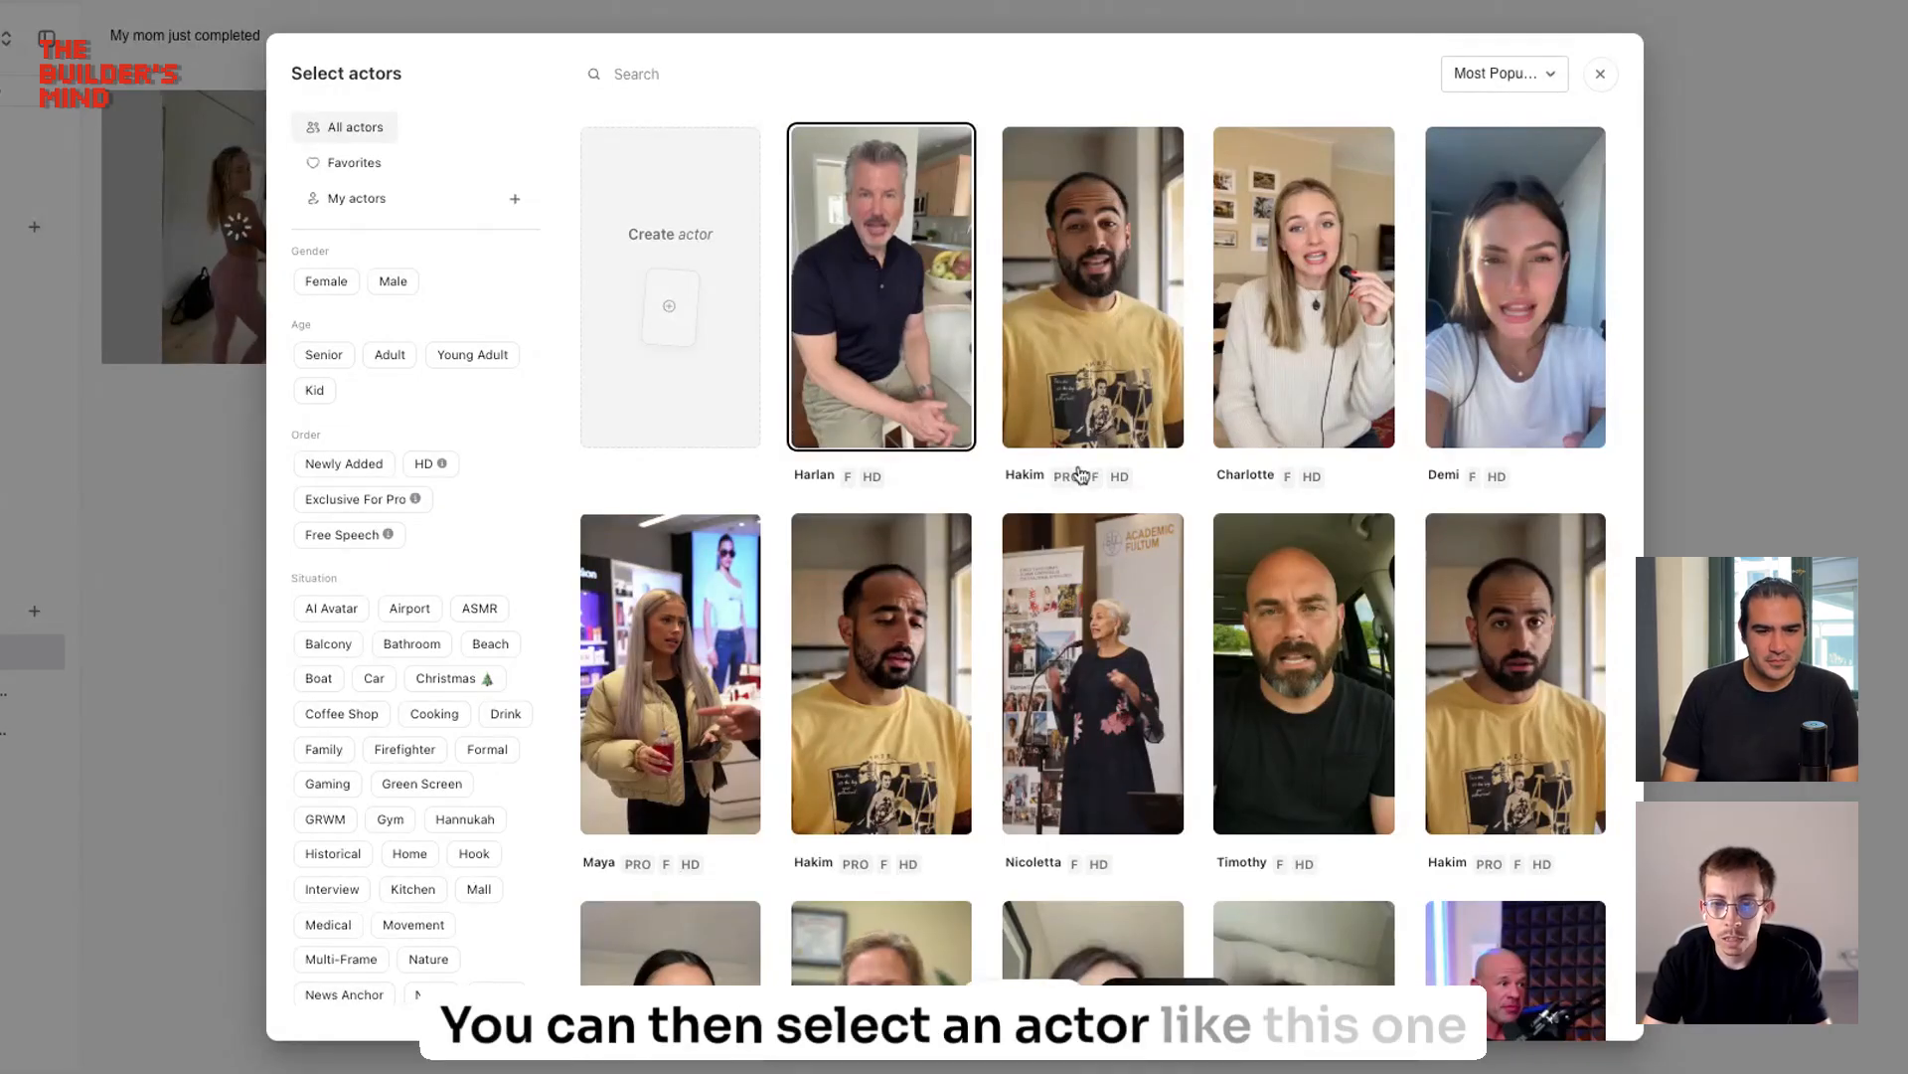
mouse_move(880, 364)
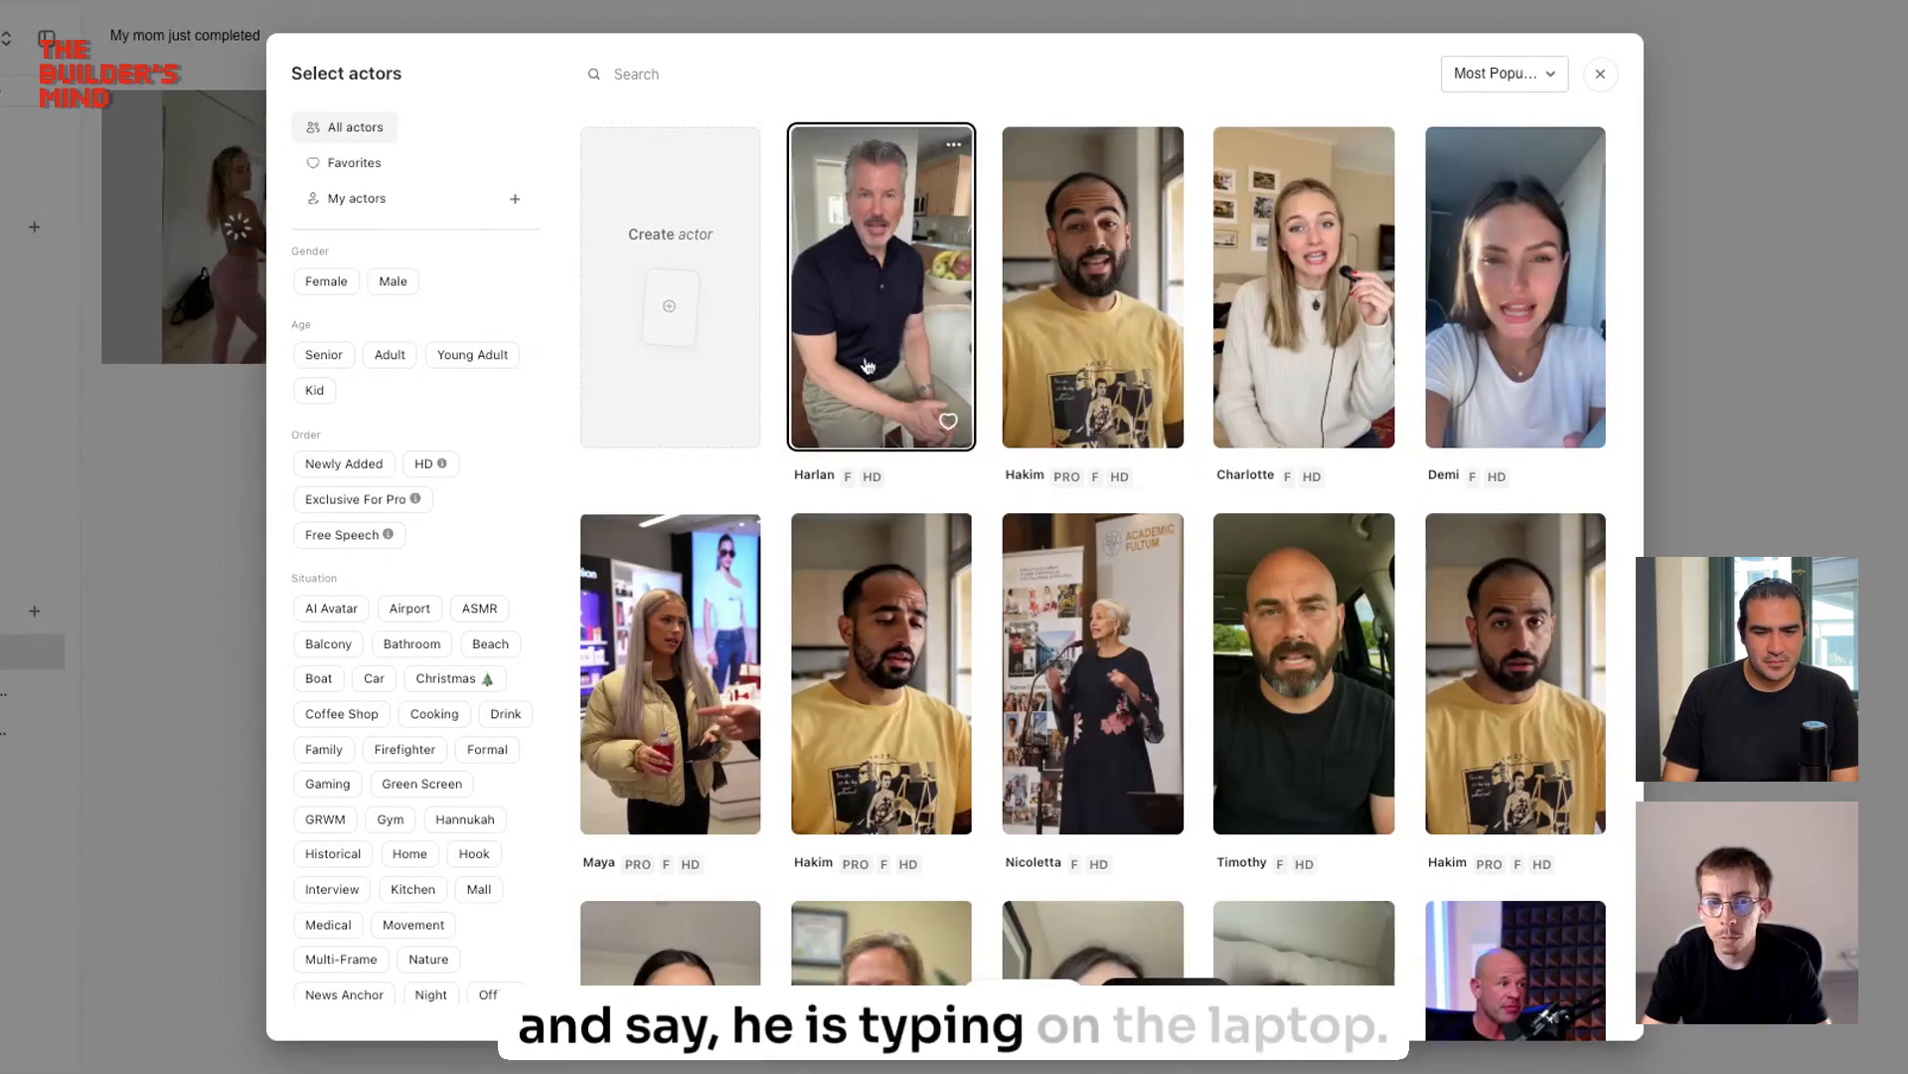